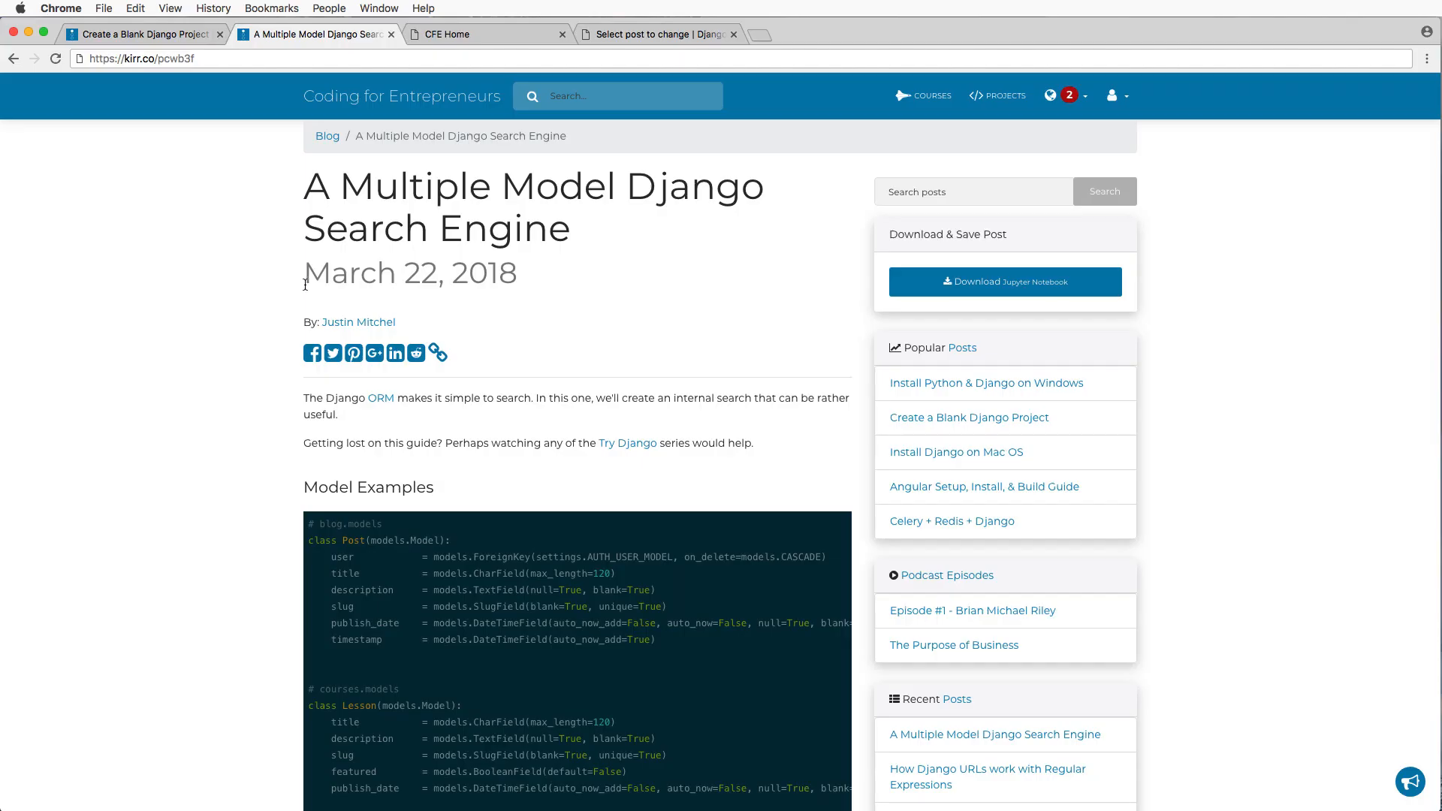
mouse_move(464, 377)
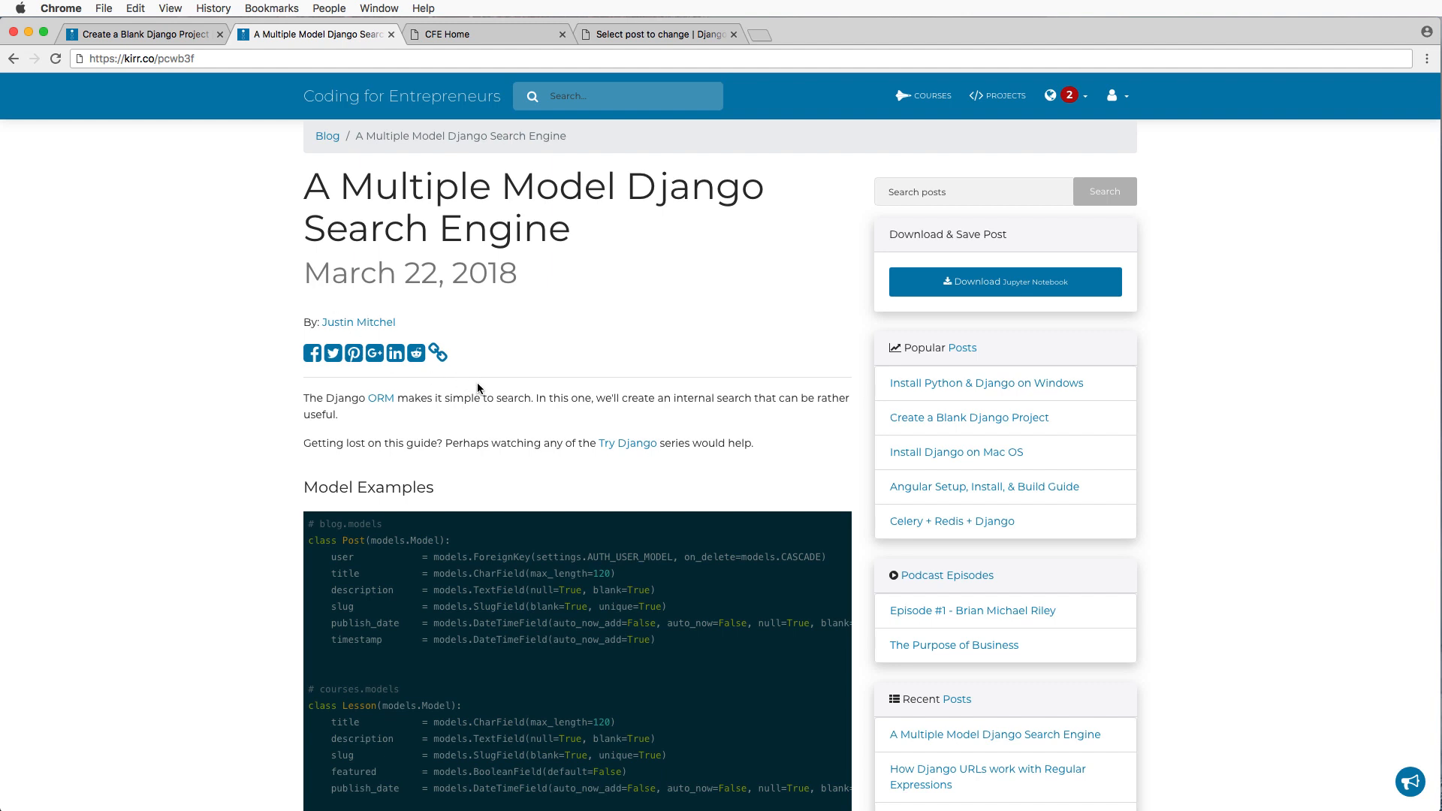
mouse_move(495, 425)
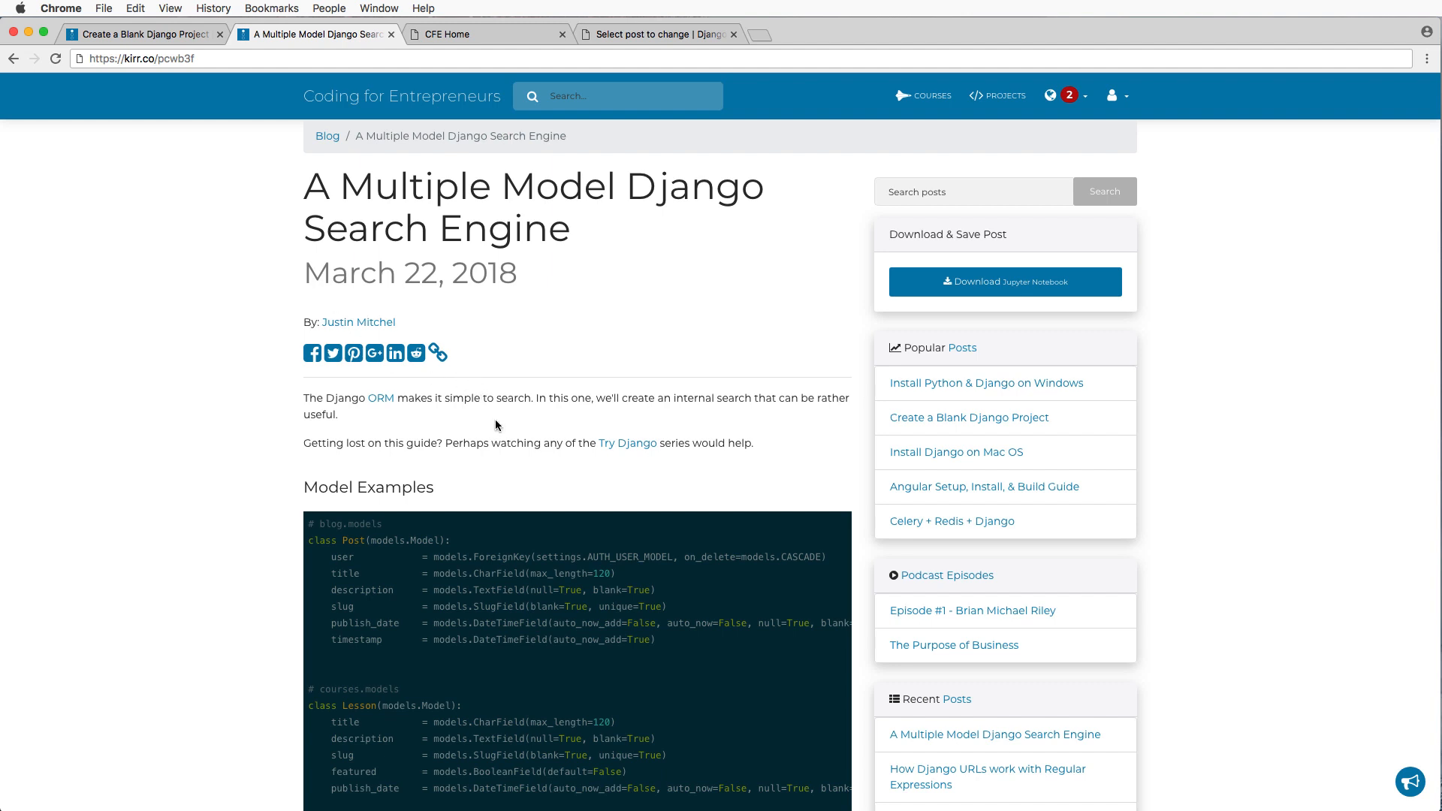
mouse_move(525, 443)
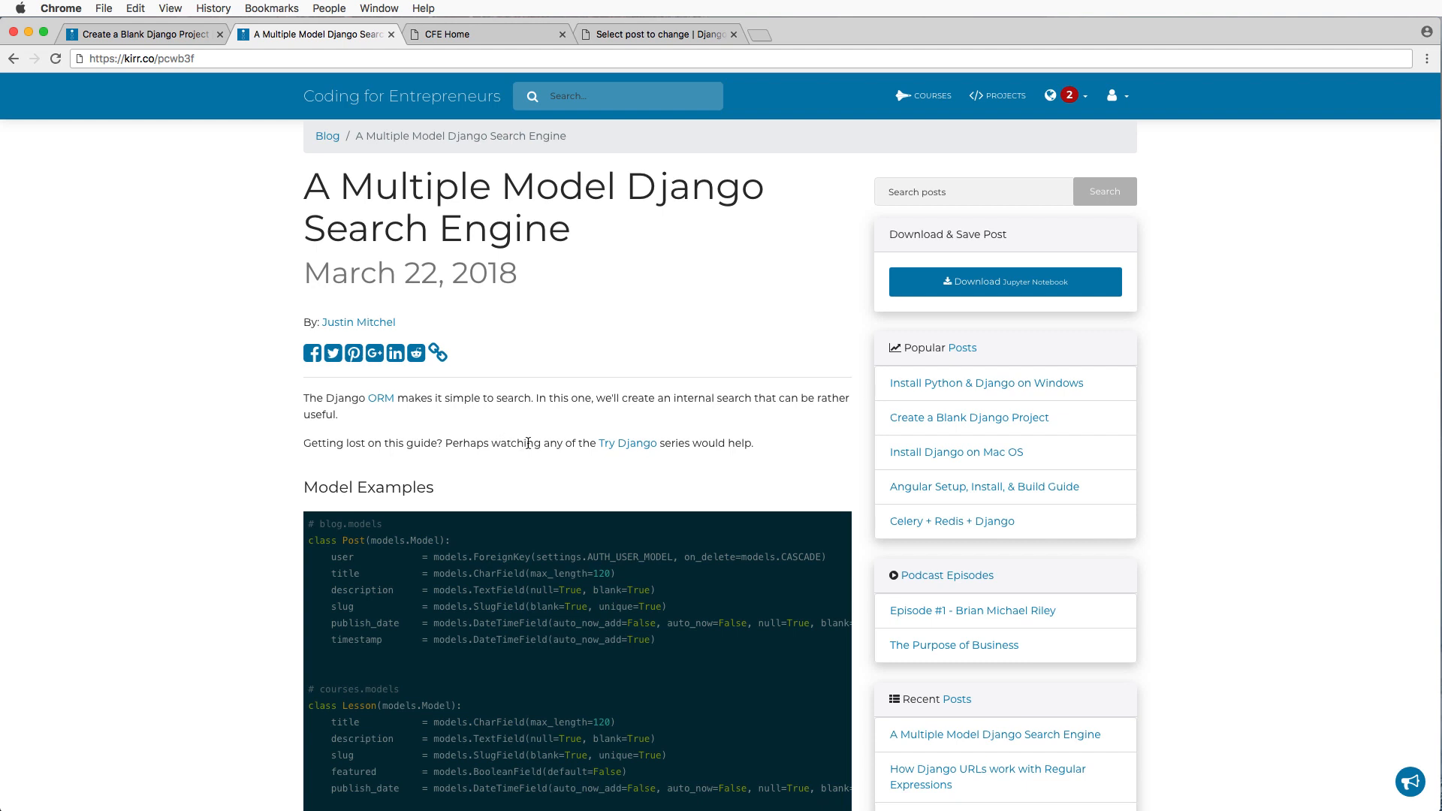
mouse_move(627, 446)
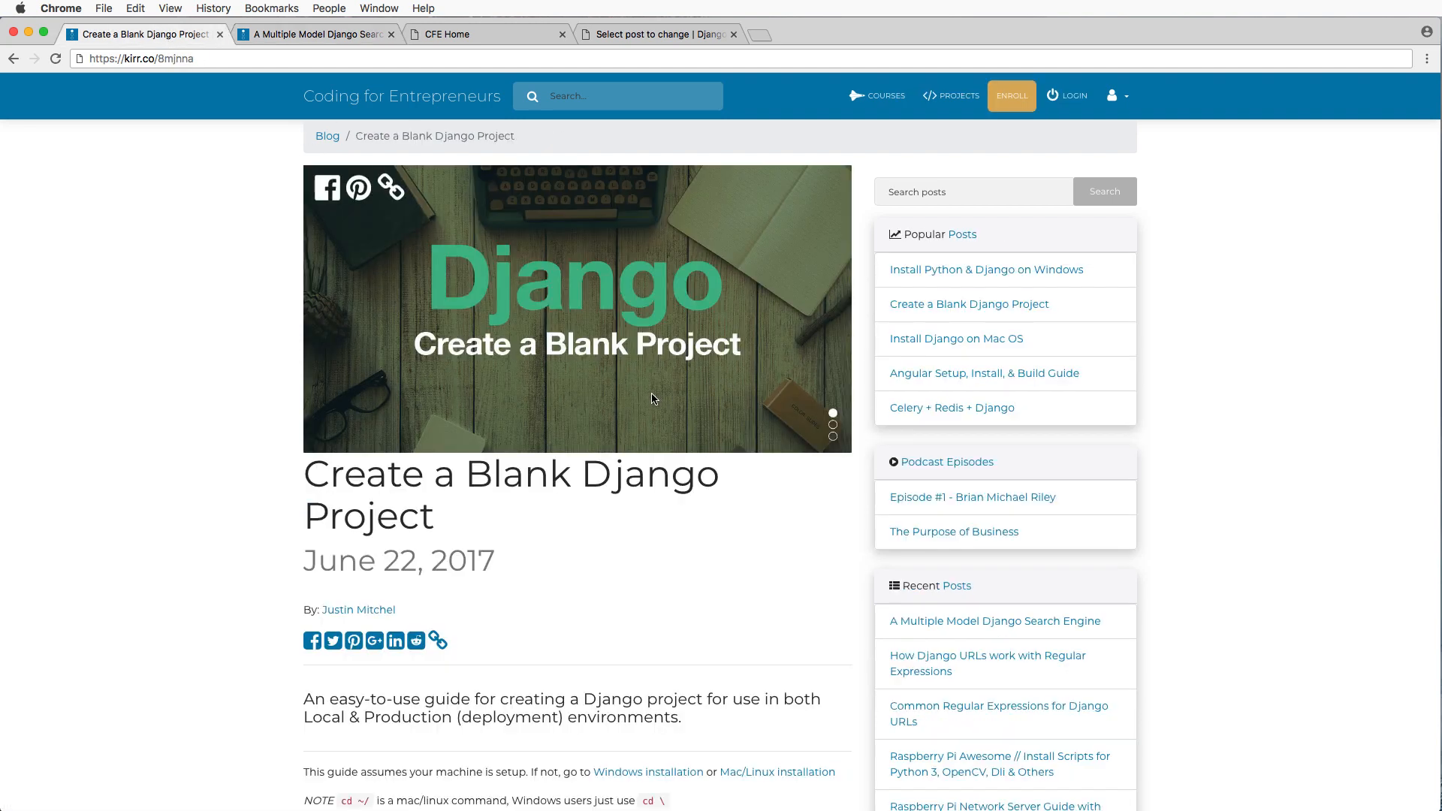
mouse_move(105, 124)
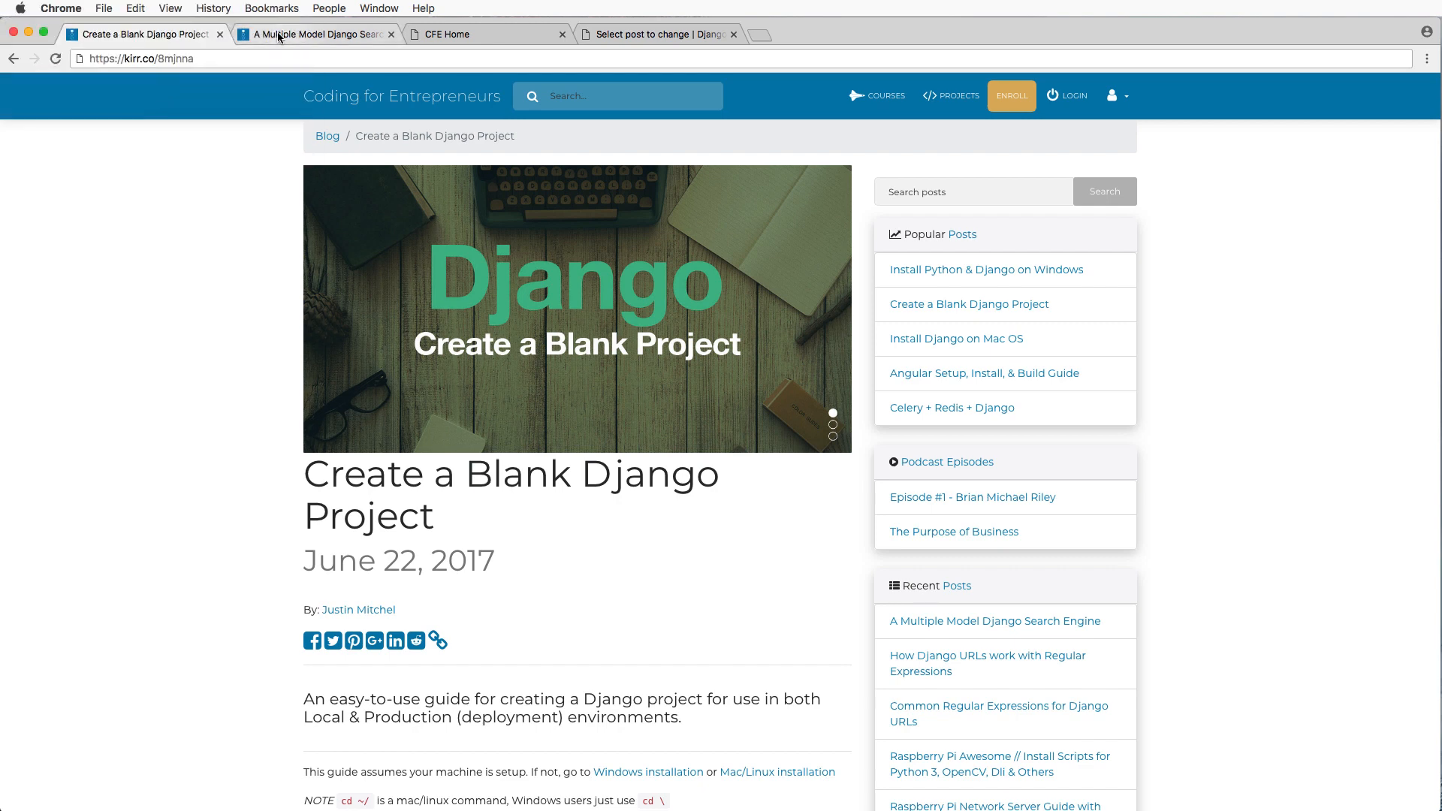
mouse_move(312, 34)
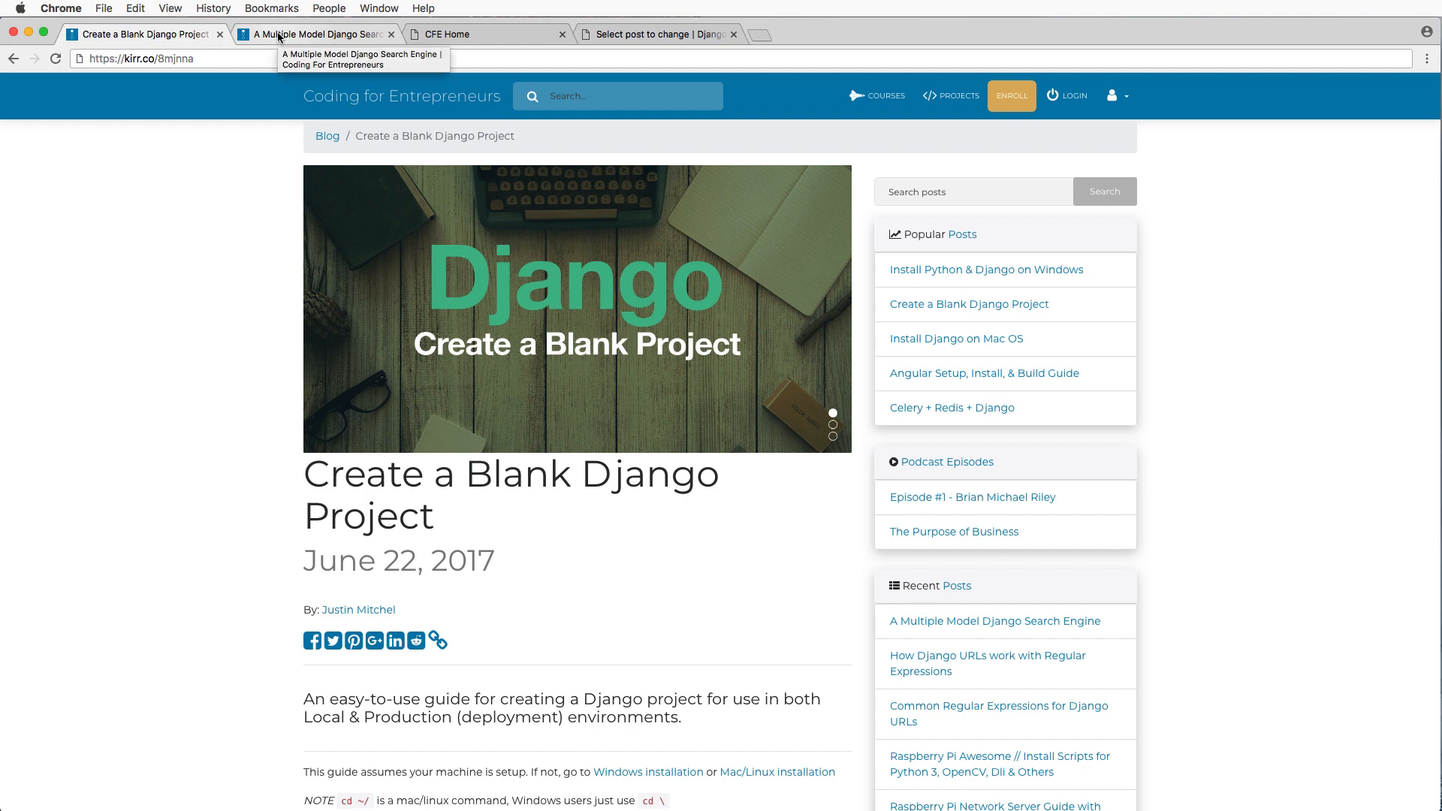
Scroll the search article to the Simple Search (aka Lookup) block and select the Post title example
click(313, 34)
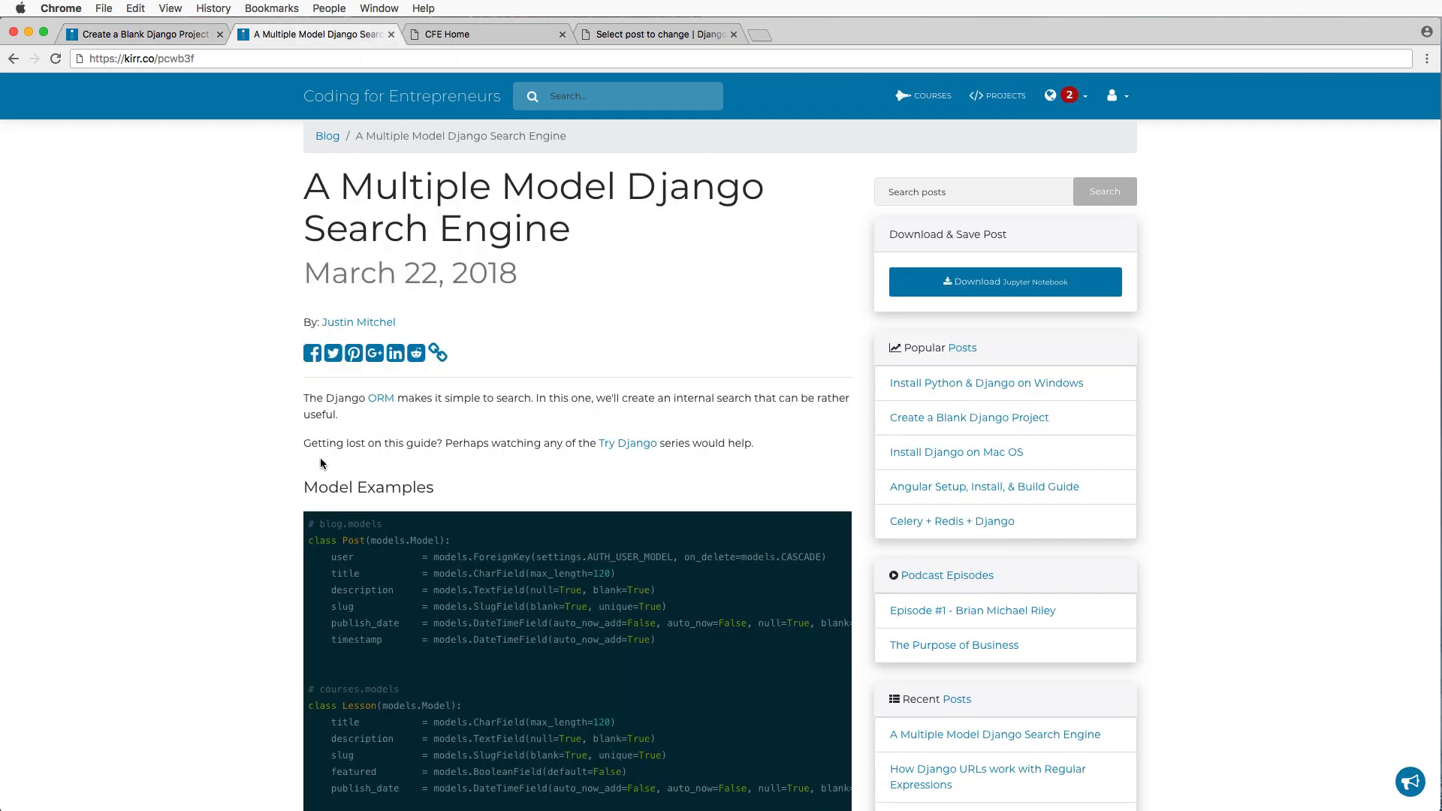
scroll(down, 3)
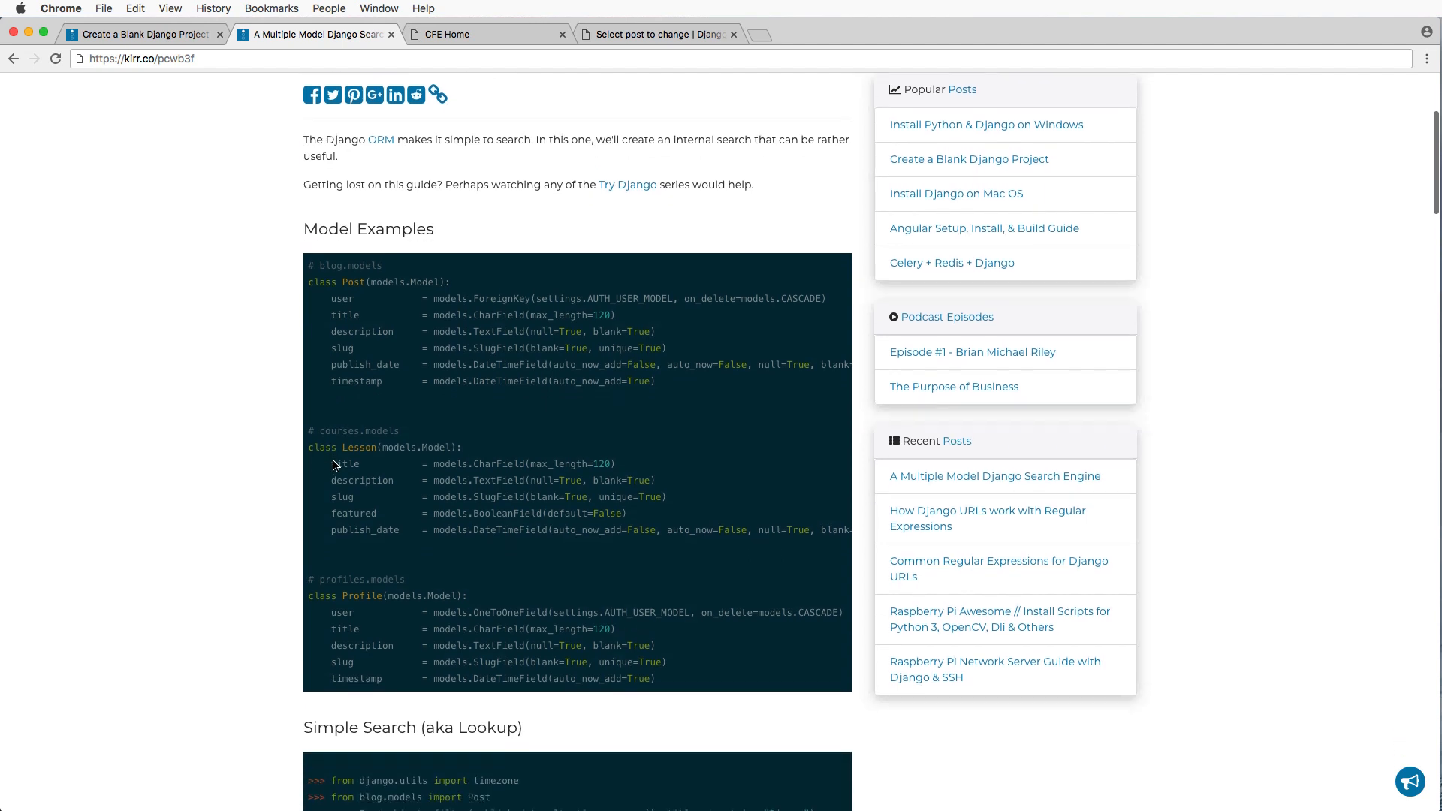
mouse_move(400, 493)
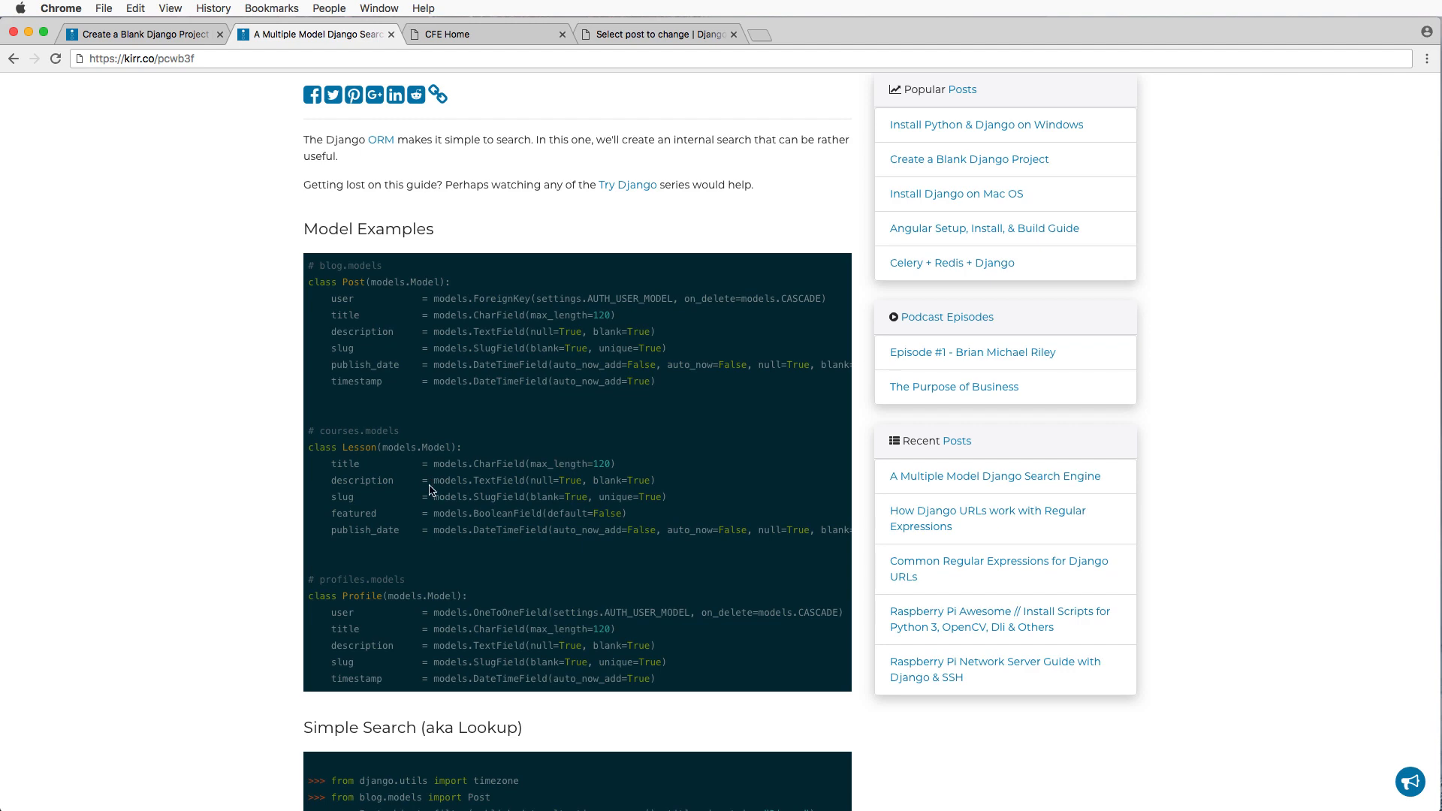
scroll(down, 3)
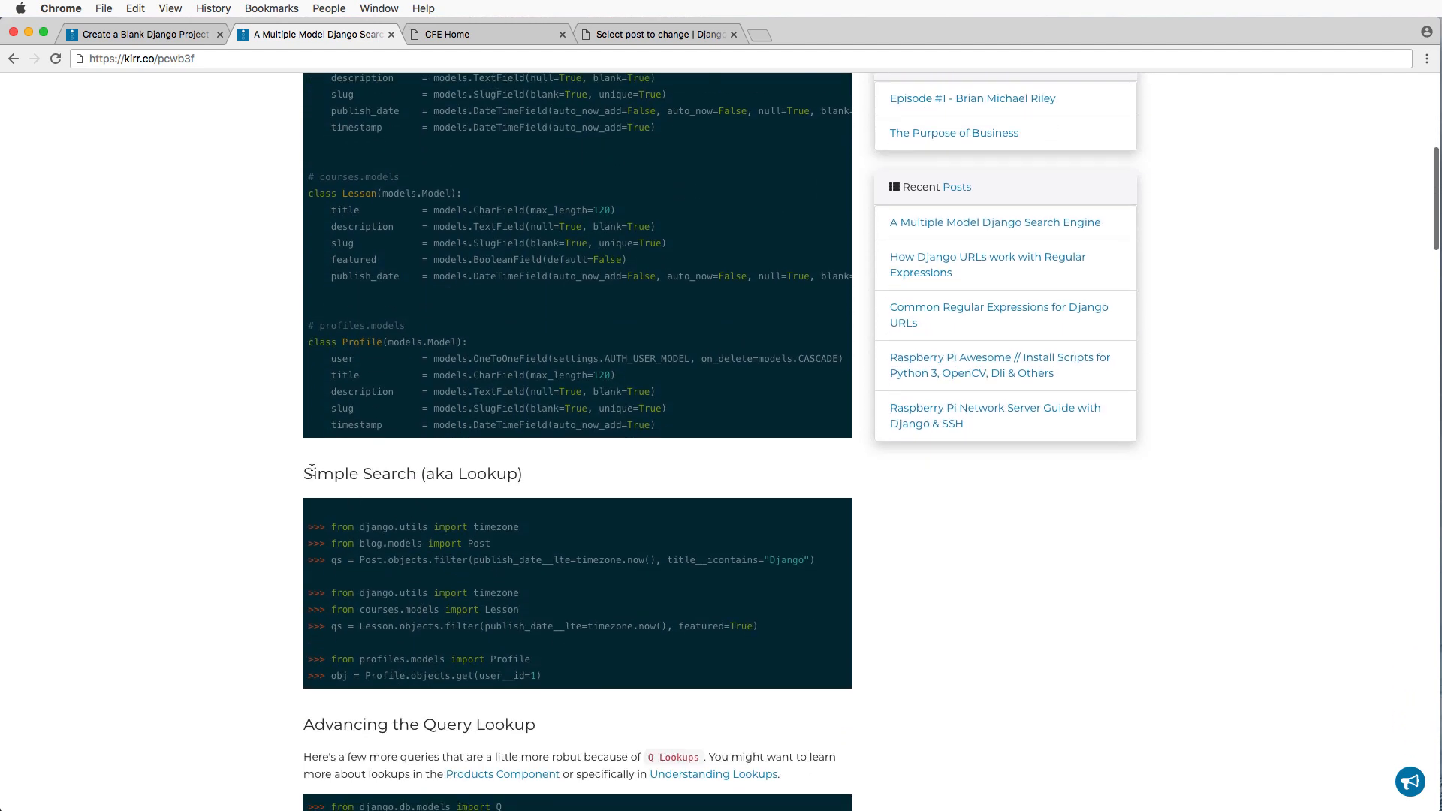
mouse_move(540, 505)
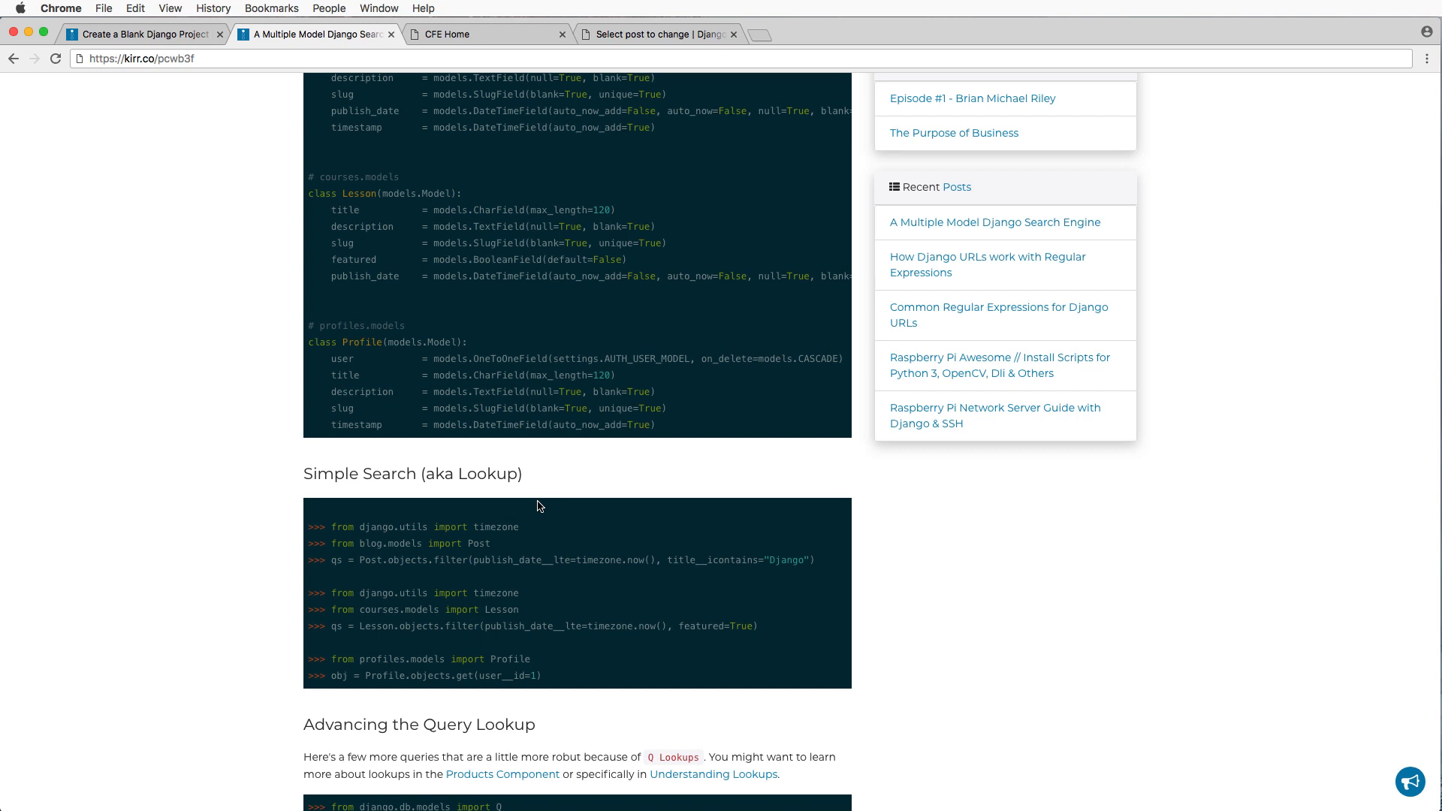
mouse_move(380, 554)
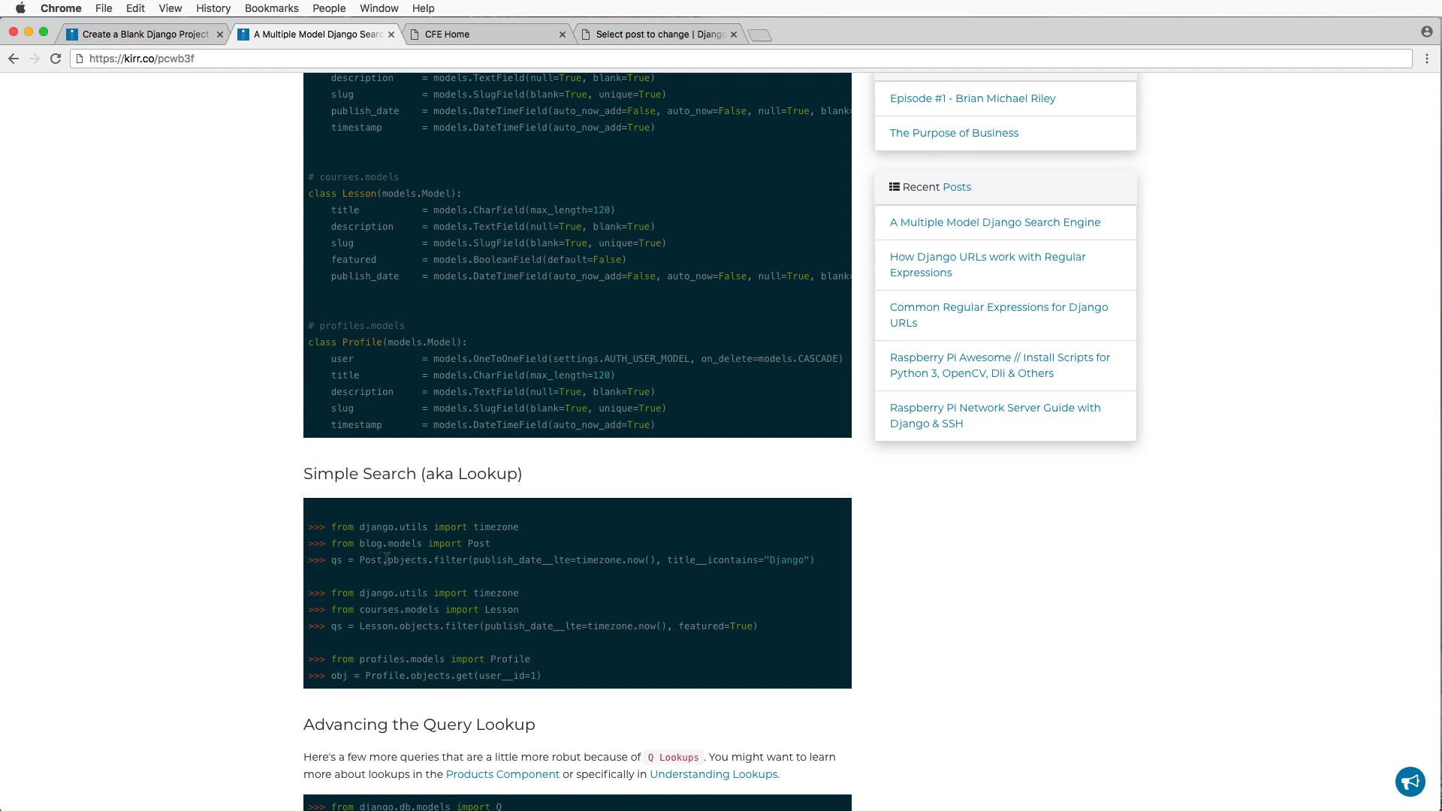
mouse_move(452, 553)
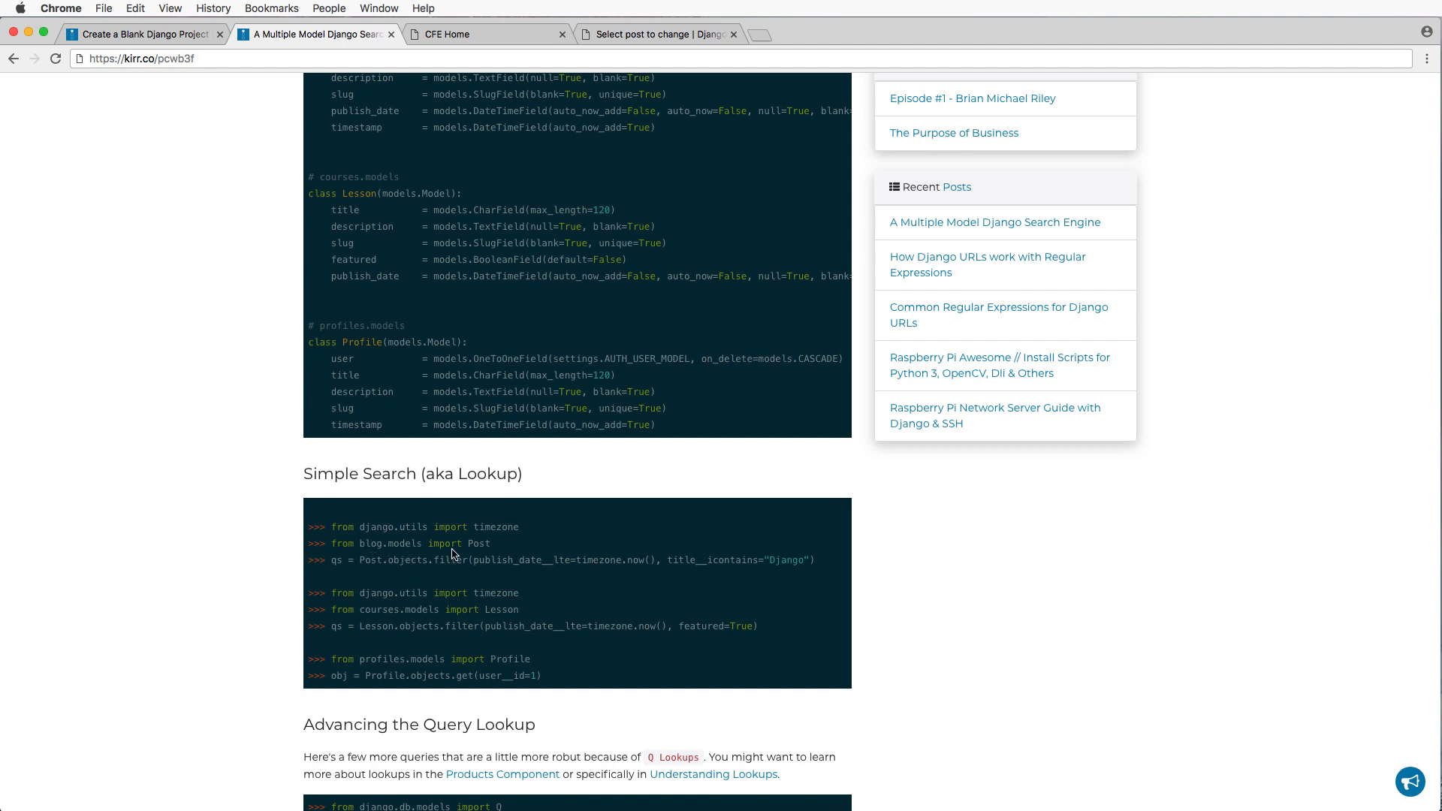
mouse_move(805, 577)
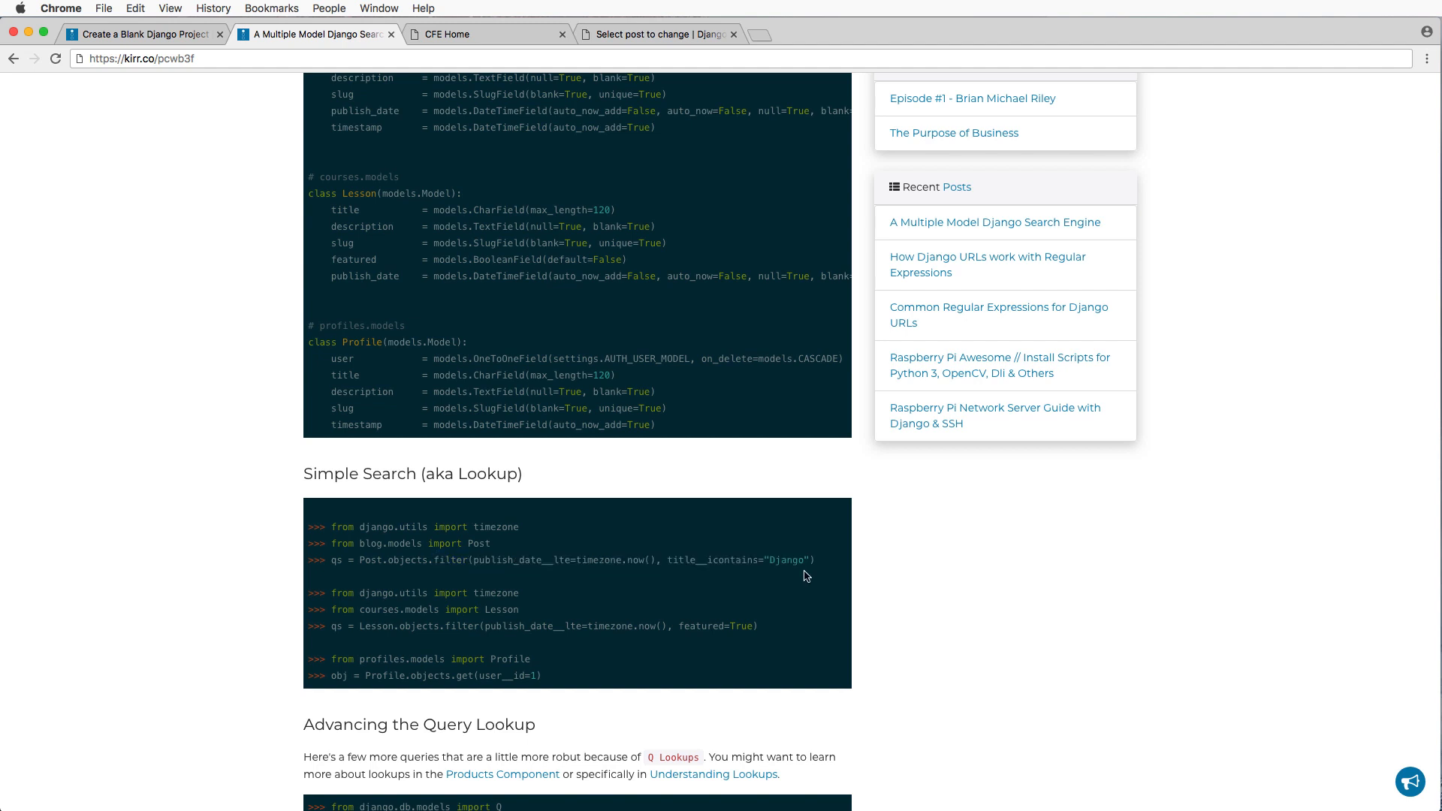
double_click(523, 560)
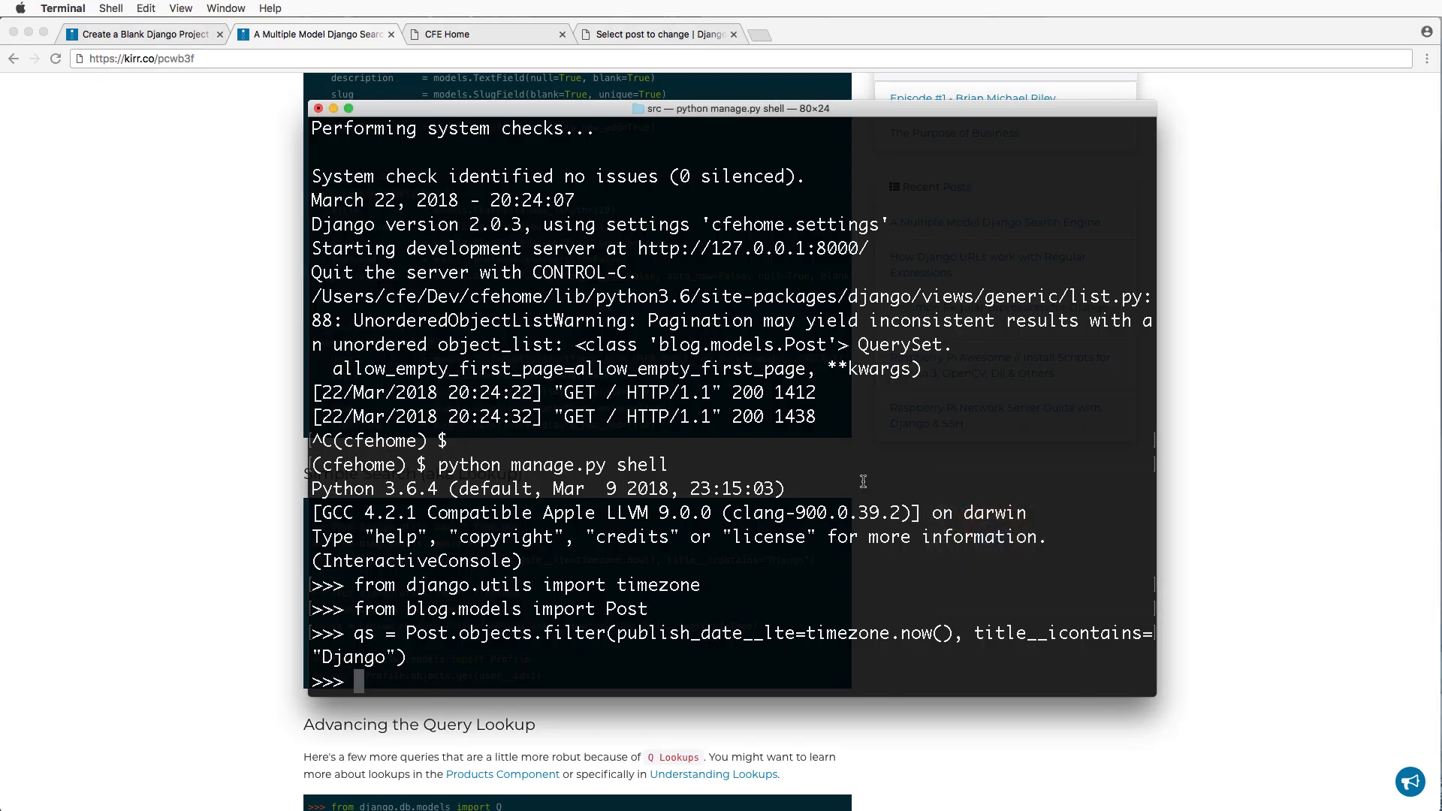
Run the Post title query for 'Django' (one result), then list all Posts (two)
text(ex)
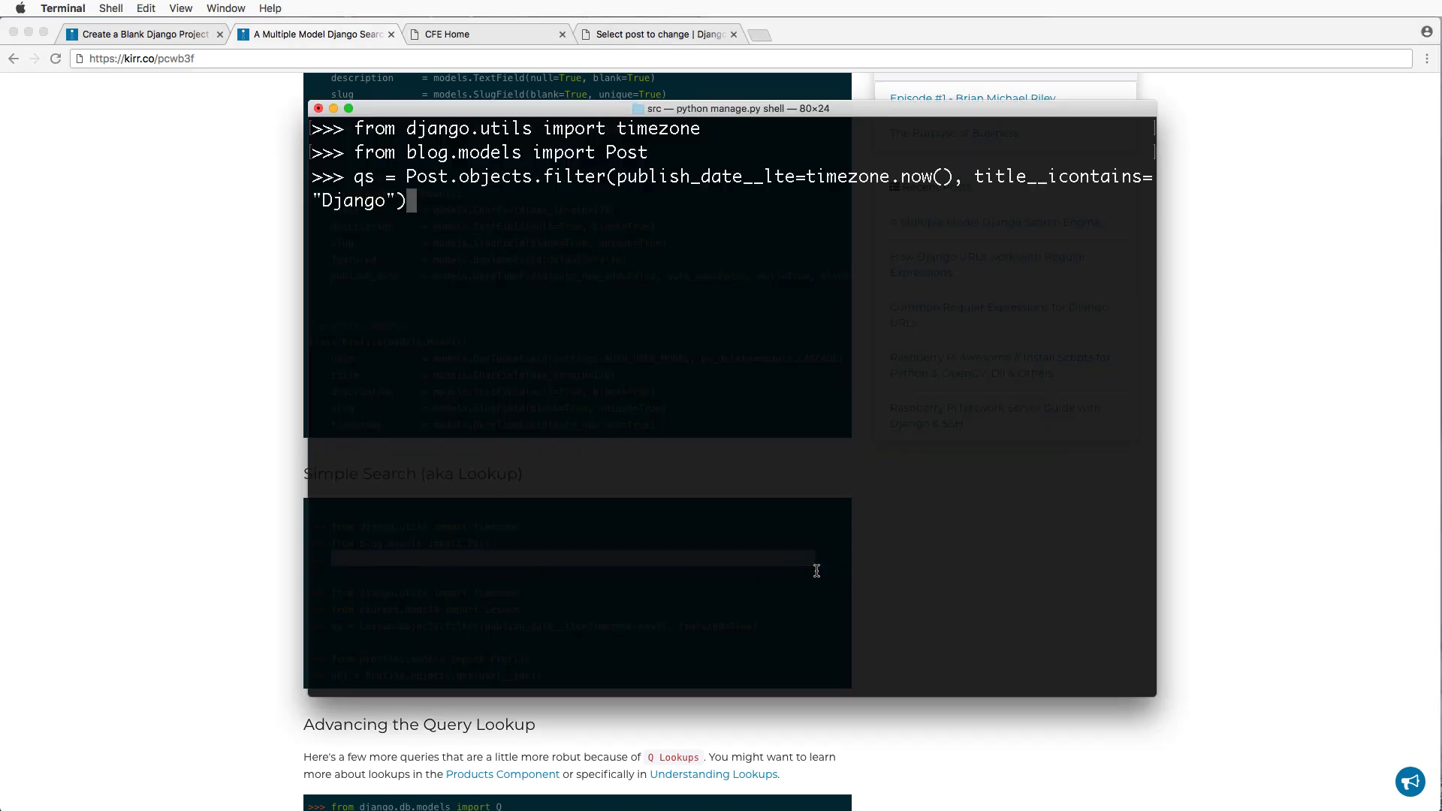
key(Return)
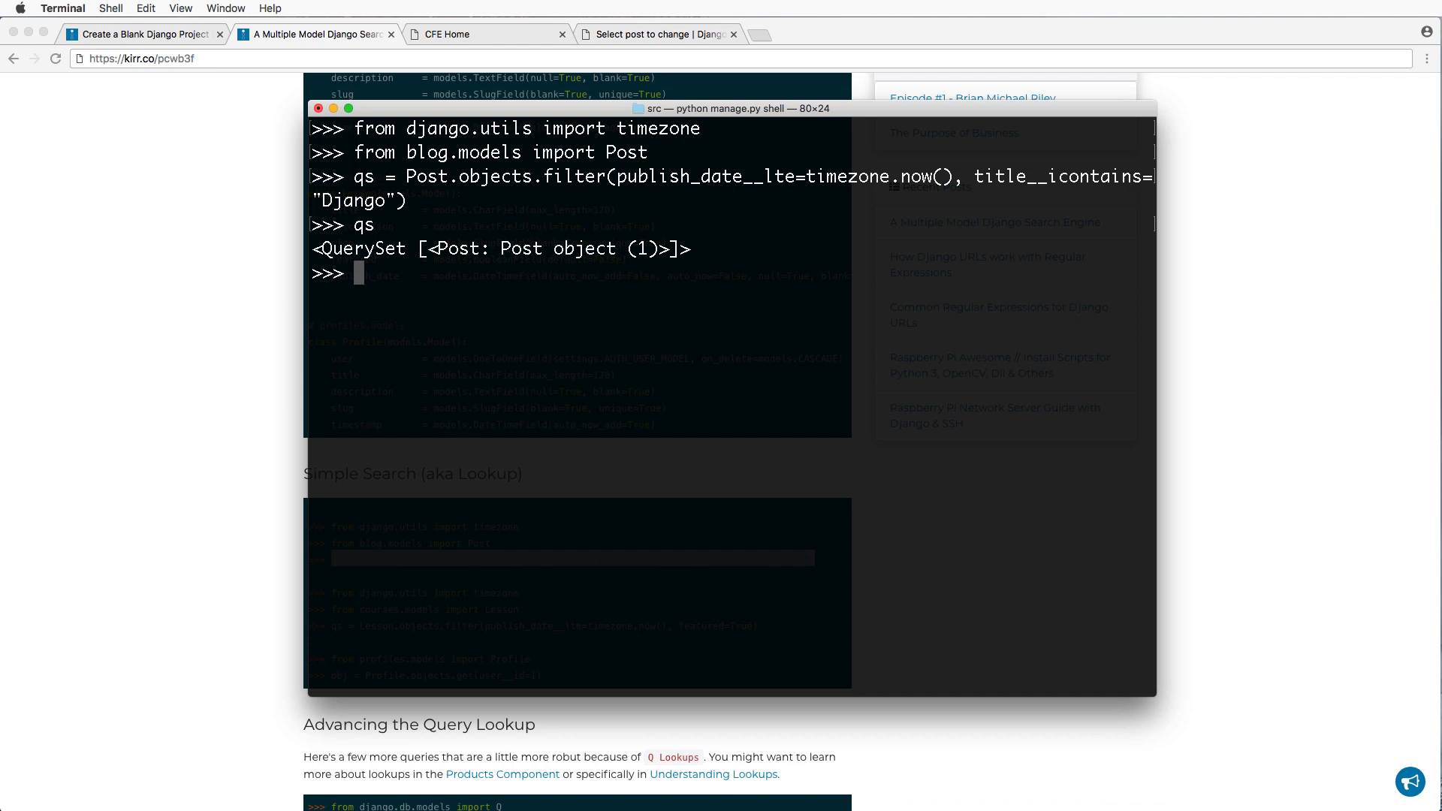
text(Post.)
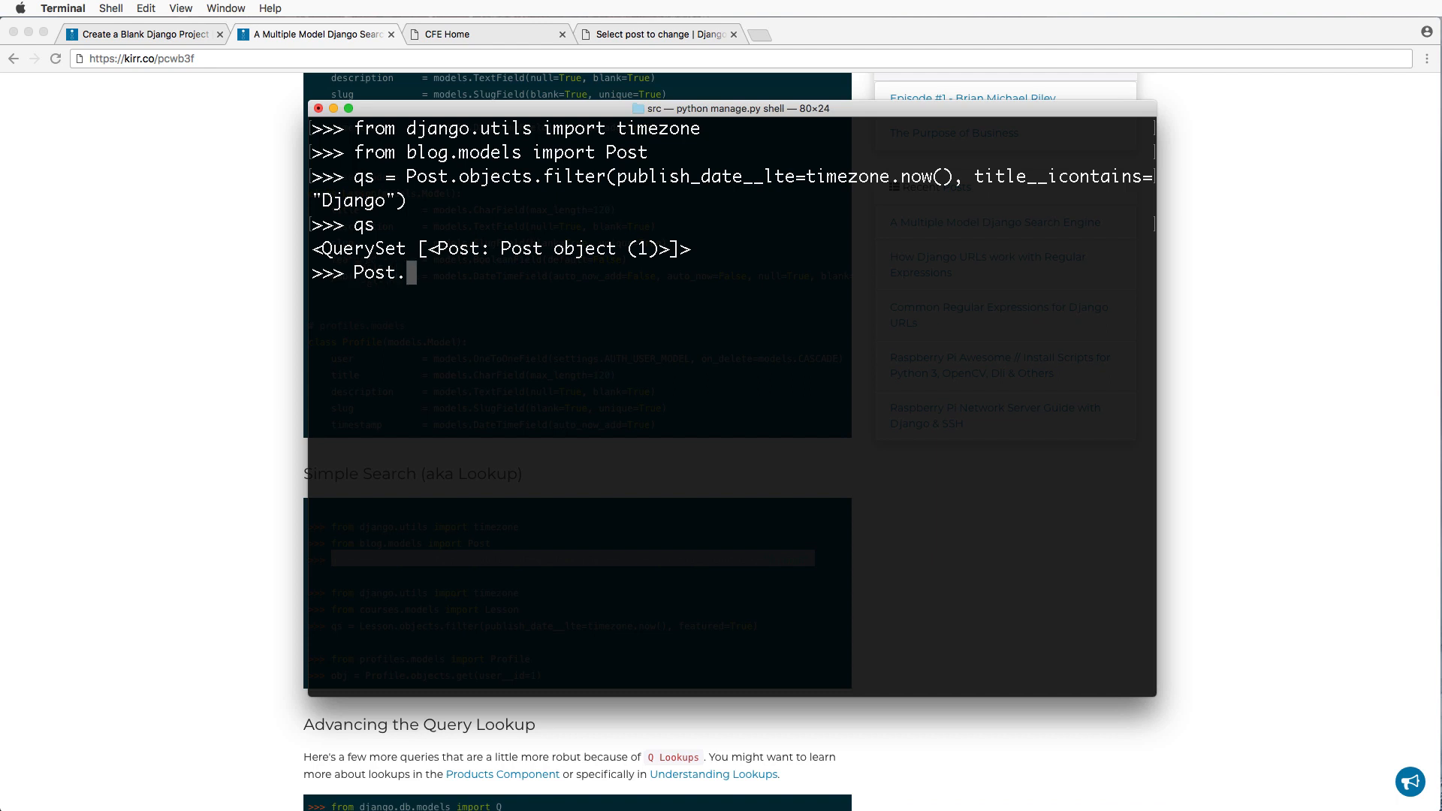
key(Return)
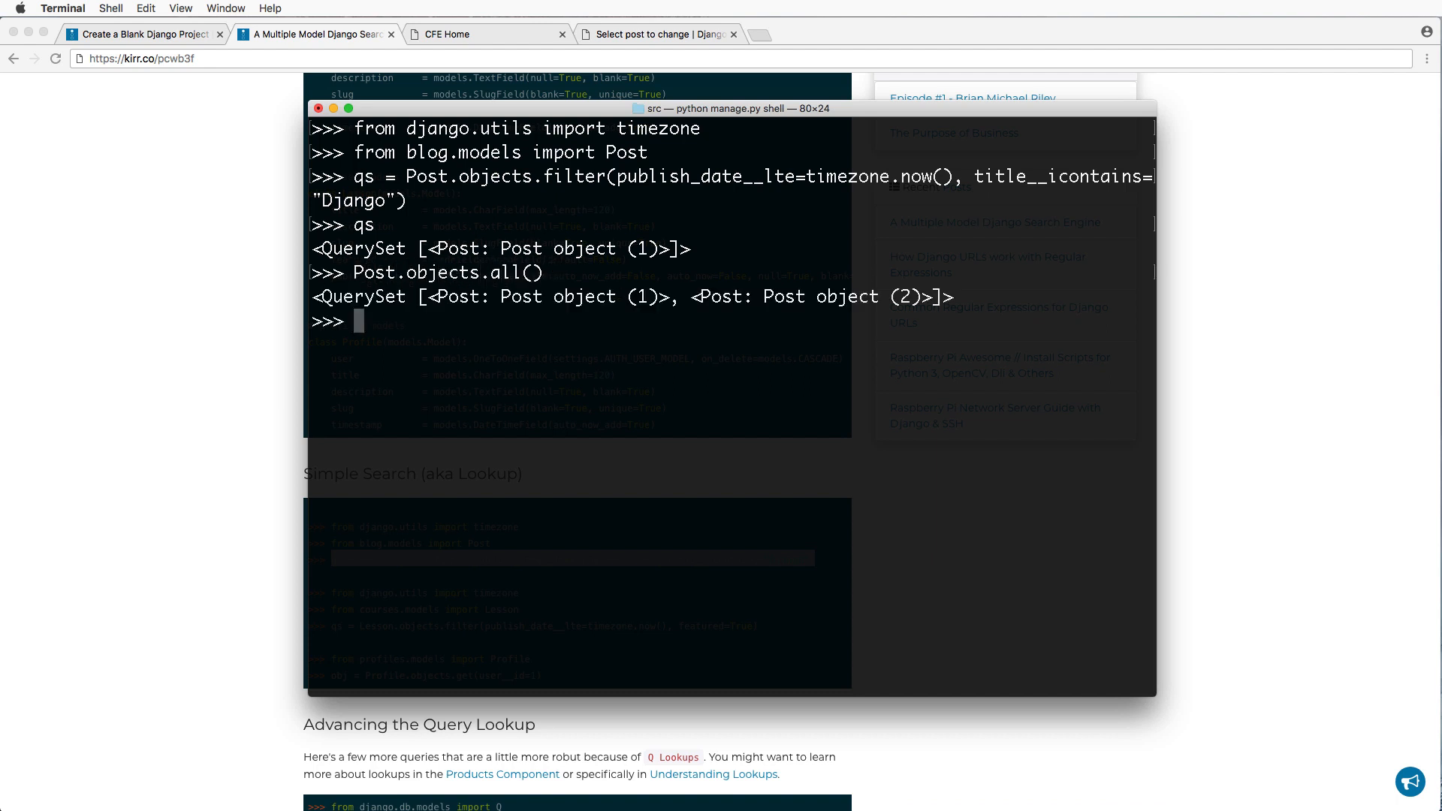
mouse_move(566, 413)
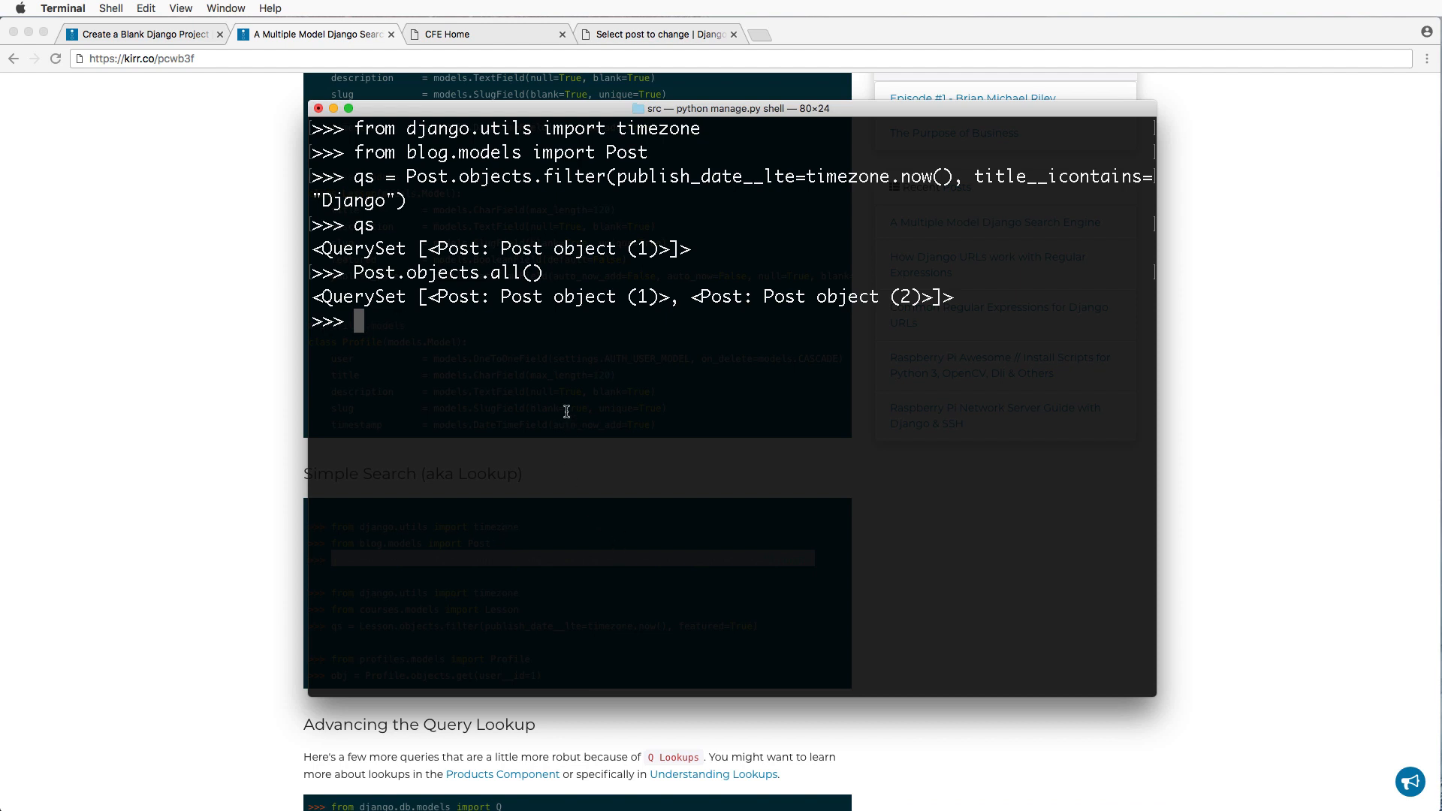
mouse_move(483, 255)
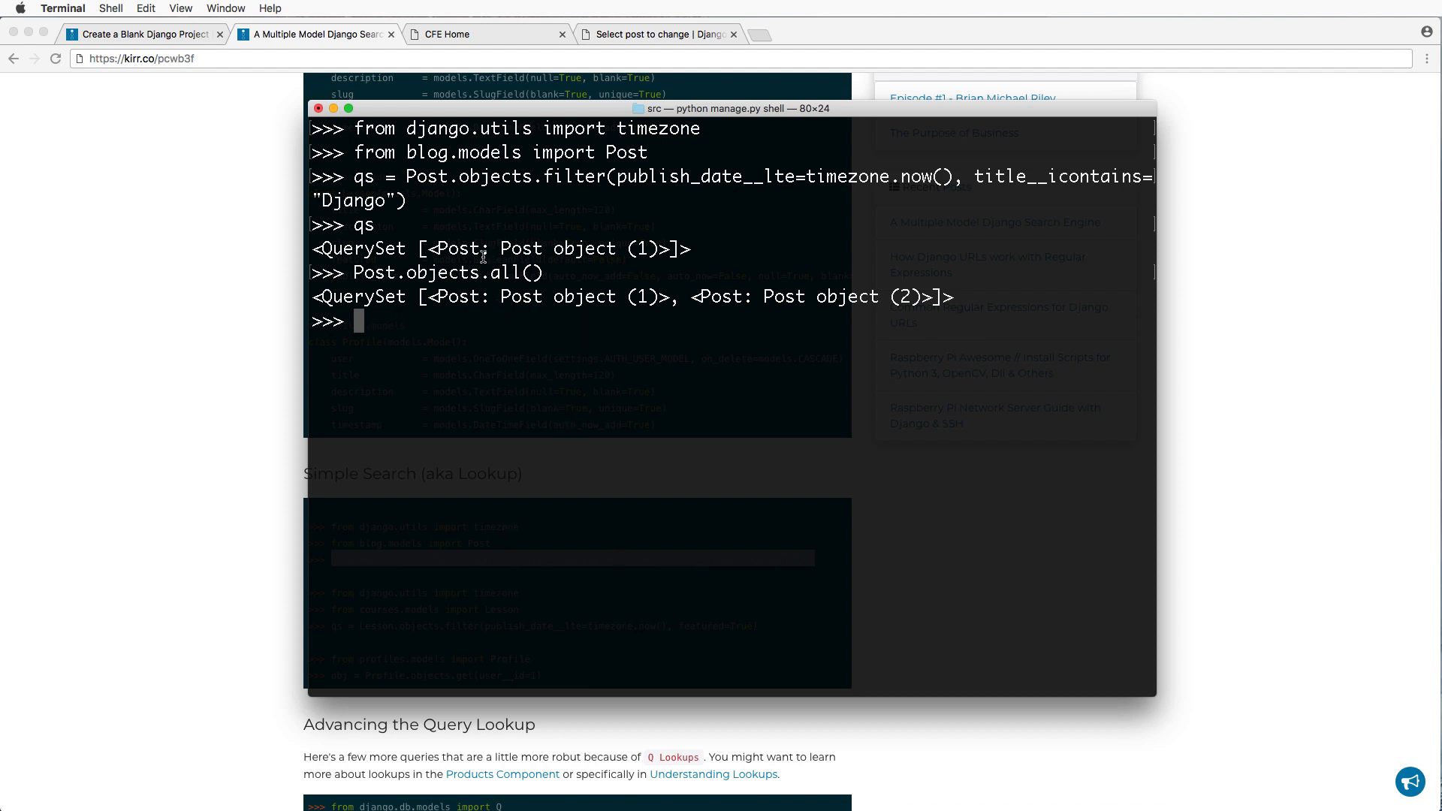
mouse_move(515, 206)
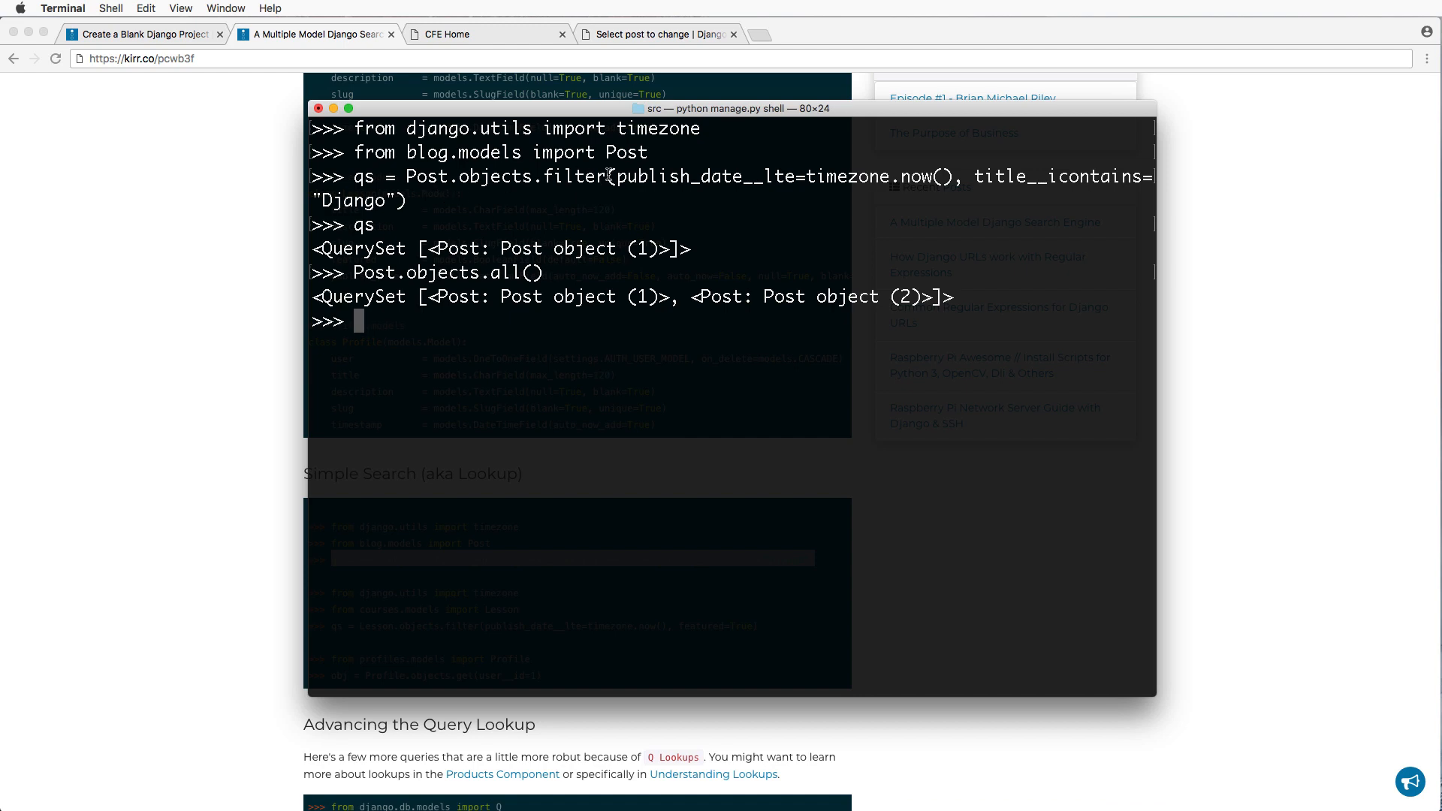
mouse_move(625, 216)
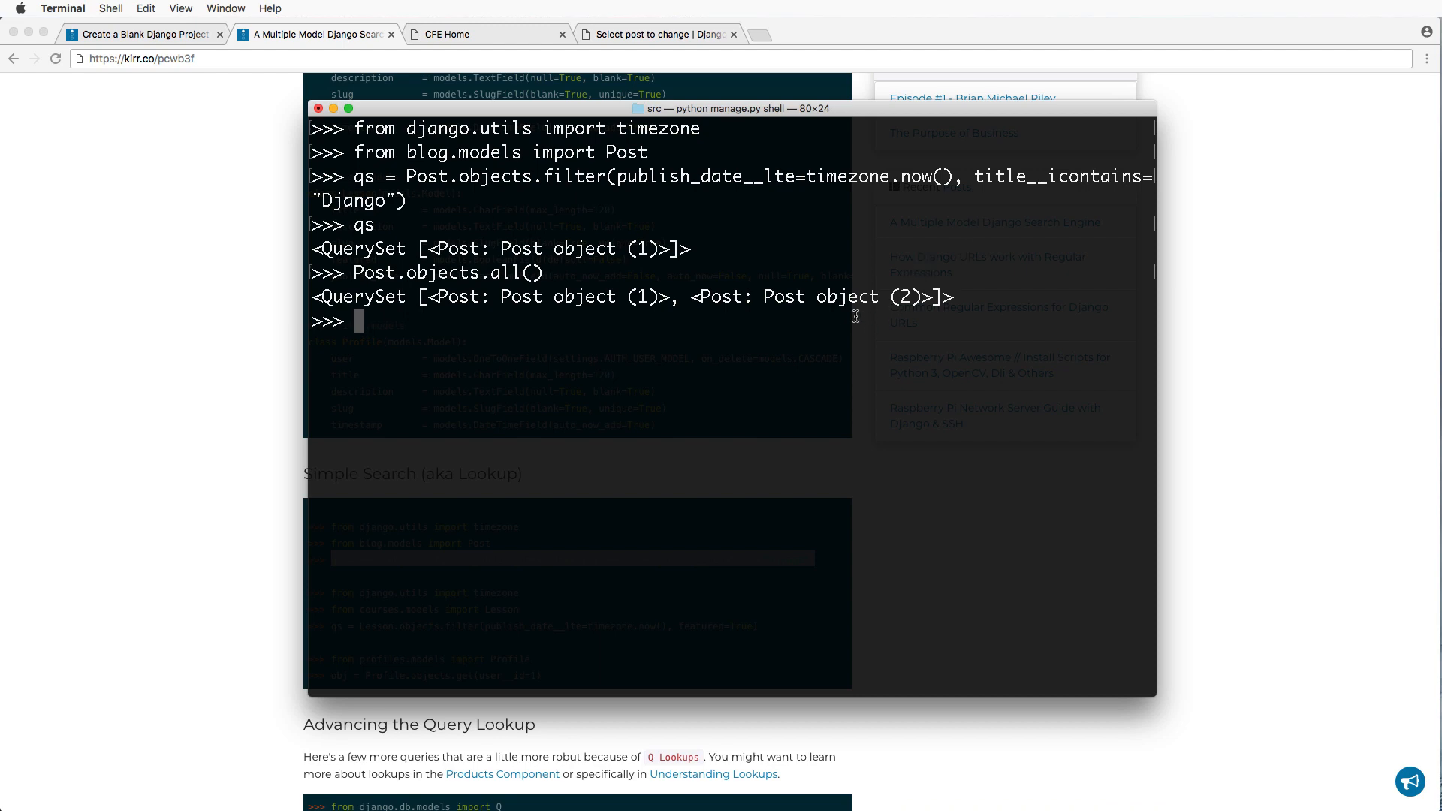
mouse_move(627, 258)
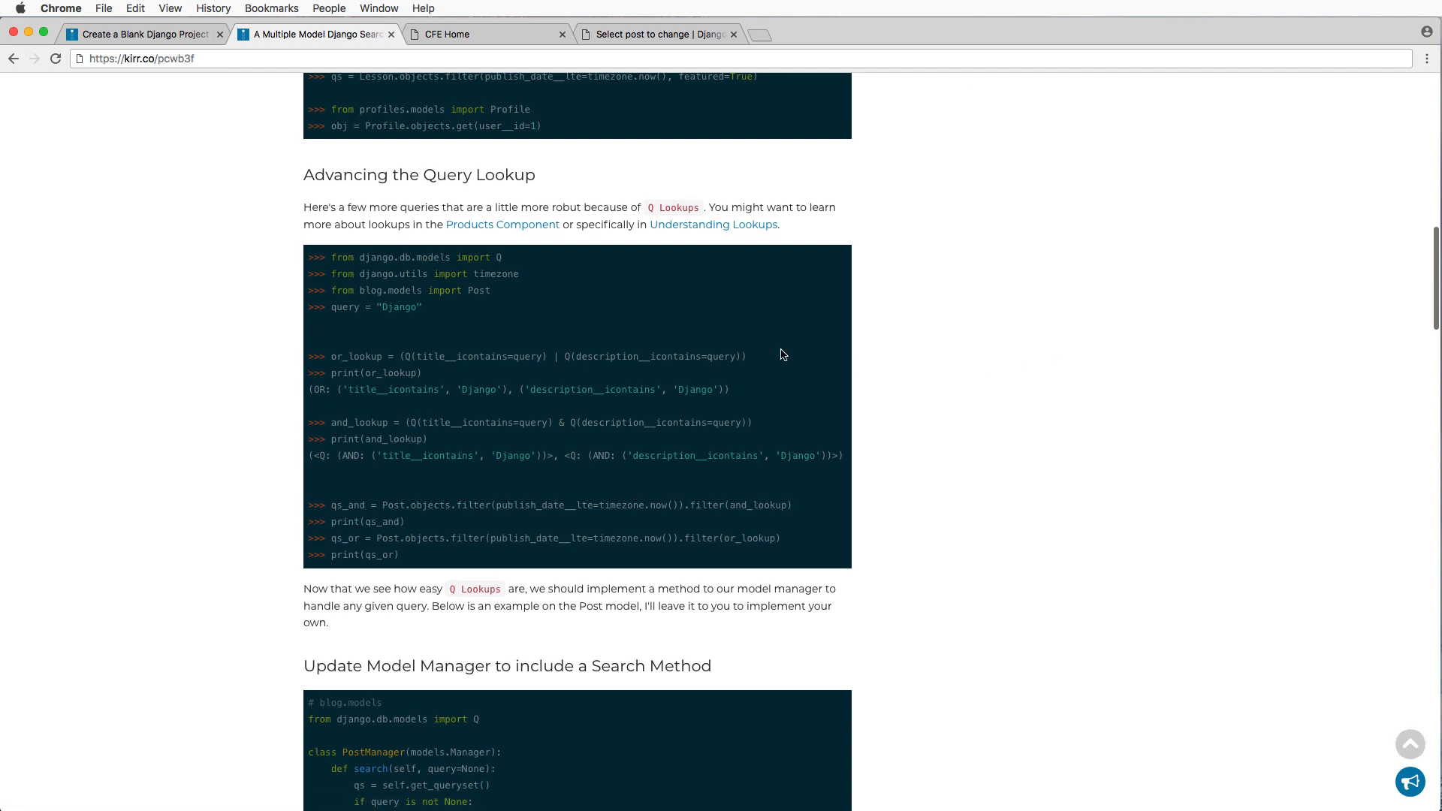
mouse_move(364, 179)
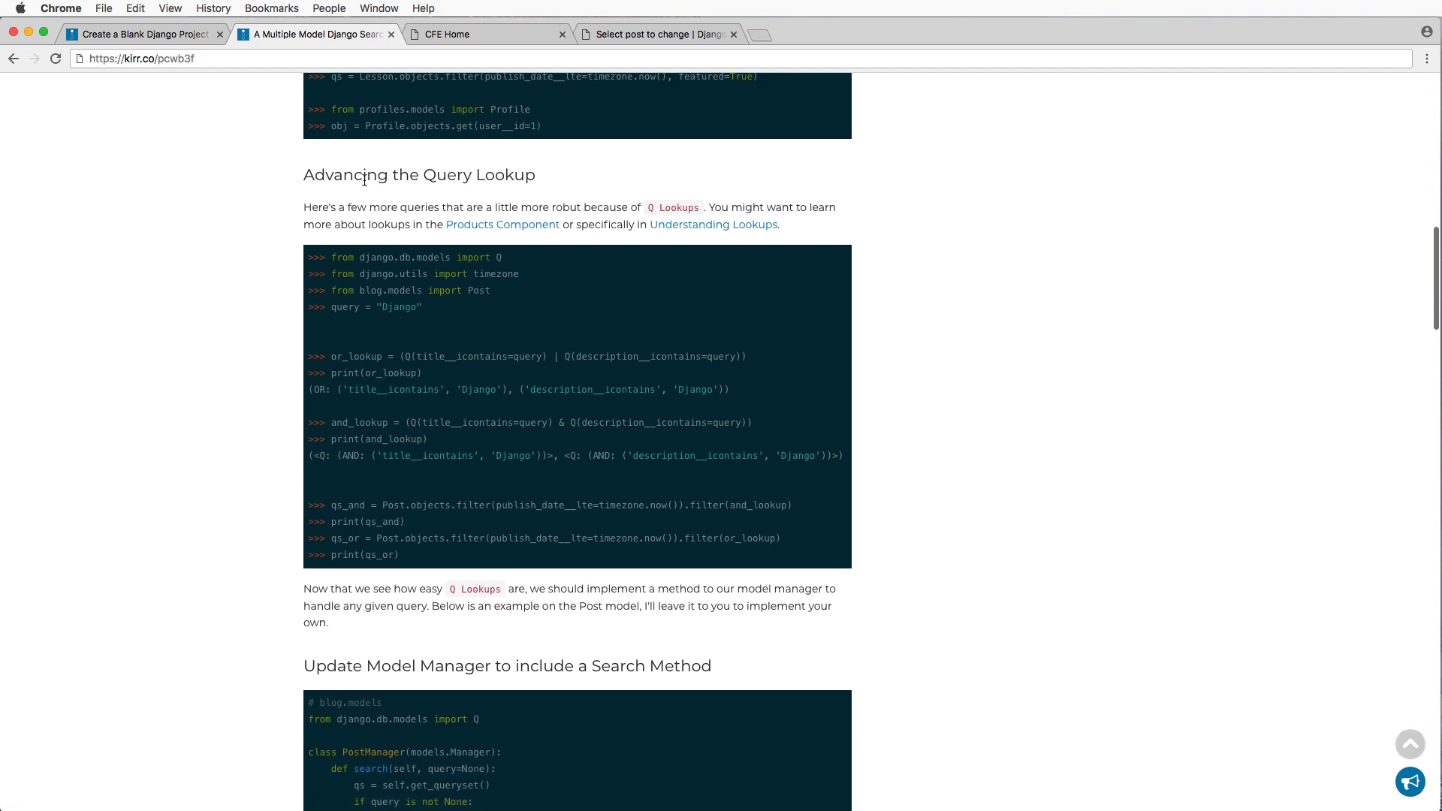
mouse_move(395, 255)
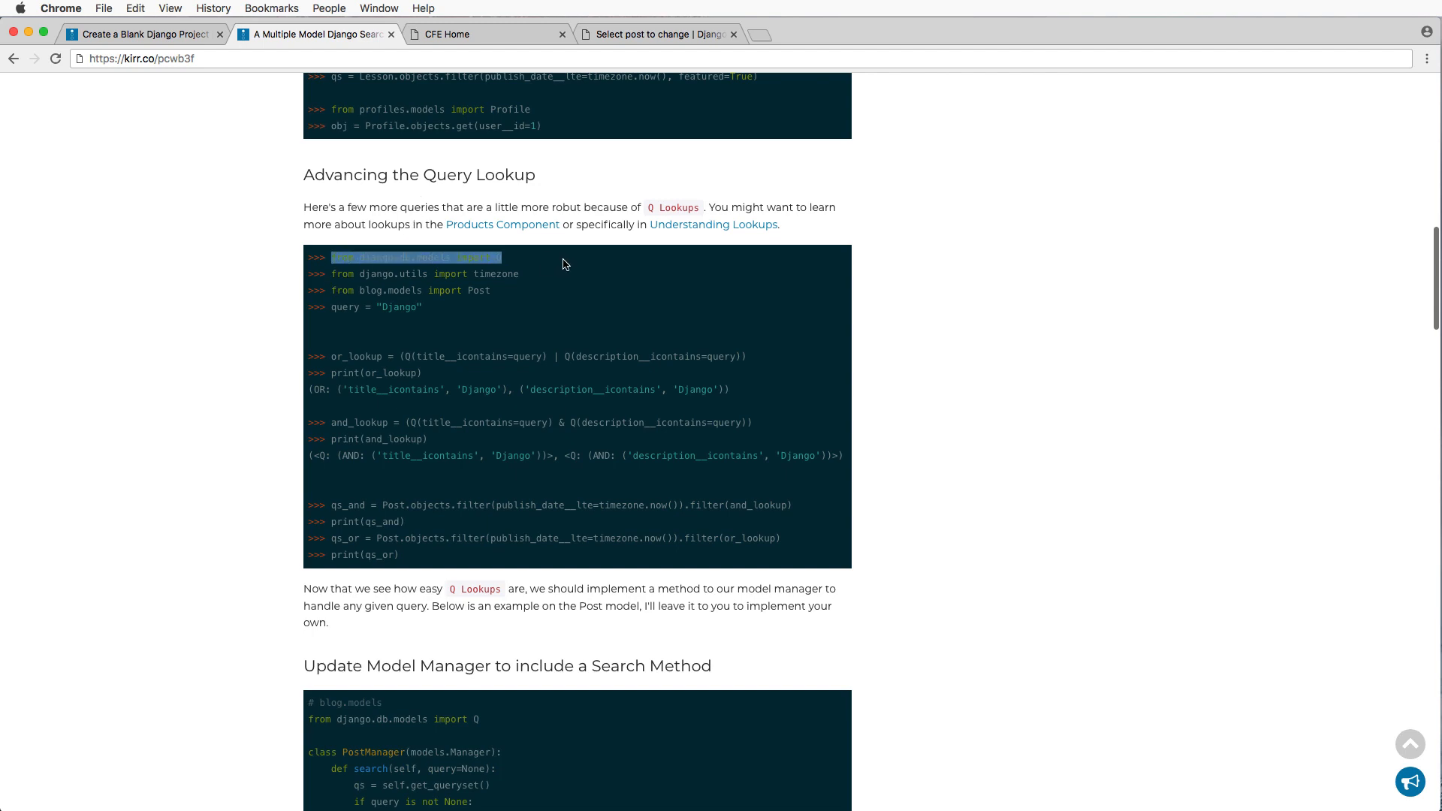
mouse_move(420, 273)
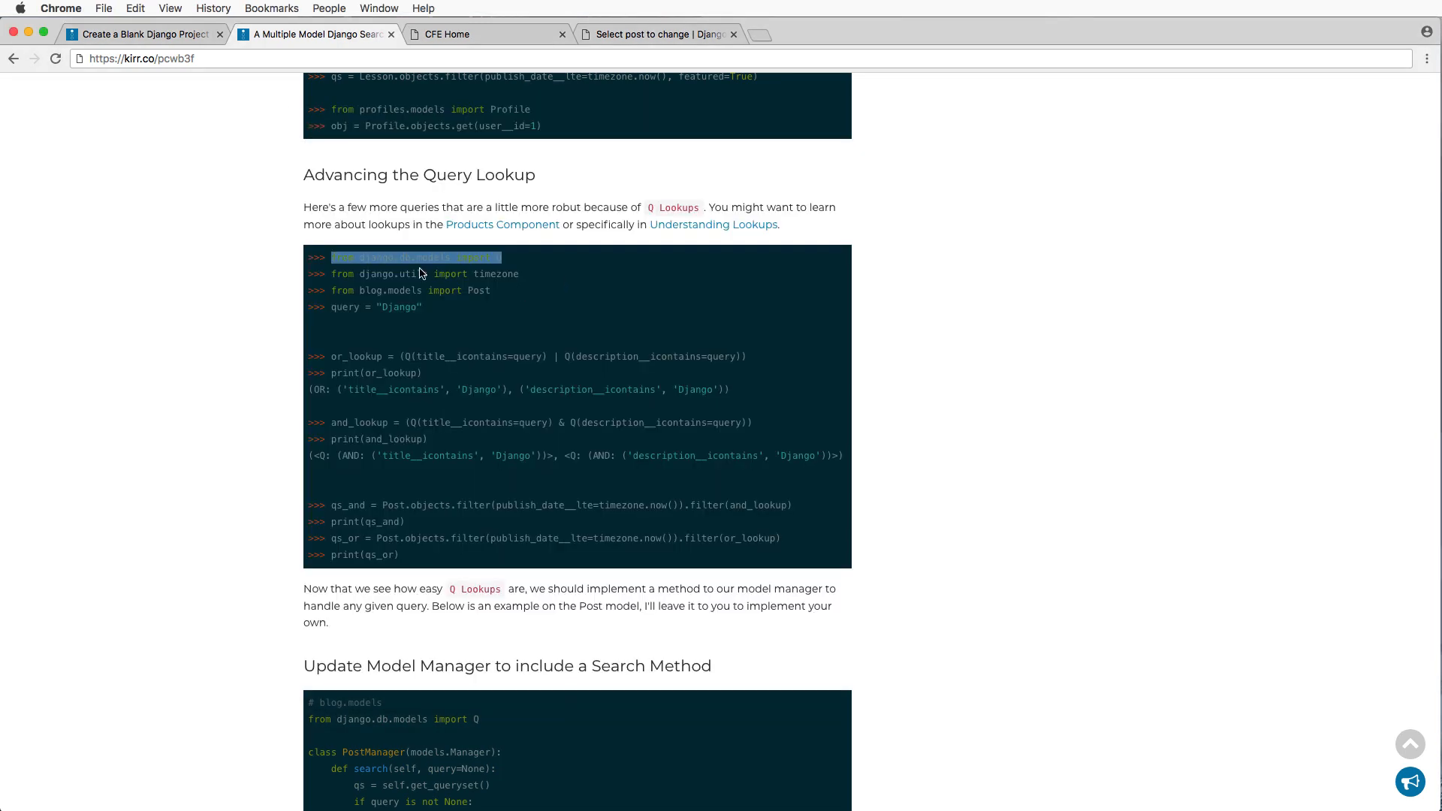
mouse_move(338, 320)
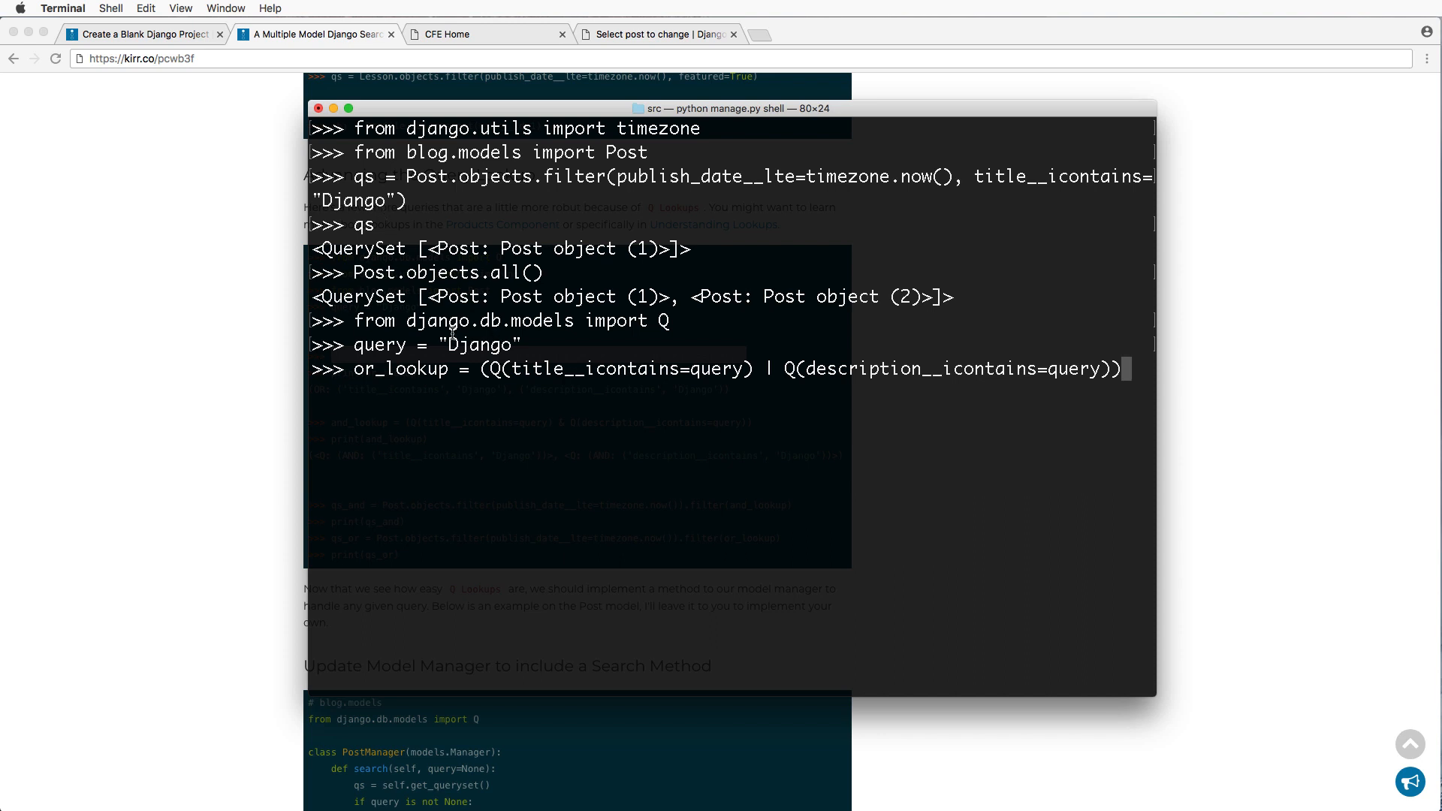
mouse_move(385, 347)
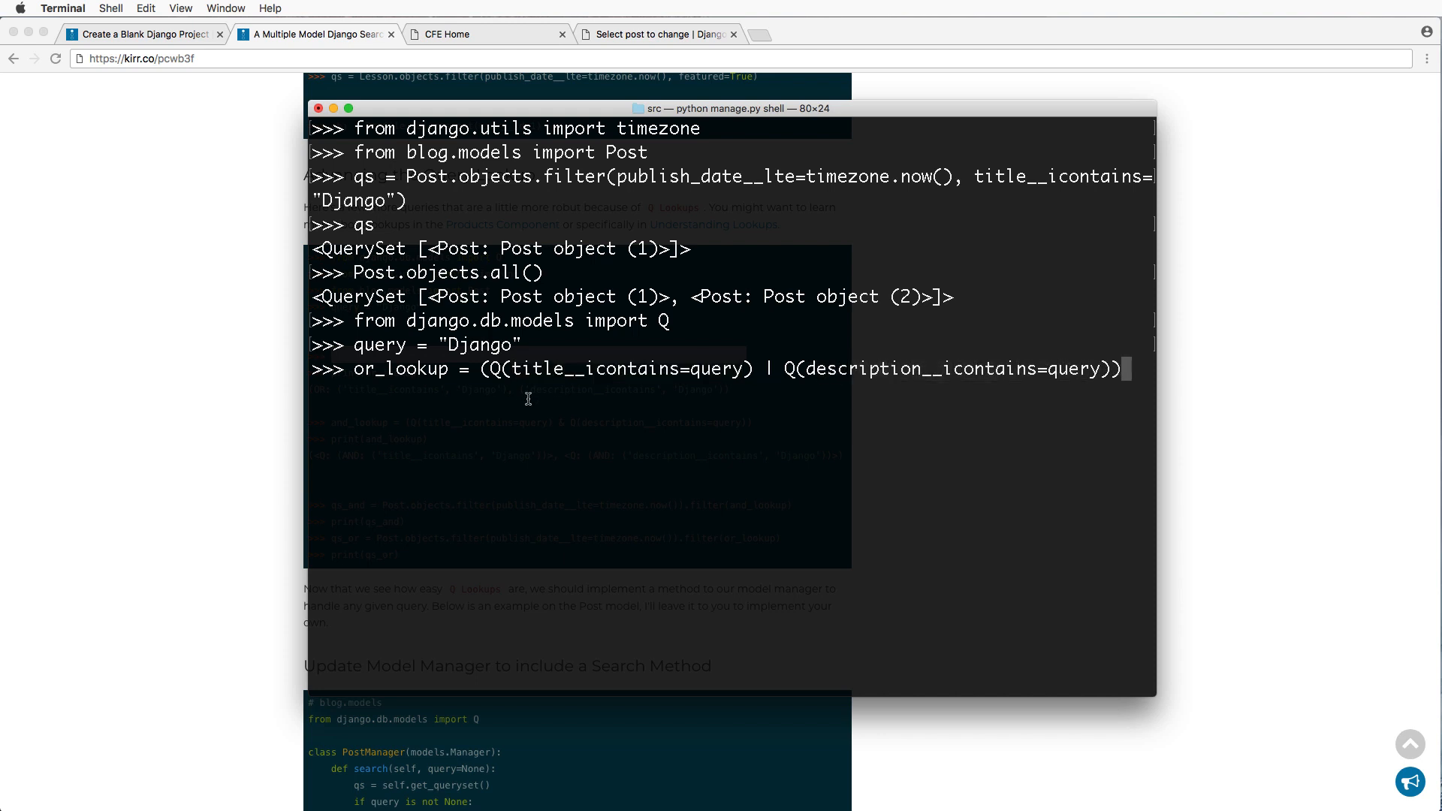
mouse_move(528, 389)
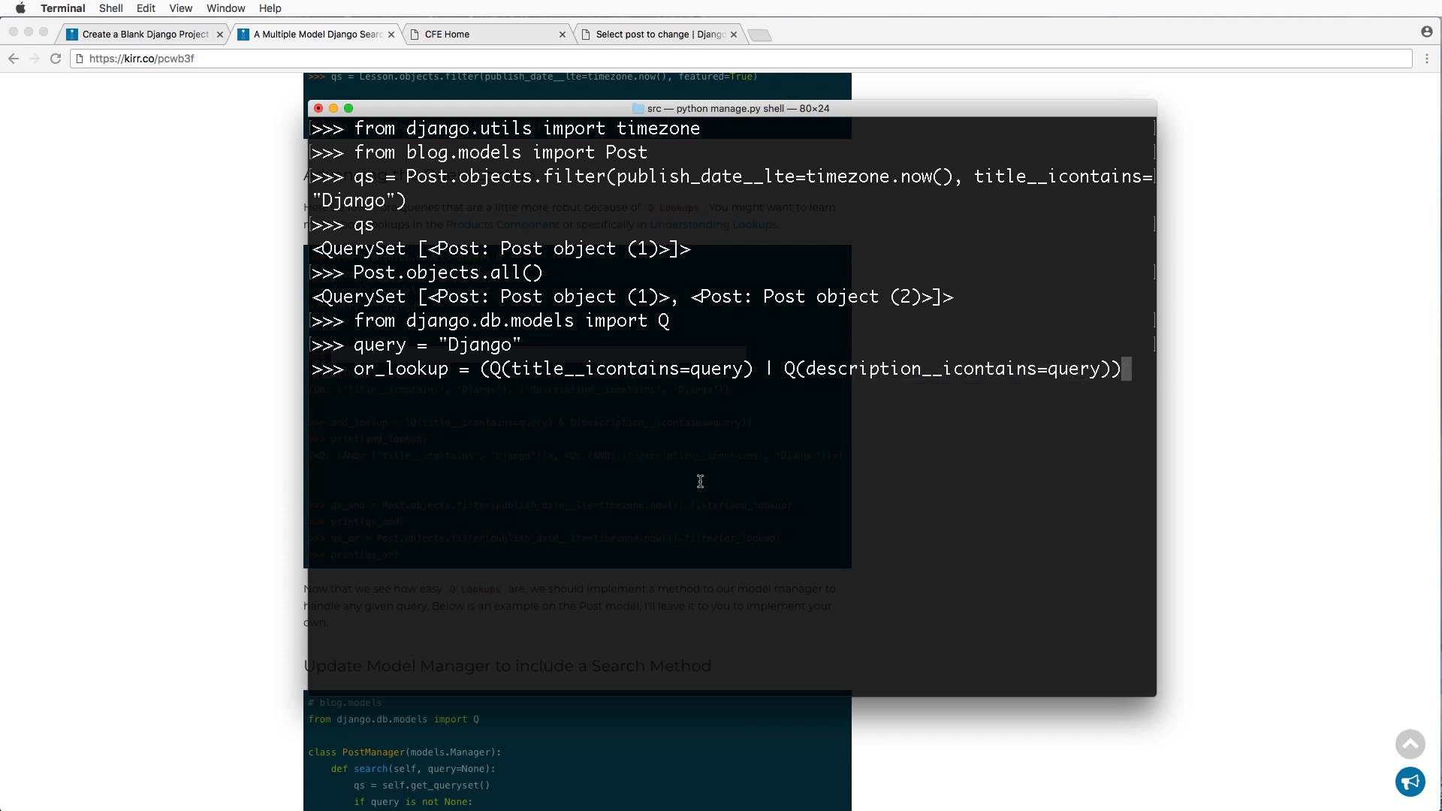
mouse_move(661, 292)
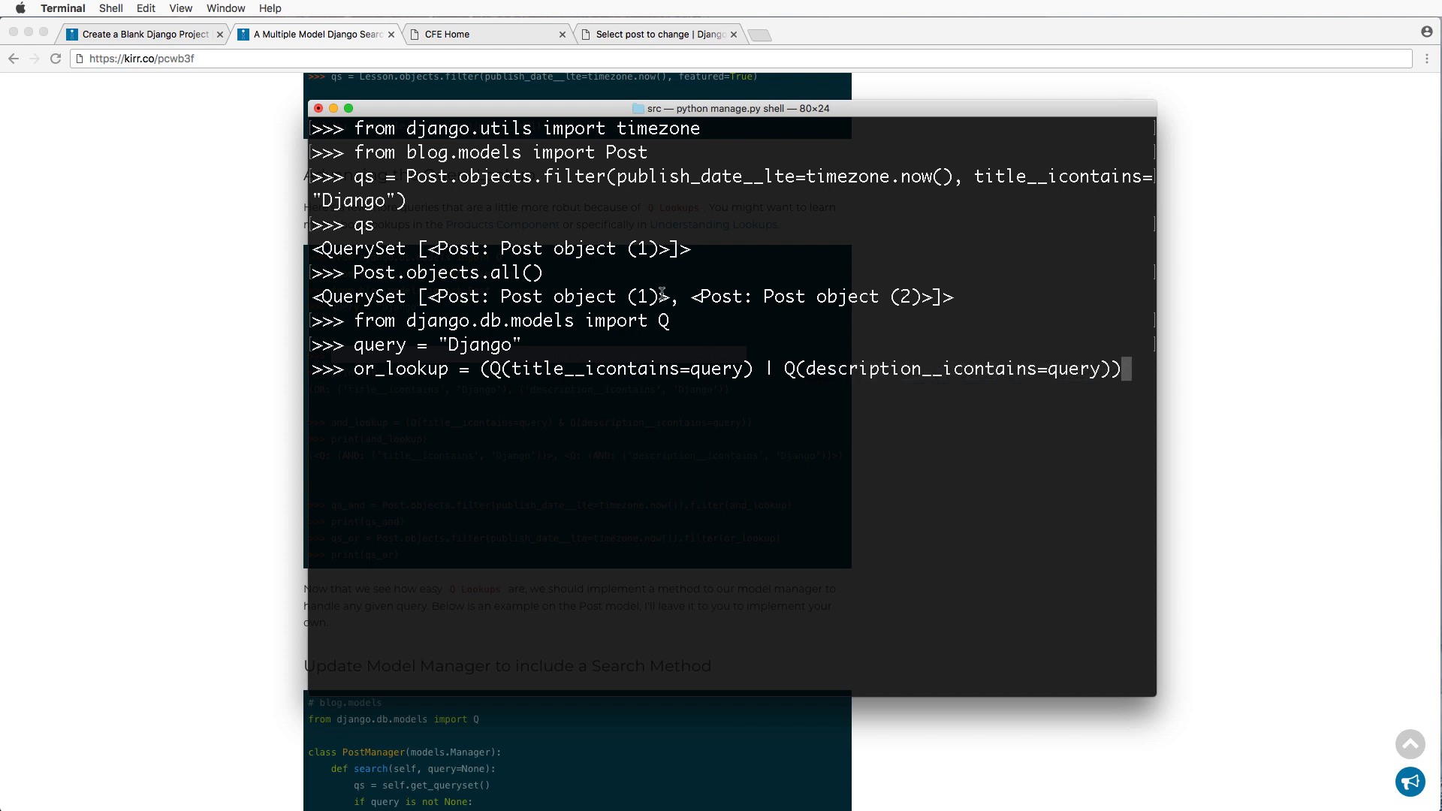
Run Post.objects.filter(or_lookup) to get both posts, then select 'query' in the lookup
text(Post.o)
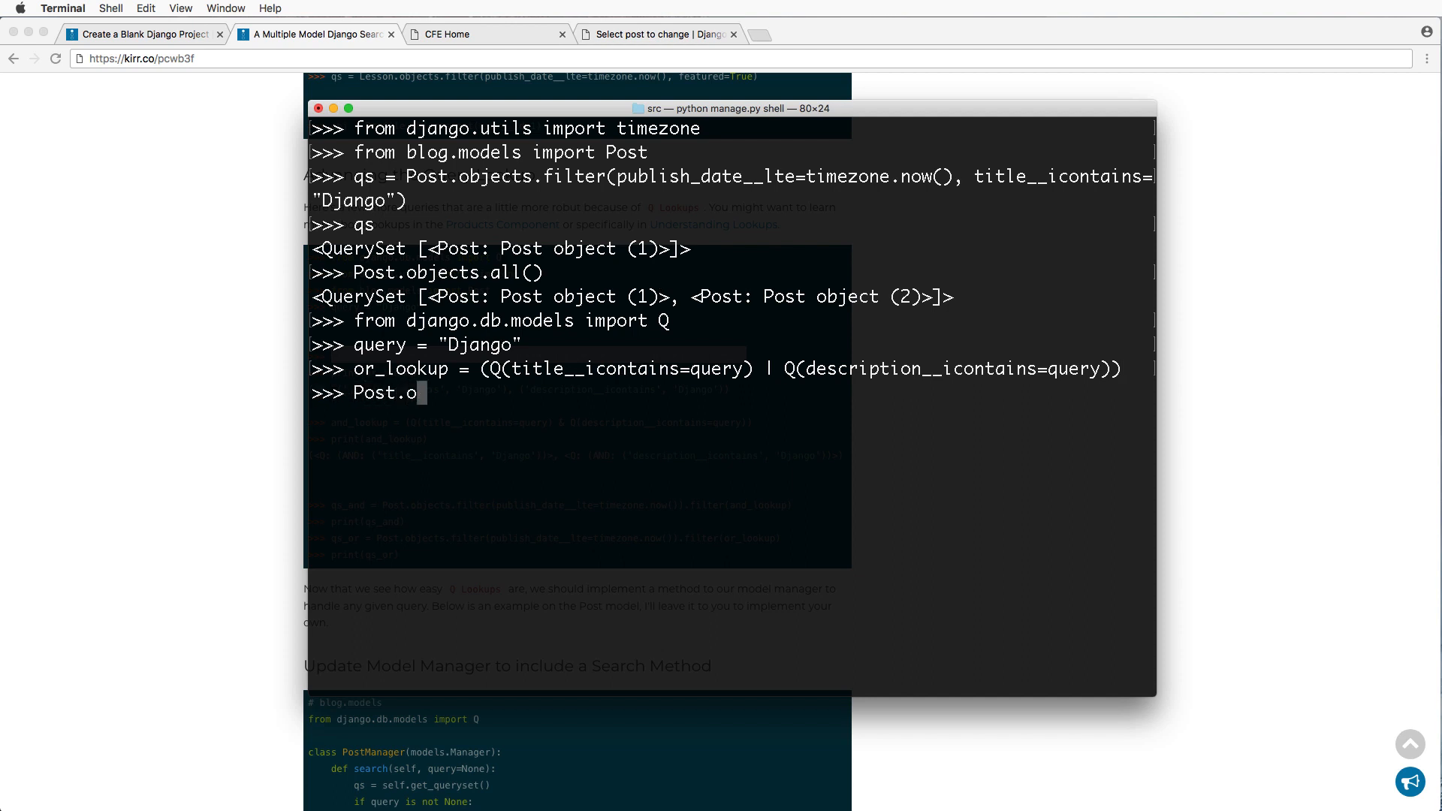
text(bjects.filter()
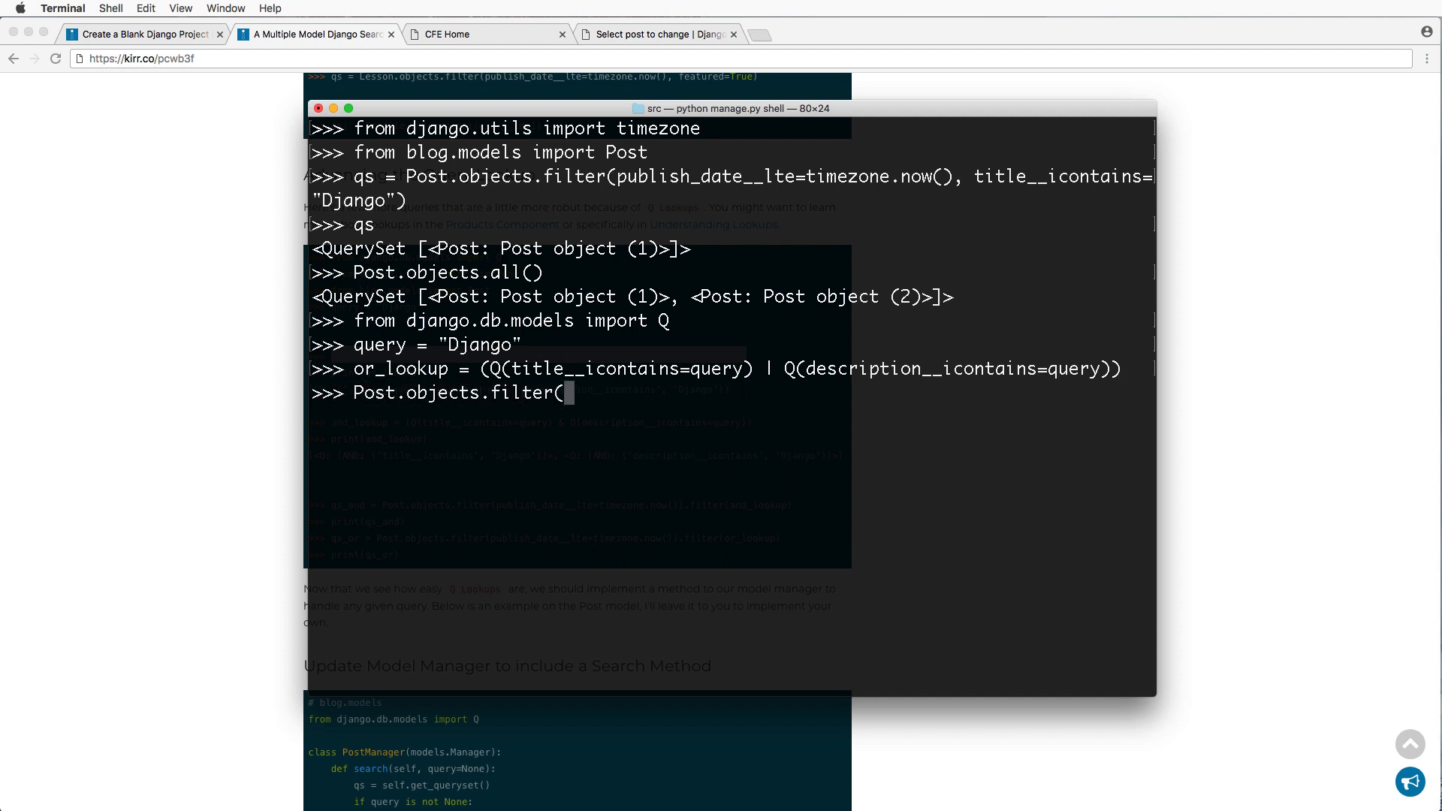
text(or_lookup)
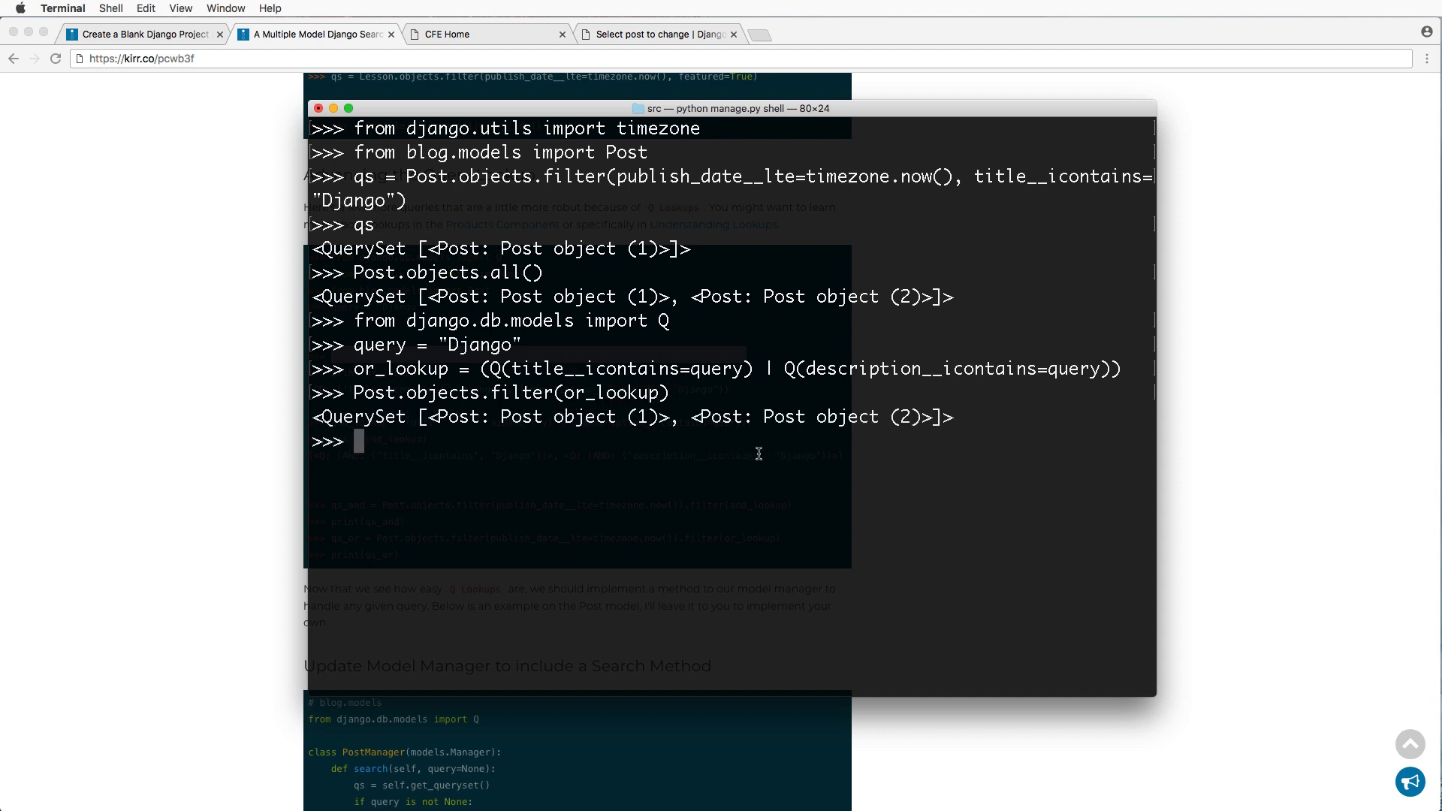
mouse_move(721, 377)
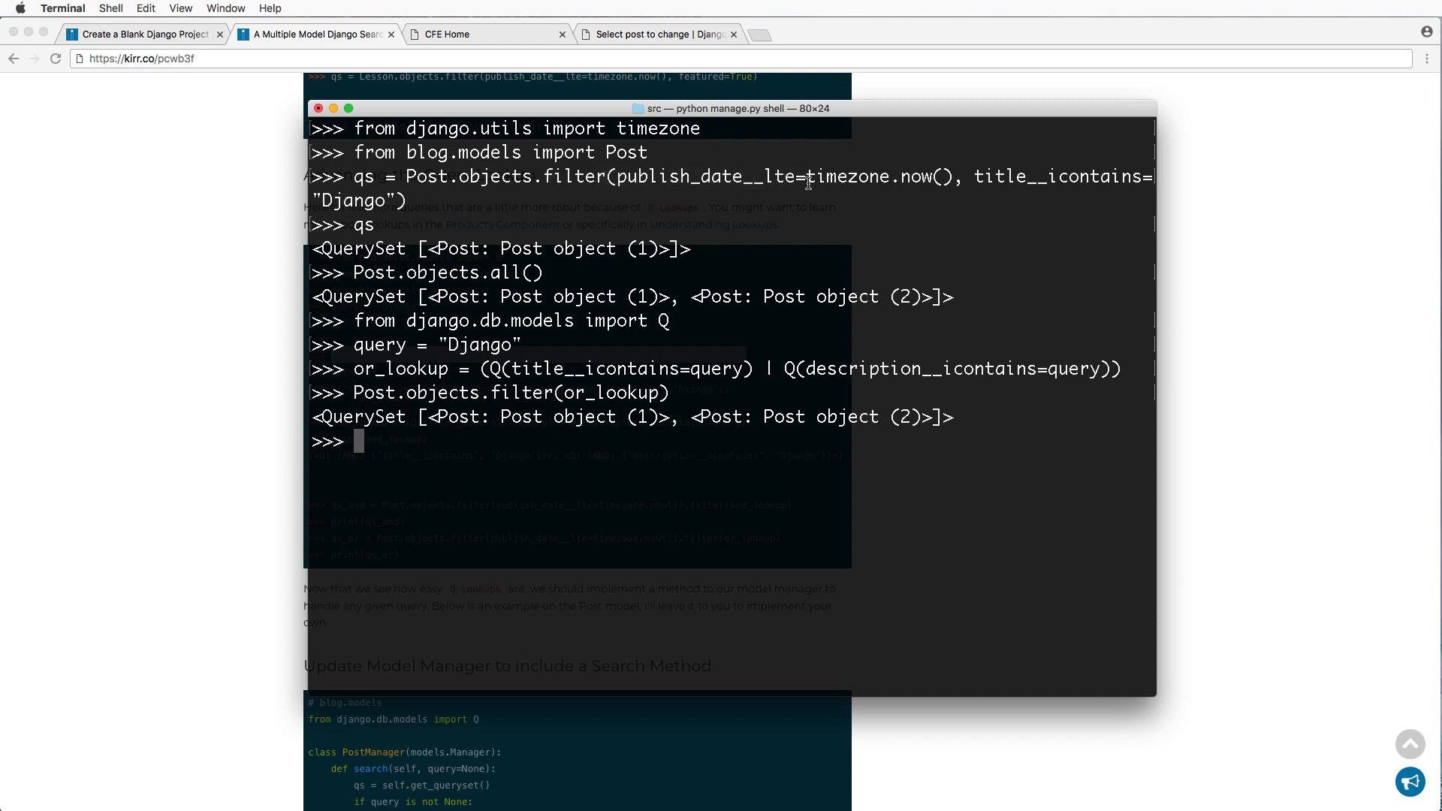
mouse_move(754, 343)
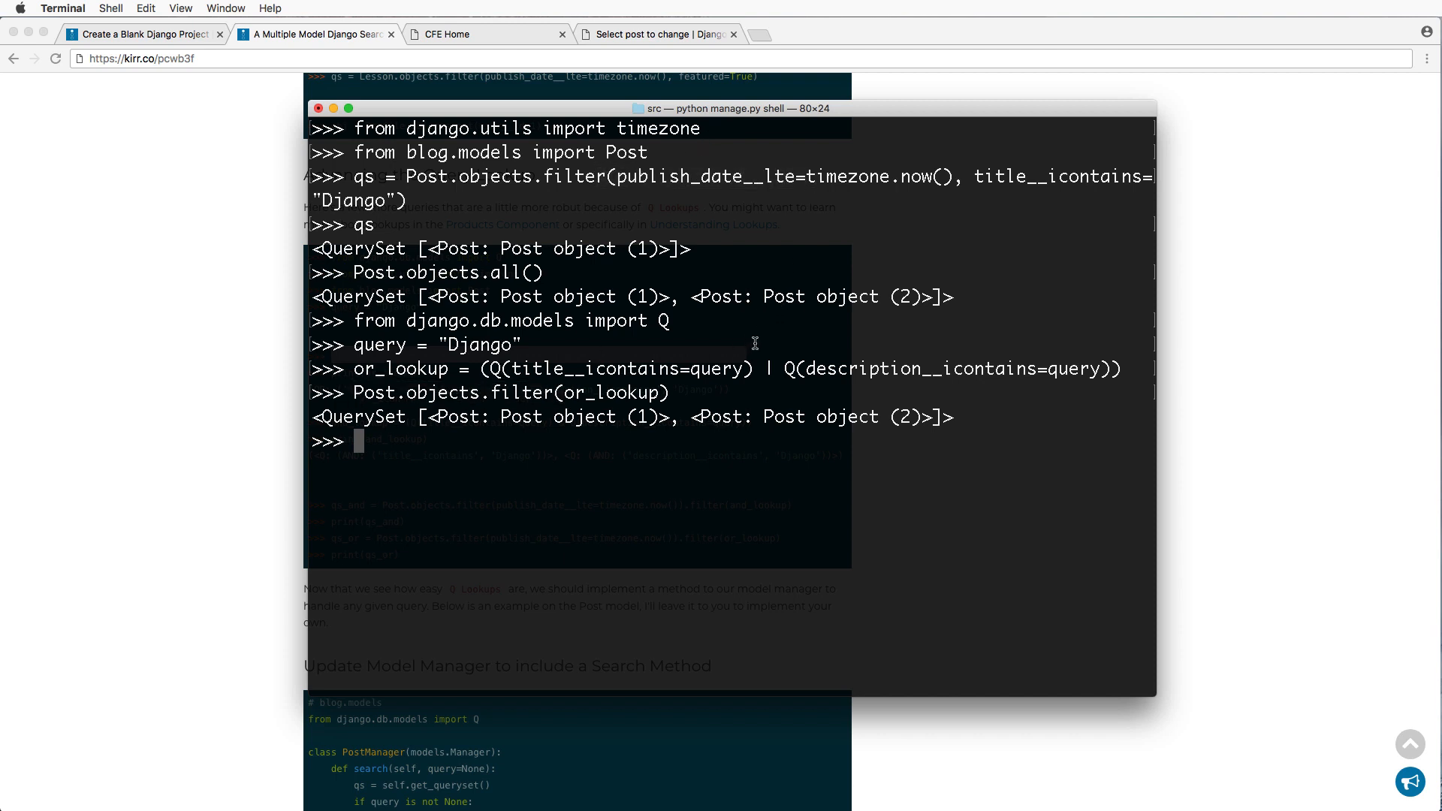
mouse_move(670, 417)
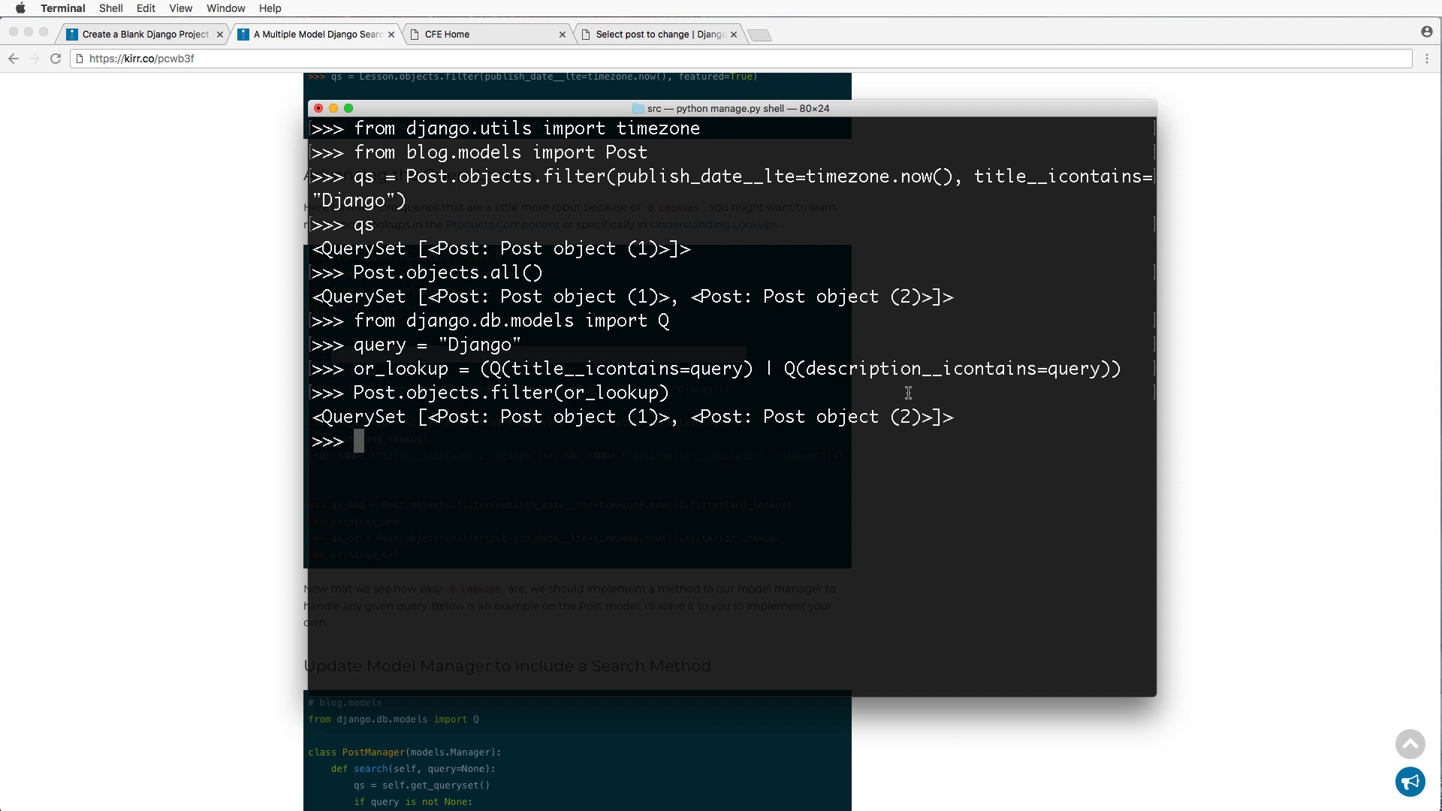
double_click(717, 369)
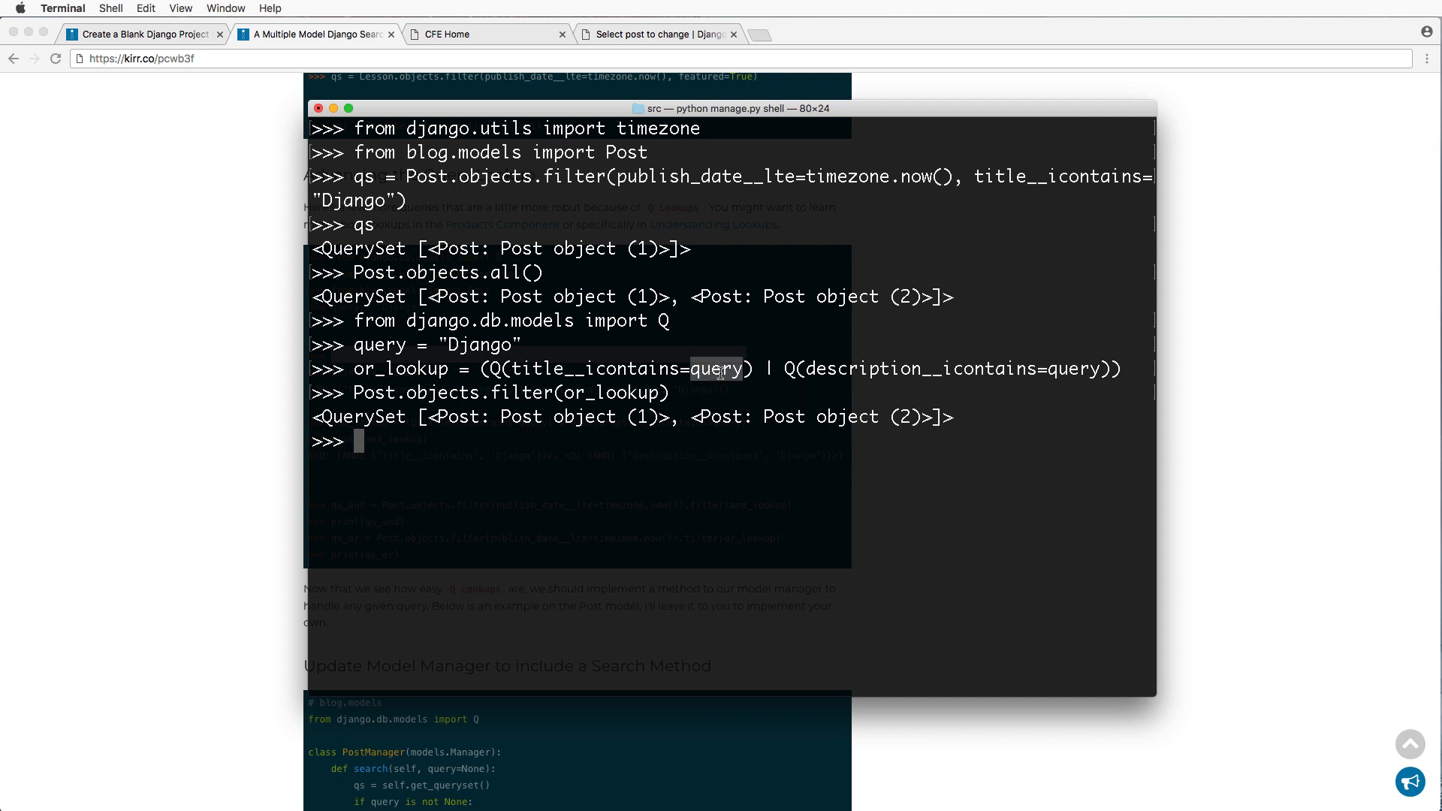
mouse_move(720, 442)
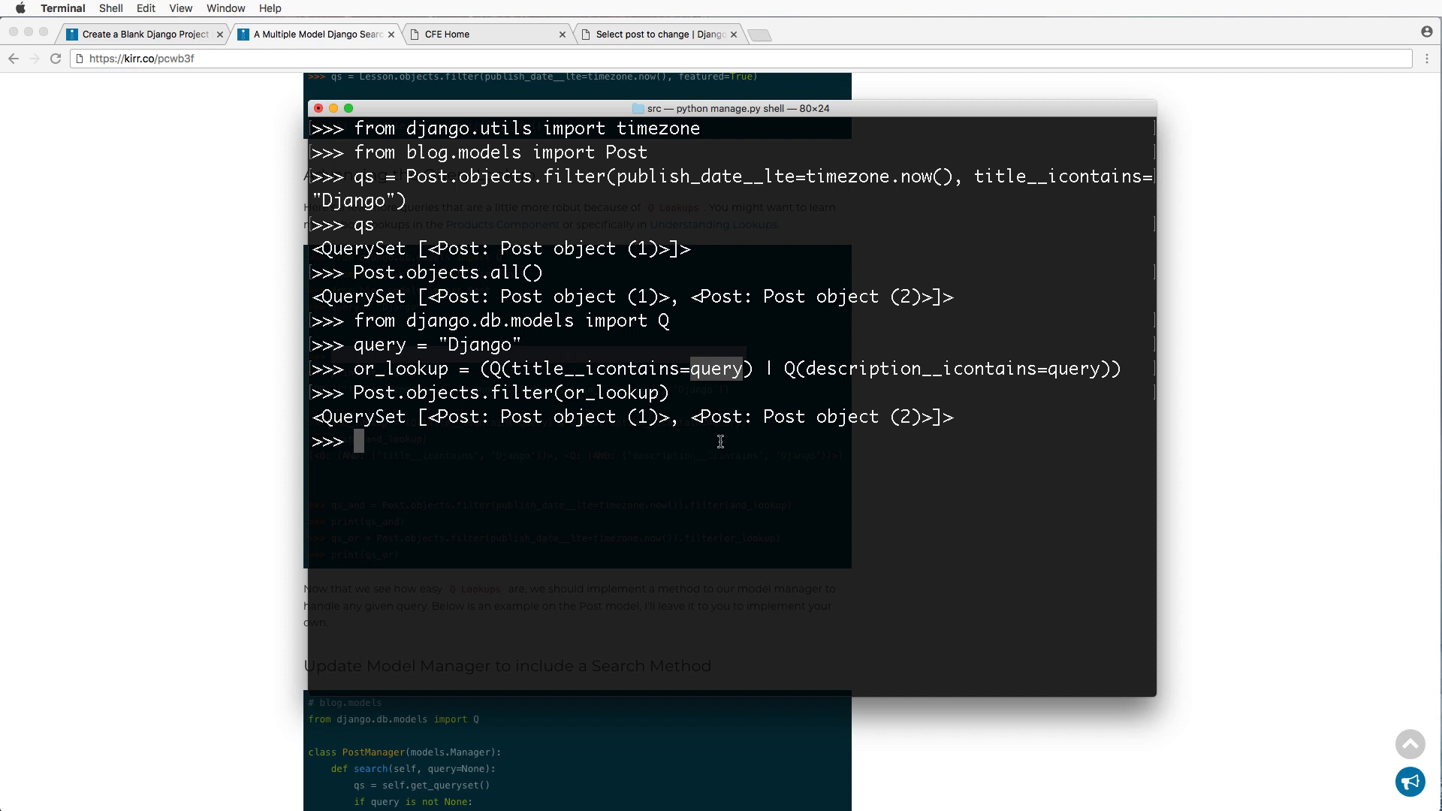
mouse_move(889, 487)
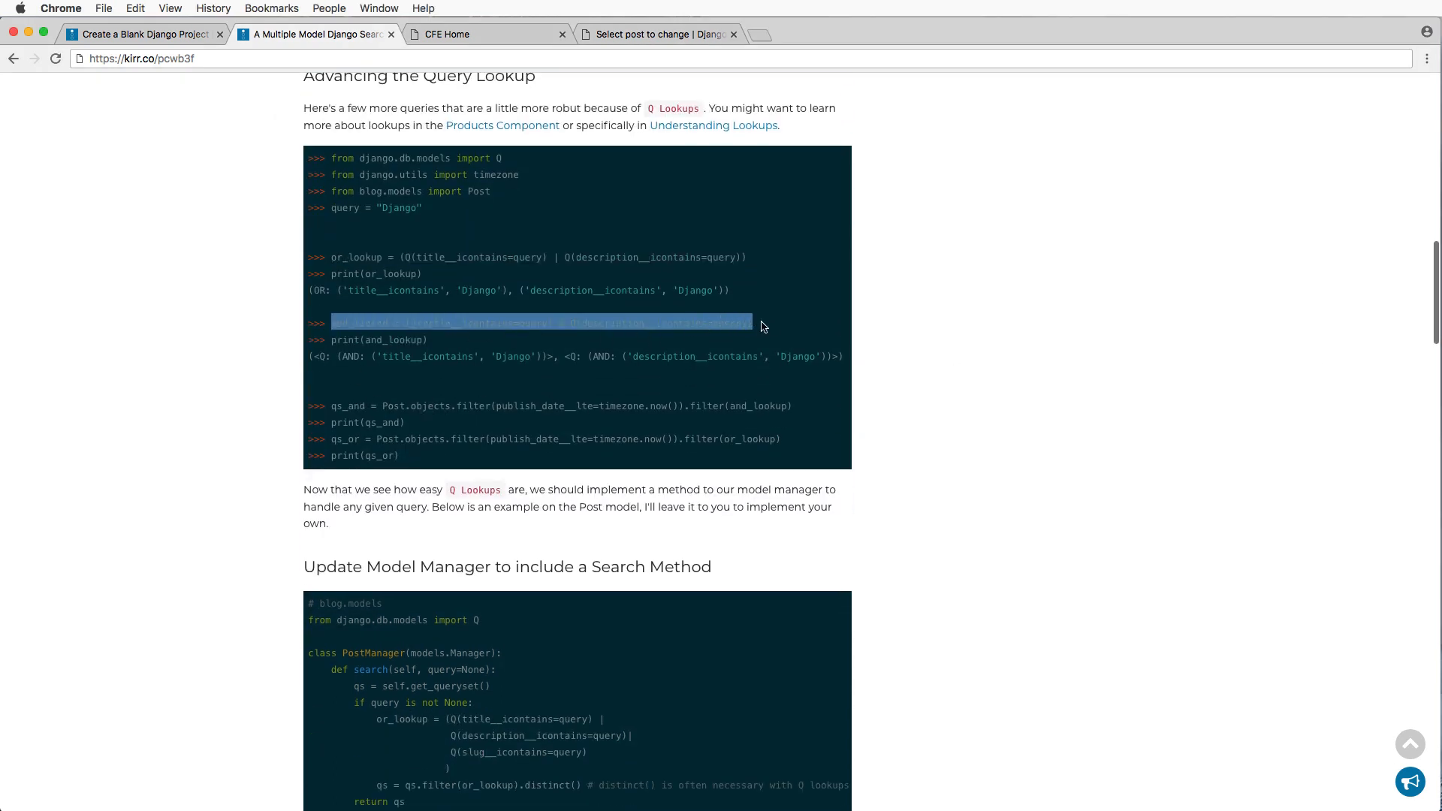
Scroll the blog post to the PostManager search code under Update Model Manager, then return to the editor
click(511, 339)
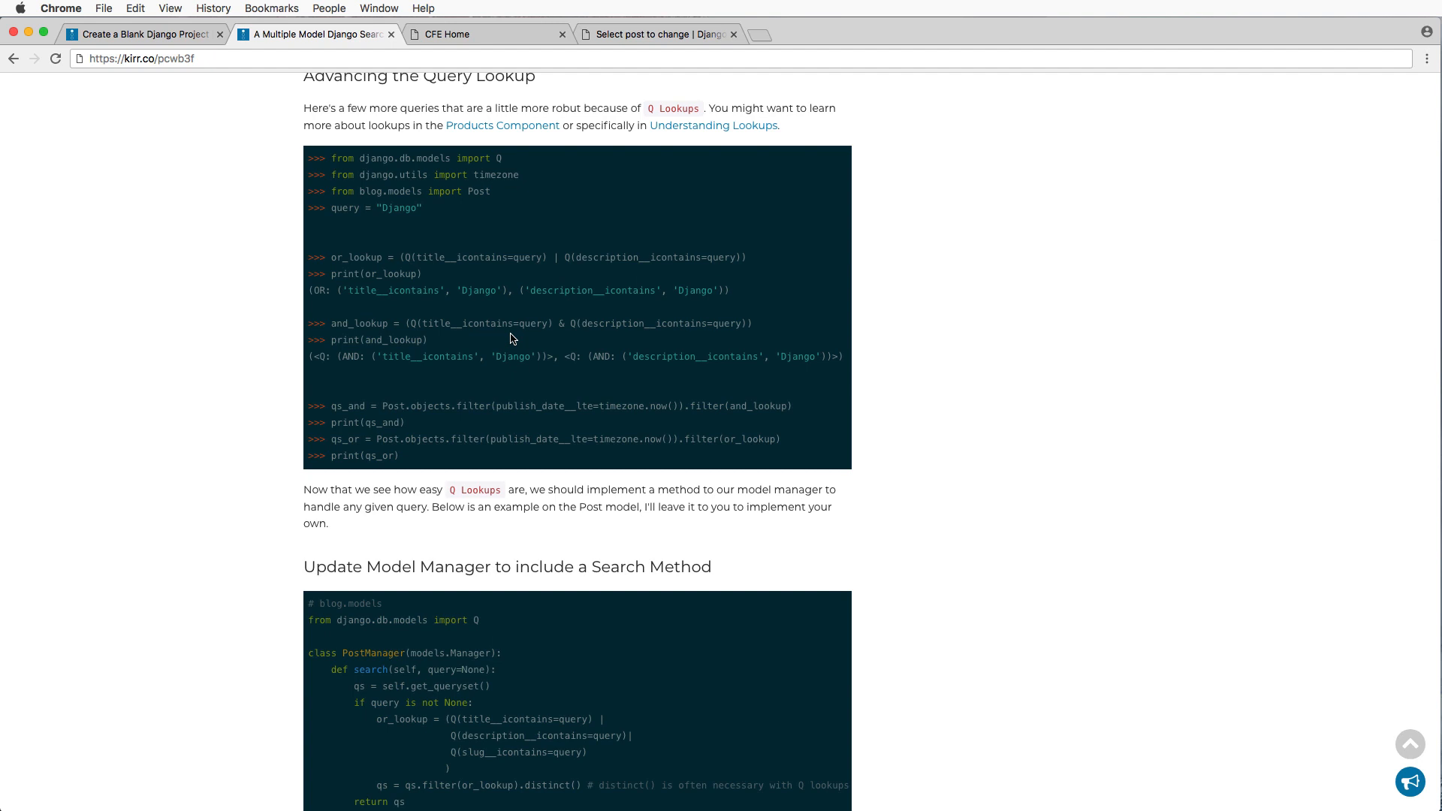
mouse_move(447, 347)
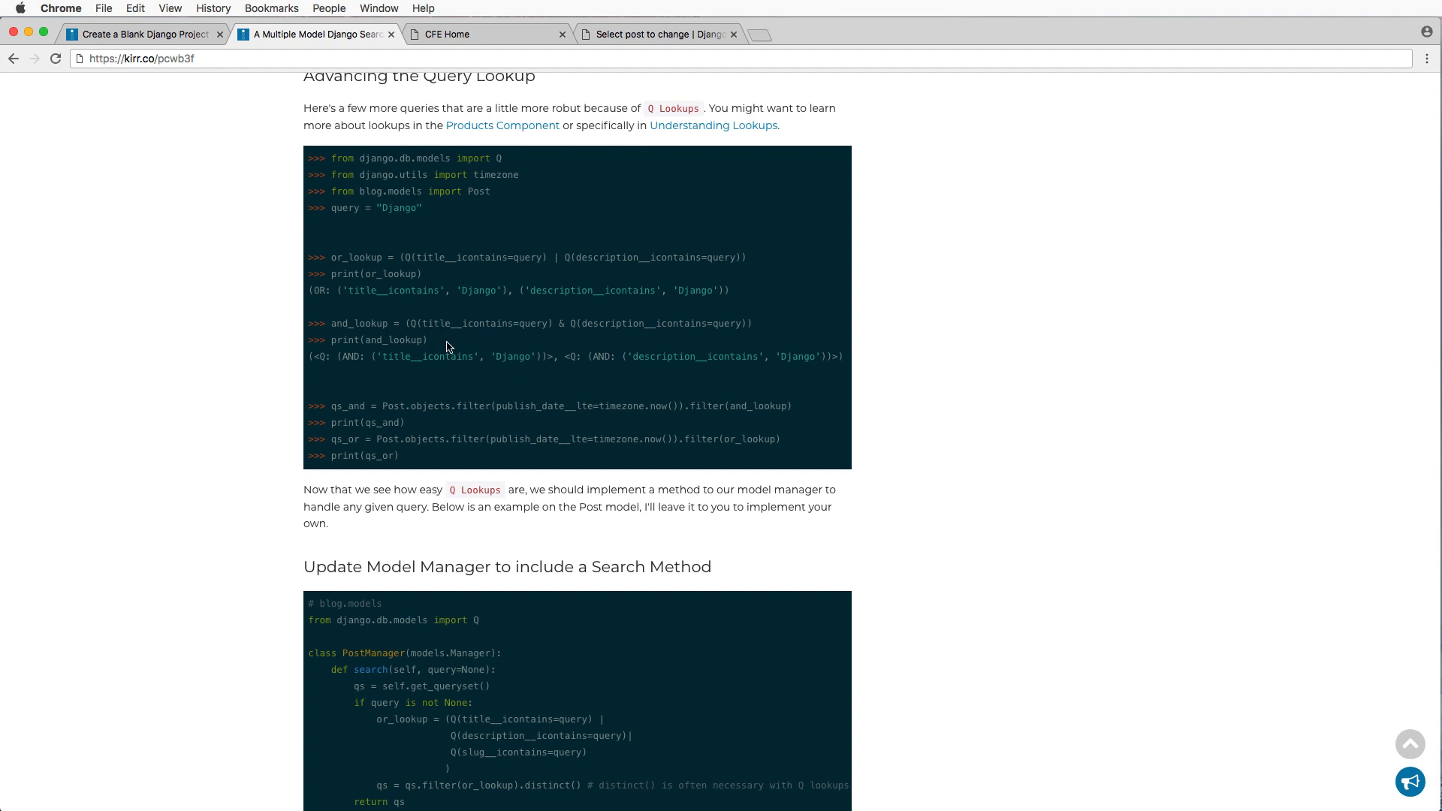
mouse_move(458, 390)
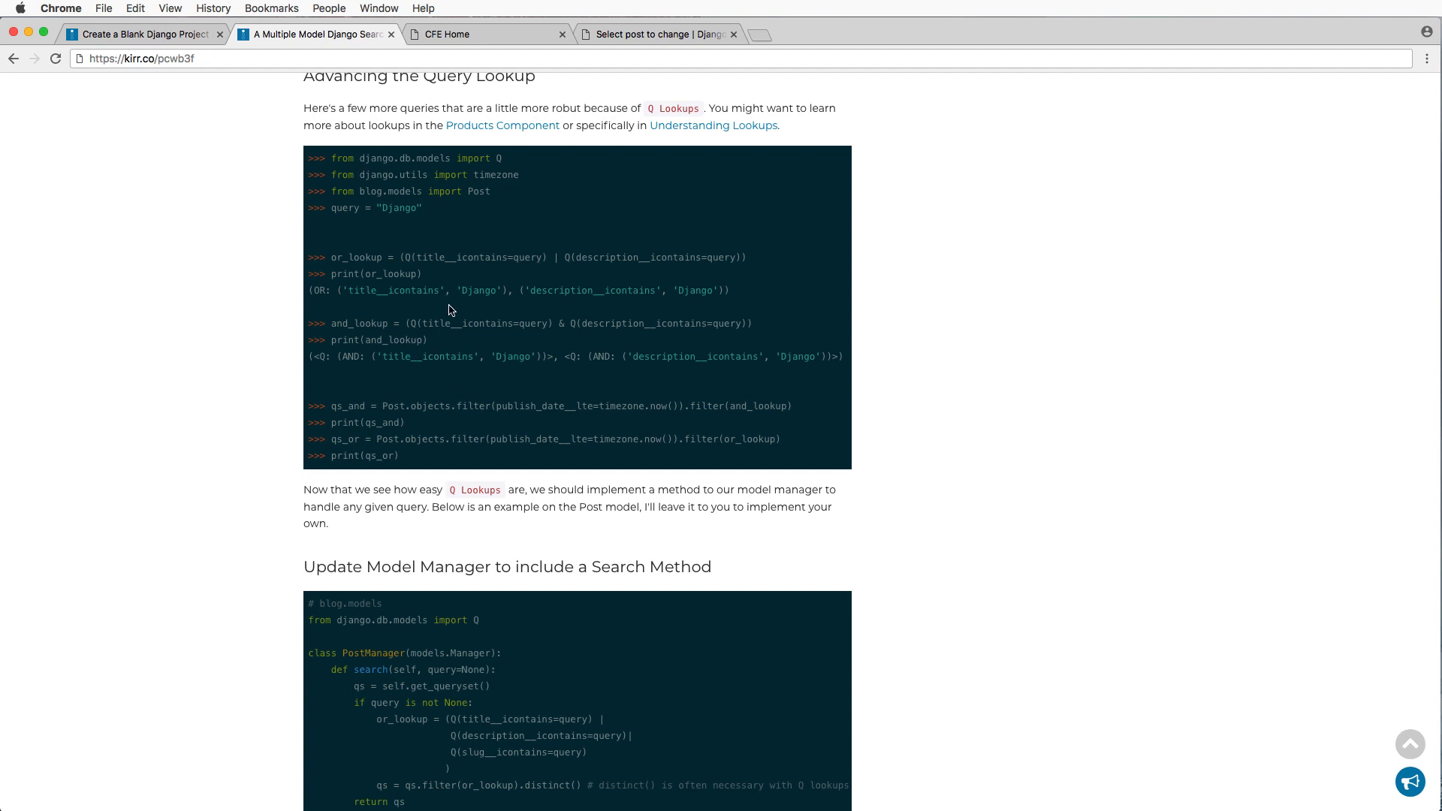
scroll(down, 3)
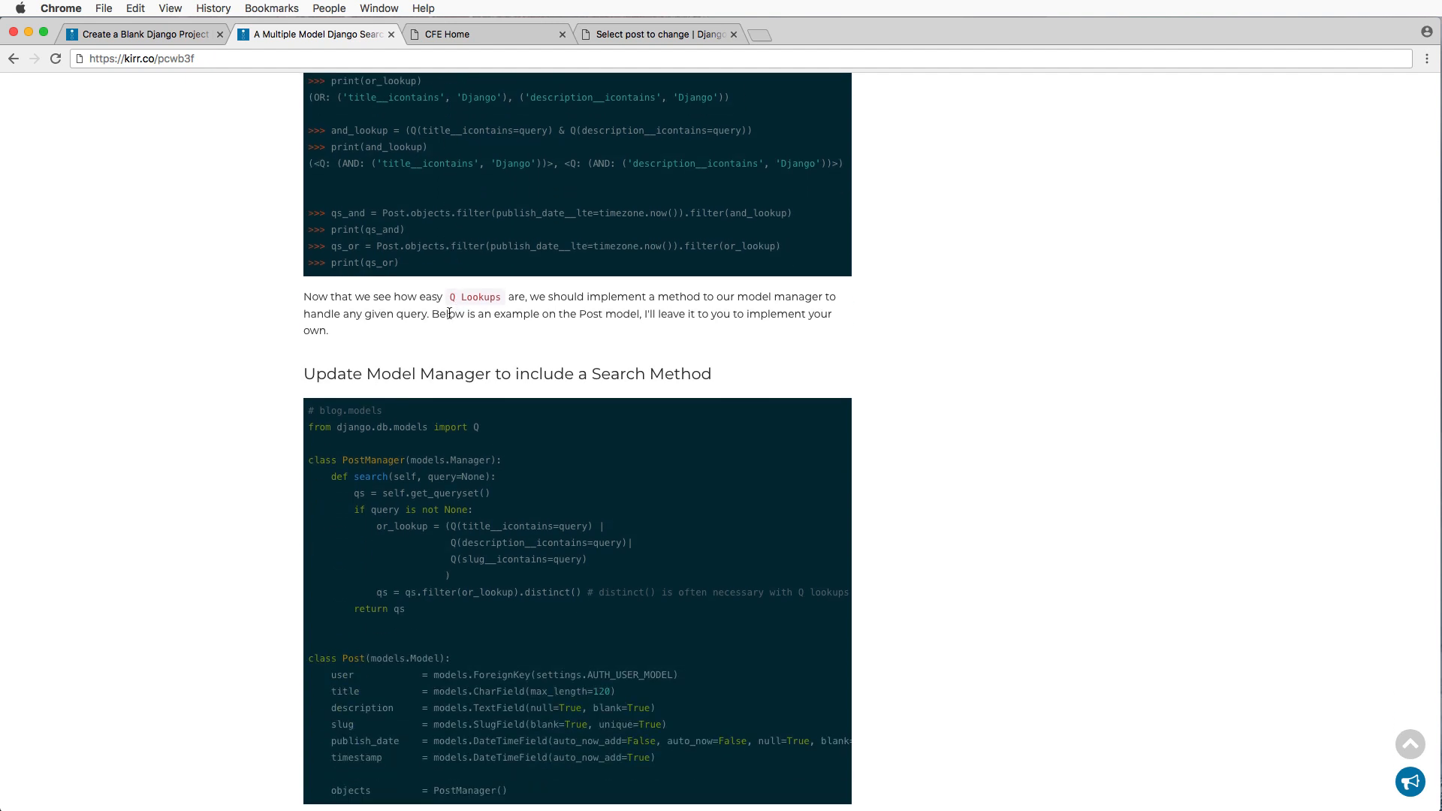
scroll(down, 3)
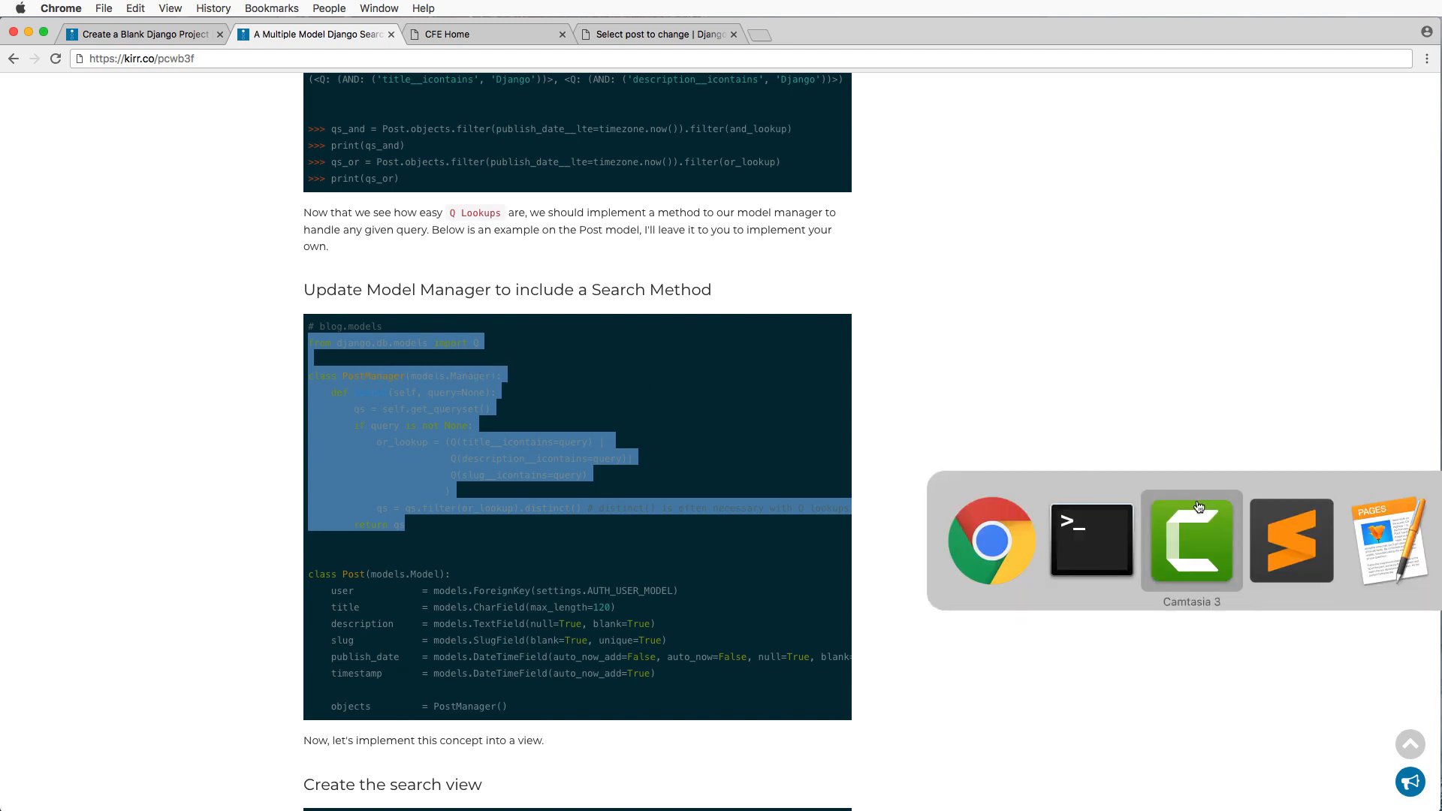
click(1291, 540)
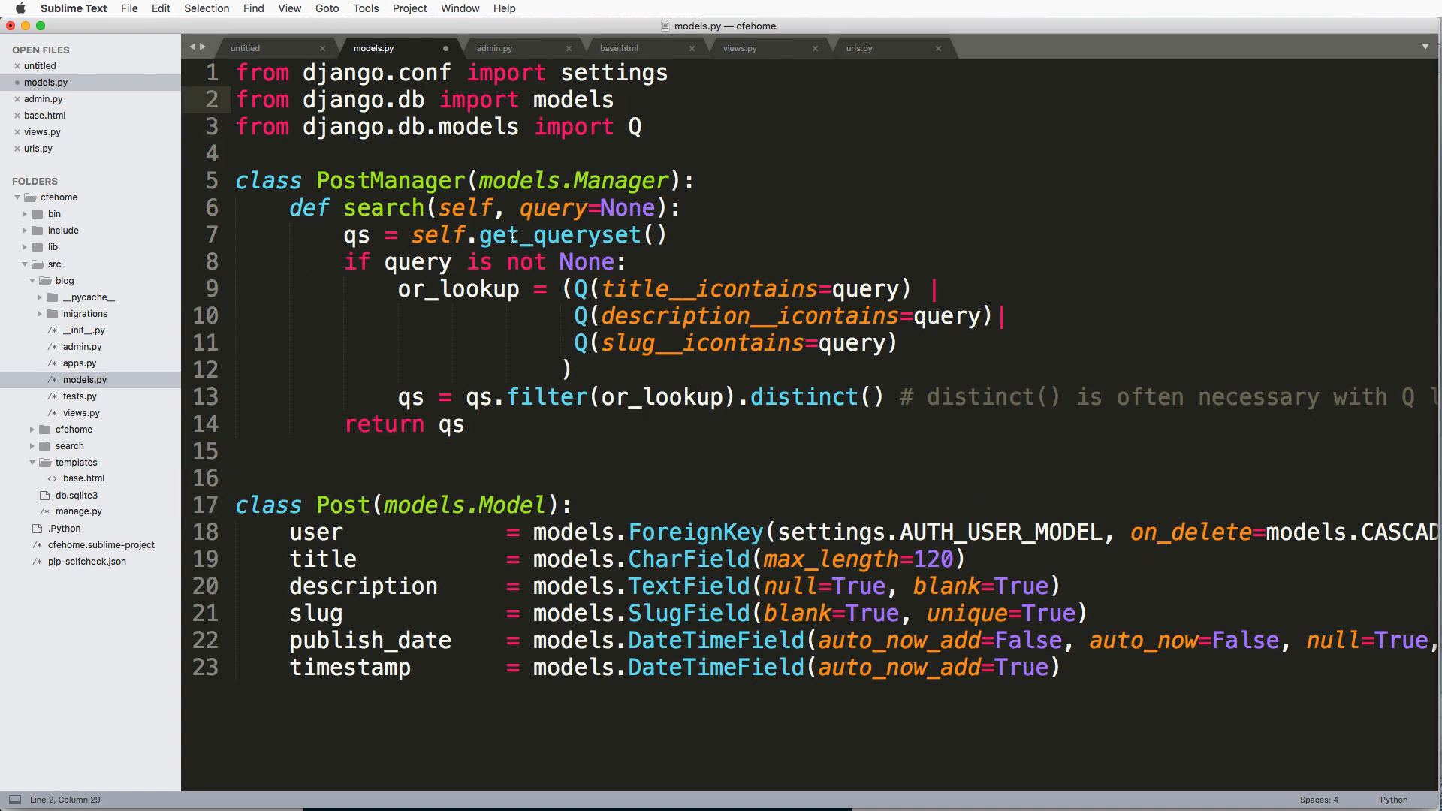
Add objects = PostManager() to the Post model in models.py, then return to the shell
click(1064, 668)
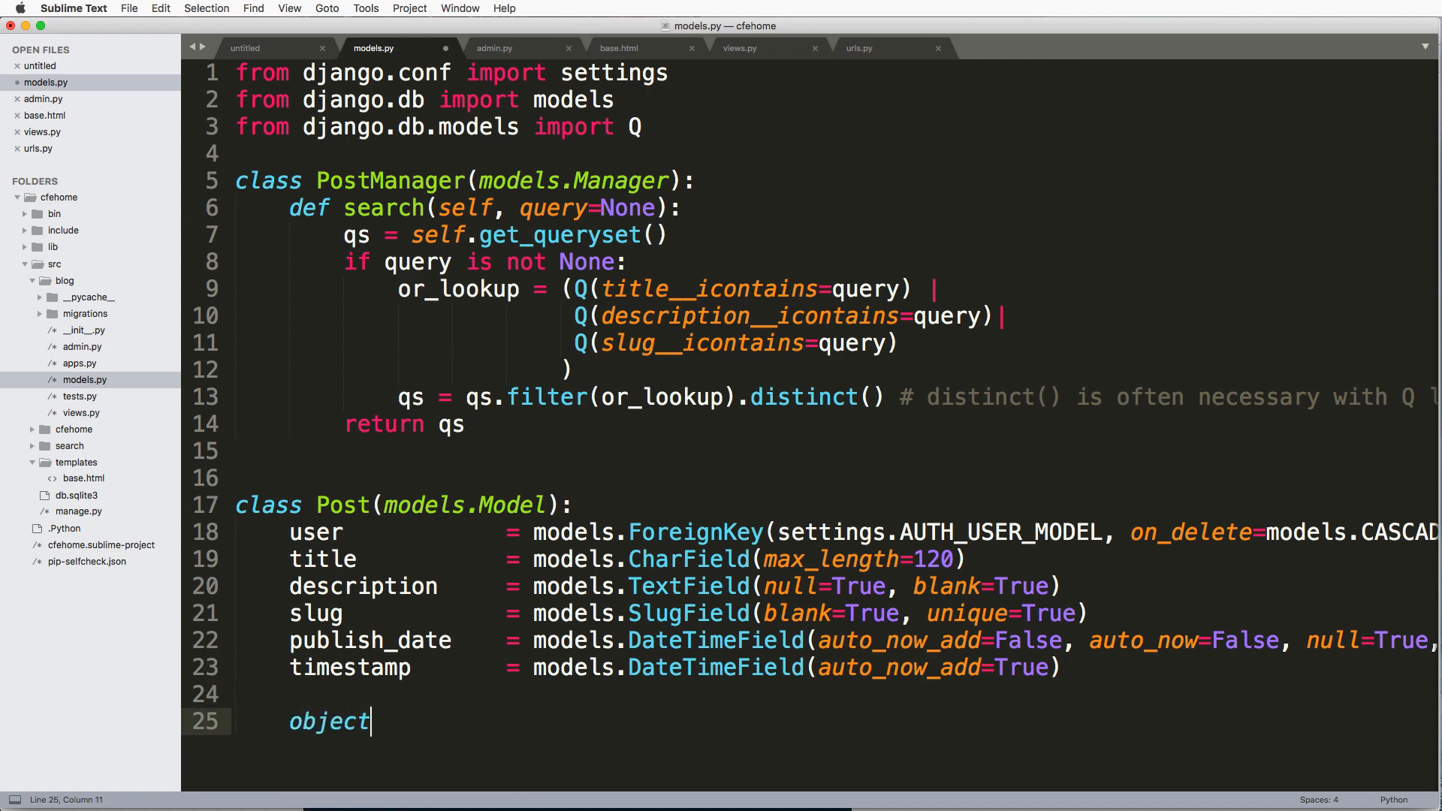
text(s = P)
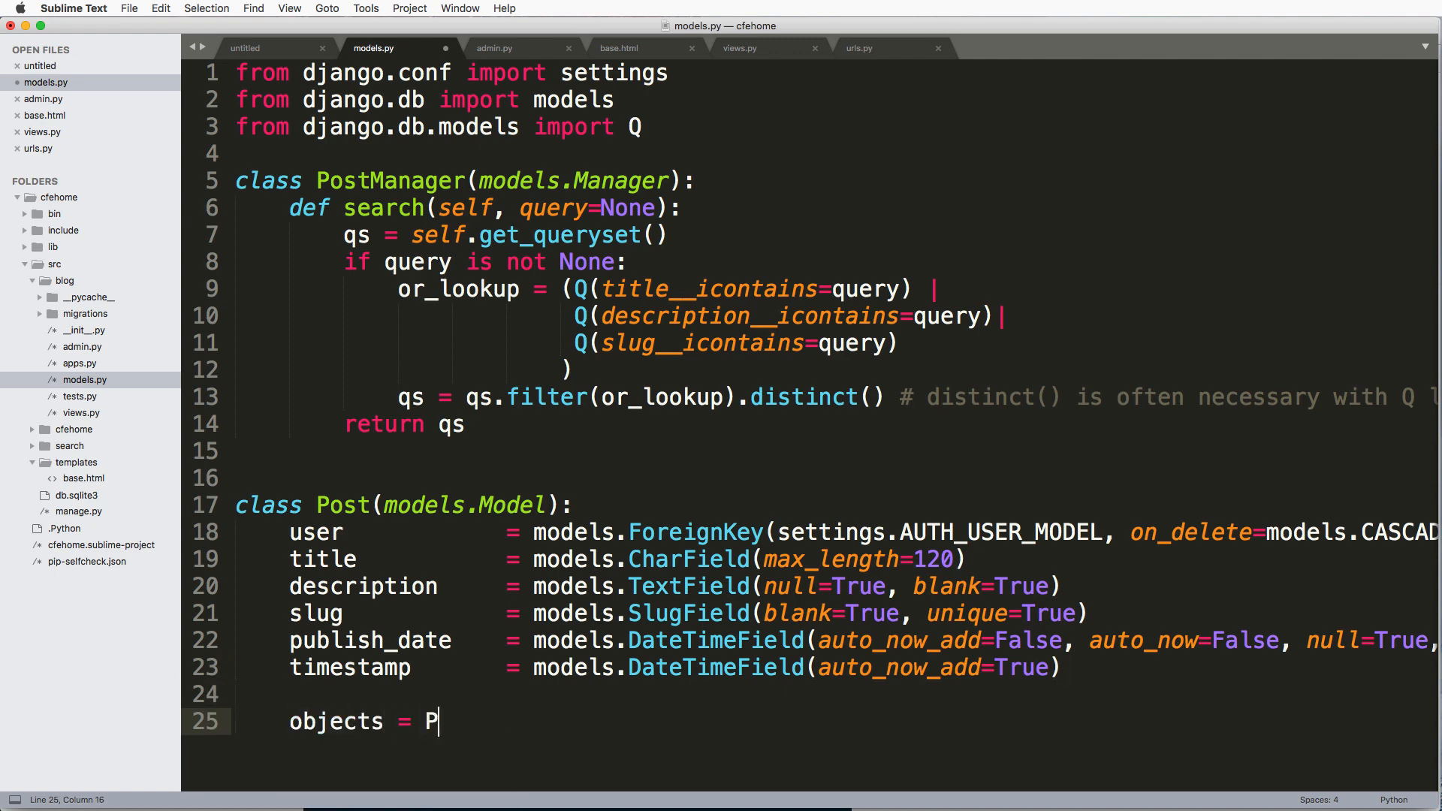
text(ostManager())
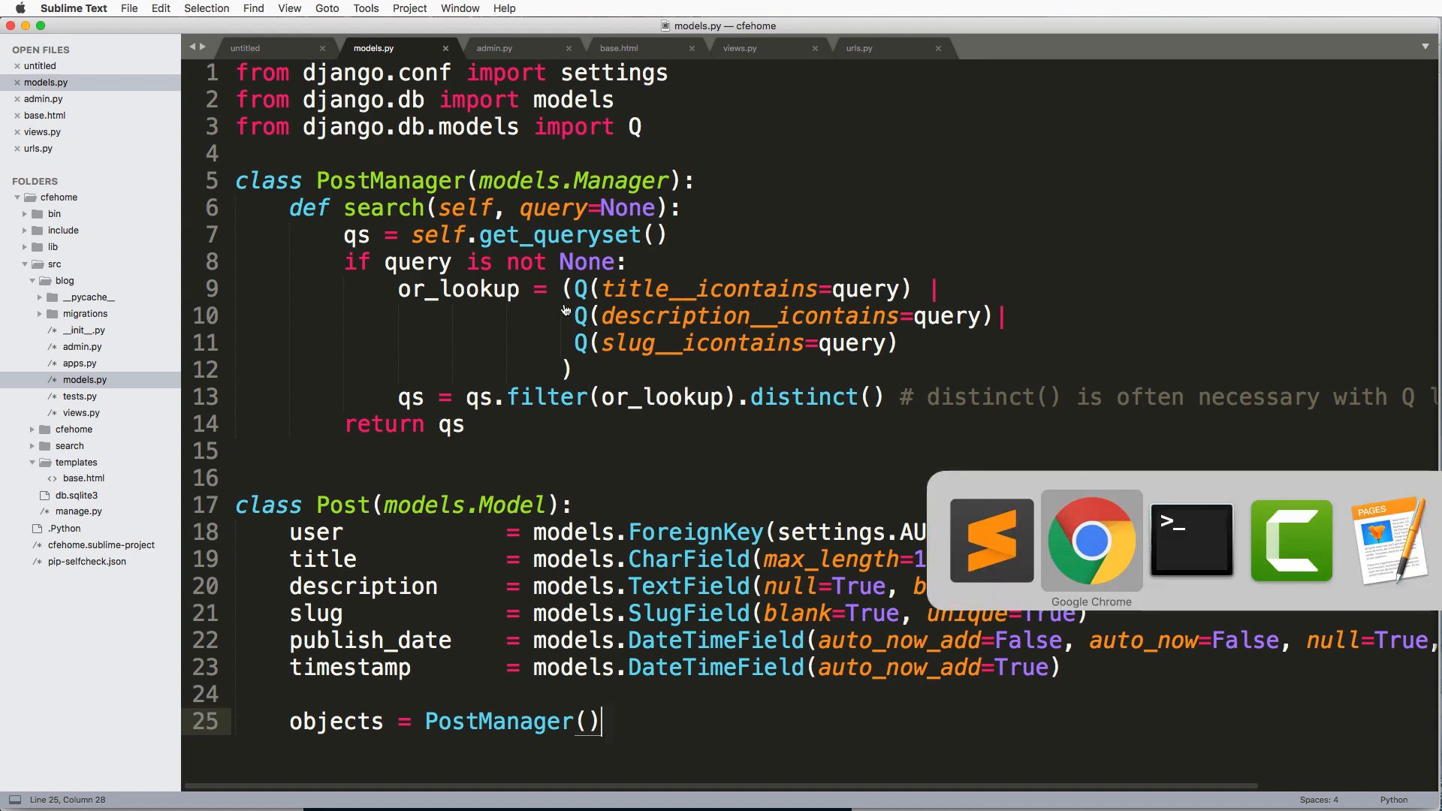
click(1191, 540)
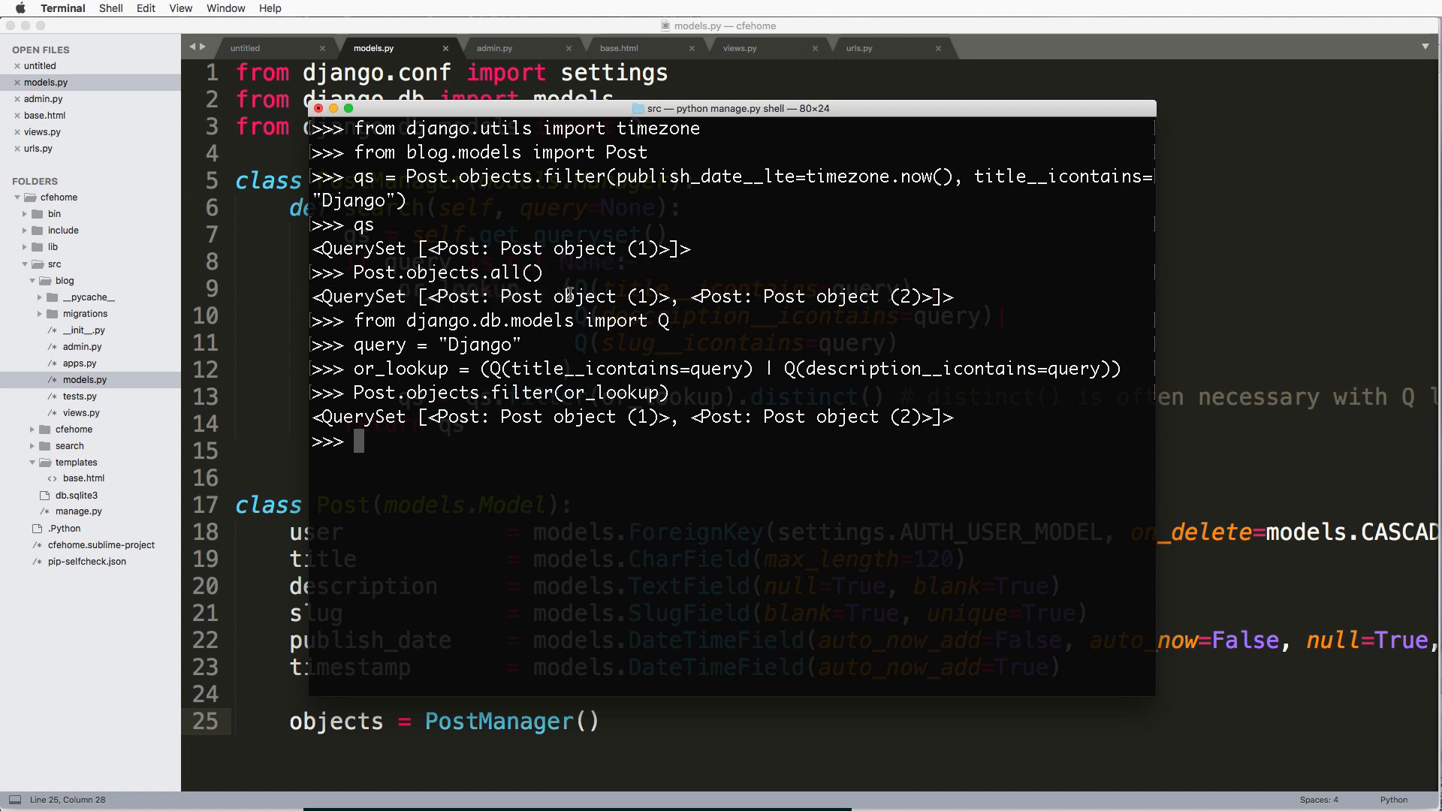
mouse_move(666, 439)
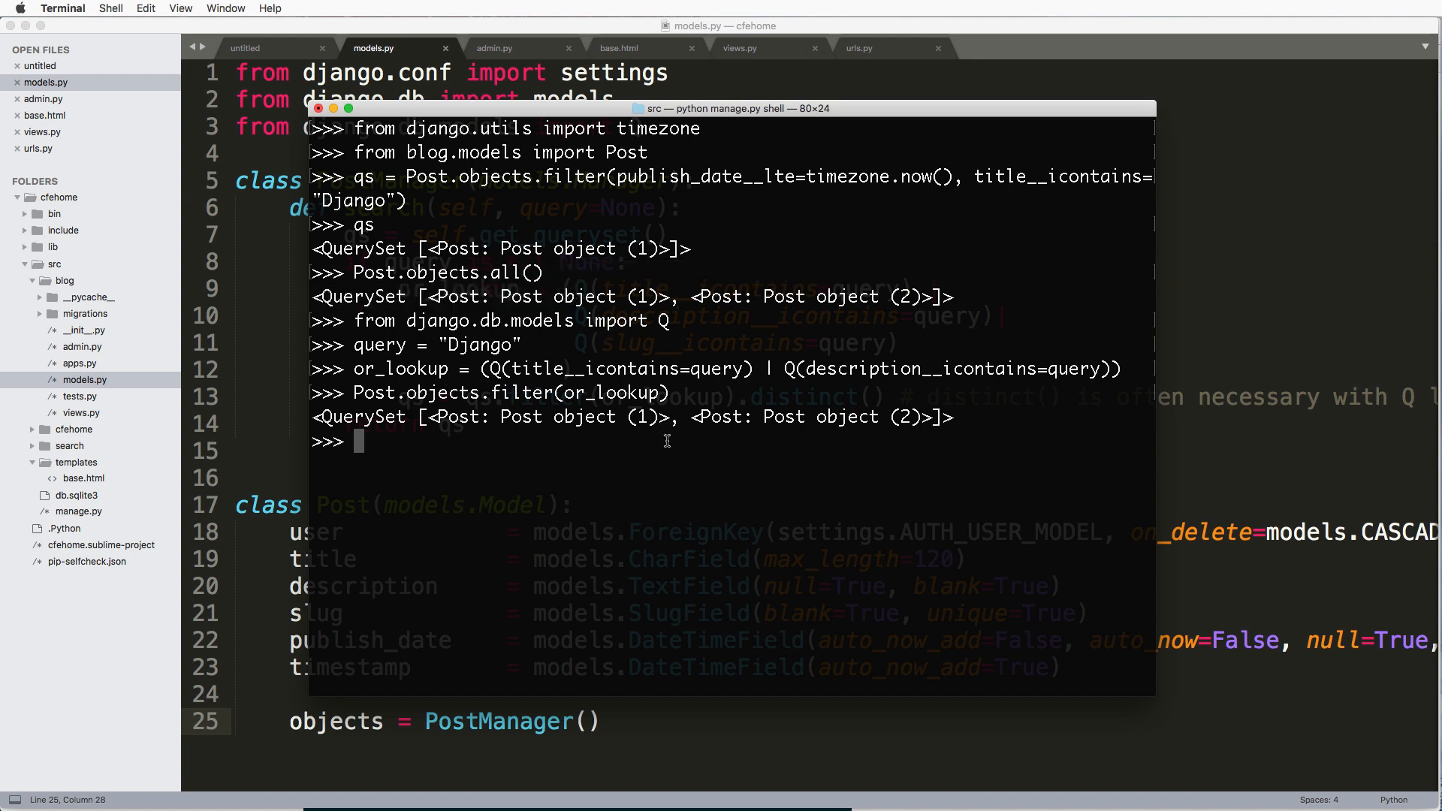
mouse_move(1221, 487)
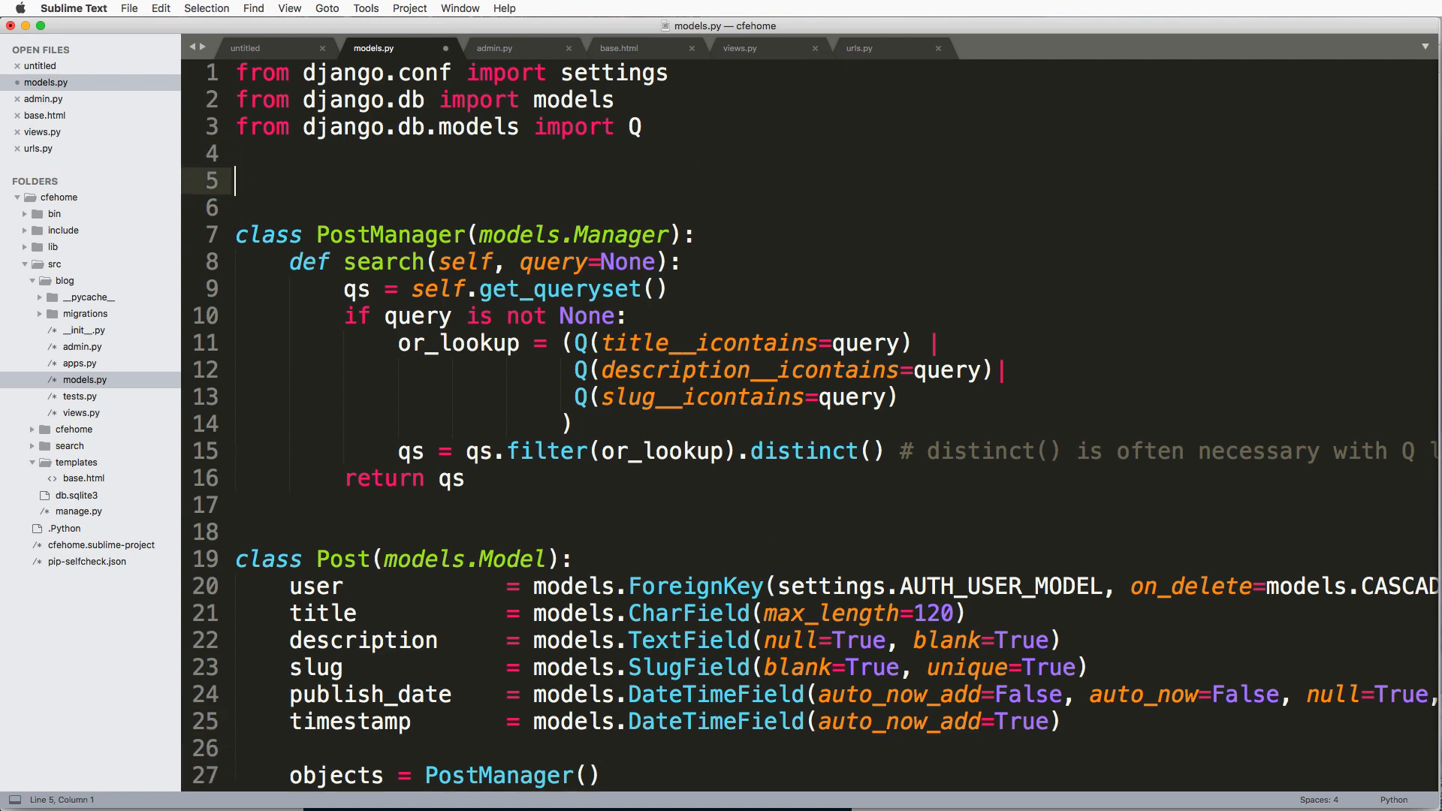
Create class PostQuerySet(models.QuerySet) to hold the search method
text(class POst)
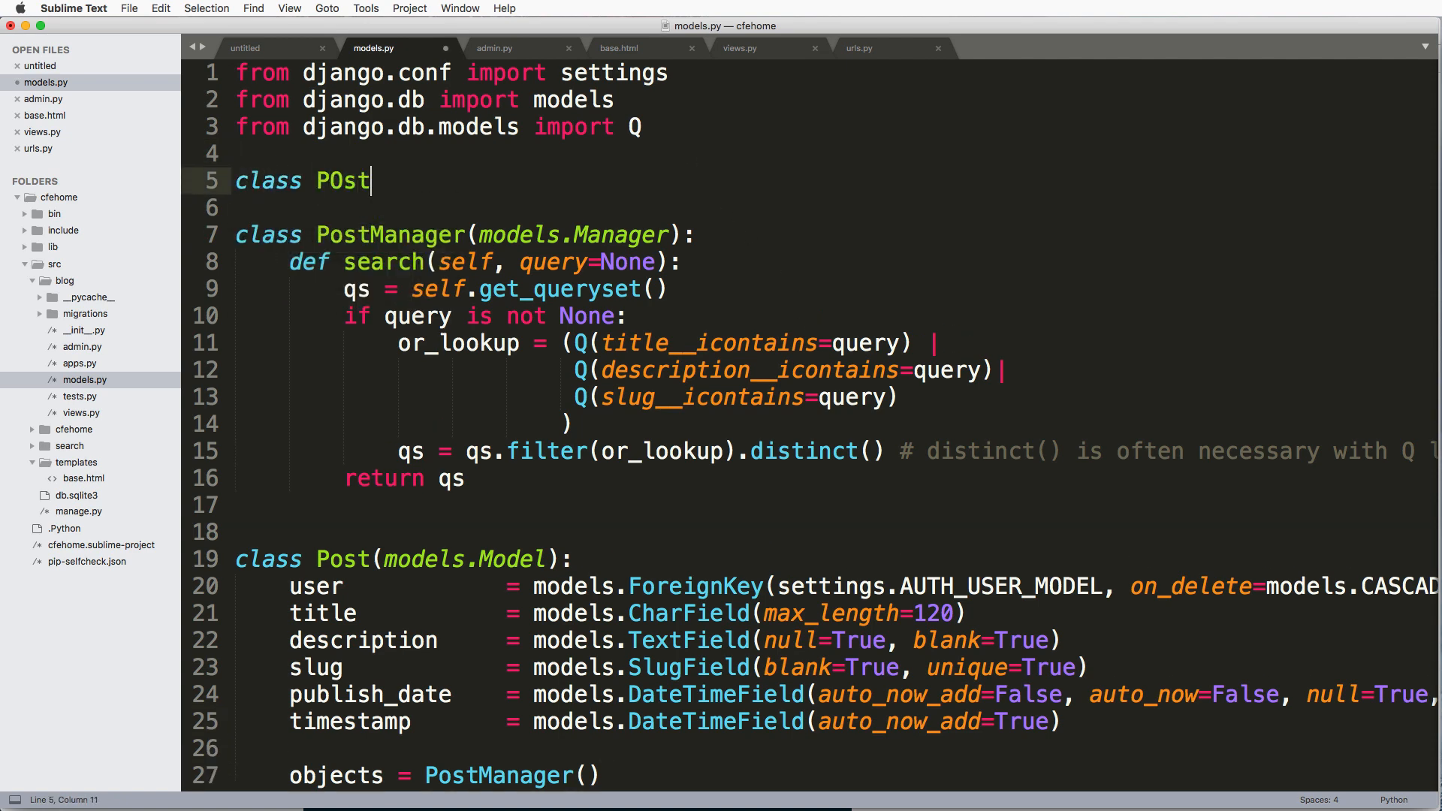
text(PostQuery)
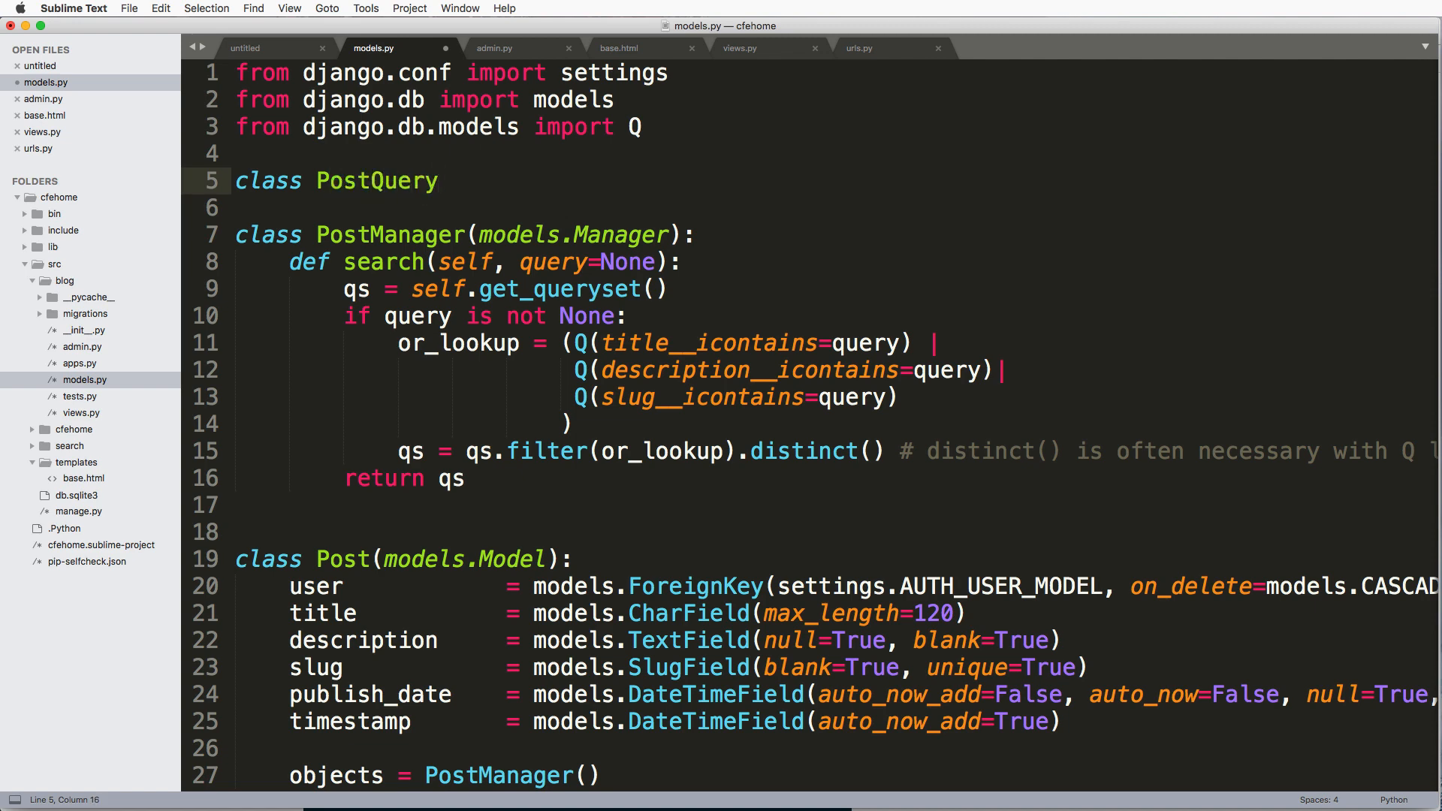
text(Set())
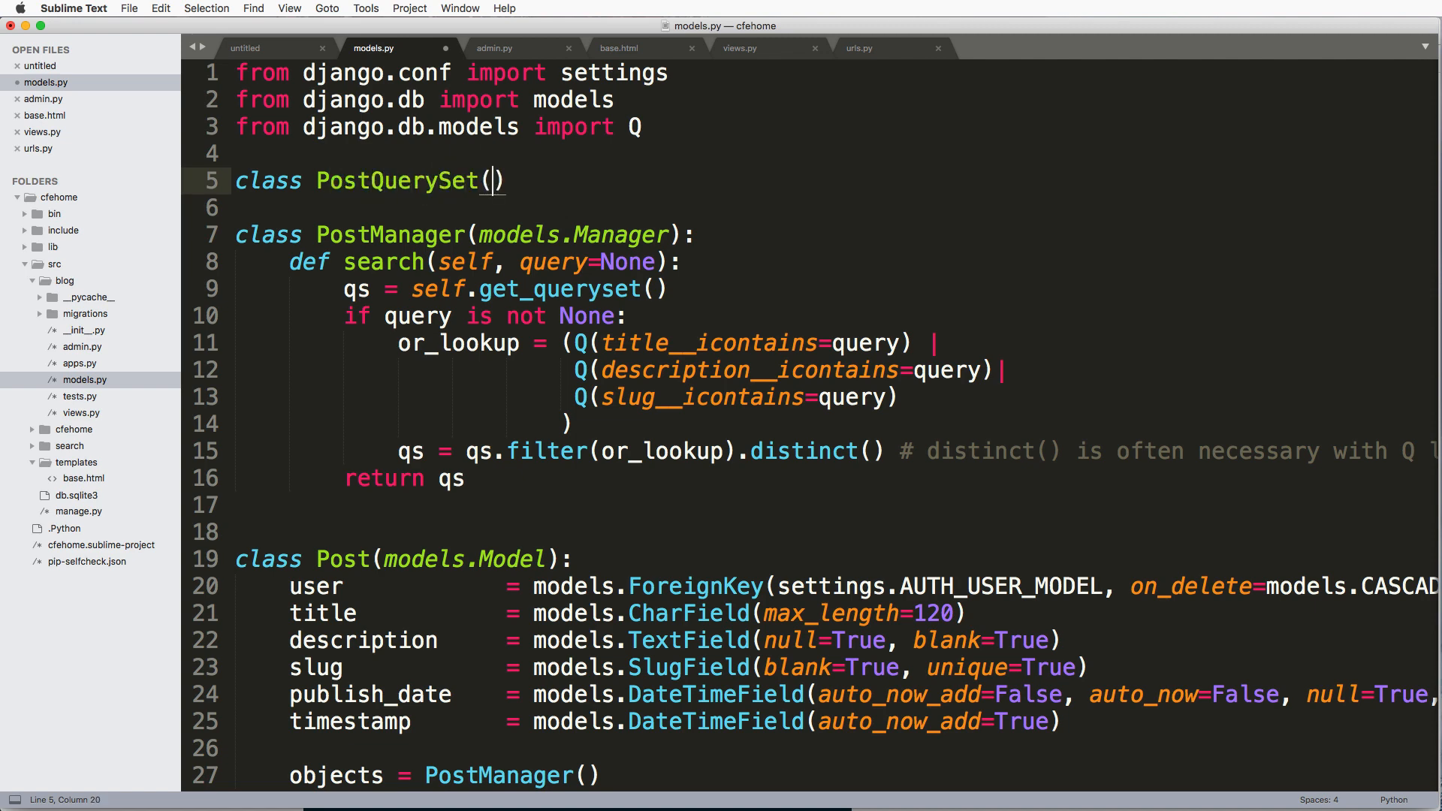
text(models.QuerySet)
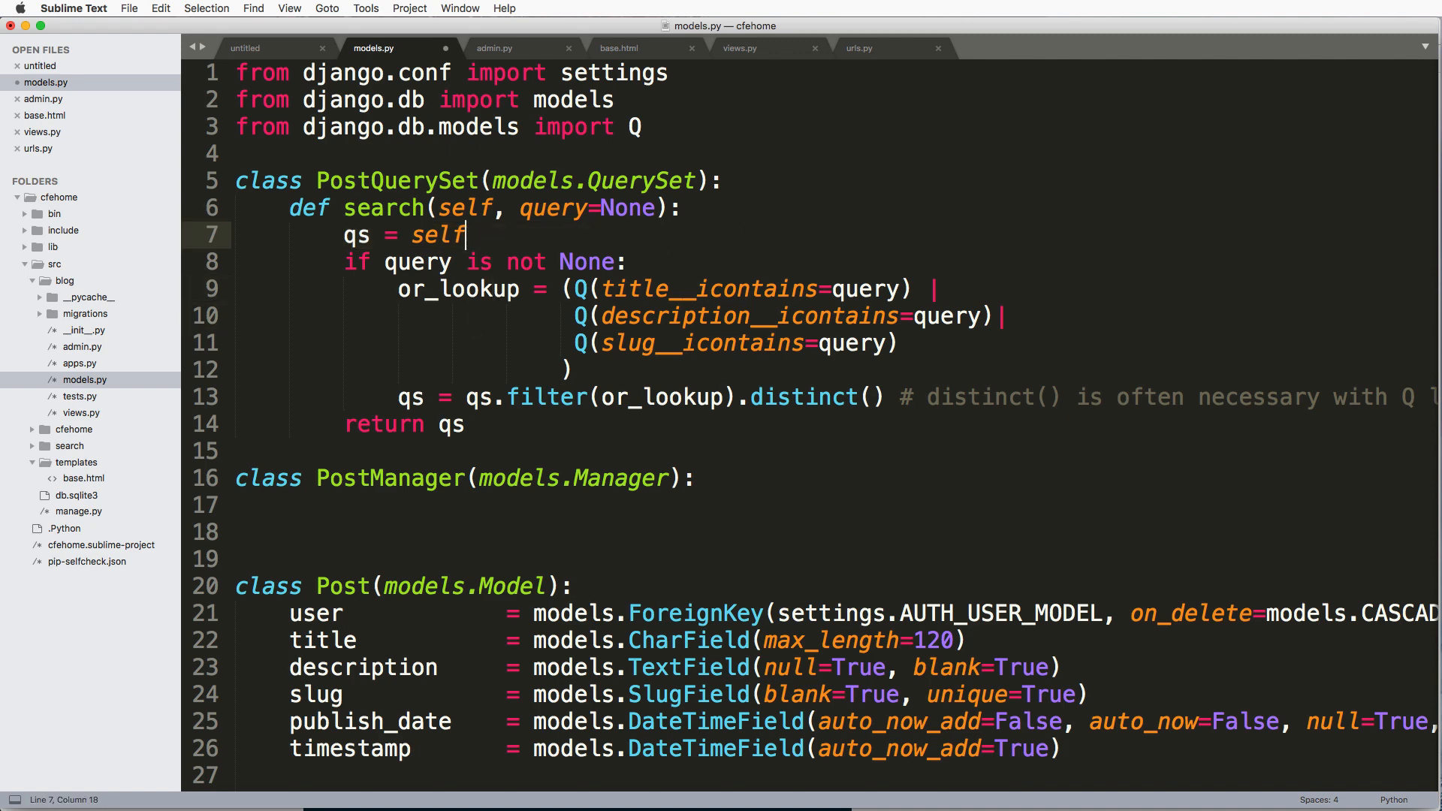
mouse_move(478, 245)
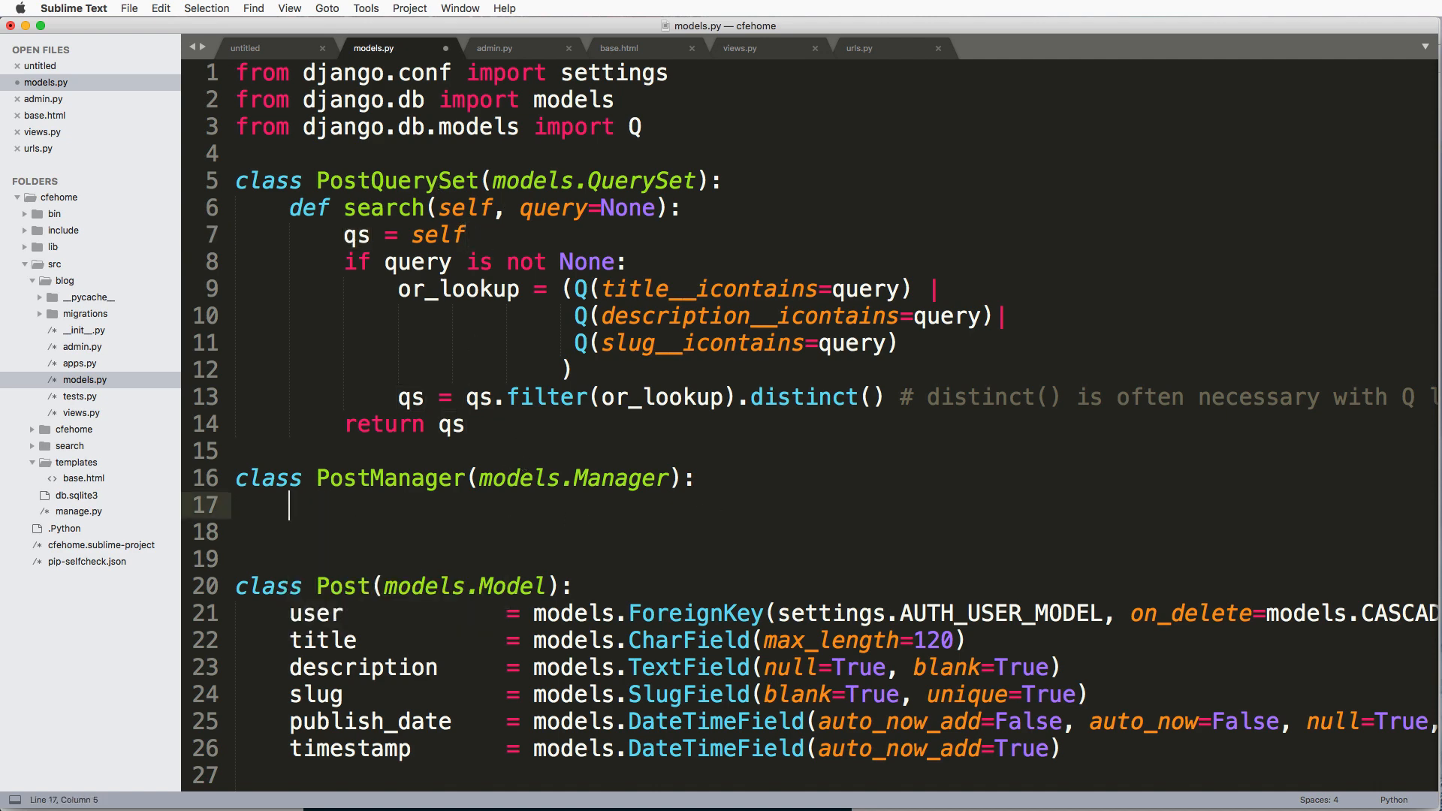
Define PostManager.get_queryset returning PostQuerySet(self.model, using=self._db)
text(def get_uq)
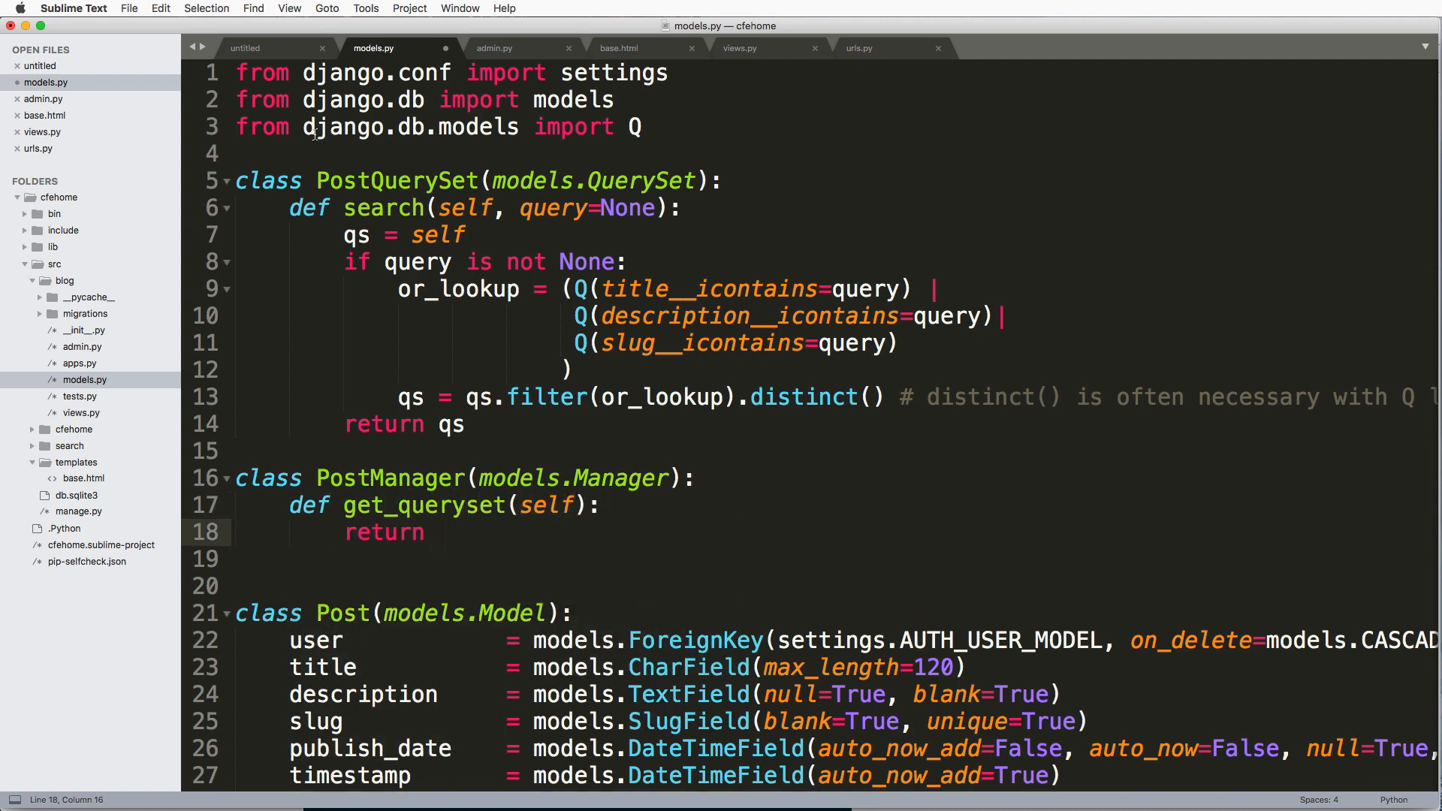
text(PostQuerySet())
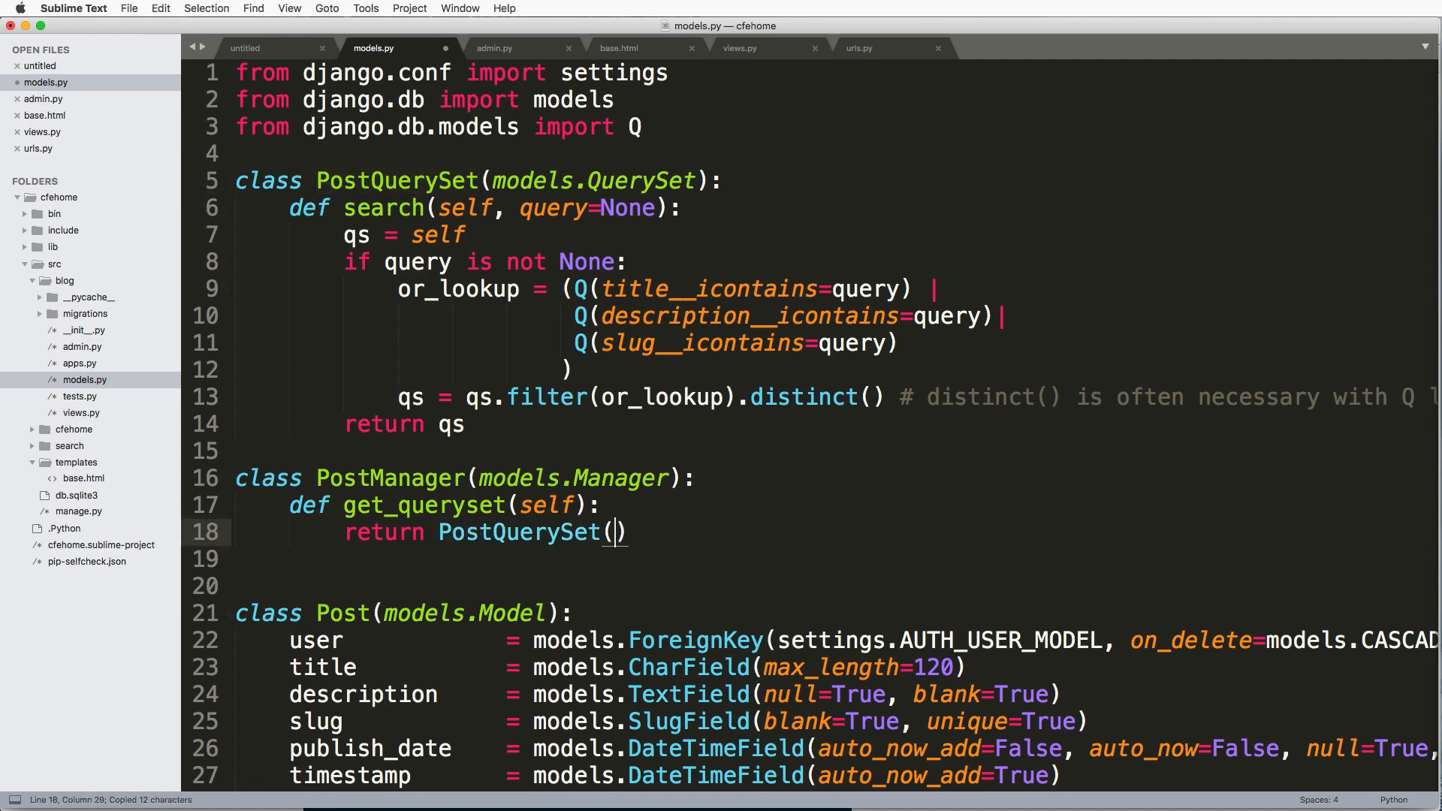
text(self)
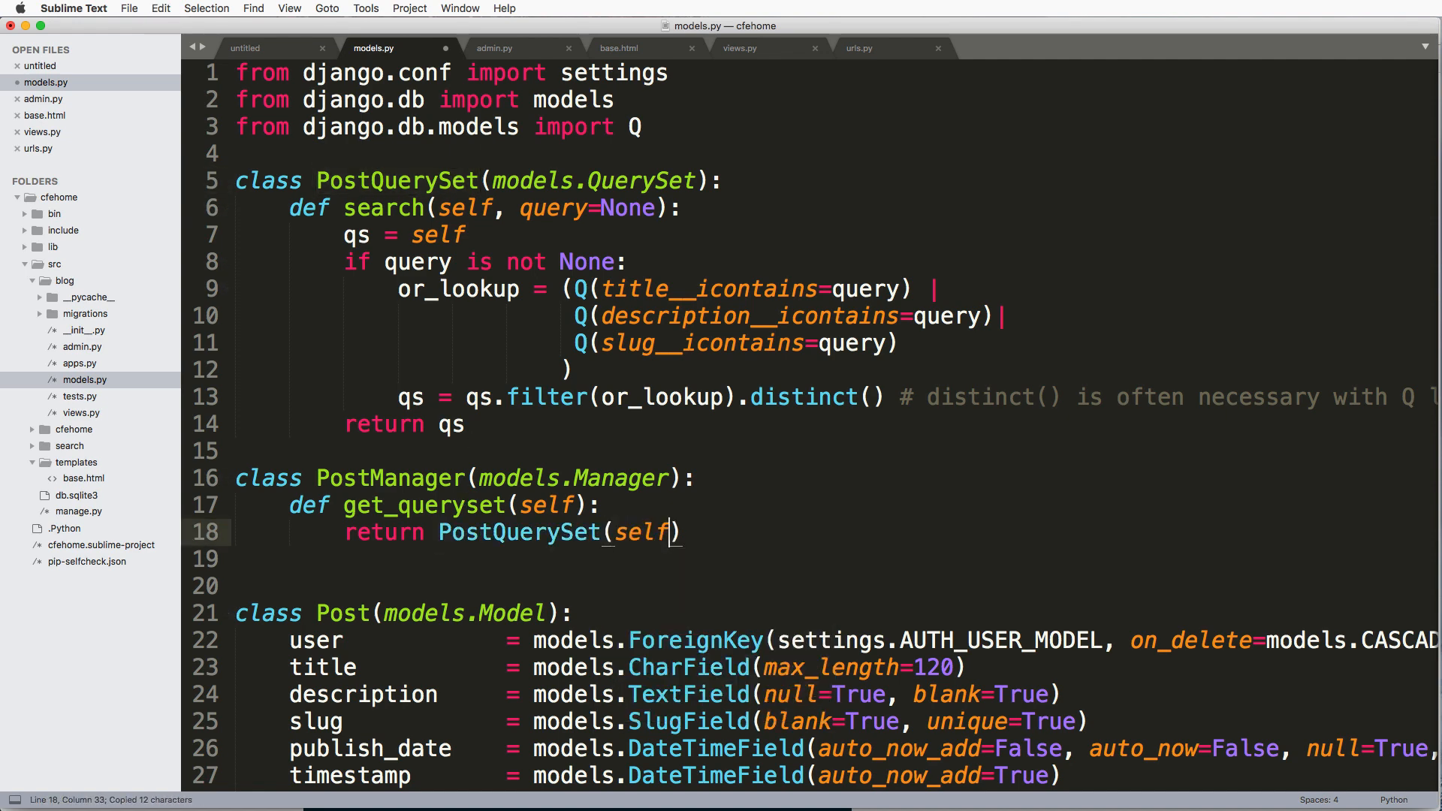
text(.model, u)
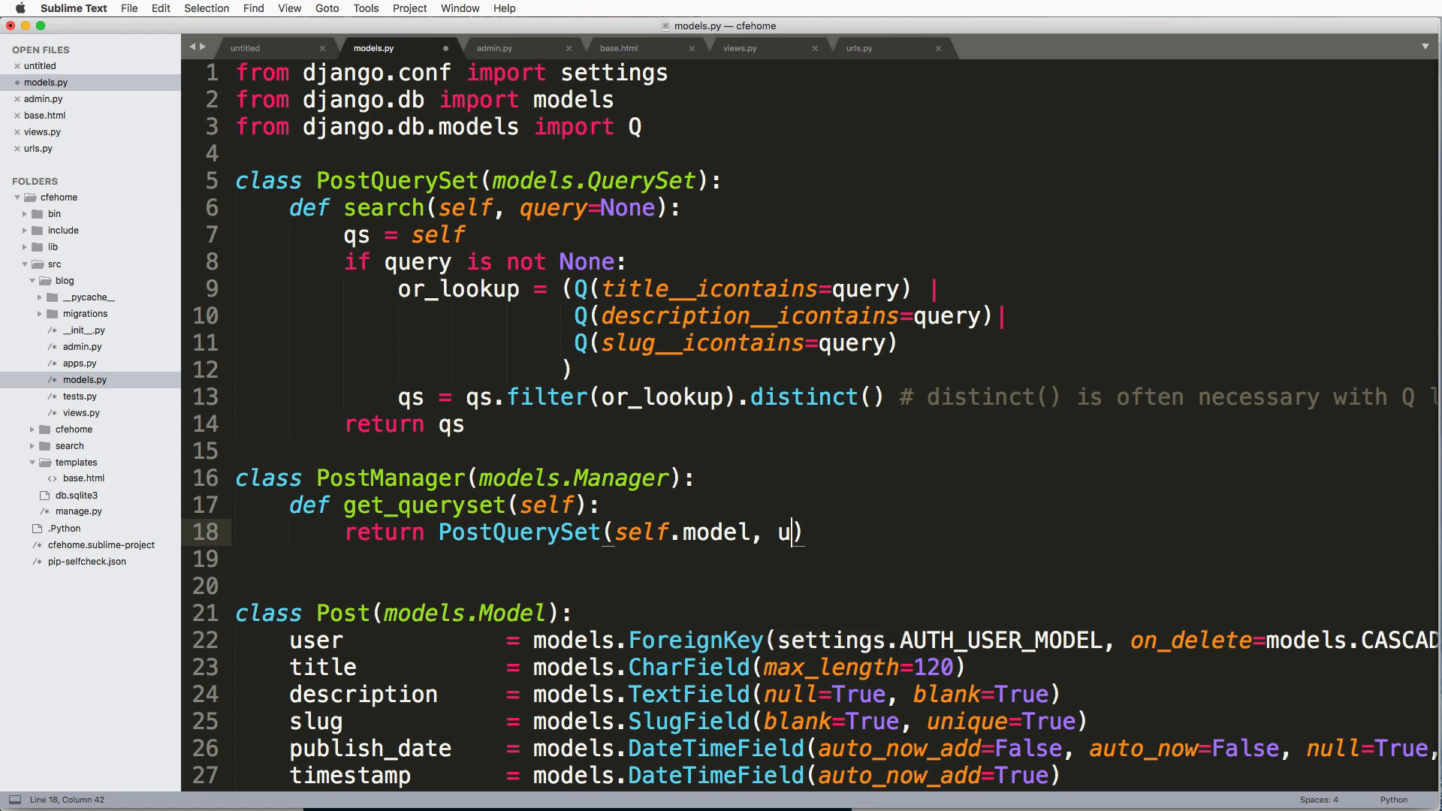
text(sing=)
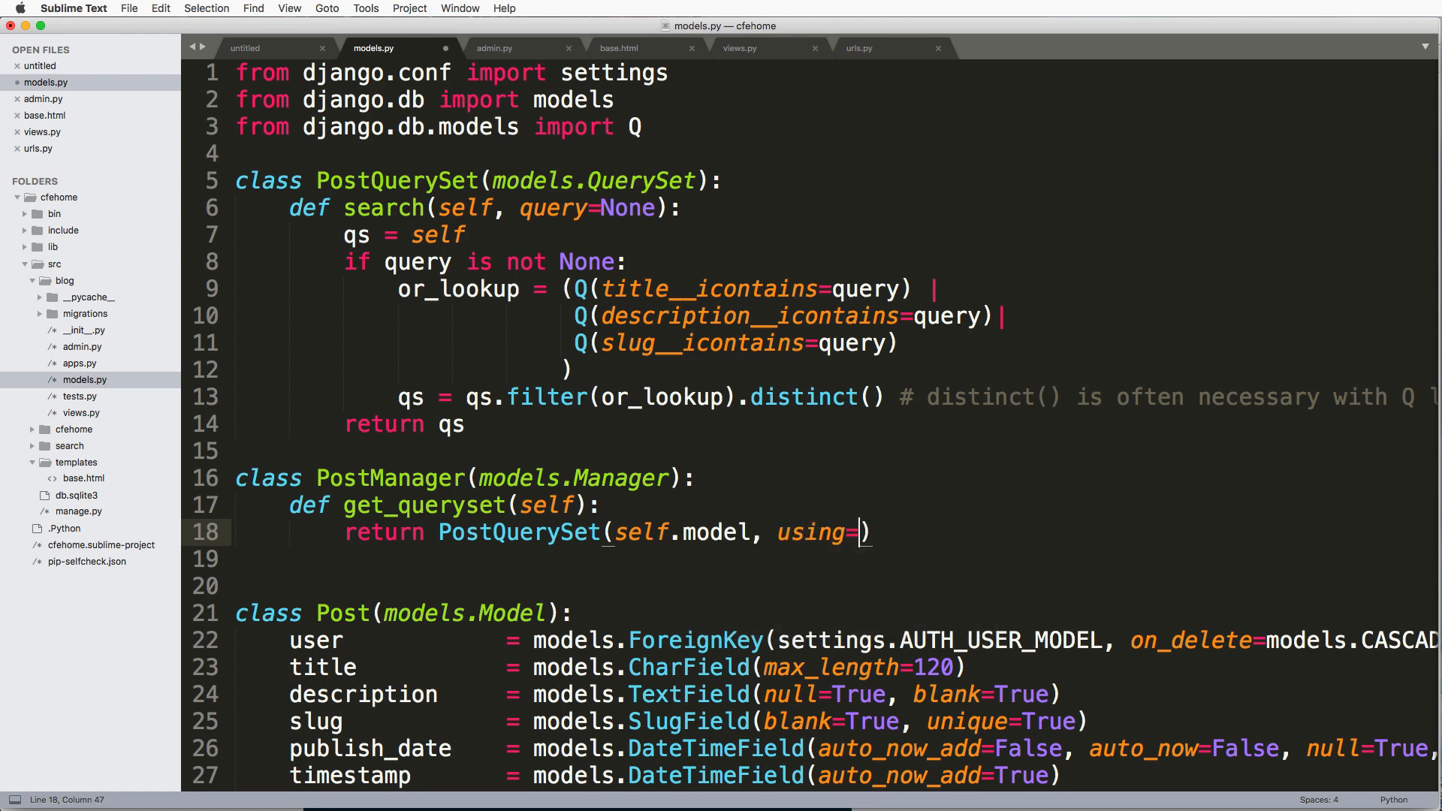
text(self._db)
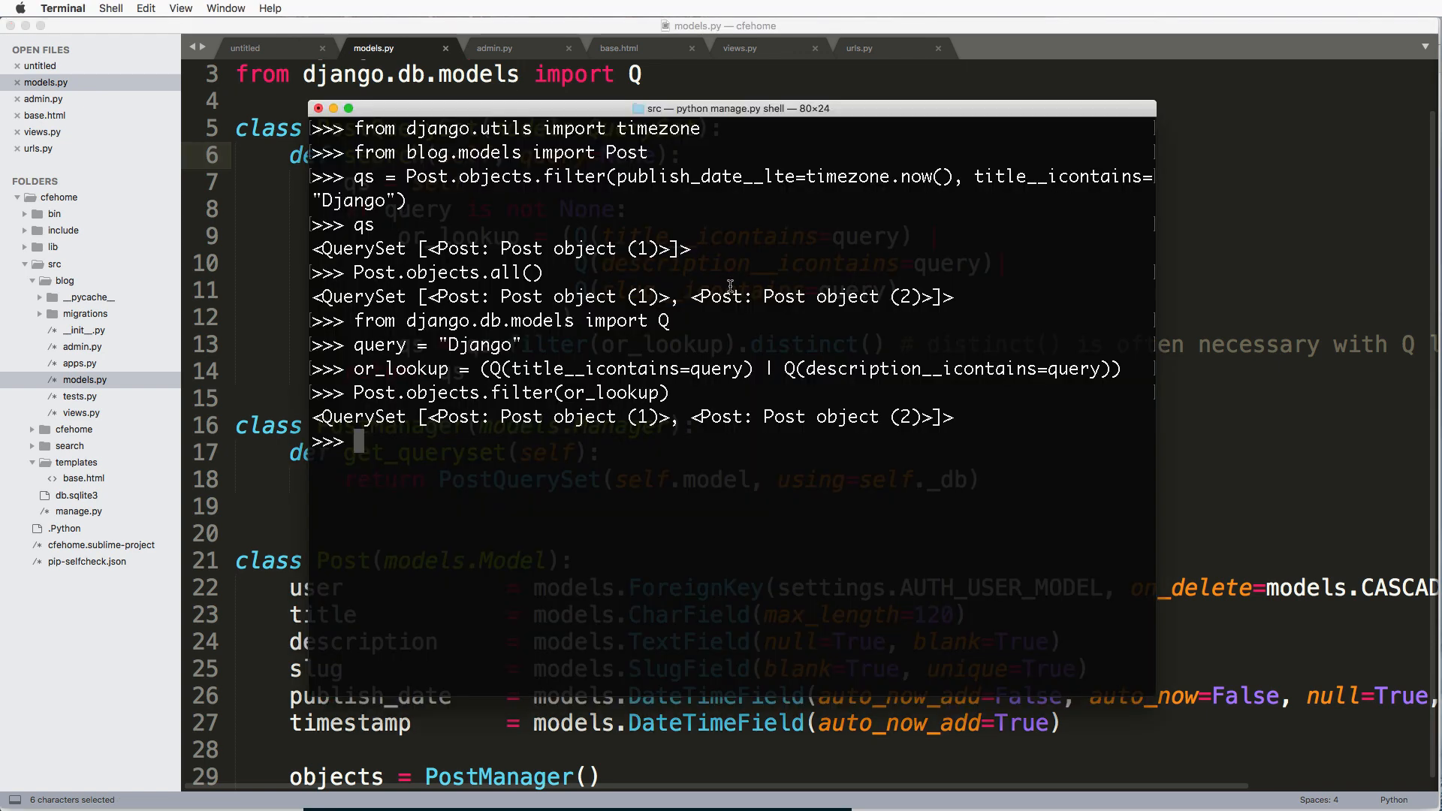
Restart the shell, import Post and timezone, and filter posts with publish_date__lte=timezone.now()
text(exit())
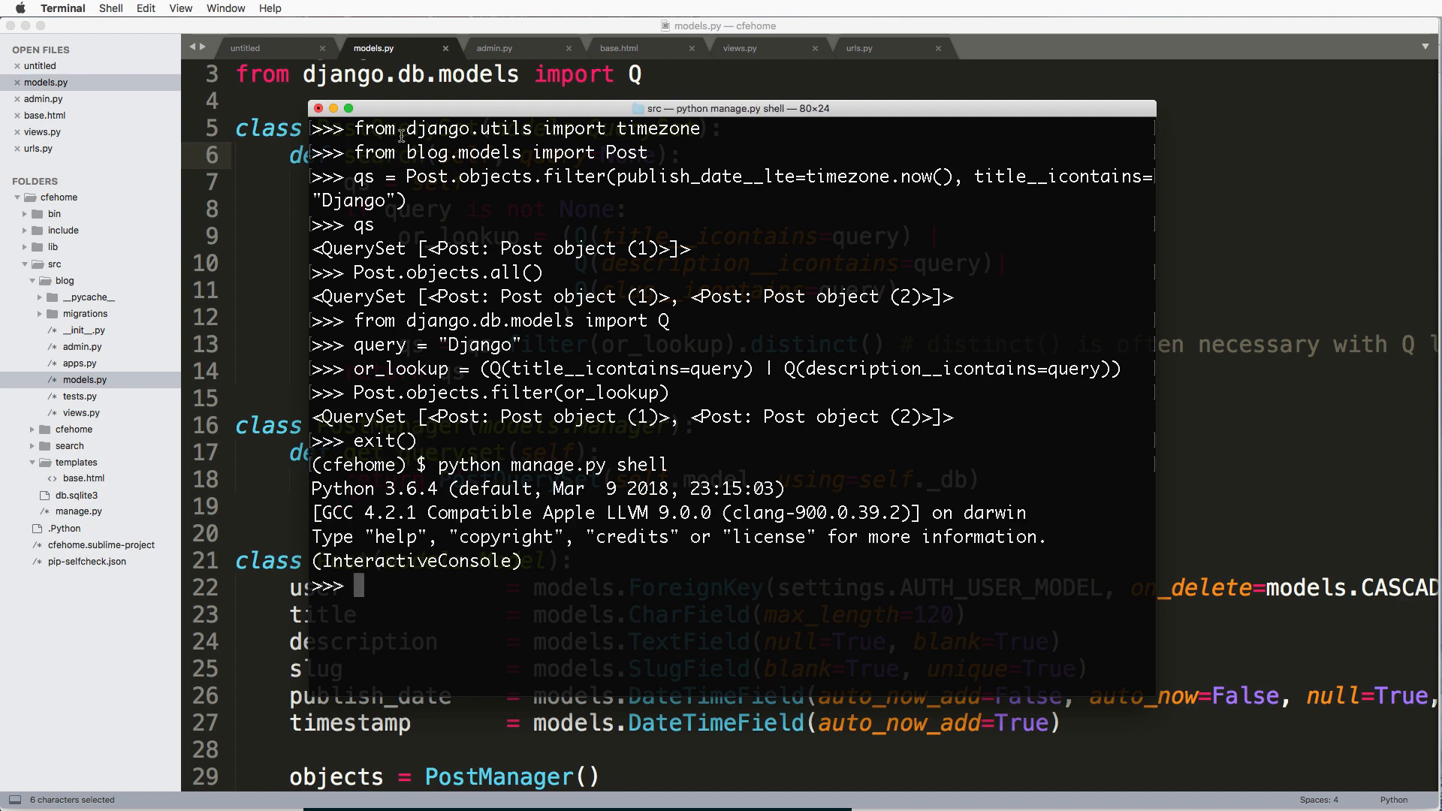
text(from blog.models import Post)
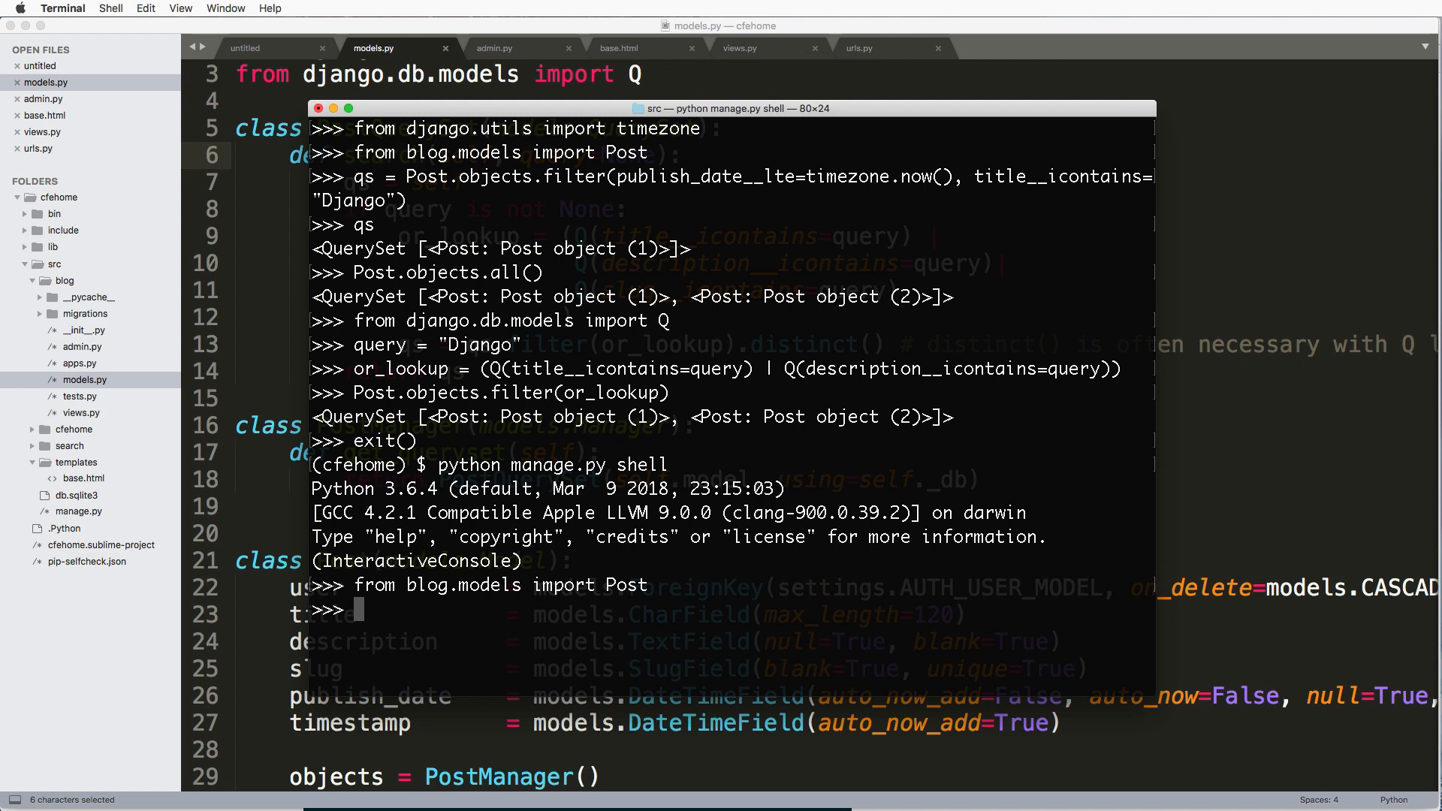
text(qs =)
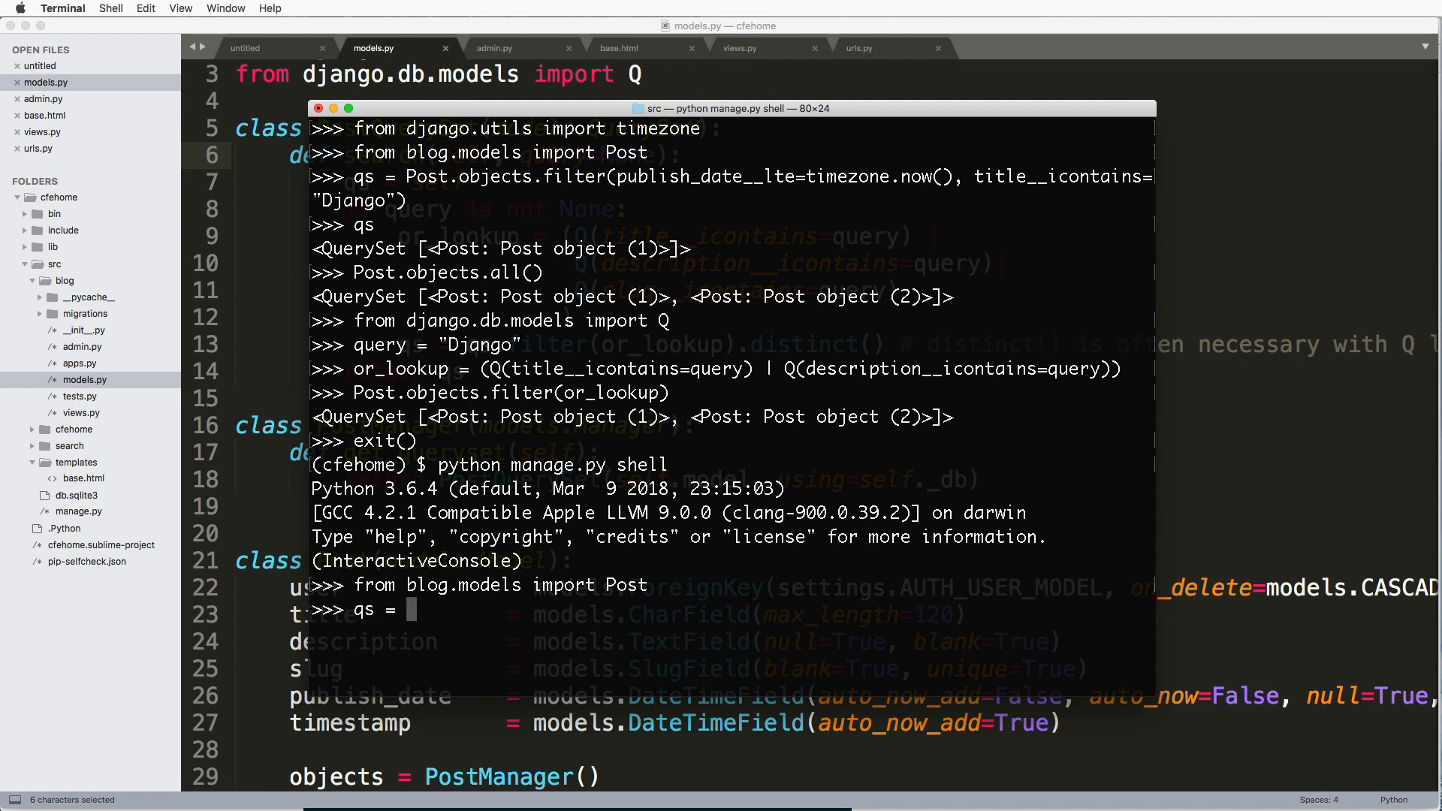
text(Post.objects.filter)
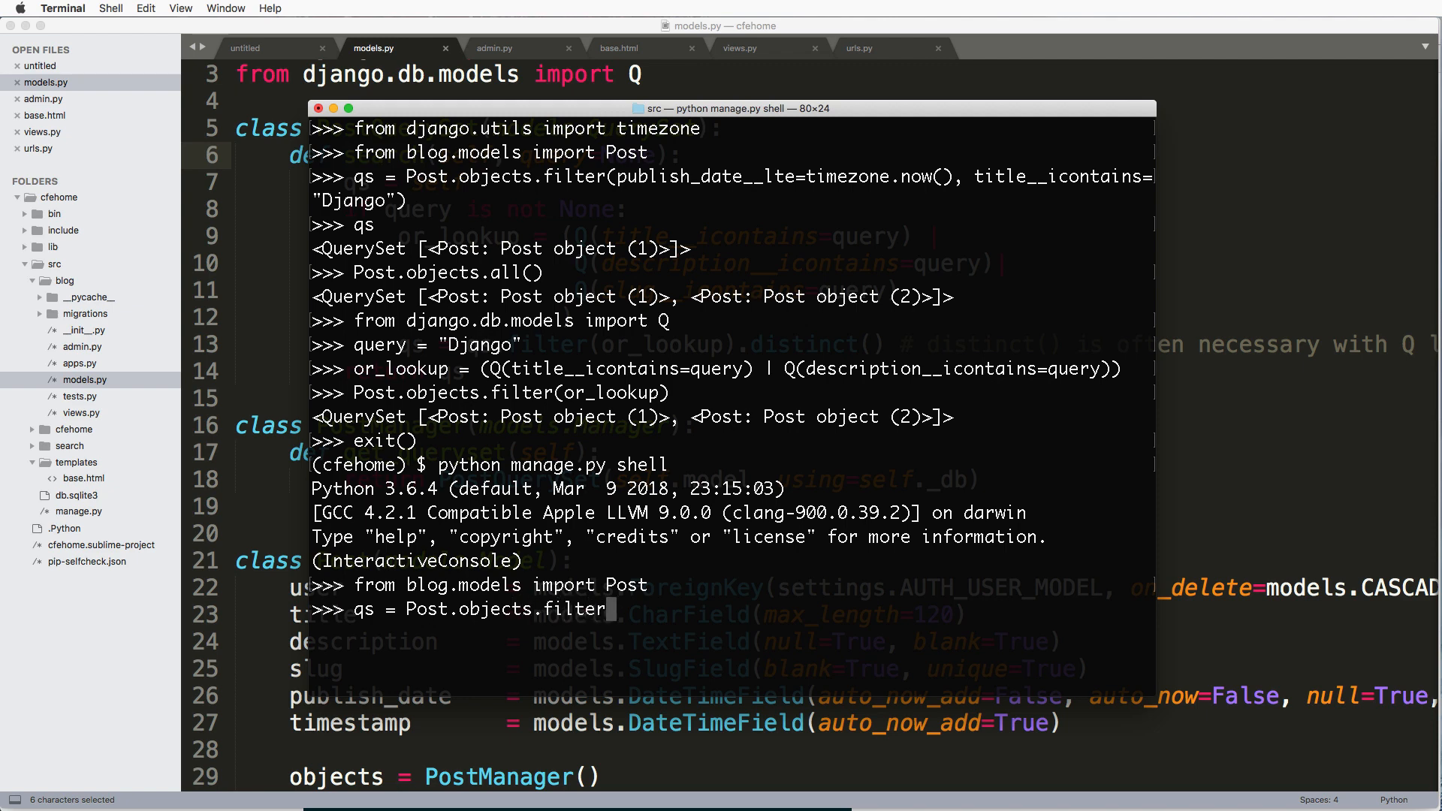
text(()
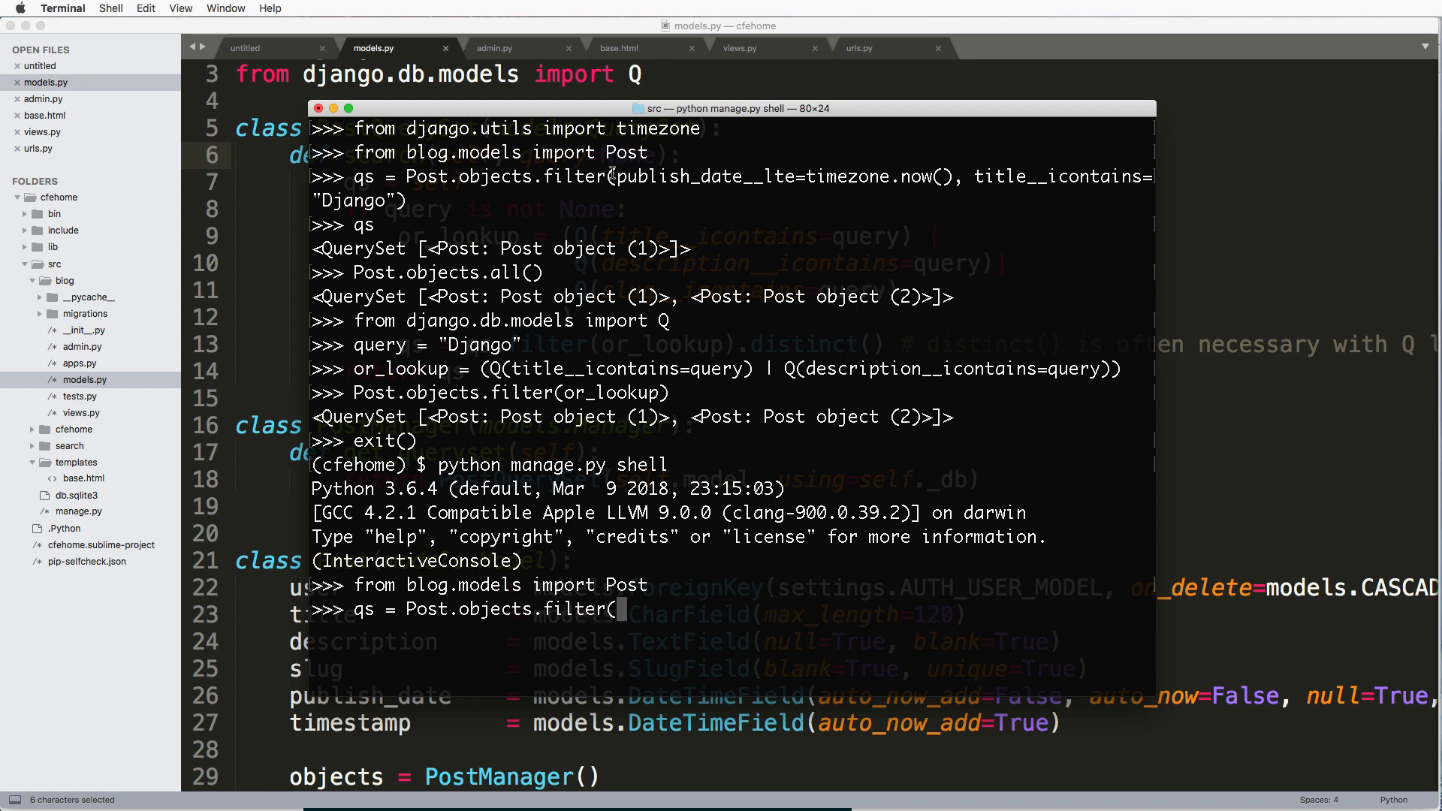
text(publish_date__lte=timezone.now()))
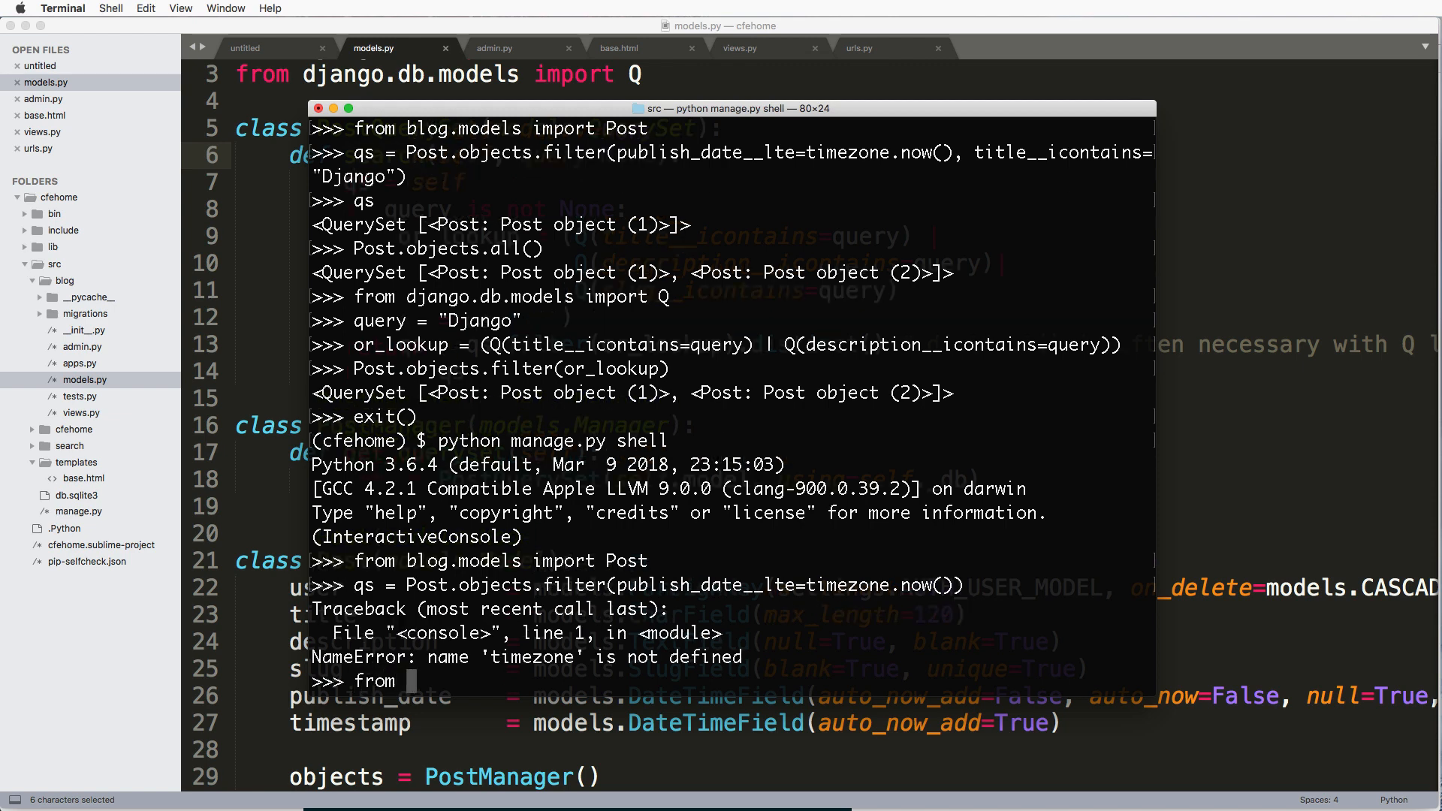
text(djagn)
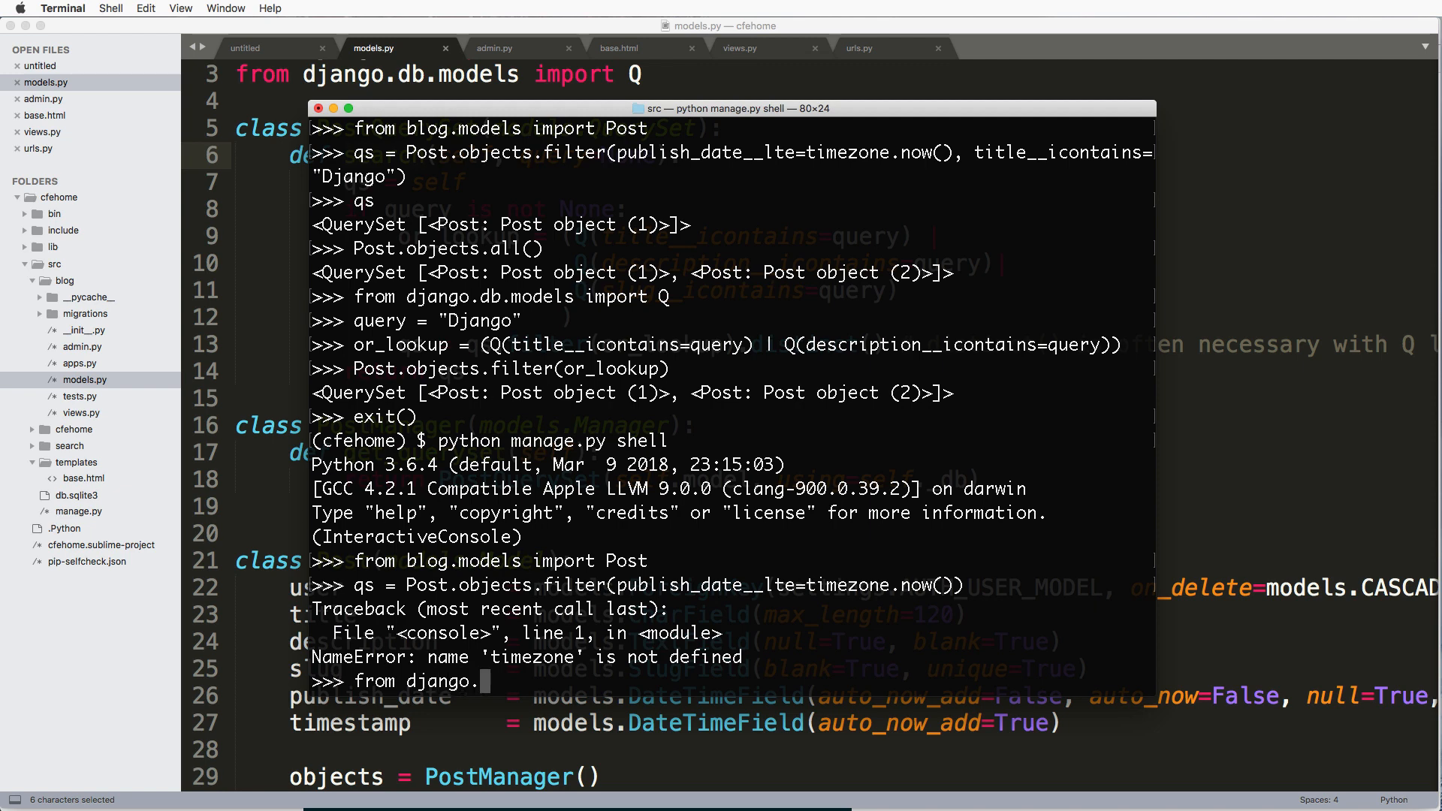
text(utils import timezone)
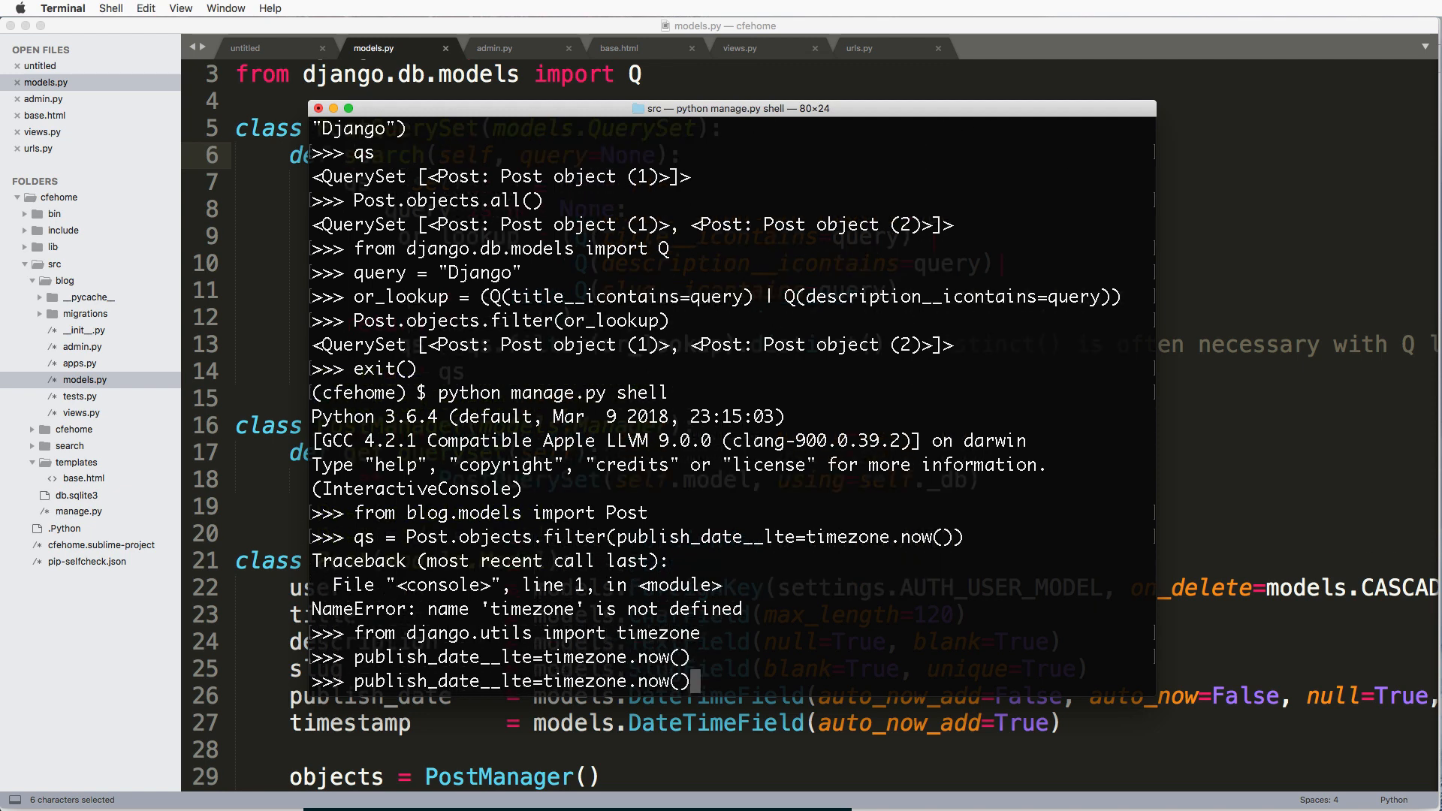
key(Return)
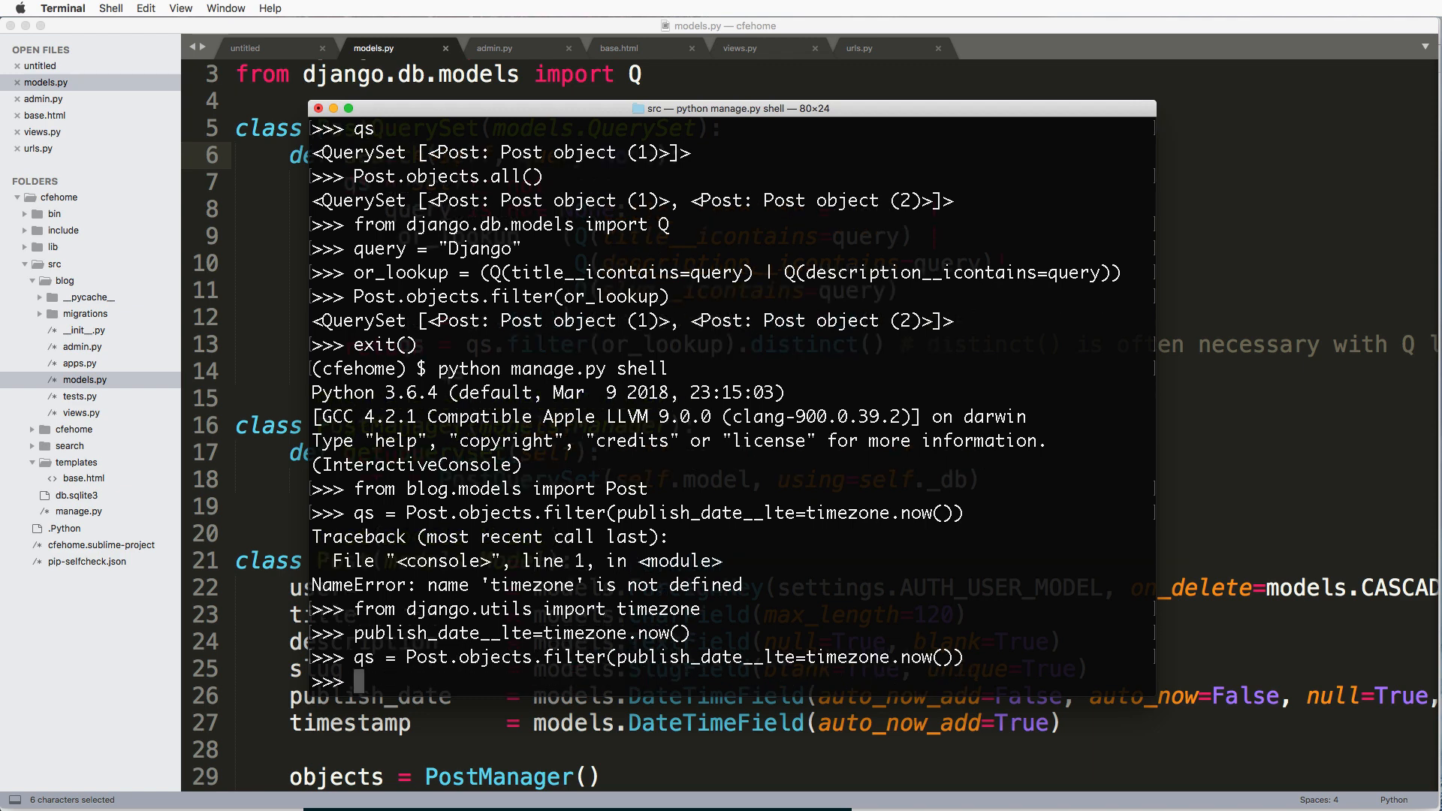
Run qs.search(query='Django') on the published posts, returning one post
text(qs.search()
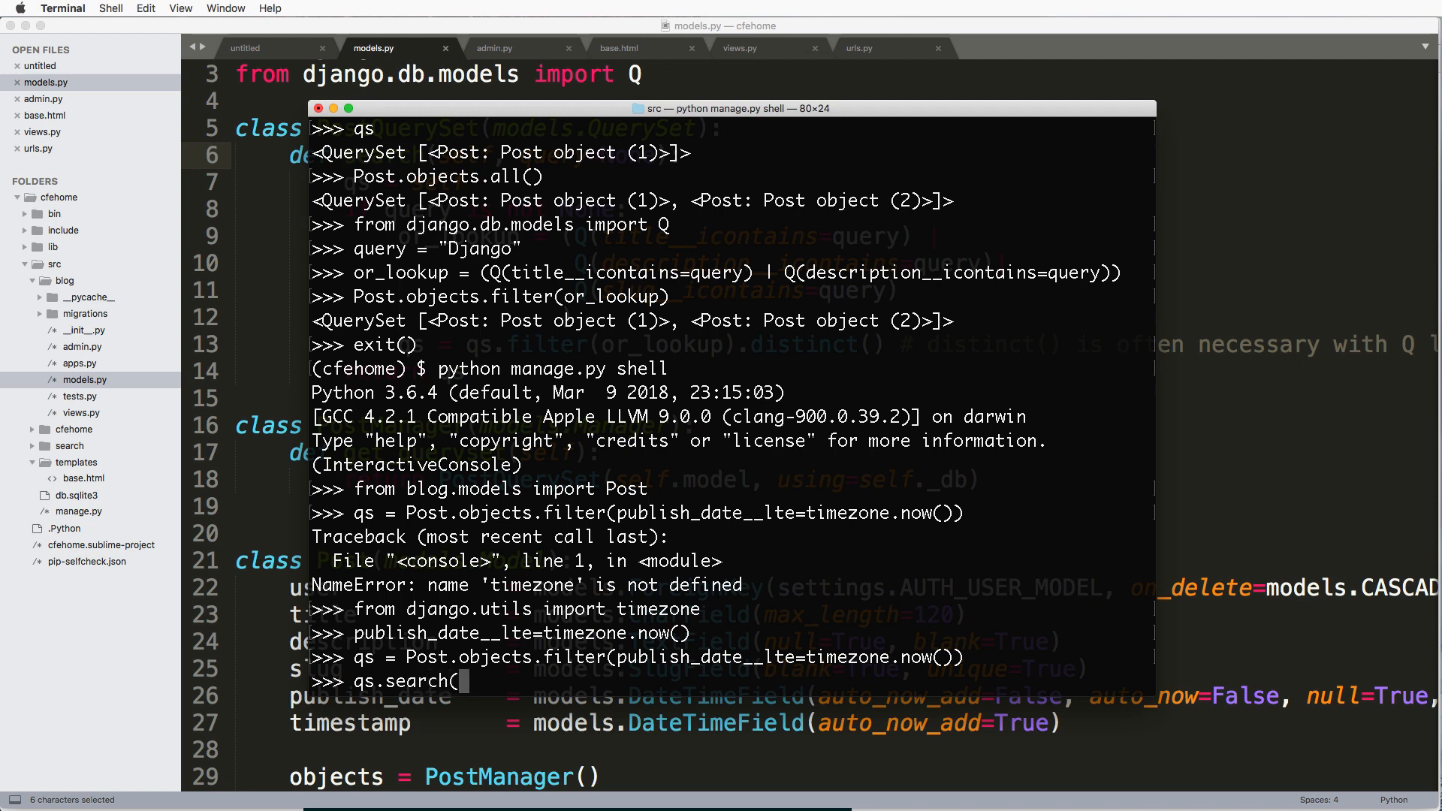
text(query)
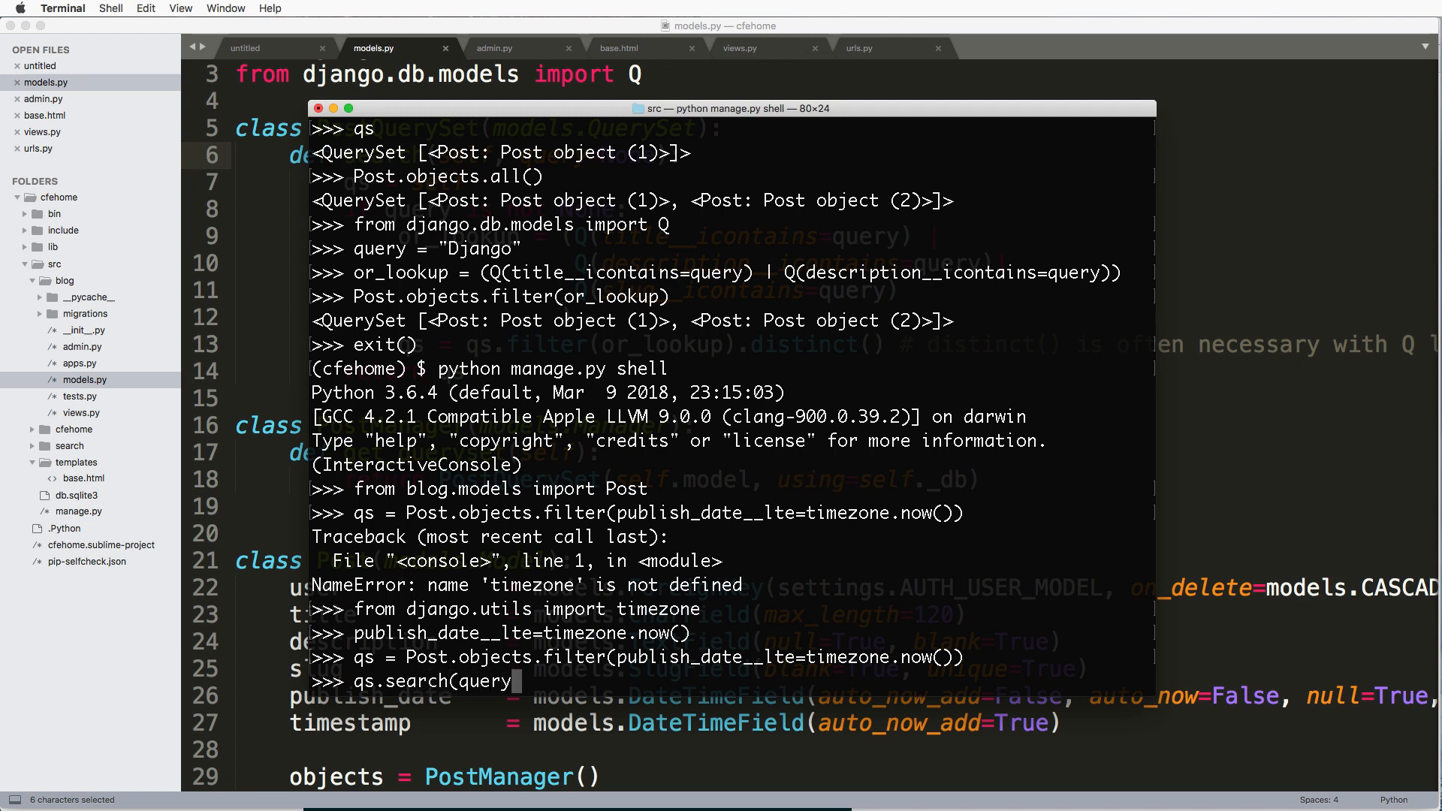
text(='Django)
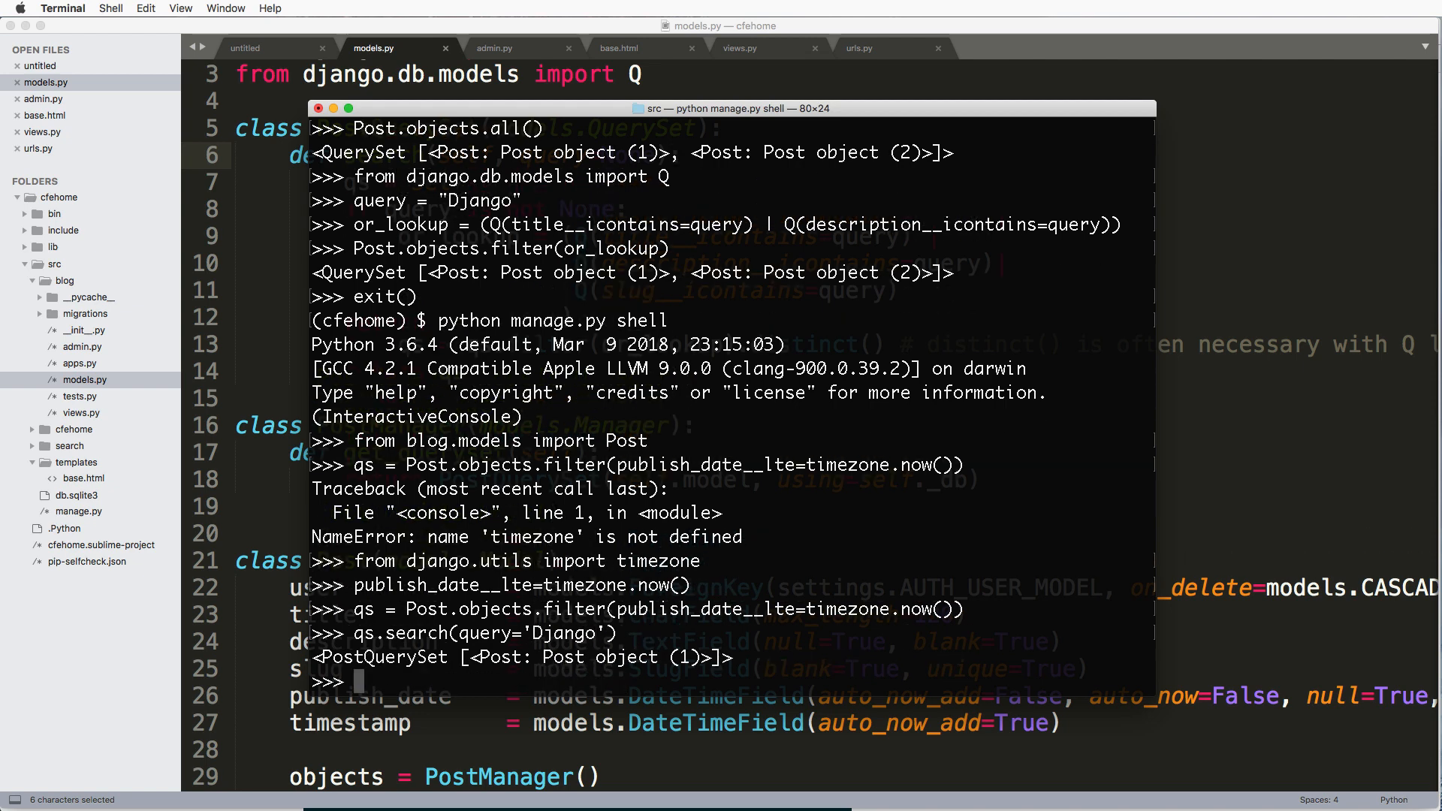
mouse_move(640, 631)
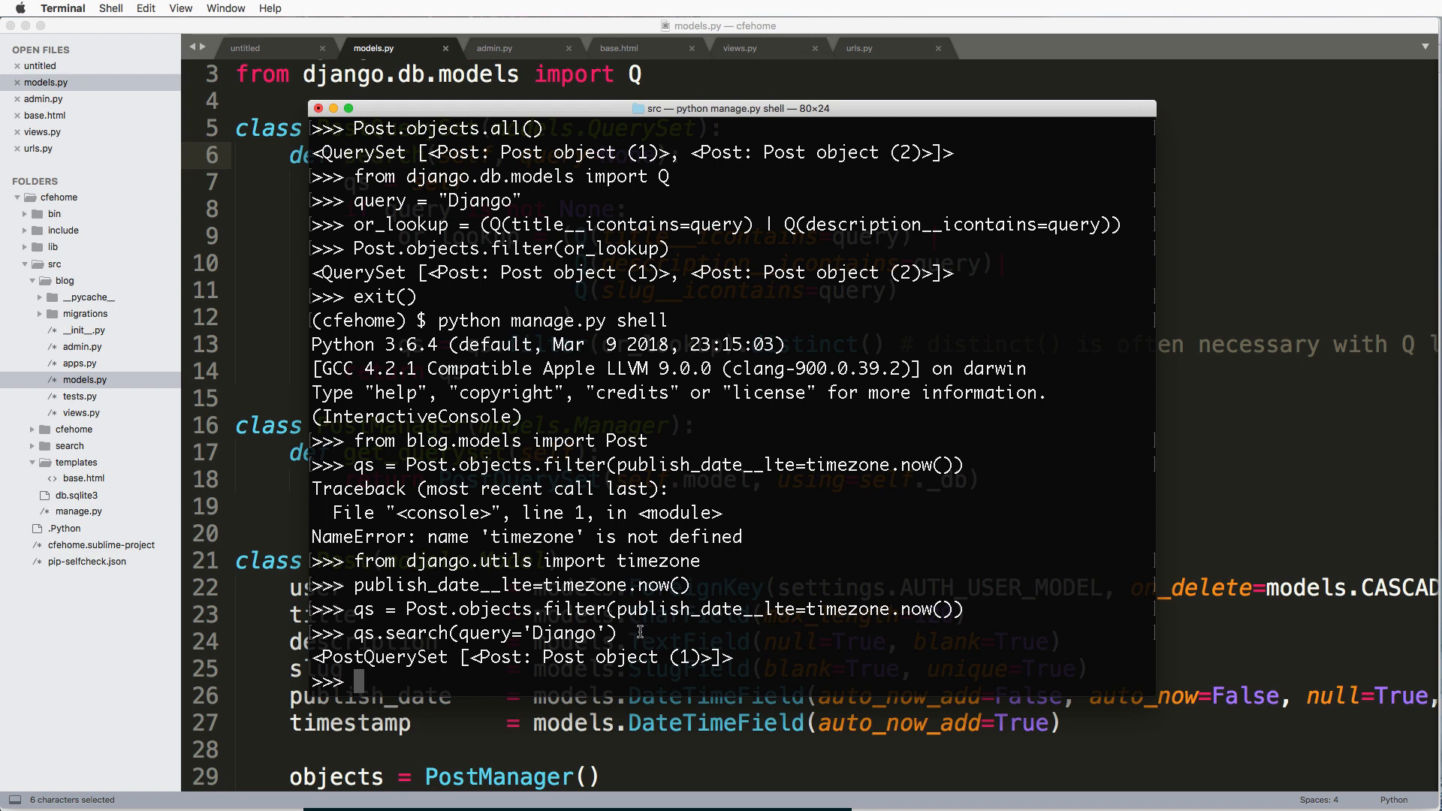
text(qs.search(query='Django'))
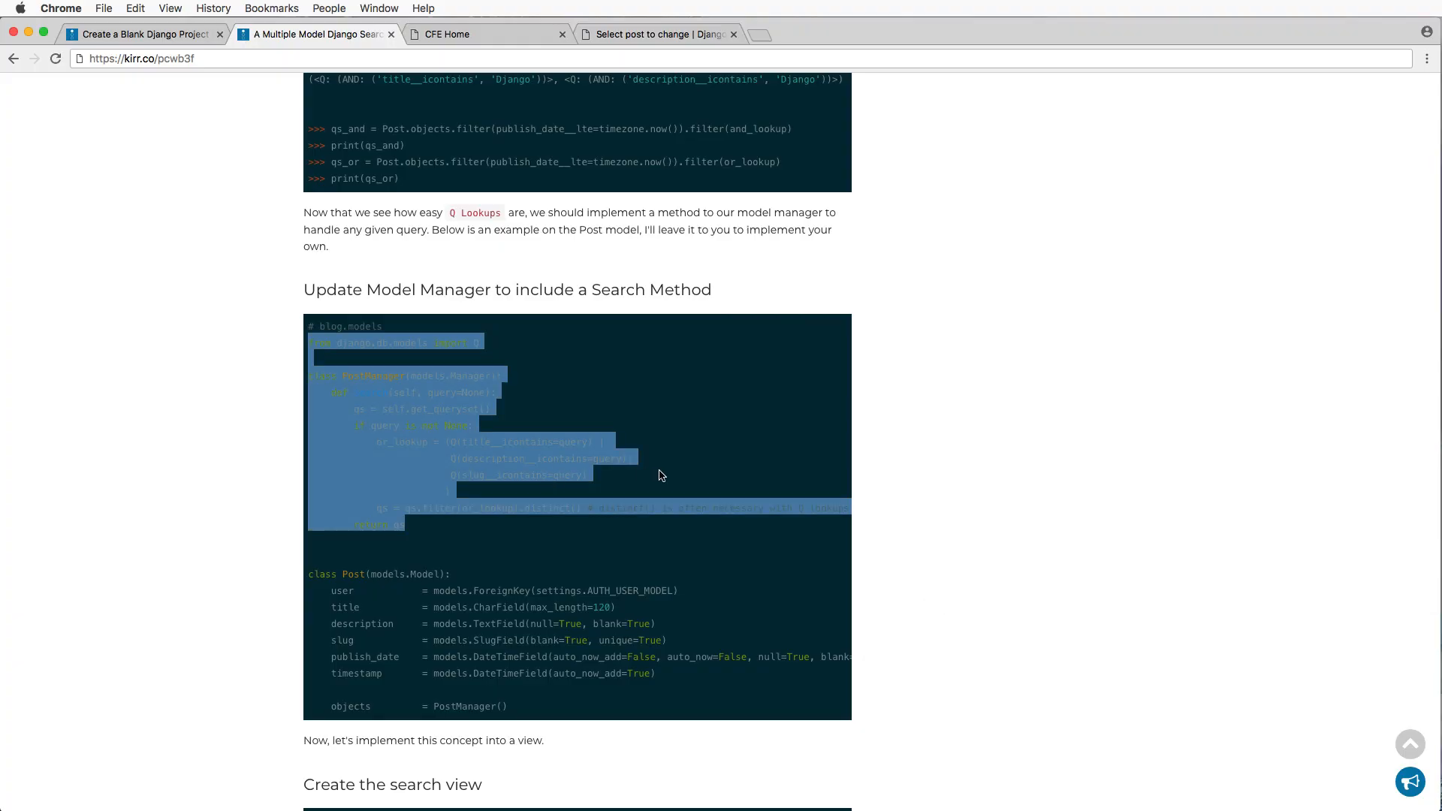
Scroll the article to the 'Create the search view' section with the Post, Lesson and Profile SearchView
click(640, 471)
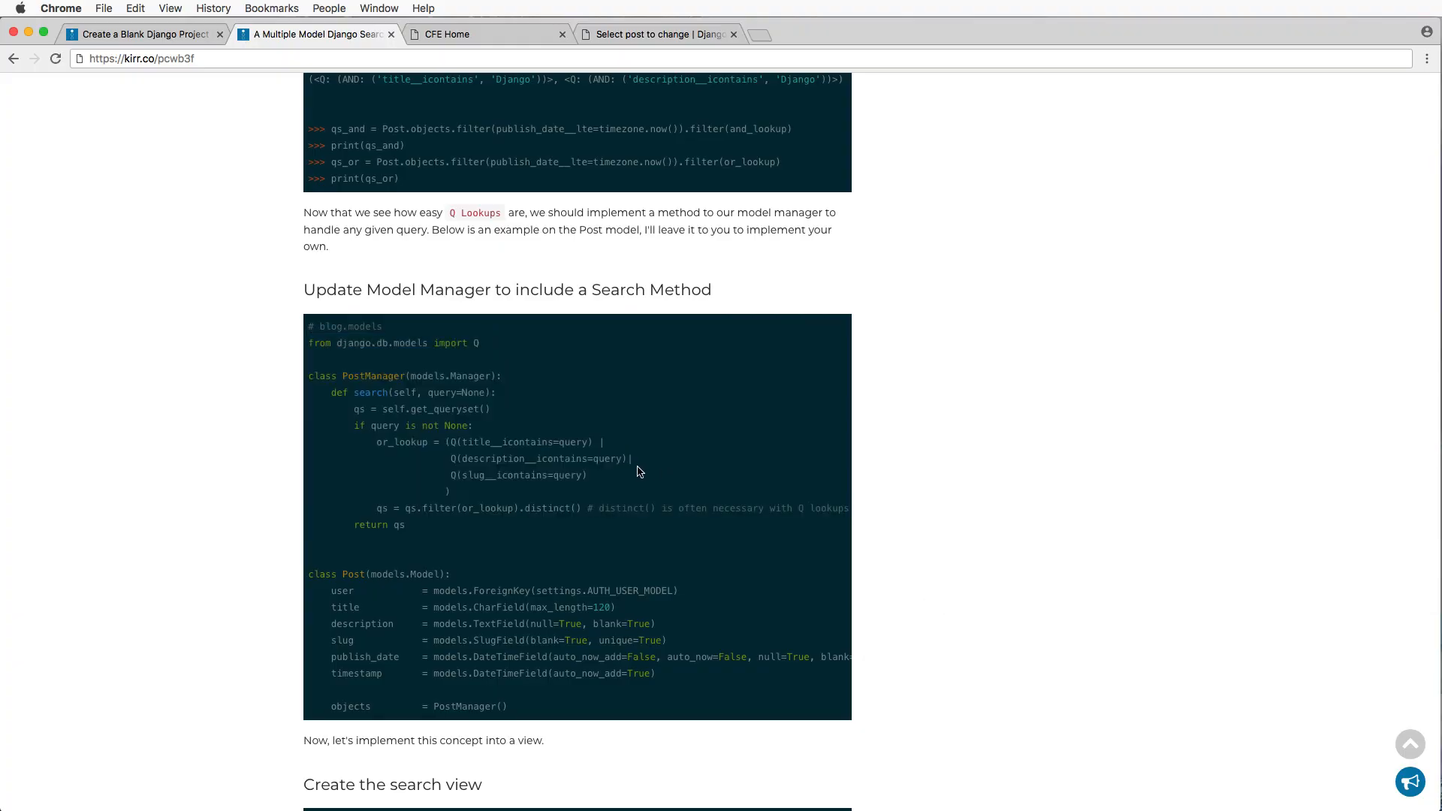
scroll(down, 3)
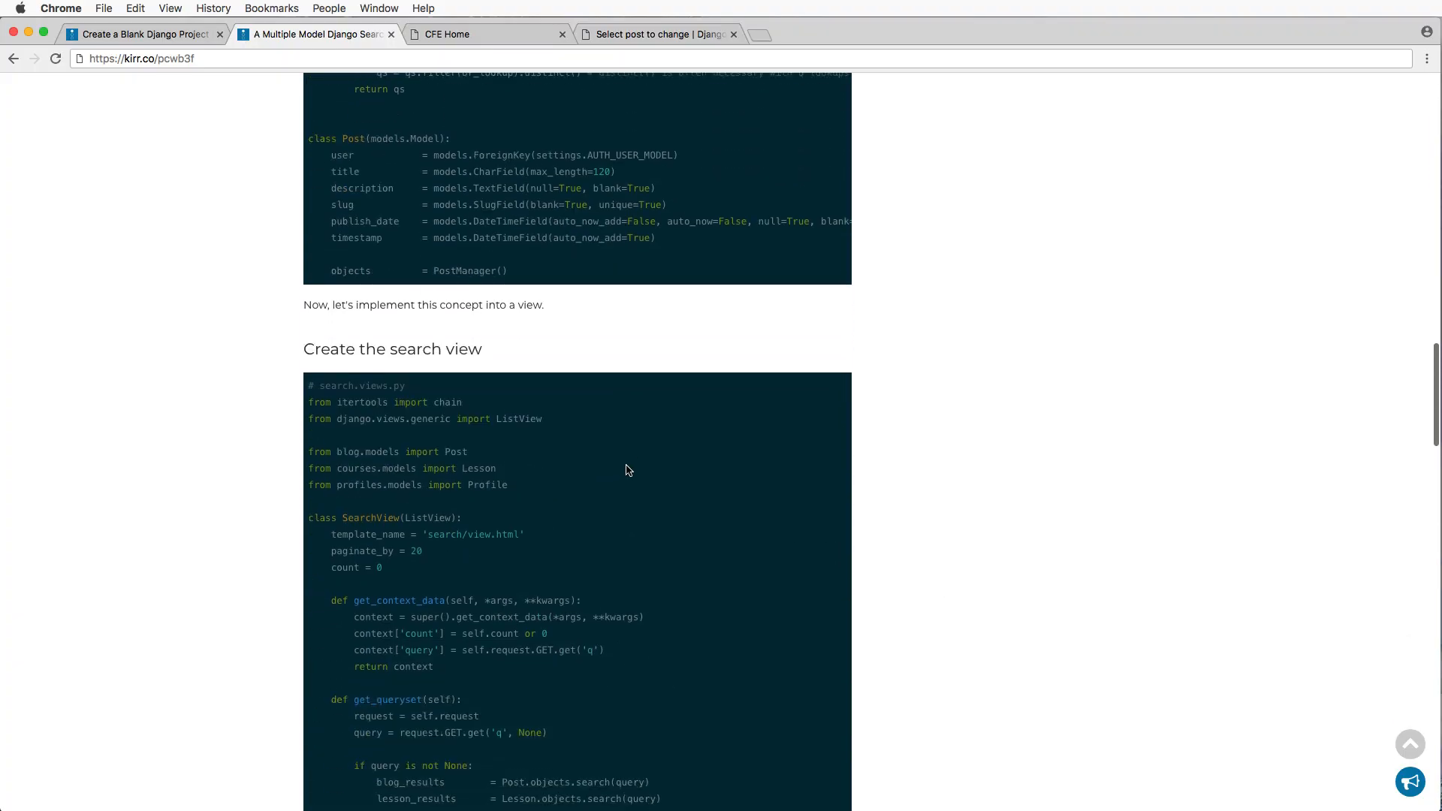
scroll(down, 3)
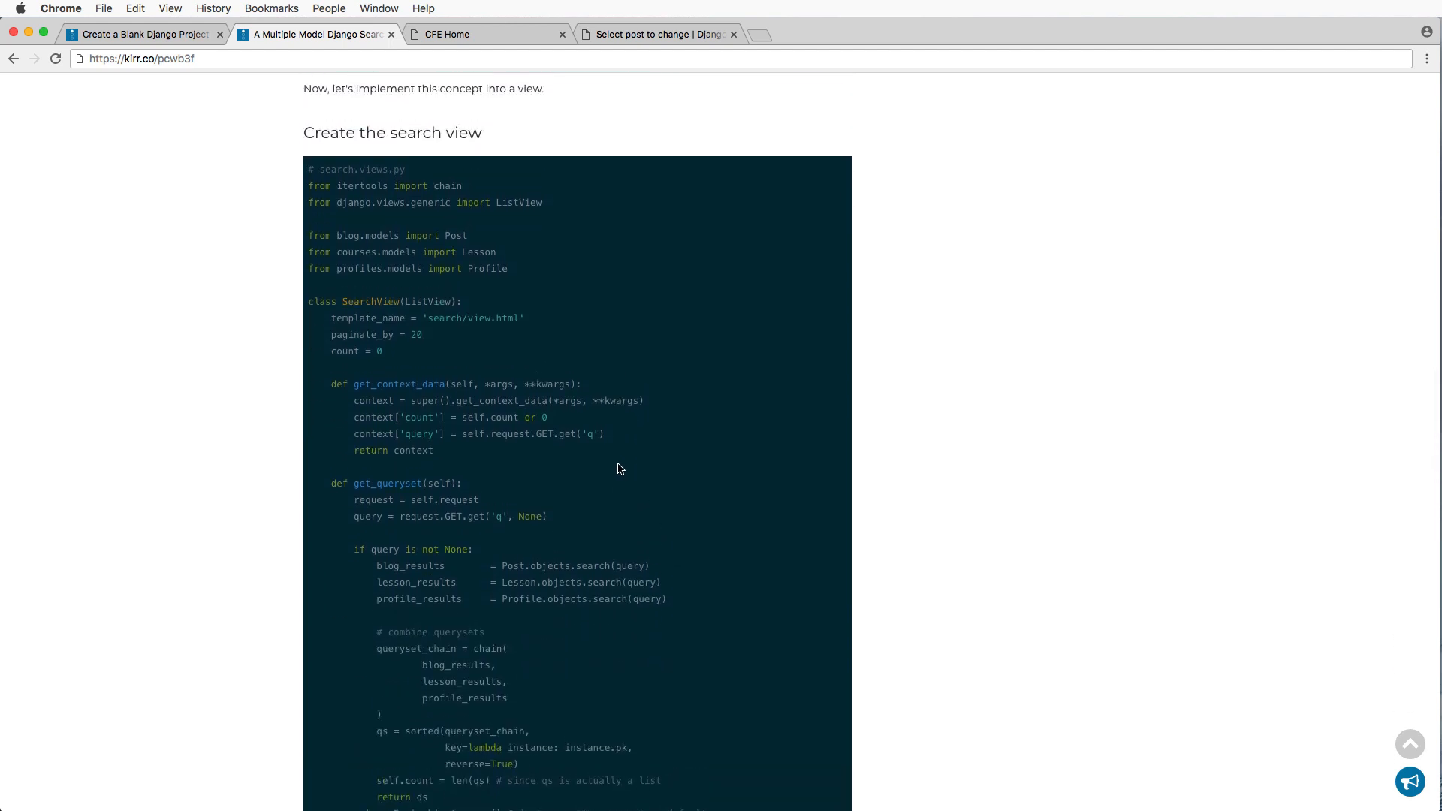
mouse_move(609, 475)
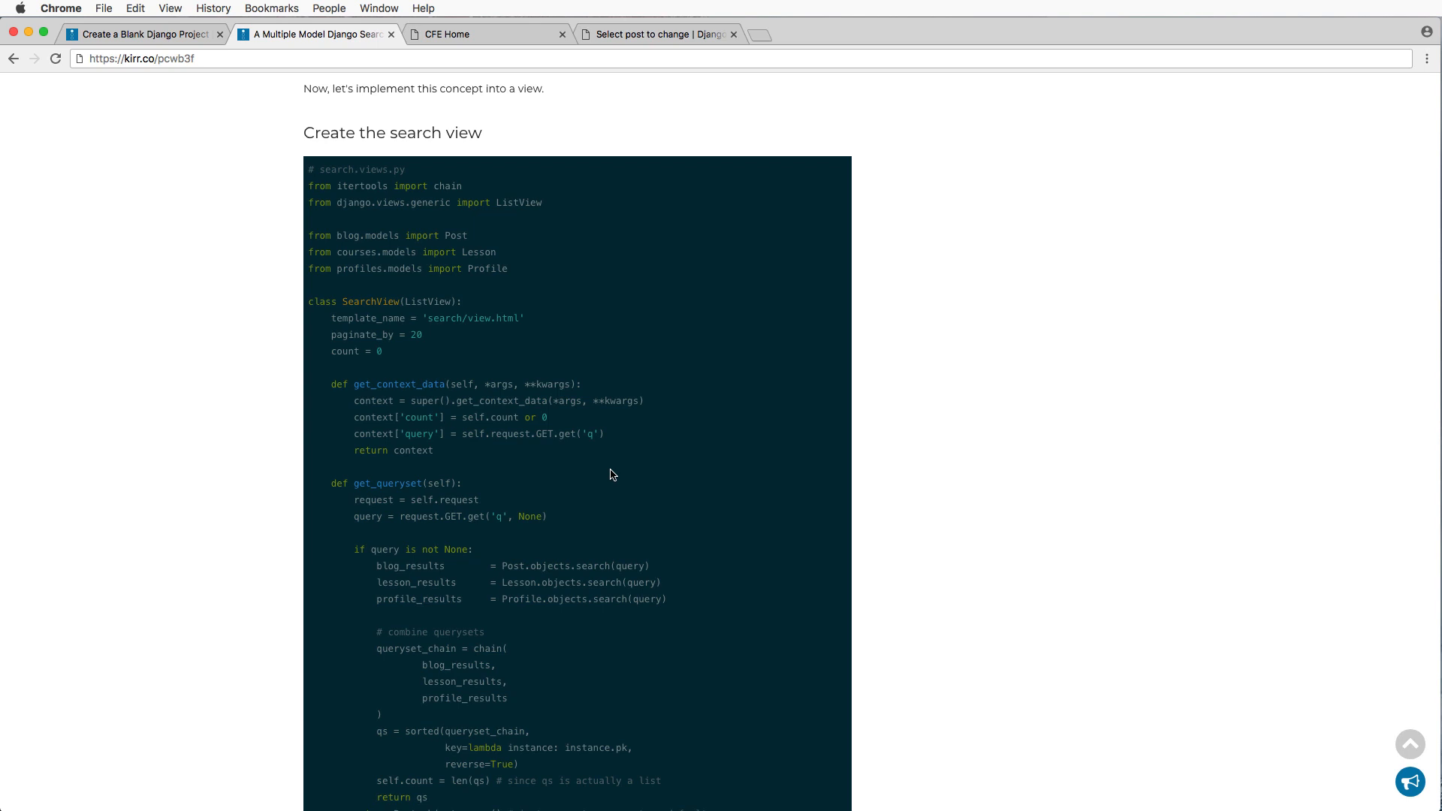
mouse_move(460, 285)
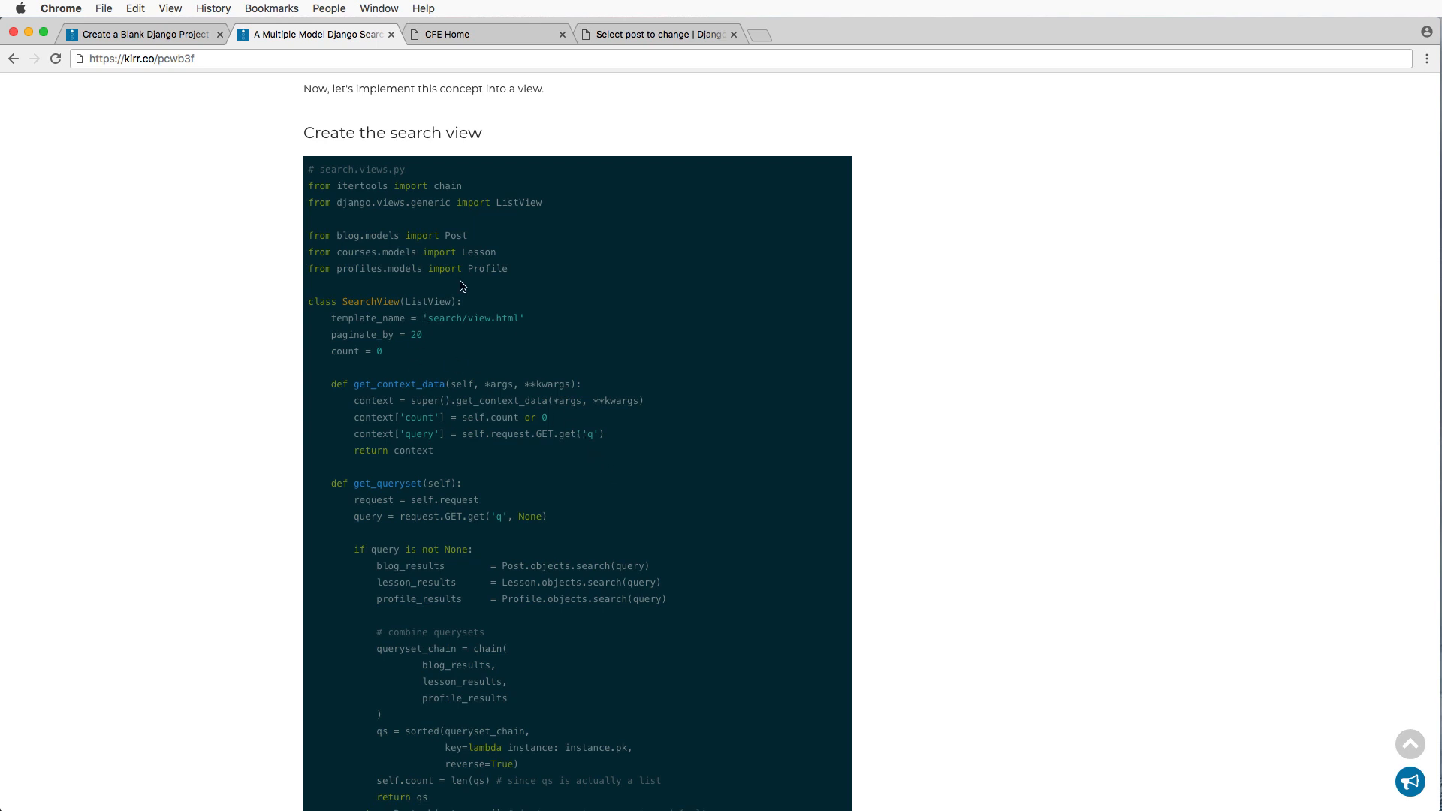
mouse_move(459, 348)
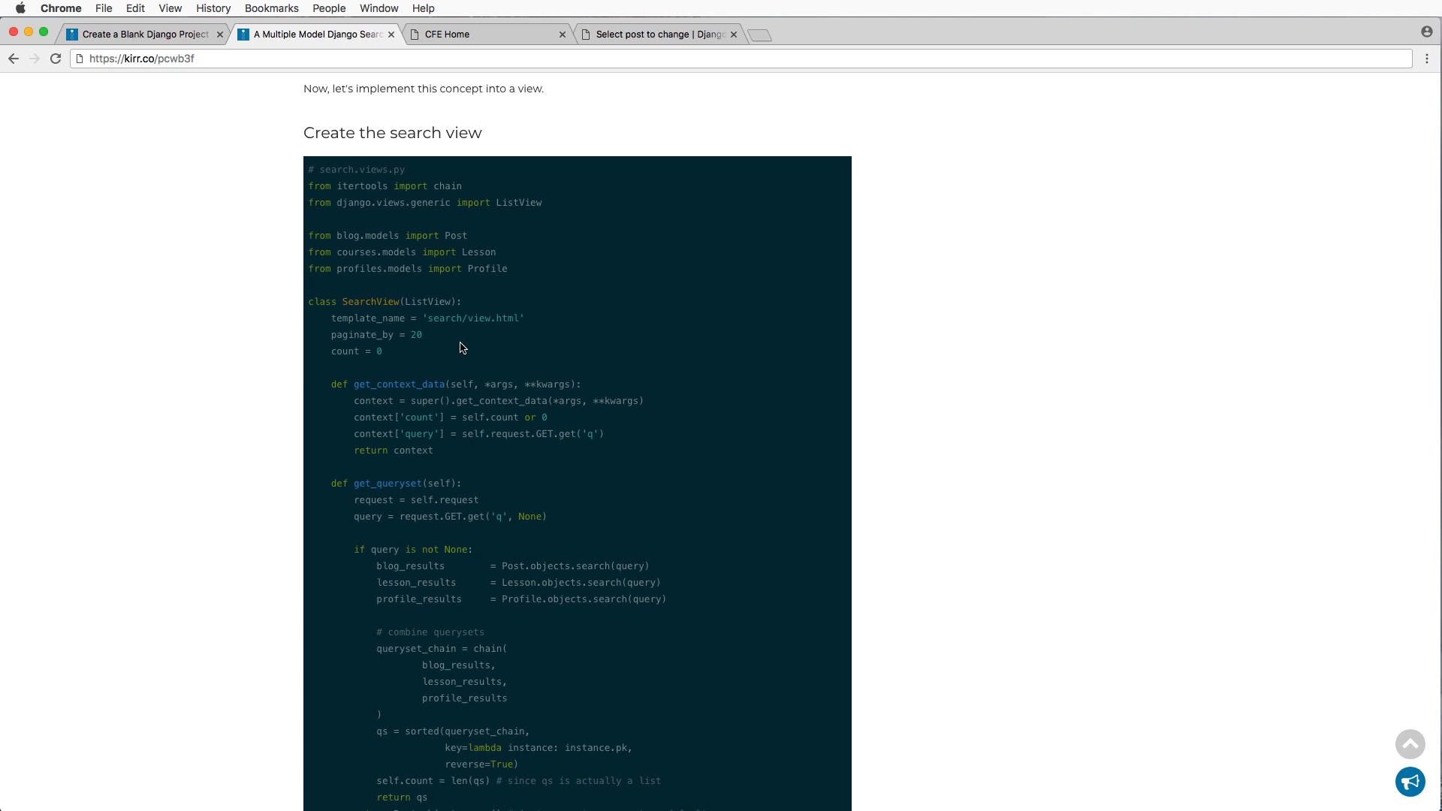
mouse_move(407, 382)
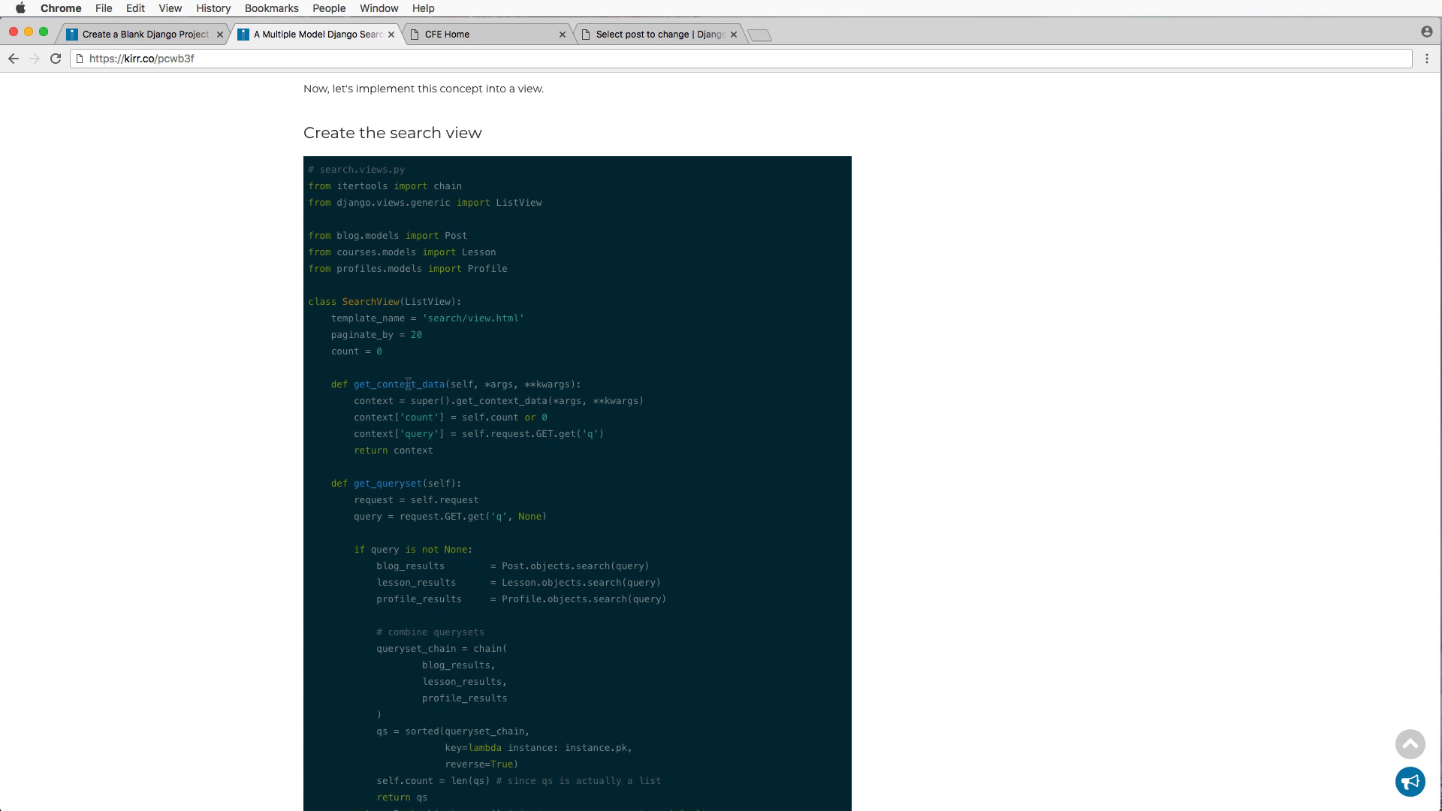
mouse_move(525, 515)
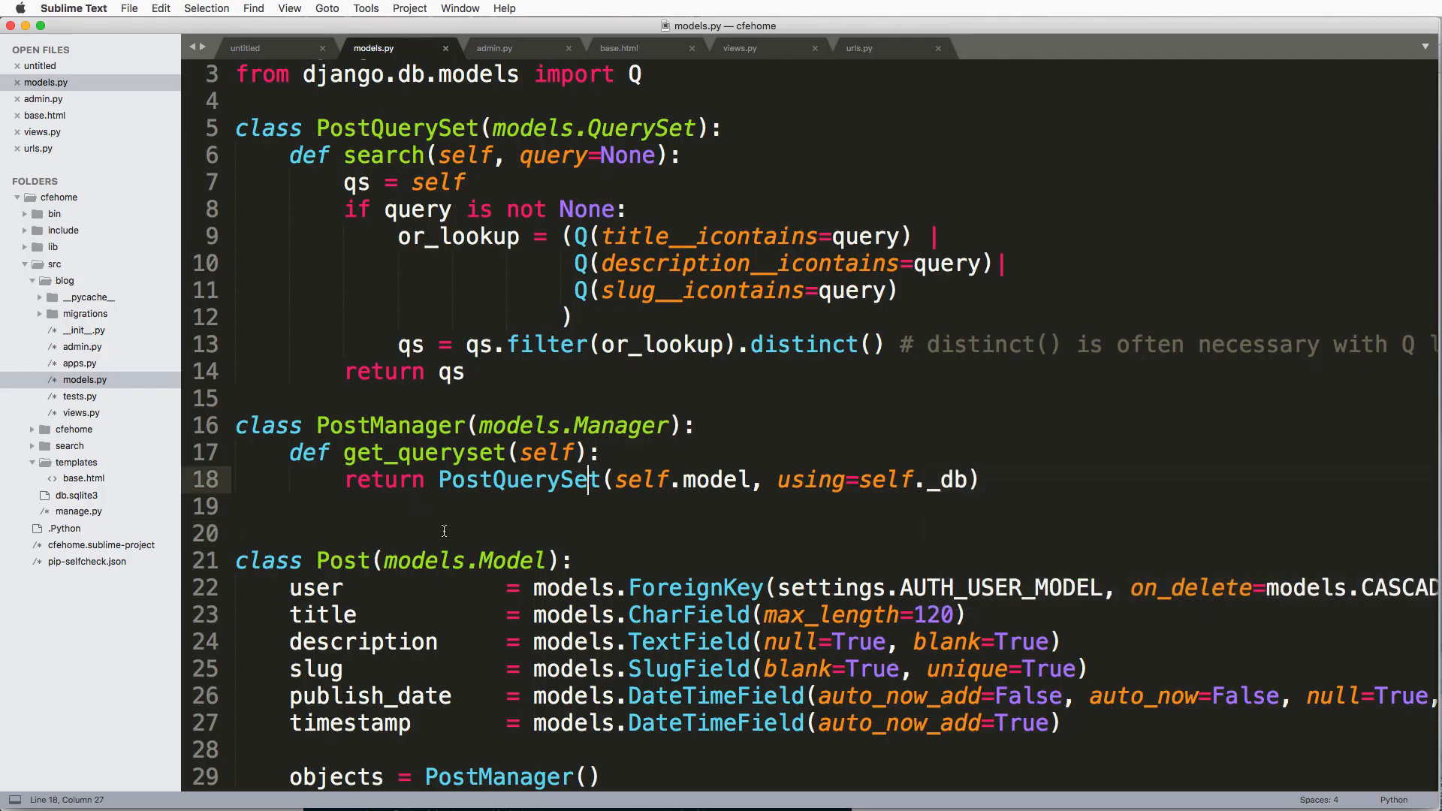
Add PostManager.search(self, query=None) returning self.get_queryset().search(query=query)
double_click(342, 560)
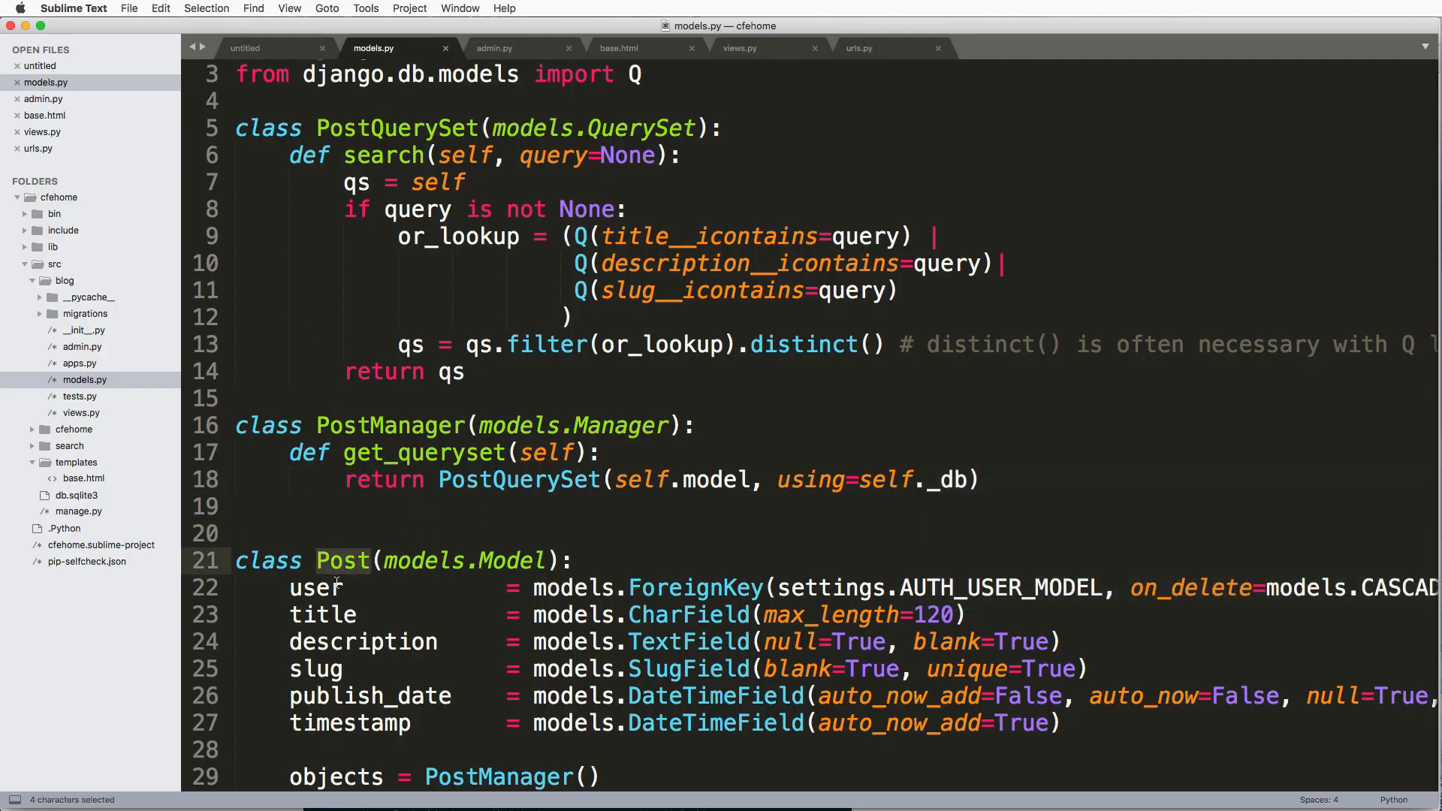
click(988, 479)
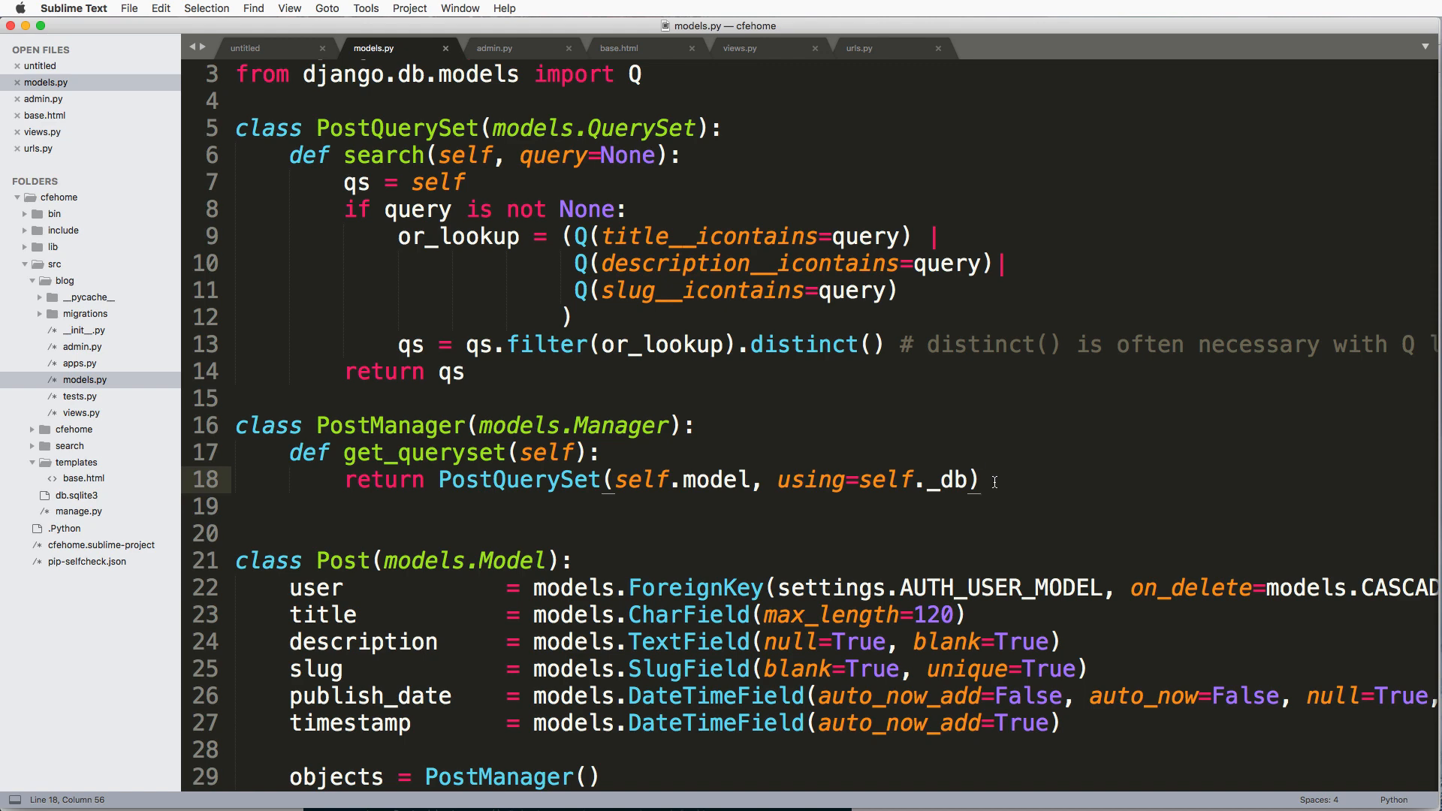
text(def s)
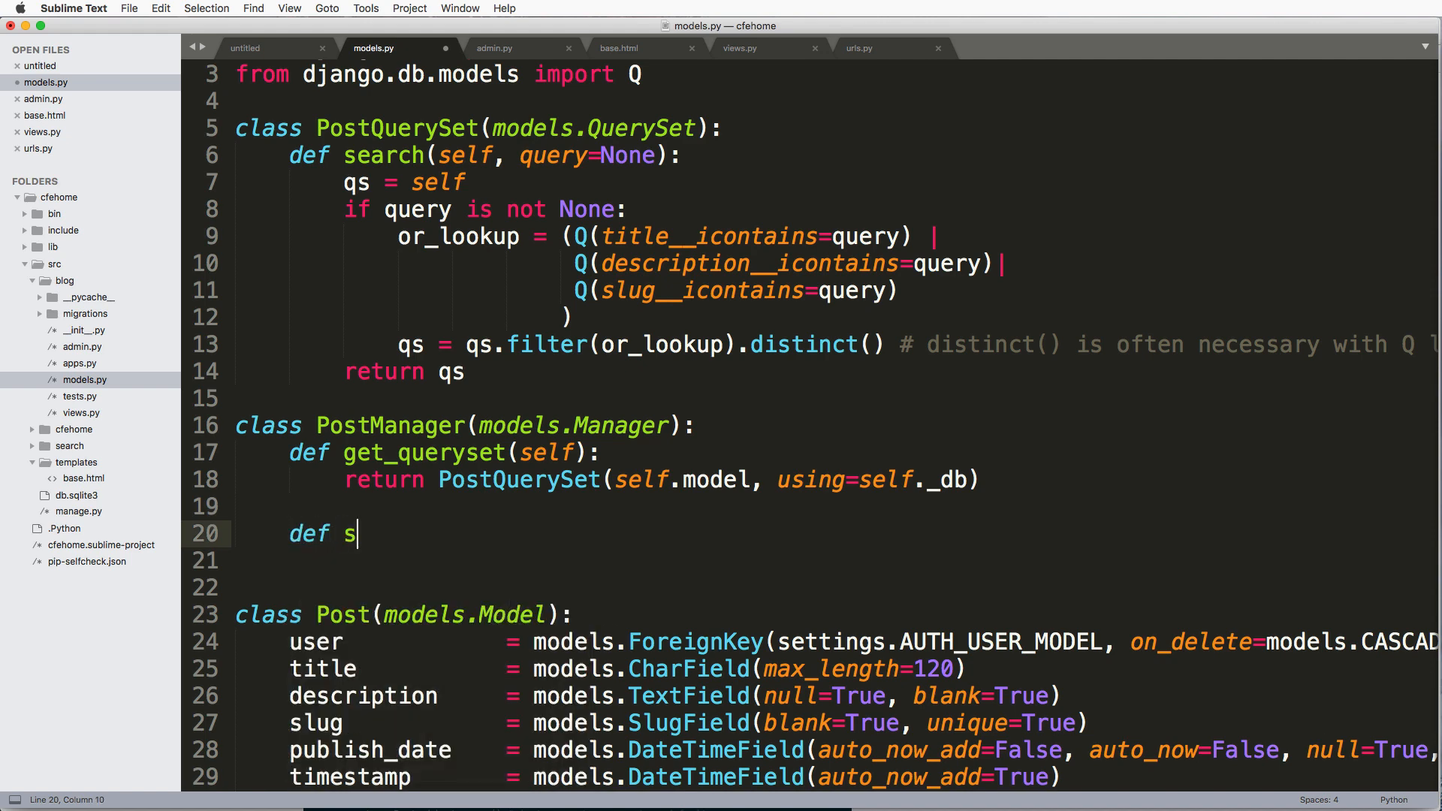
text(earch(self))
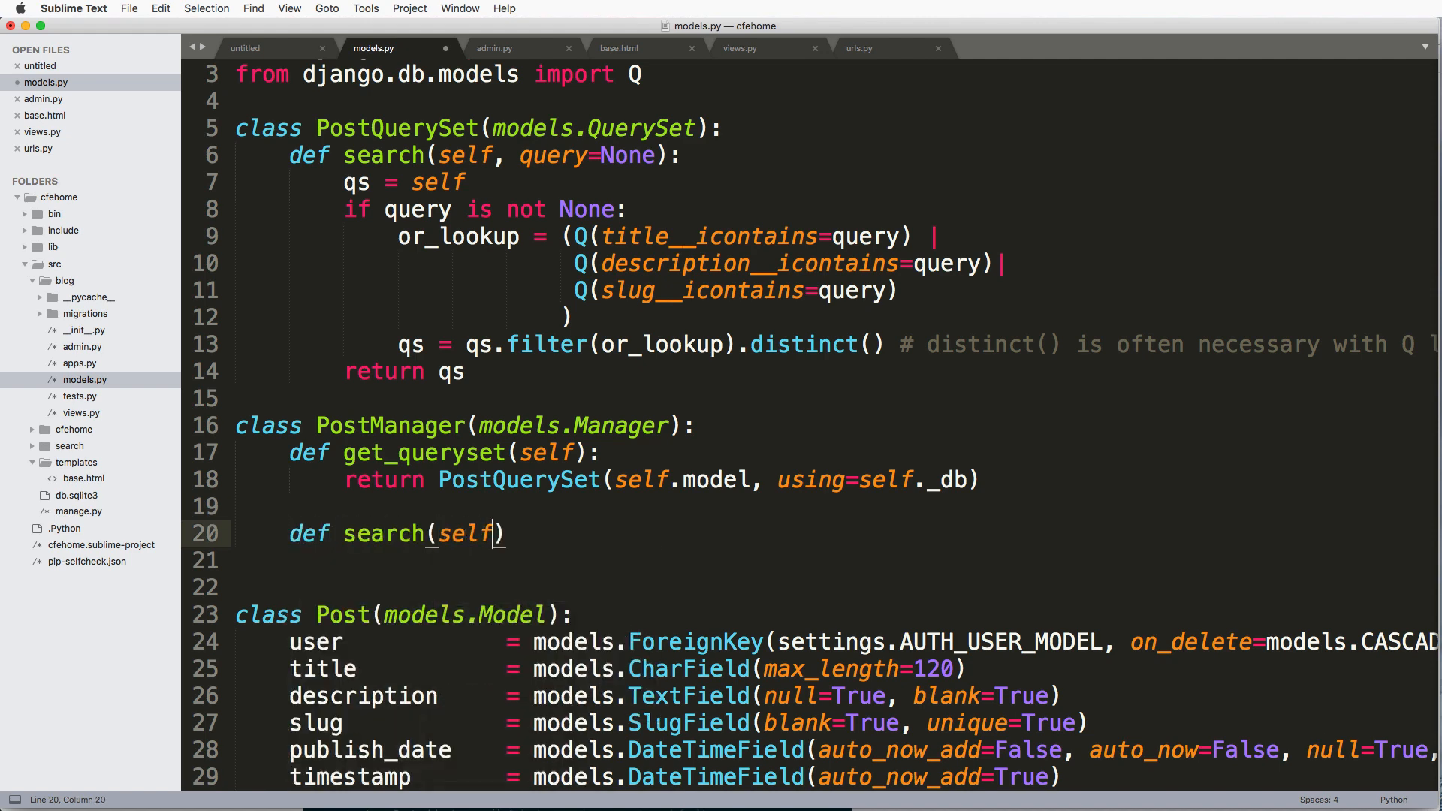
text(, query=None)
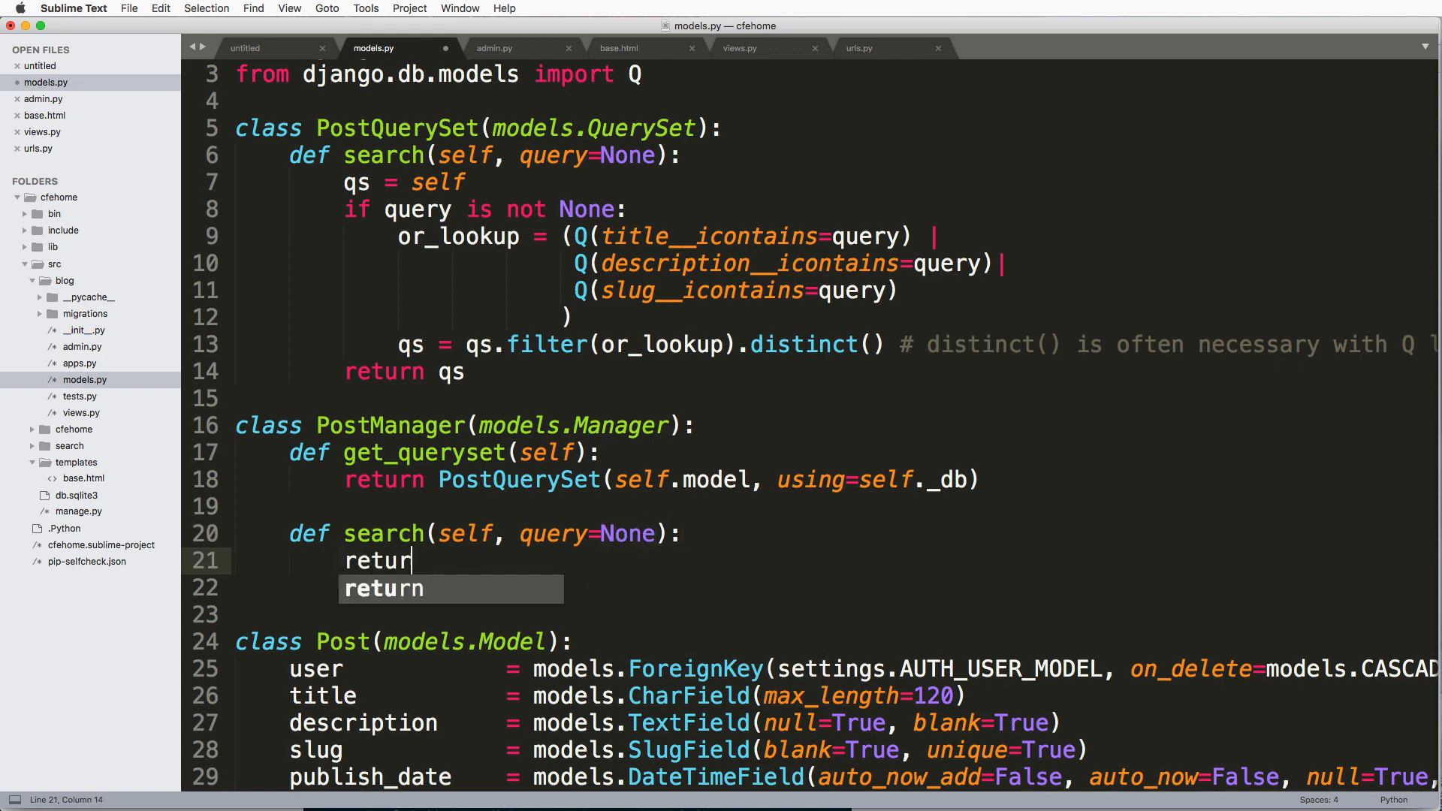
text(n self.get_queryset)
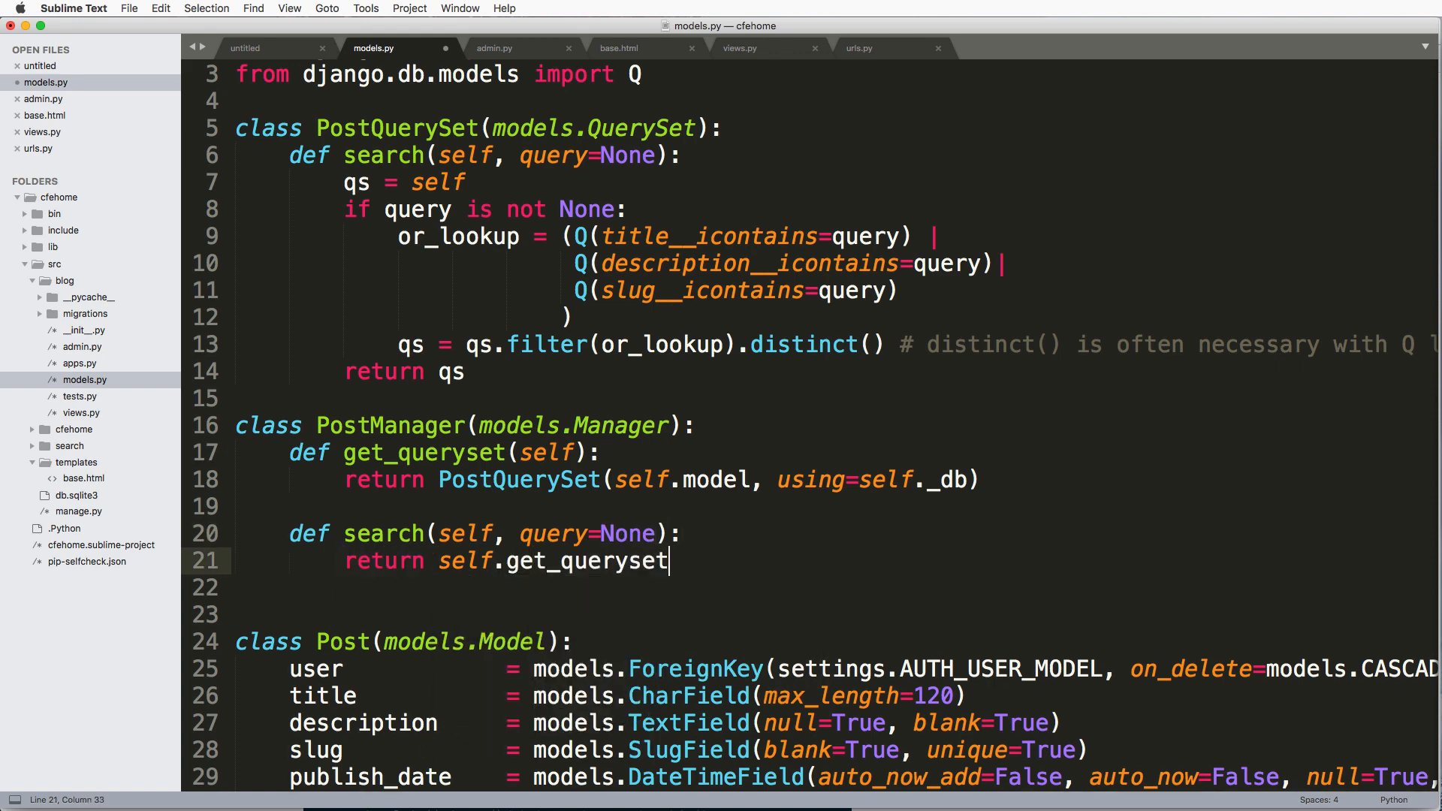
text(().seearch(query=query)
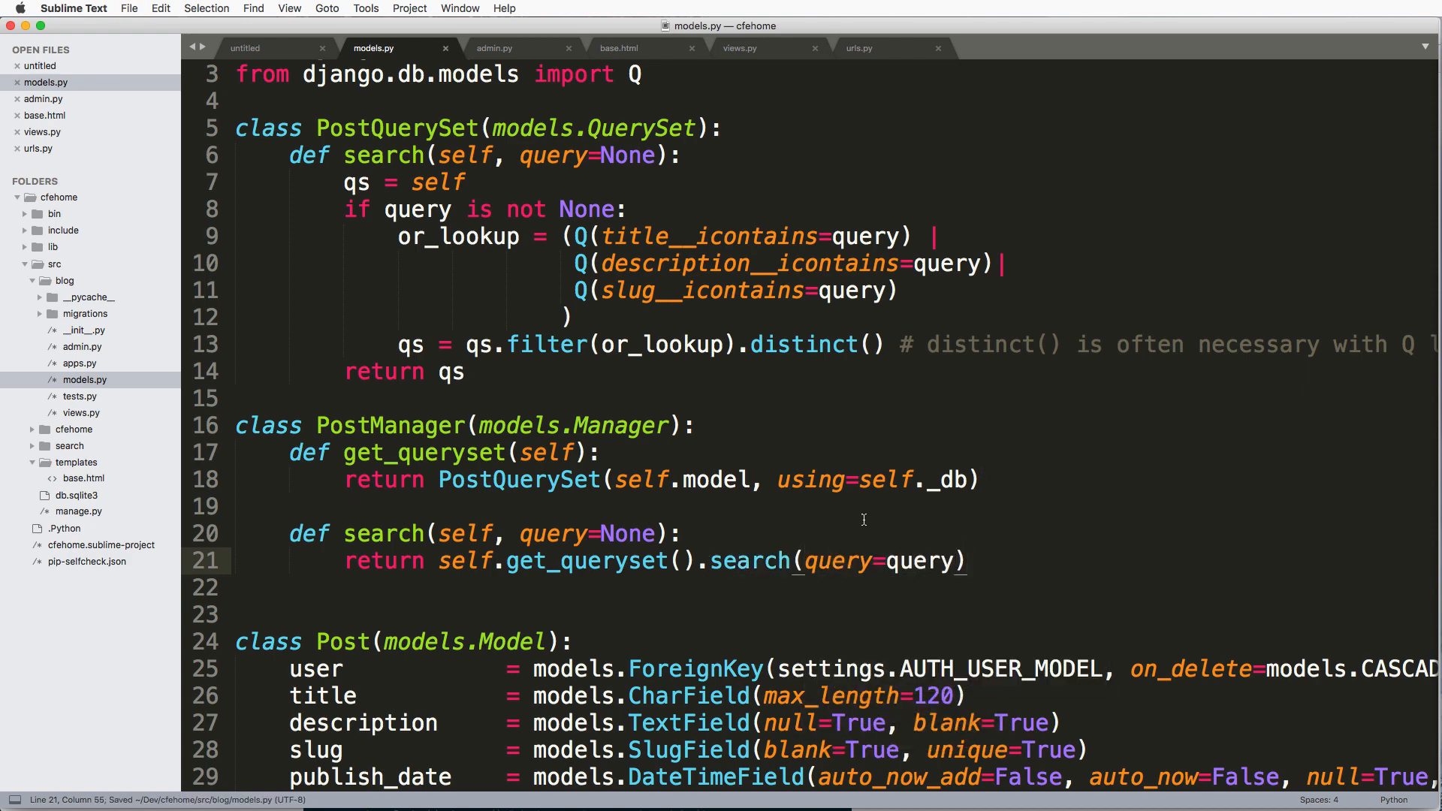
Check the queryset search method and open the search app's views.py
click(464, 372)
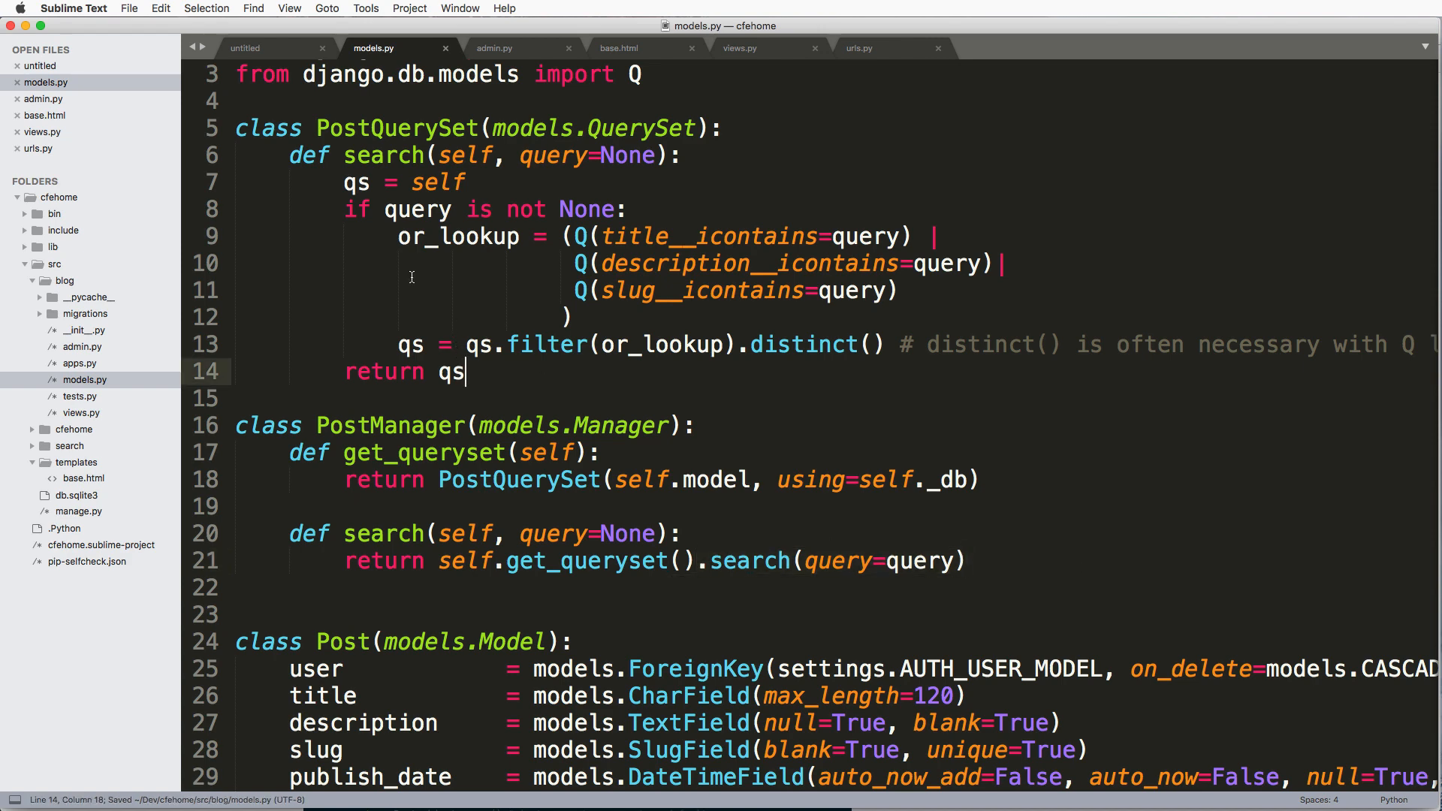
scroll(down, 3)
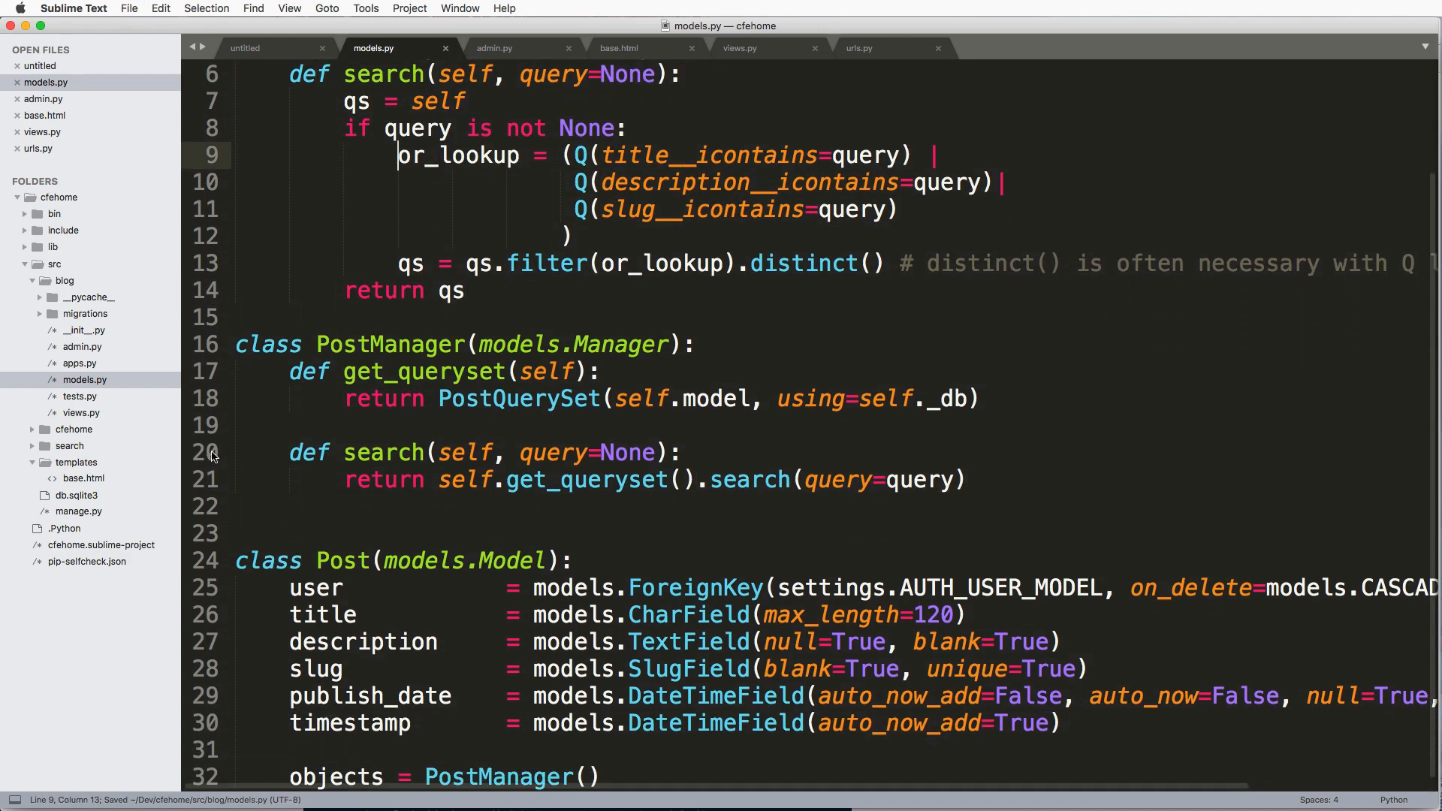
click(69, 446)
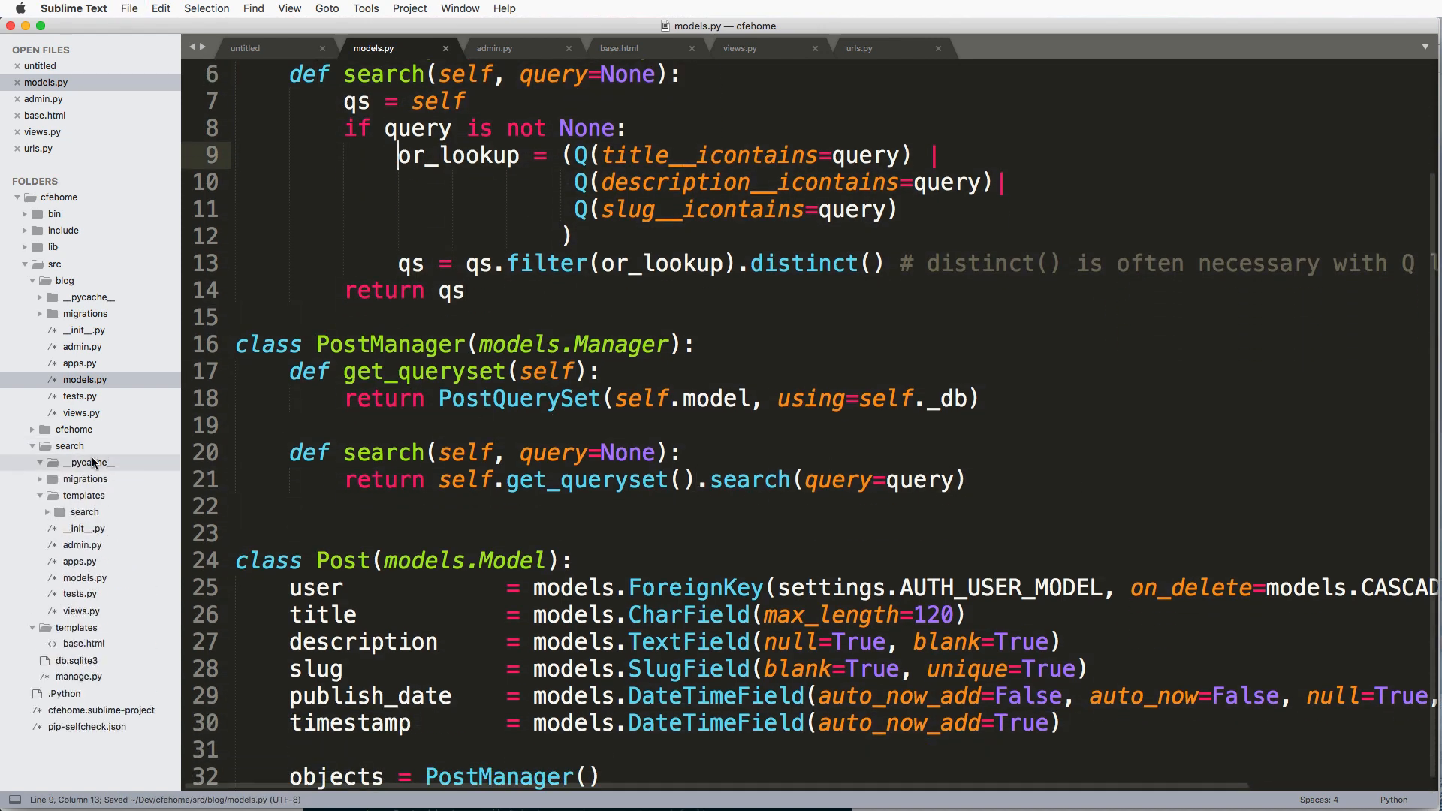
click(739, 48)
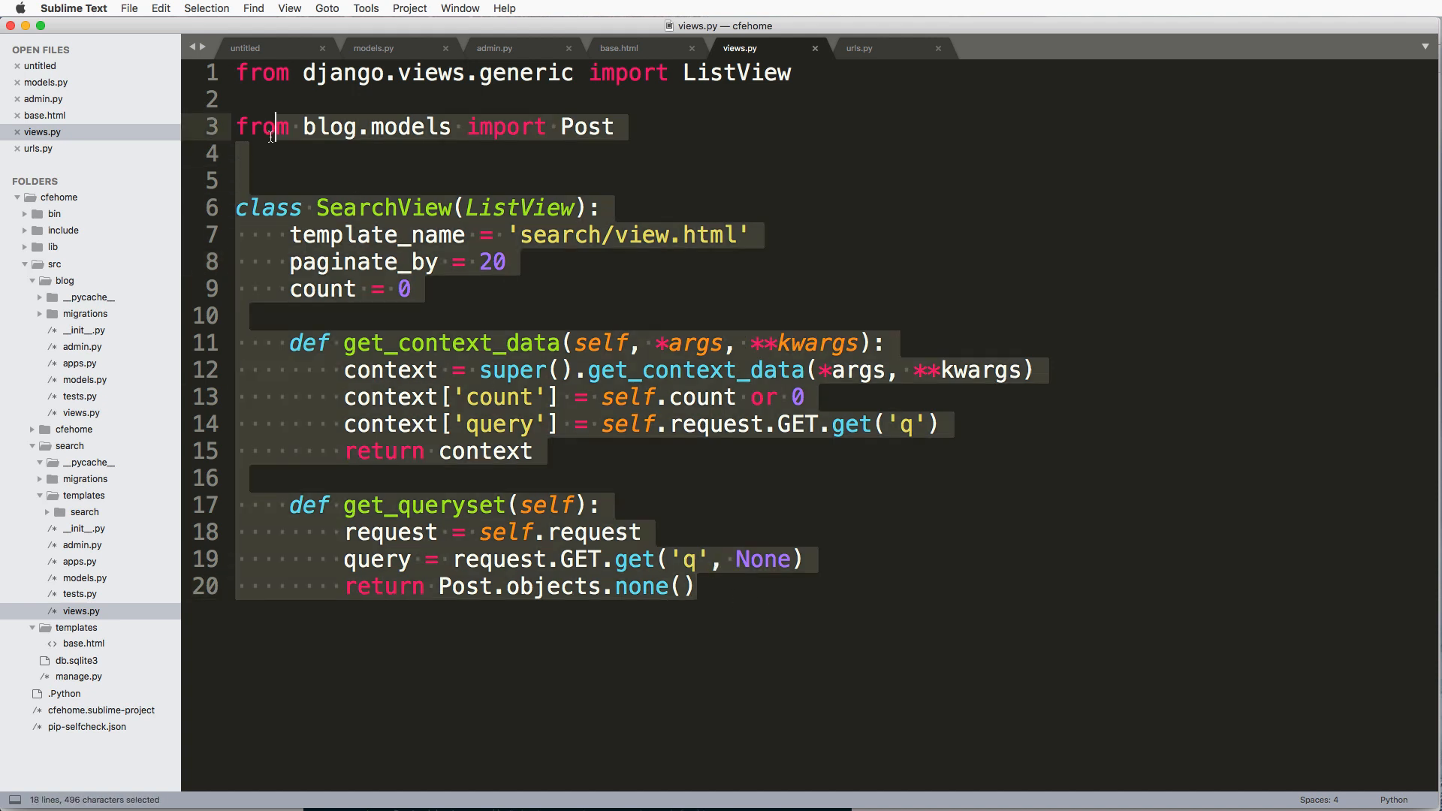
mouse_move(816, 562)
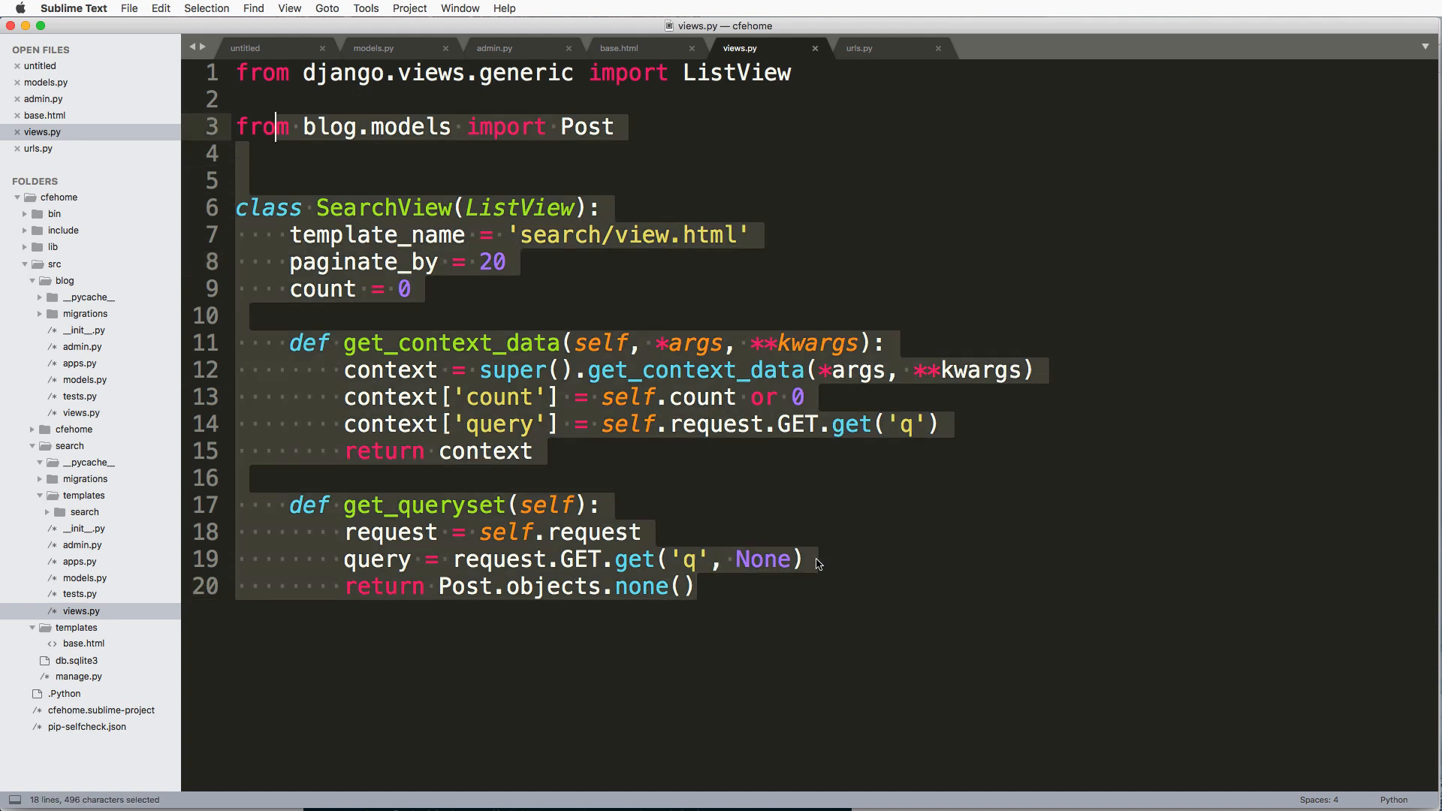
mouse_move(561, 209)
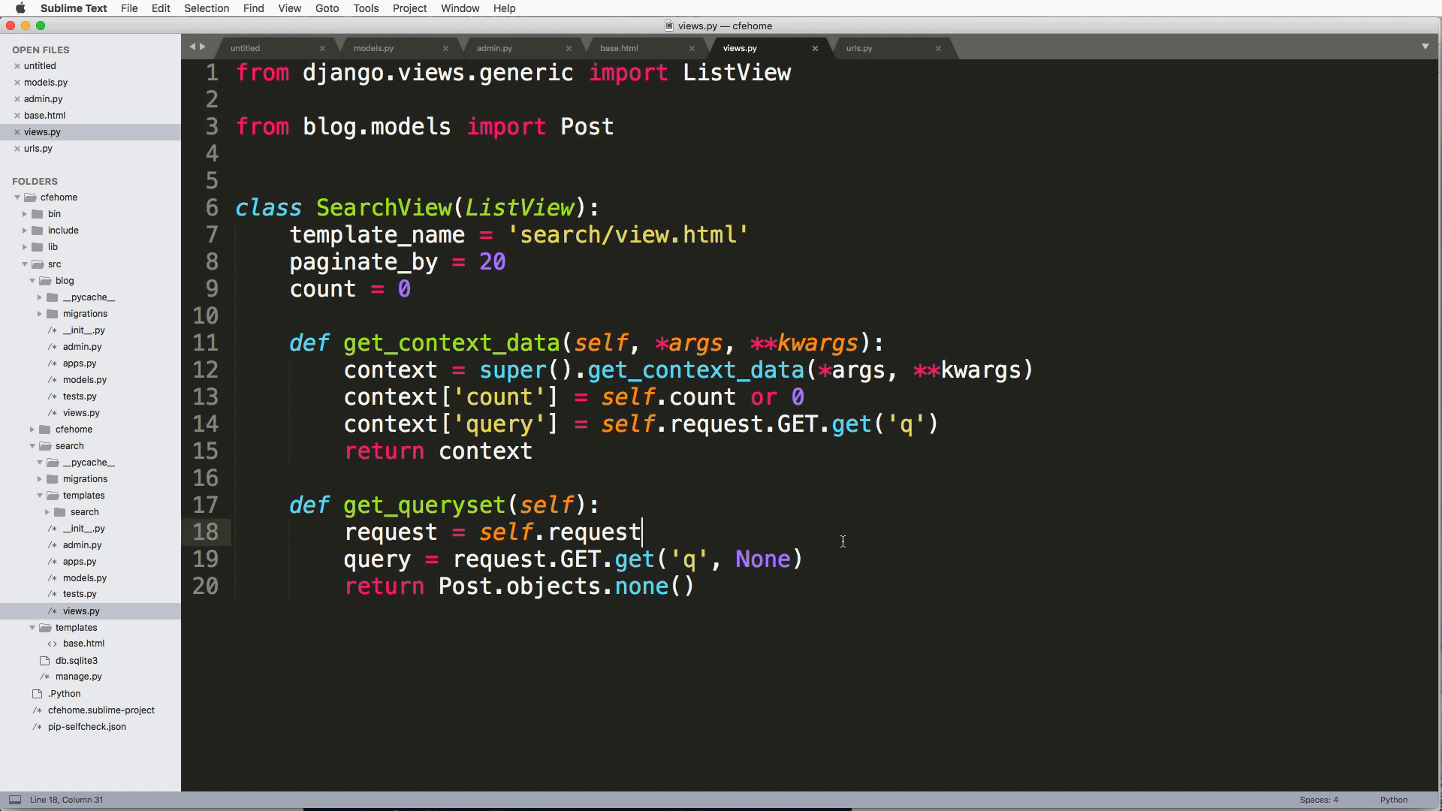
Add 'if query is not None: return Post.objects.search(query=query)' to SearchView's get_queryset
click(803, 558)
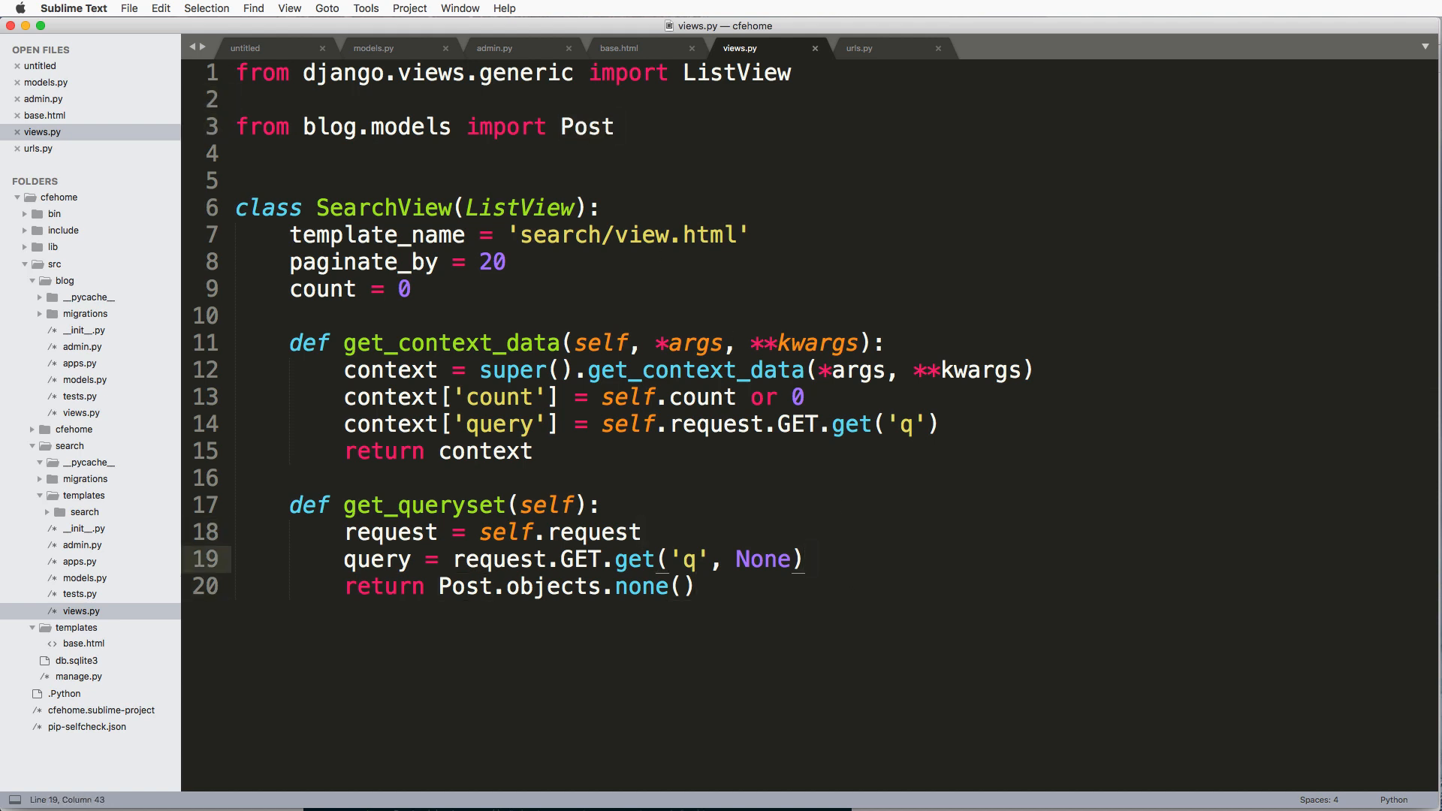
text(if query is not None:)
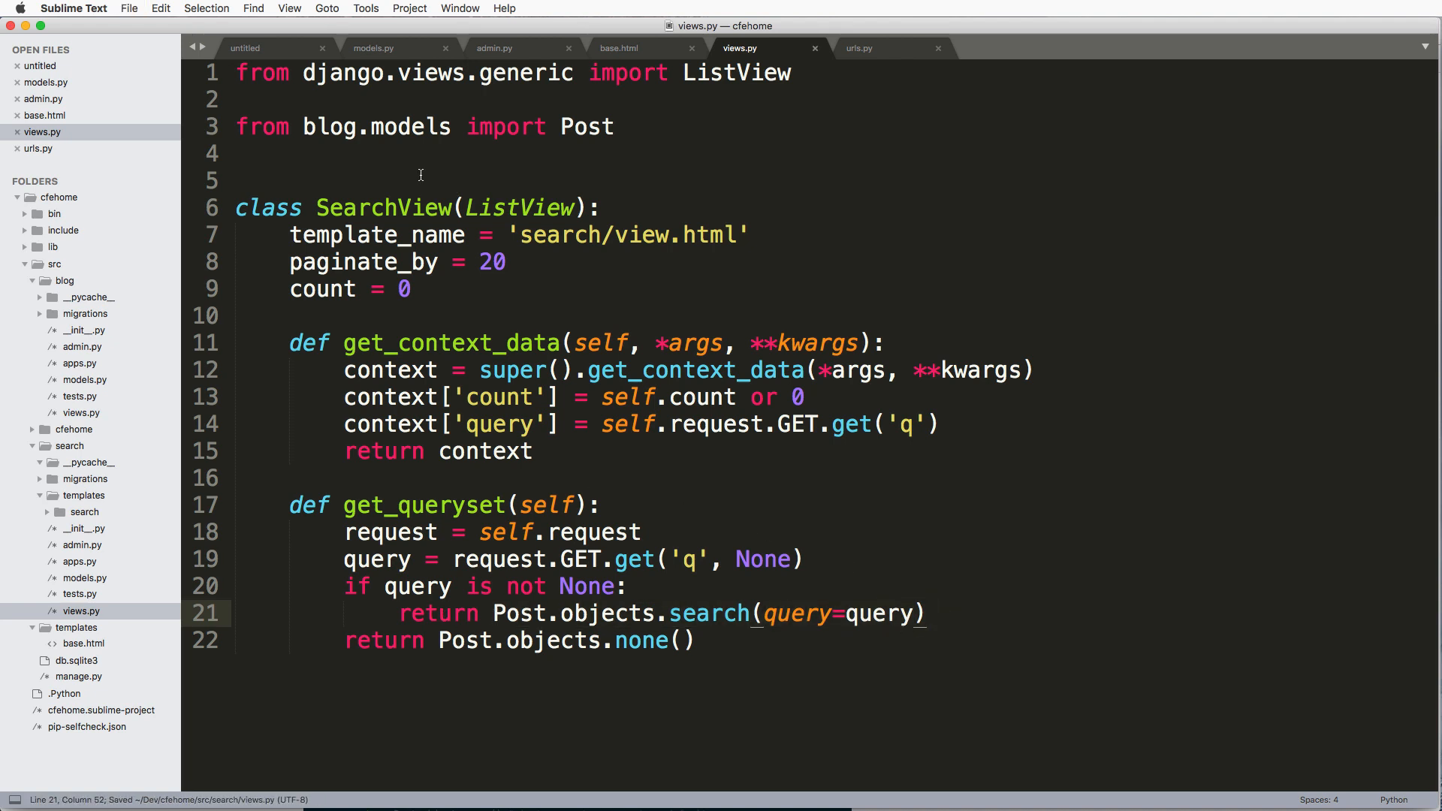
double_click(355, 208)
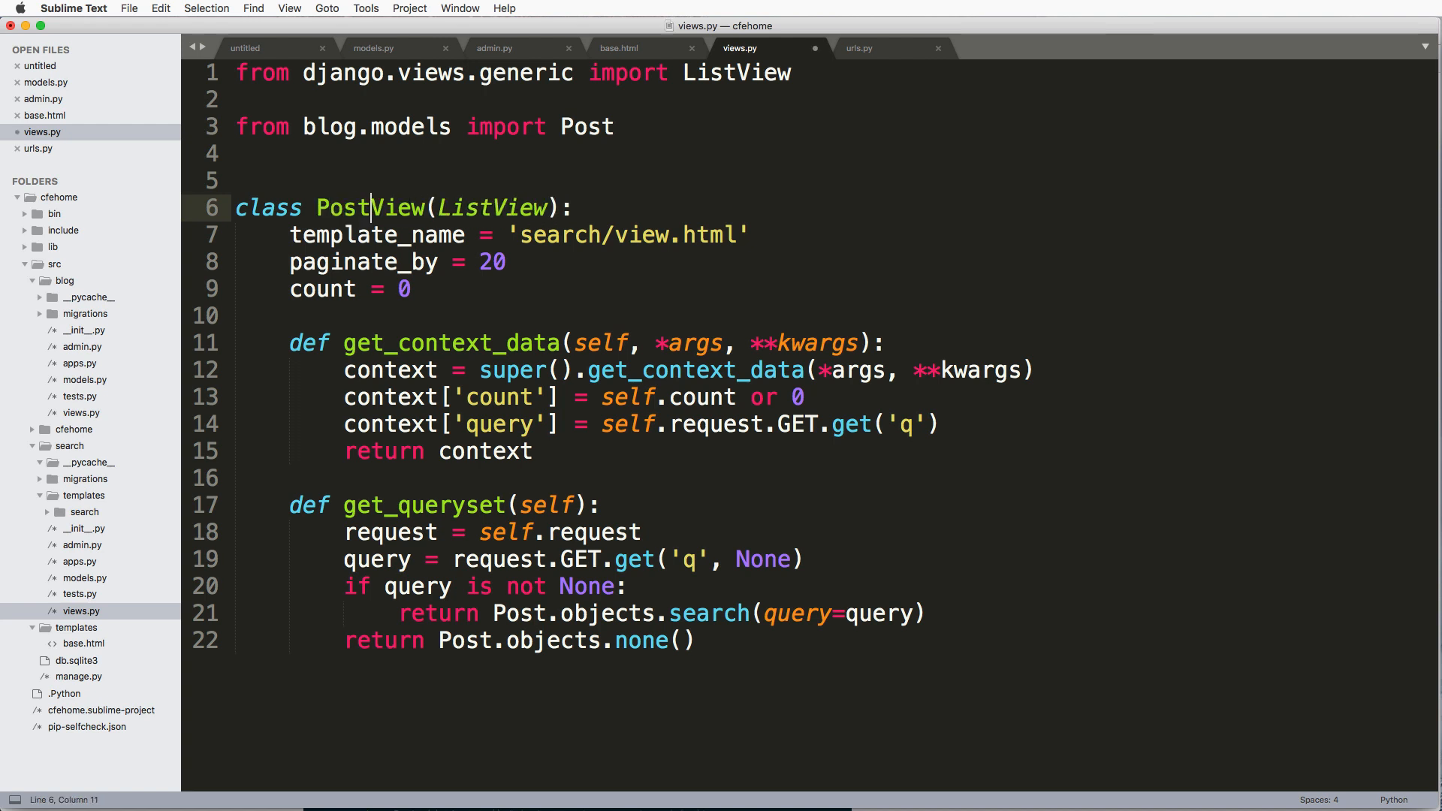
text(Search)
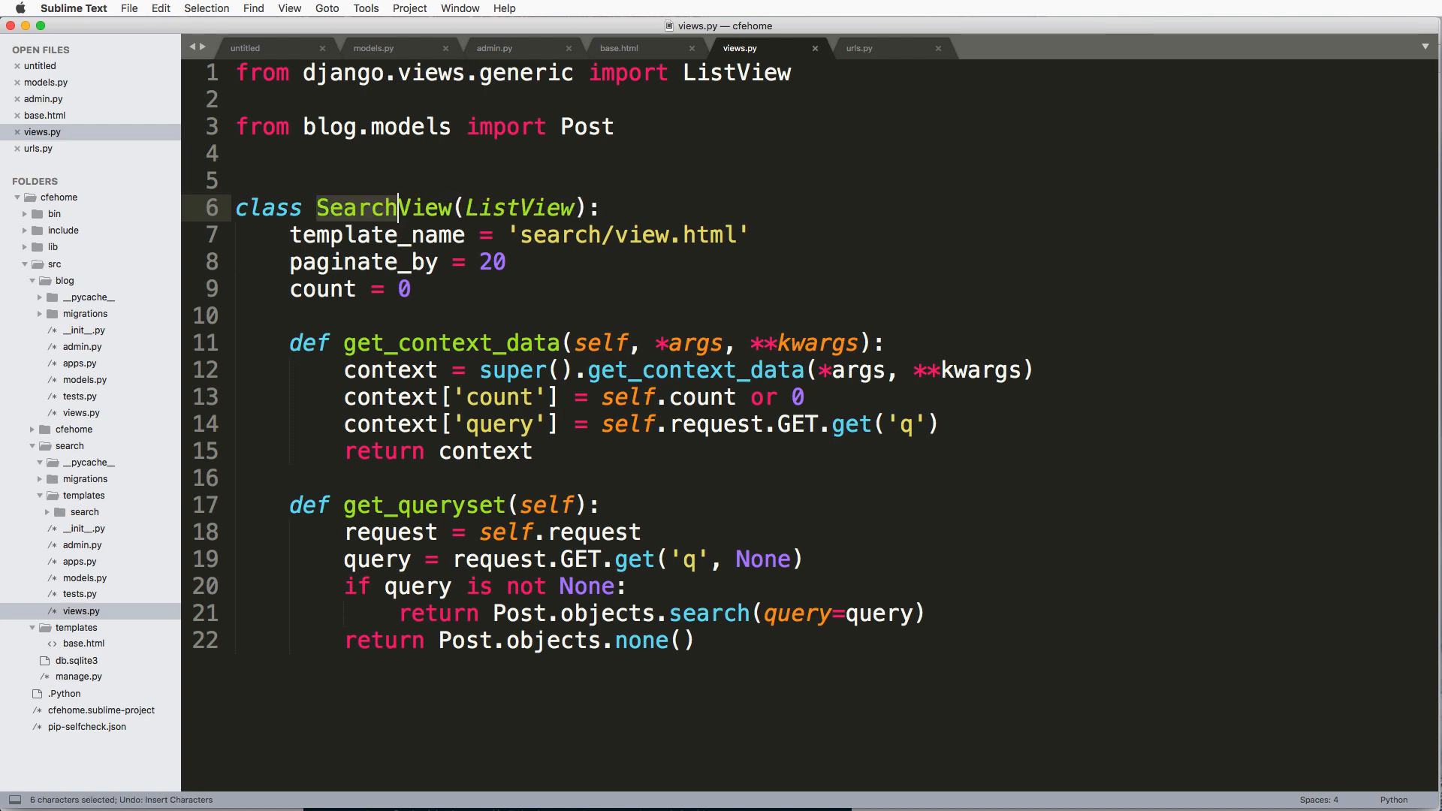
click(559, 370)
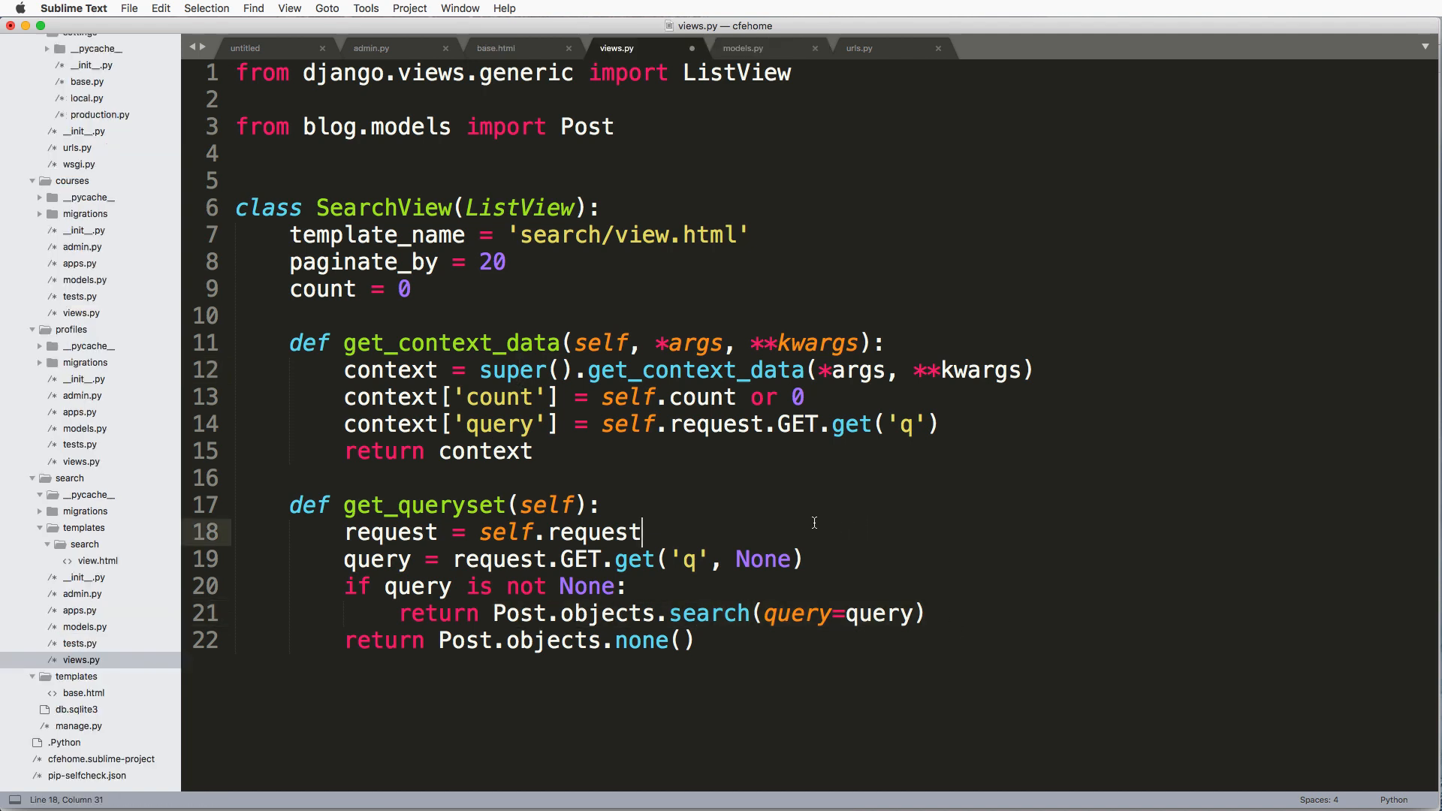
mouse_move(761, 599)
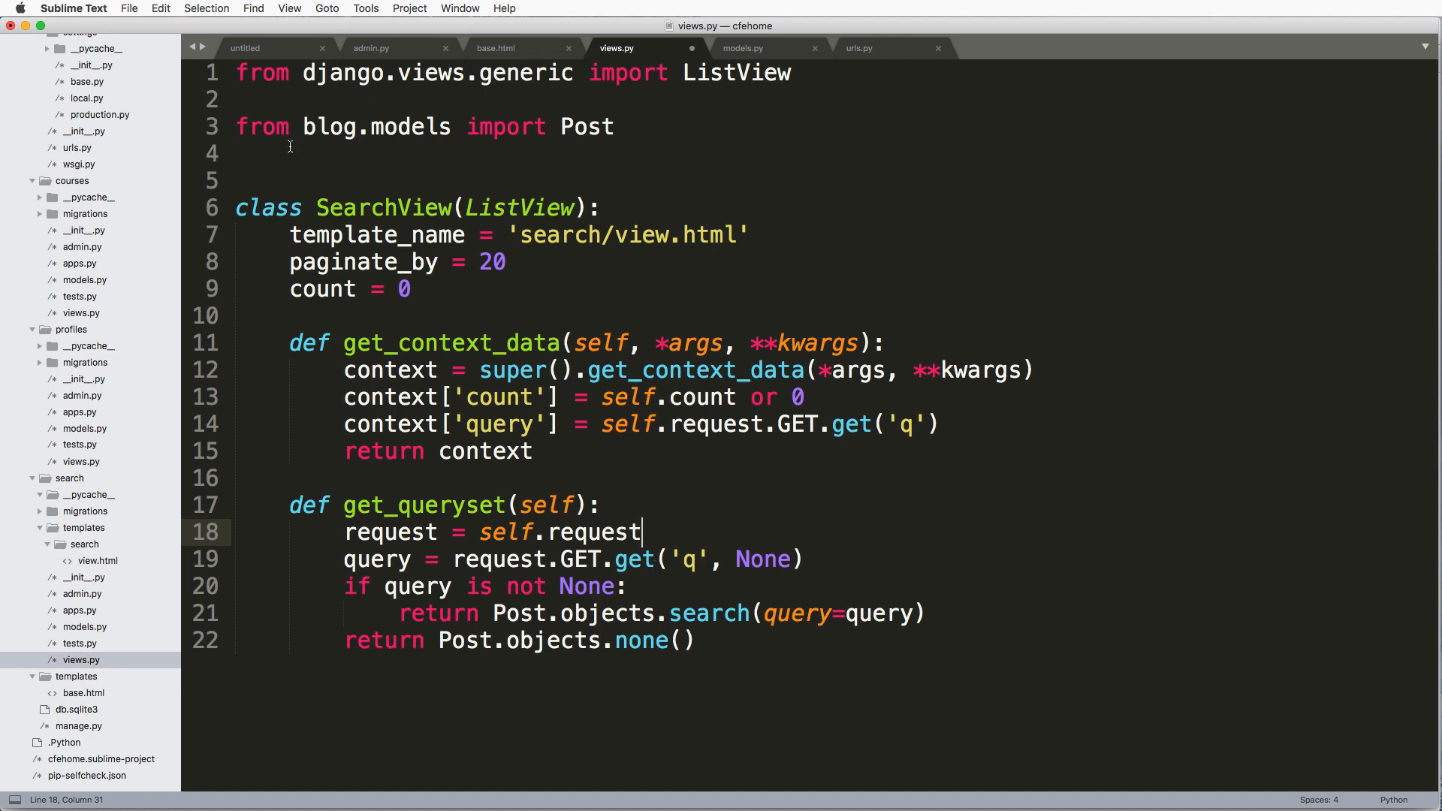
Import Lesson from courses.models and Profile from profiles.models in views.py
text(from)
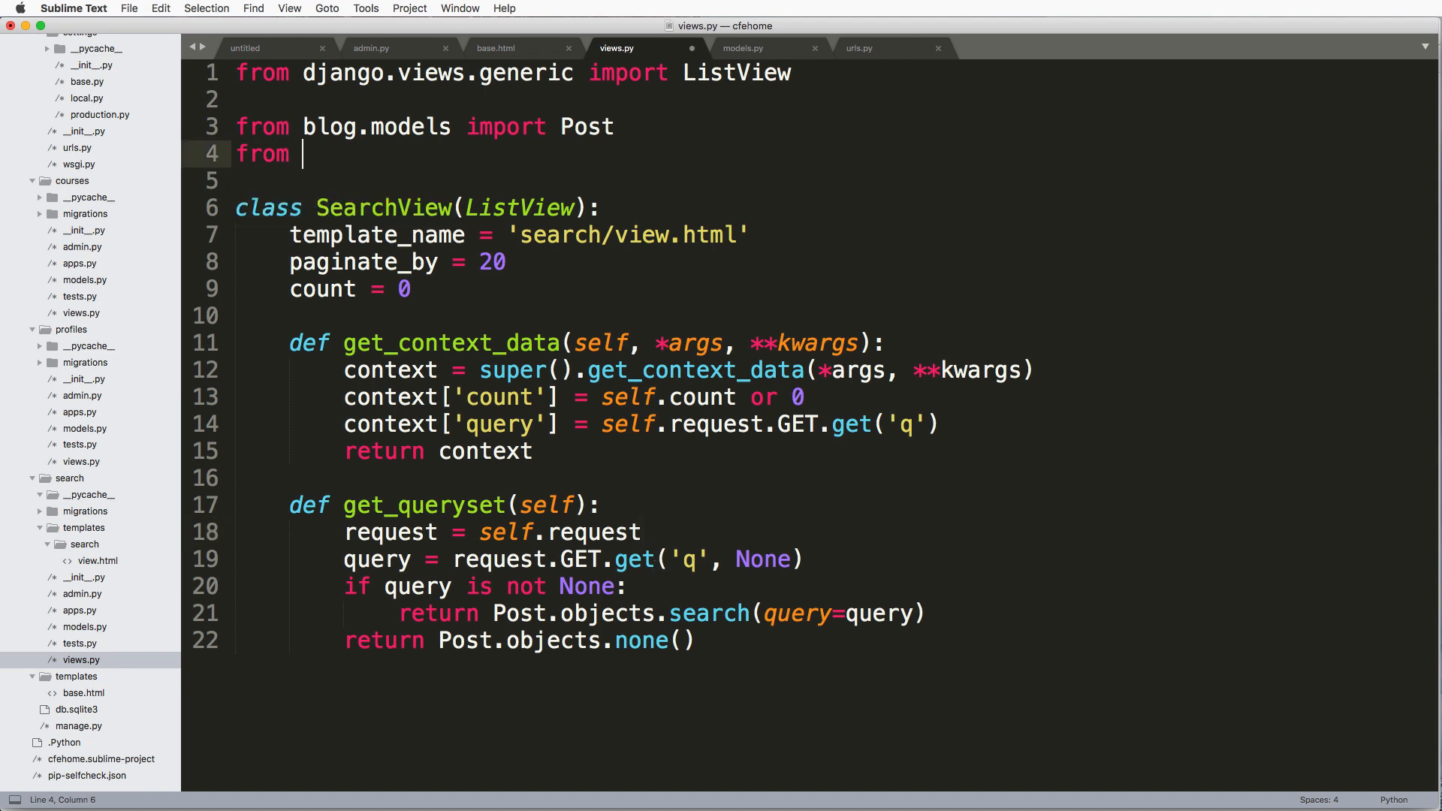
text(courses.models import Lesson)
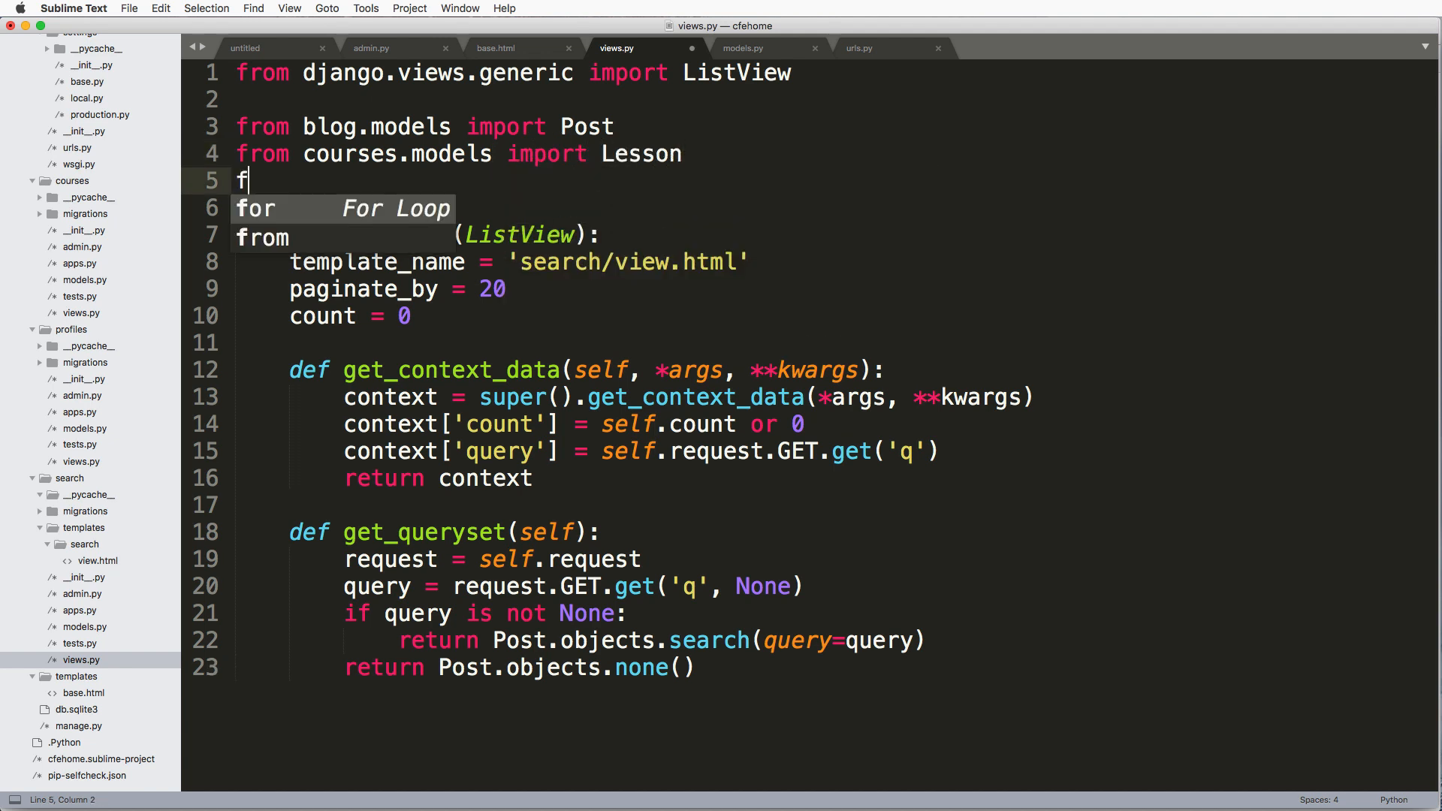
text(rom profiles.model)
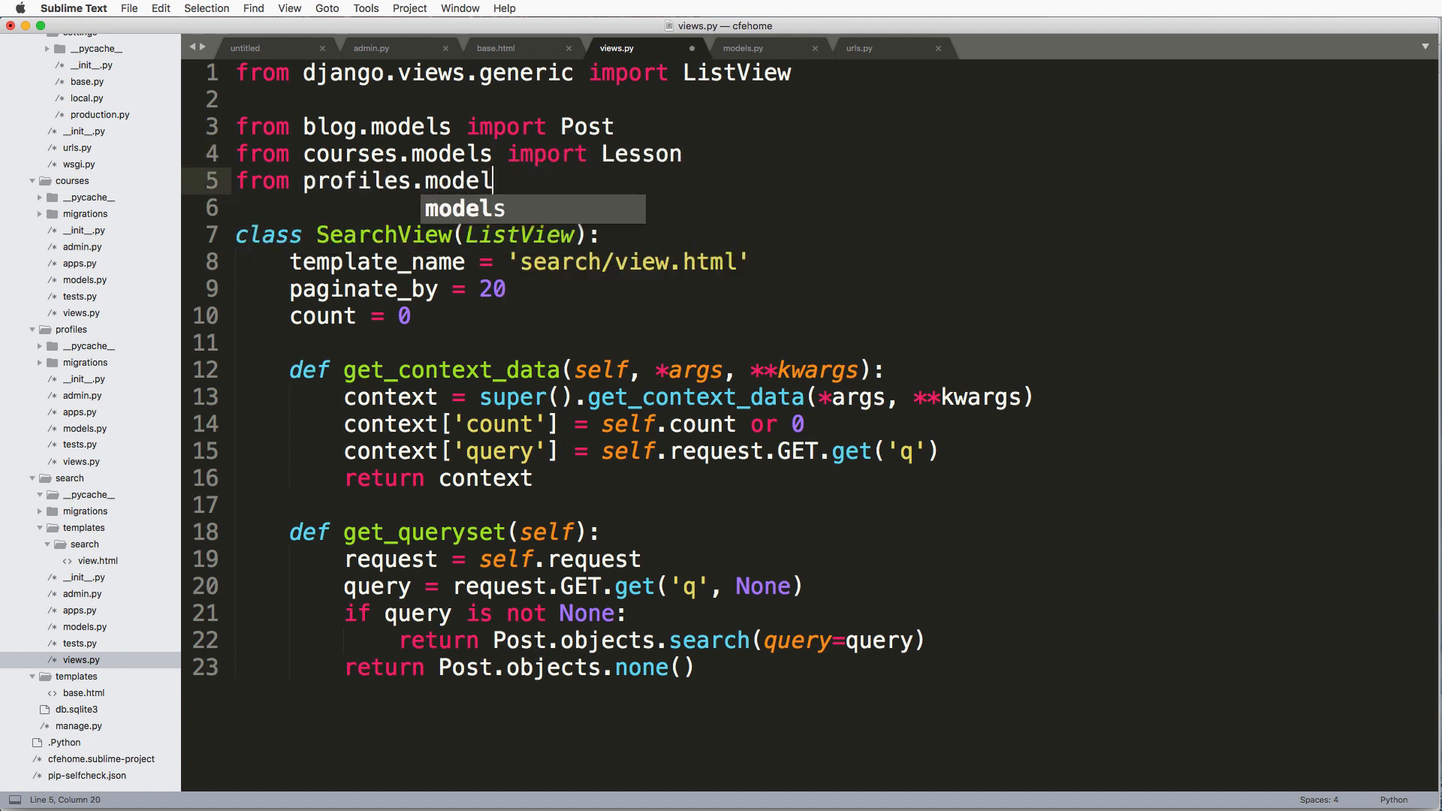
text(s import Profile)
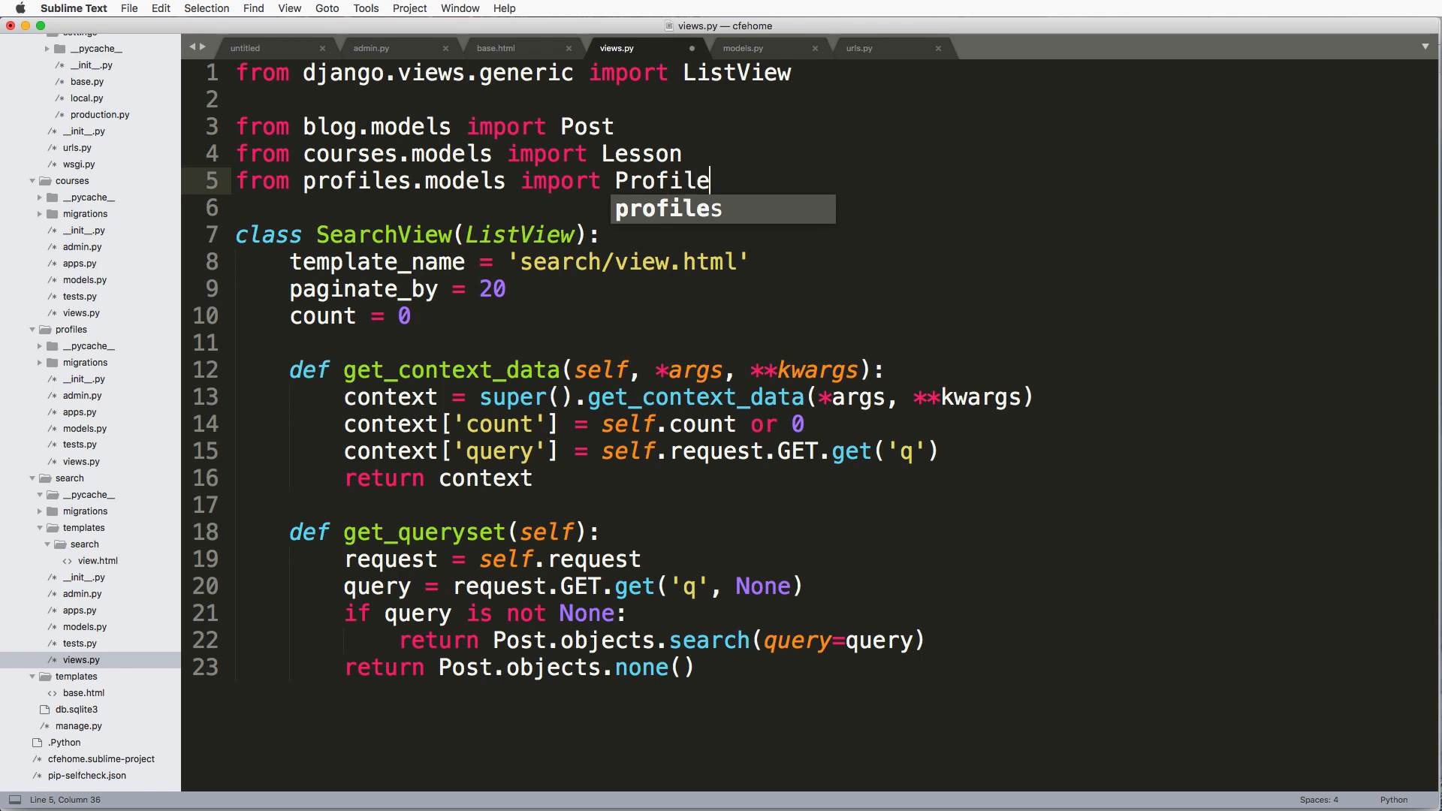
Store post_results and begin a Lesson.objects search query for lesson results
key(enter)
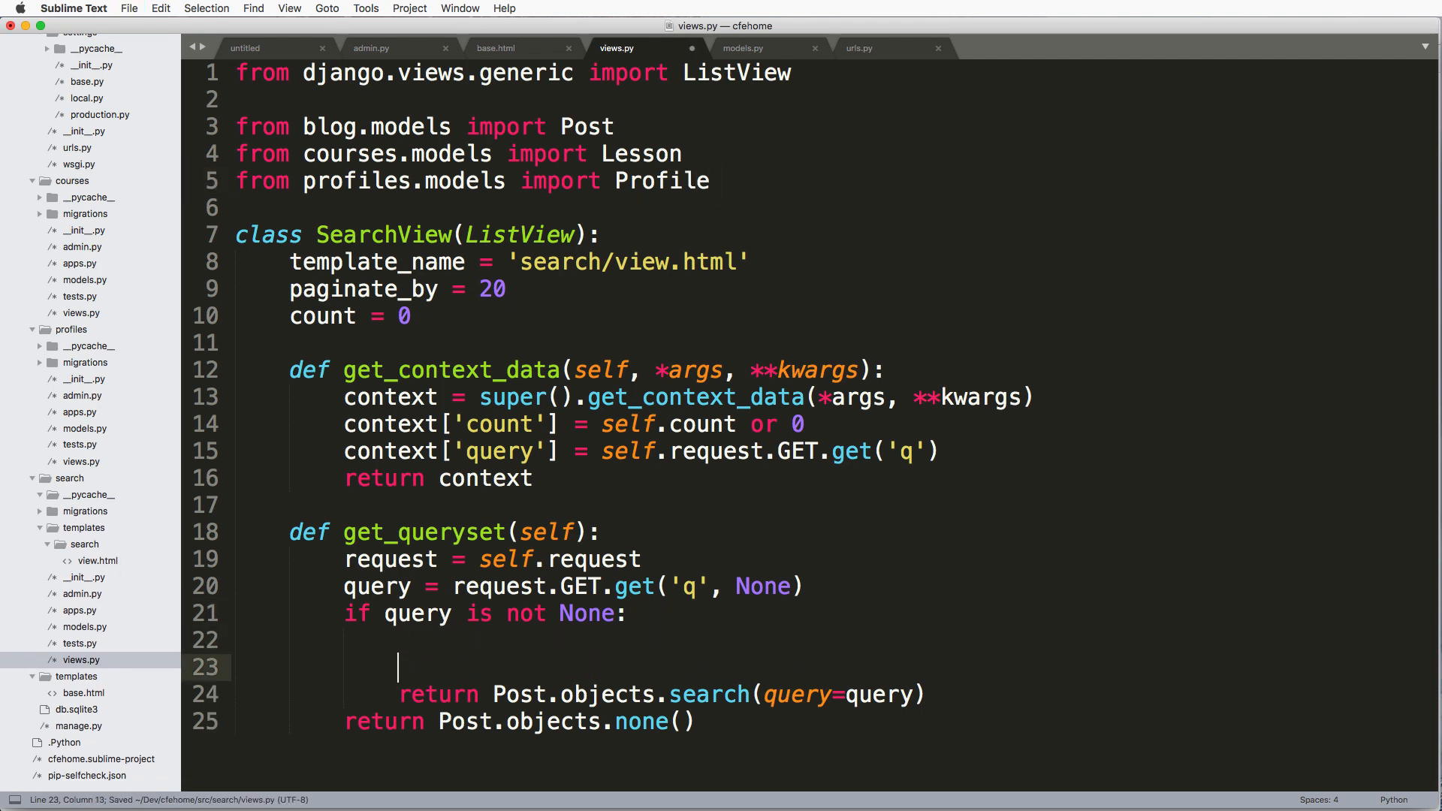
text(post_)
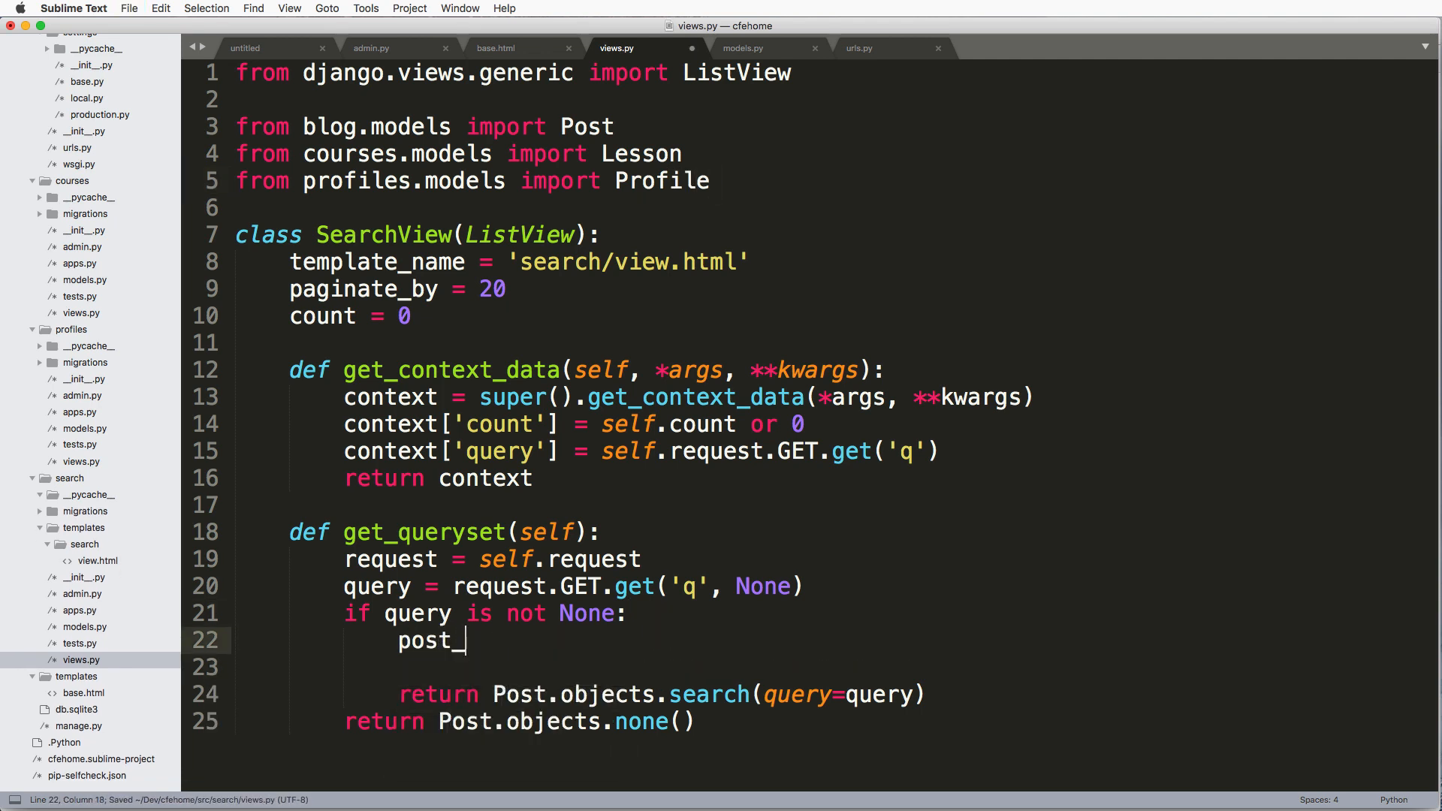
text(results = Post.objects.search(query=query)
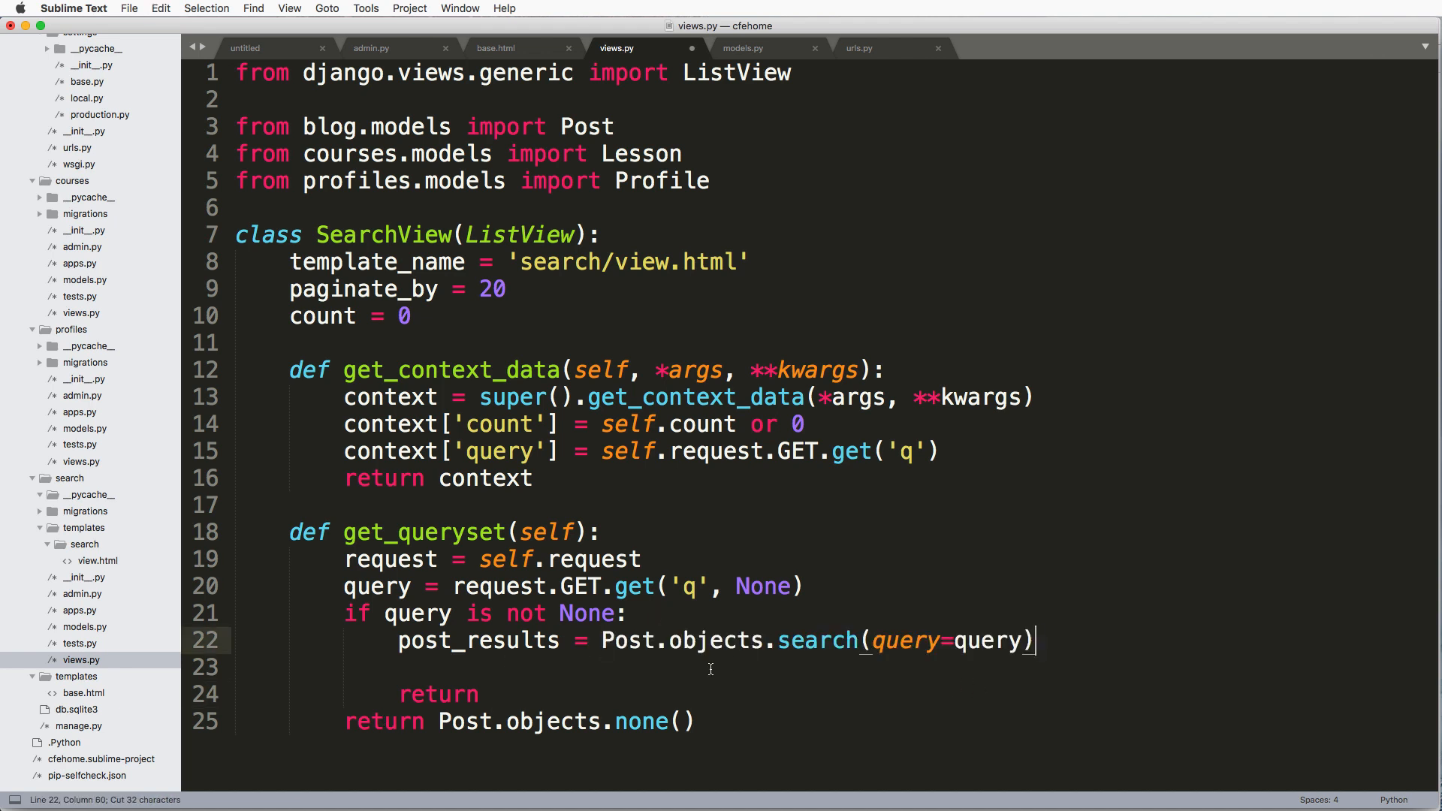
text(lesson_results = L)
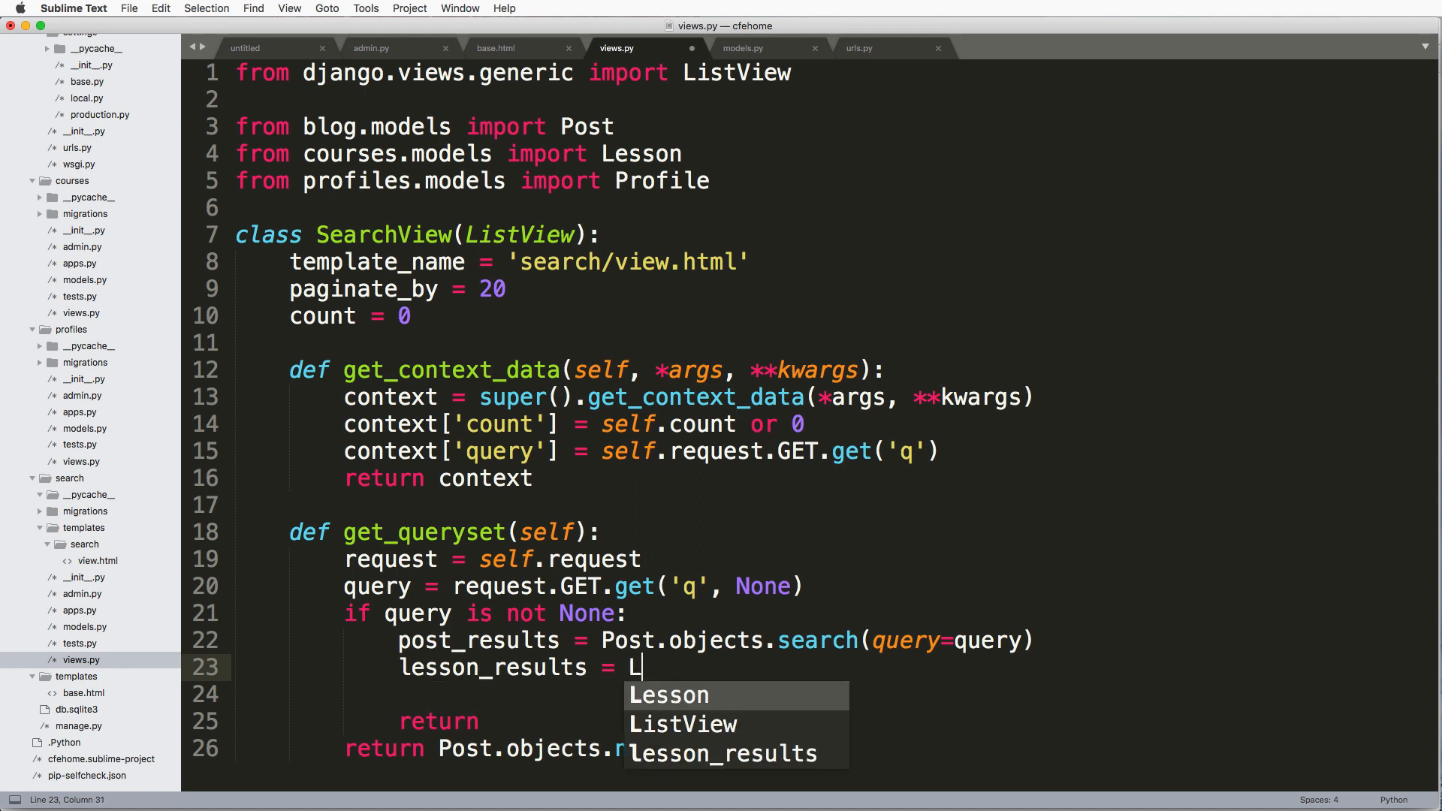
text(esson.object.search()
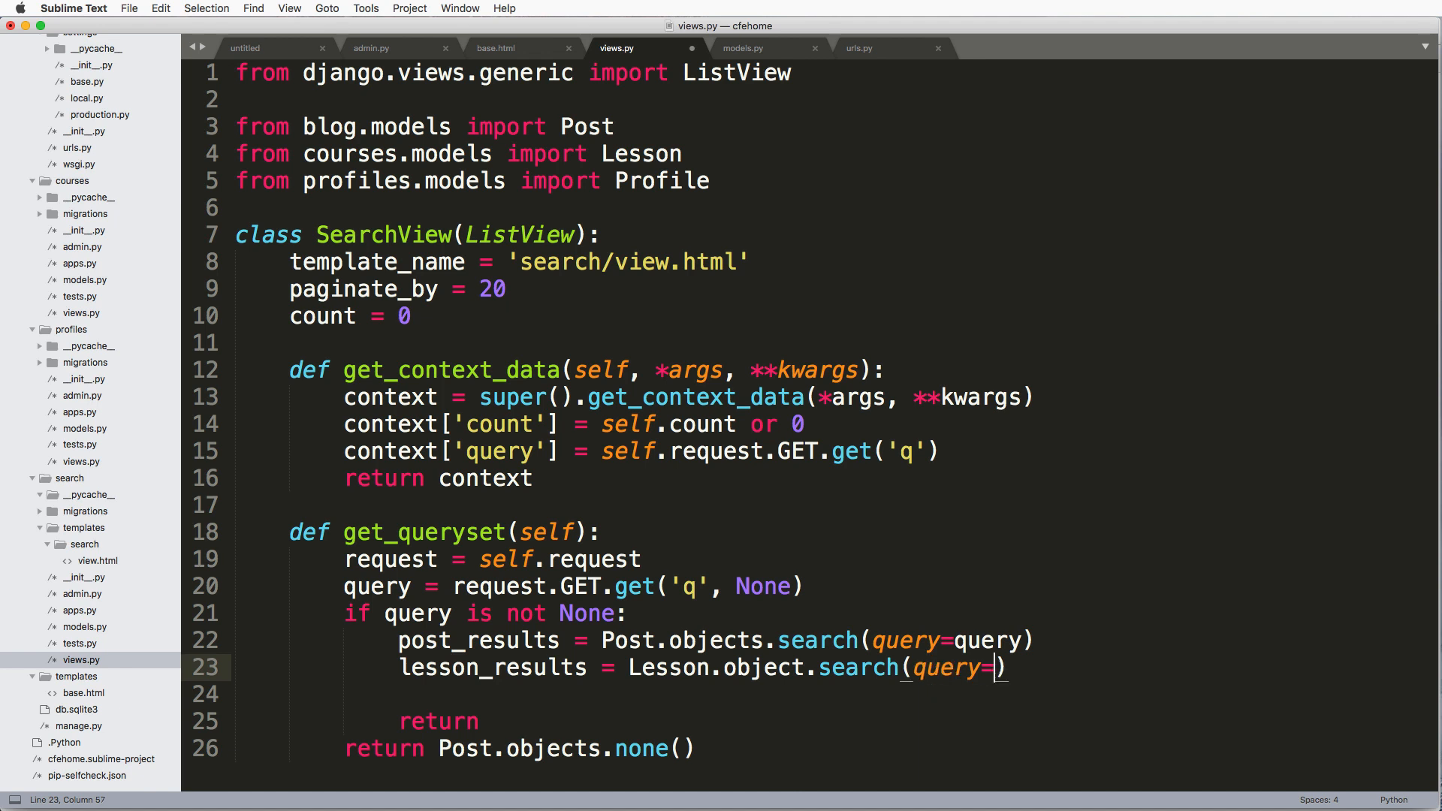
text(quer)
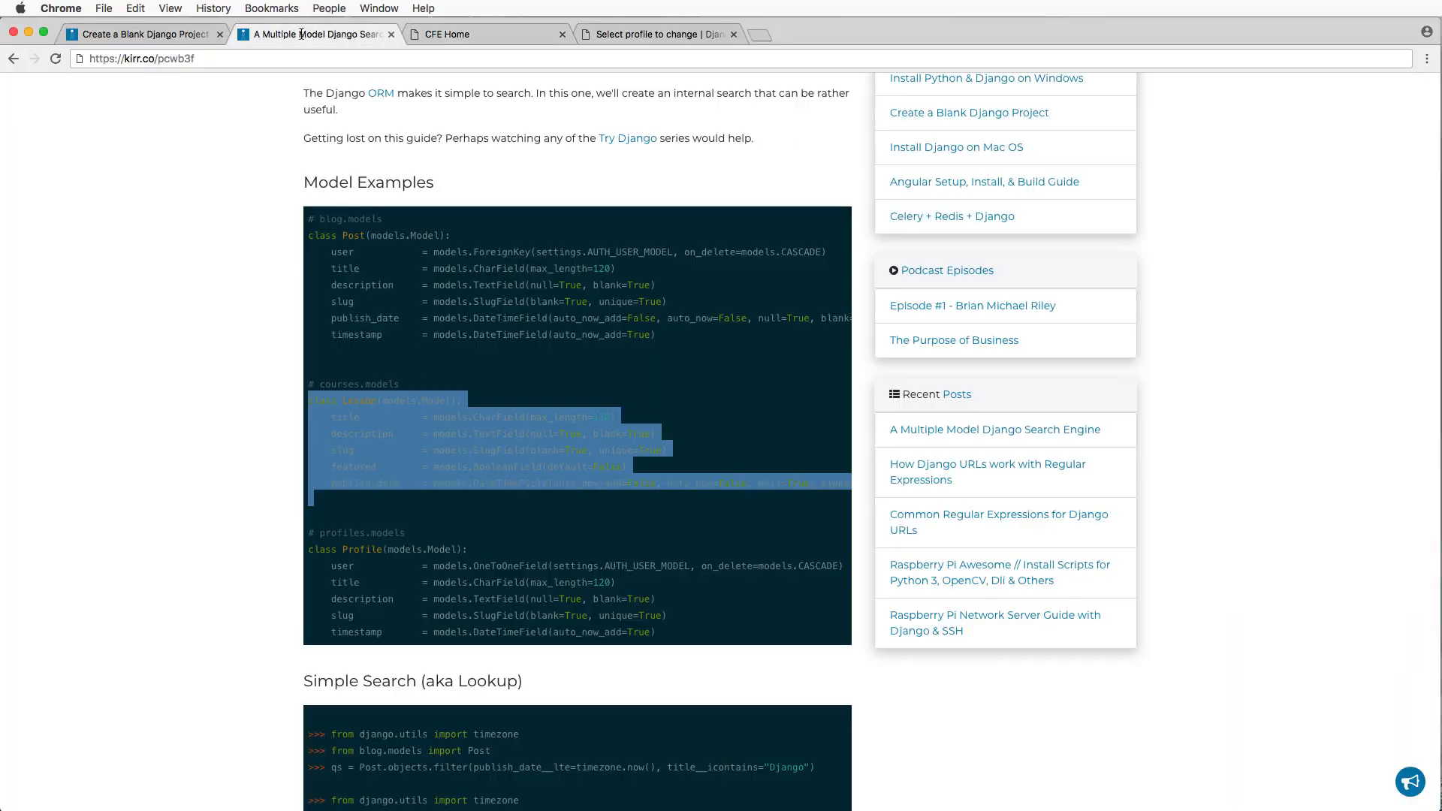
Scroll to the article's 'Create the search view' code and select the results and chain lines
scroll(down, 3)
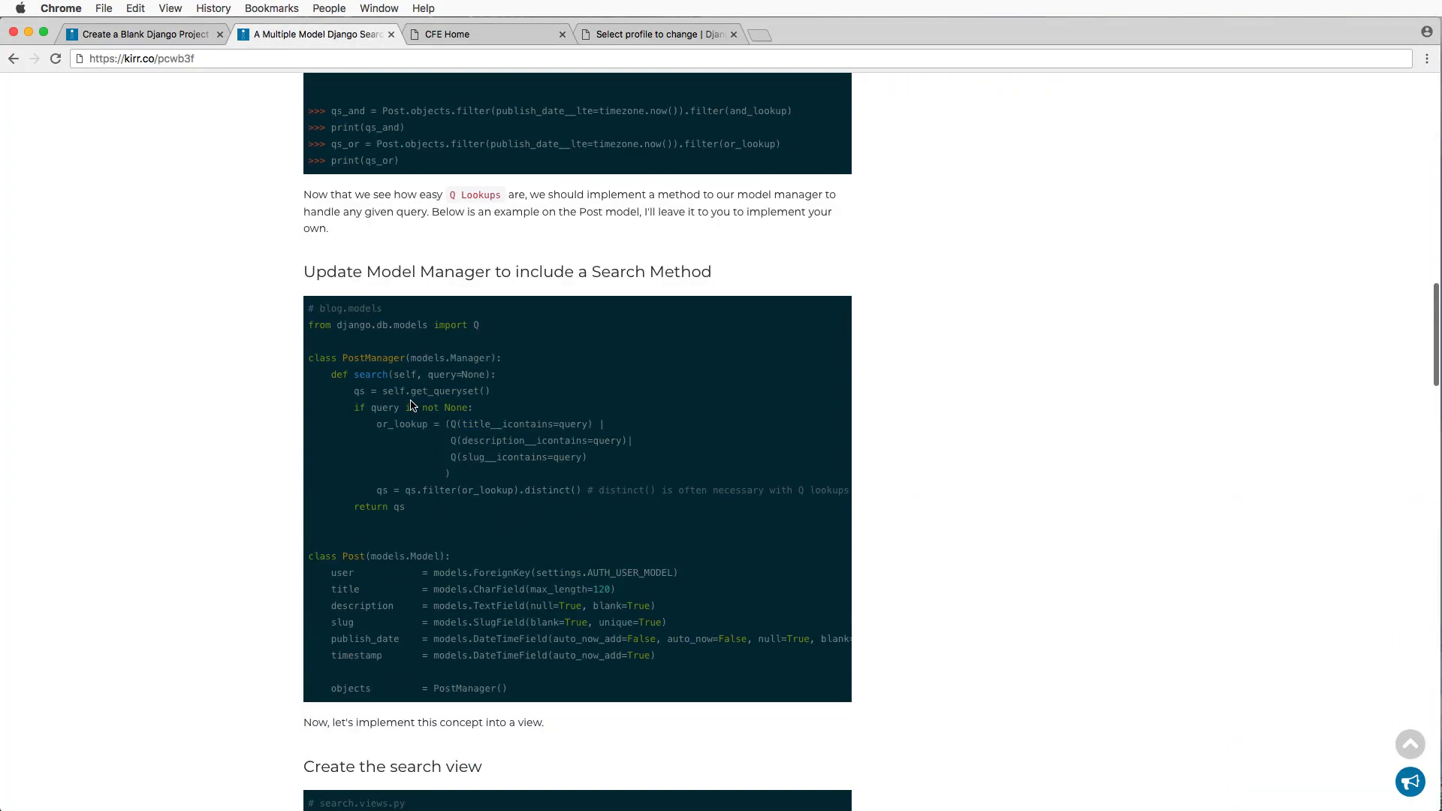
scroll(down, 3)
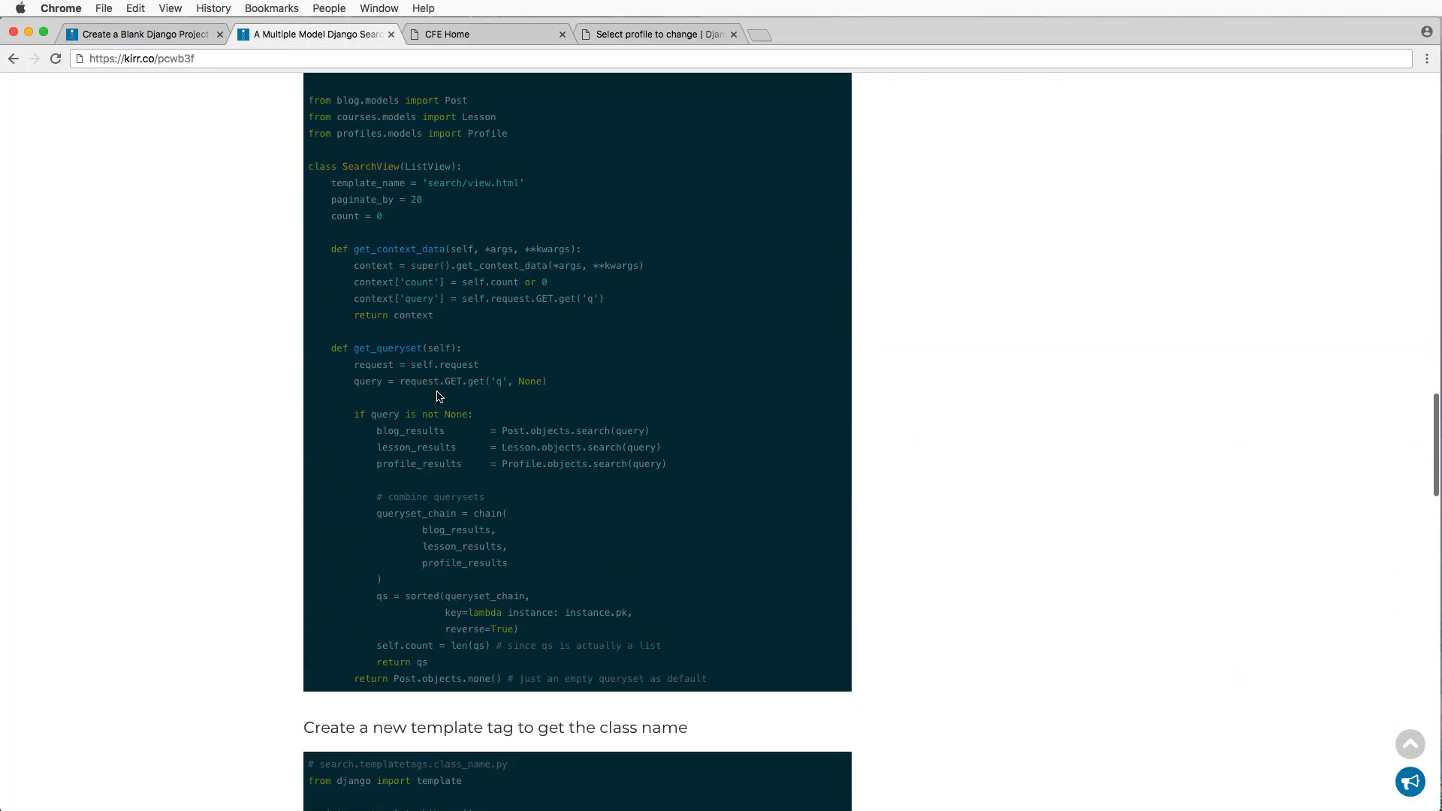
scroll(up, 3)
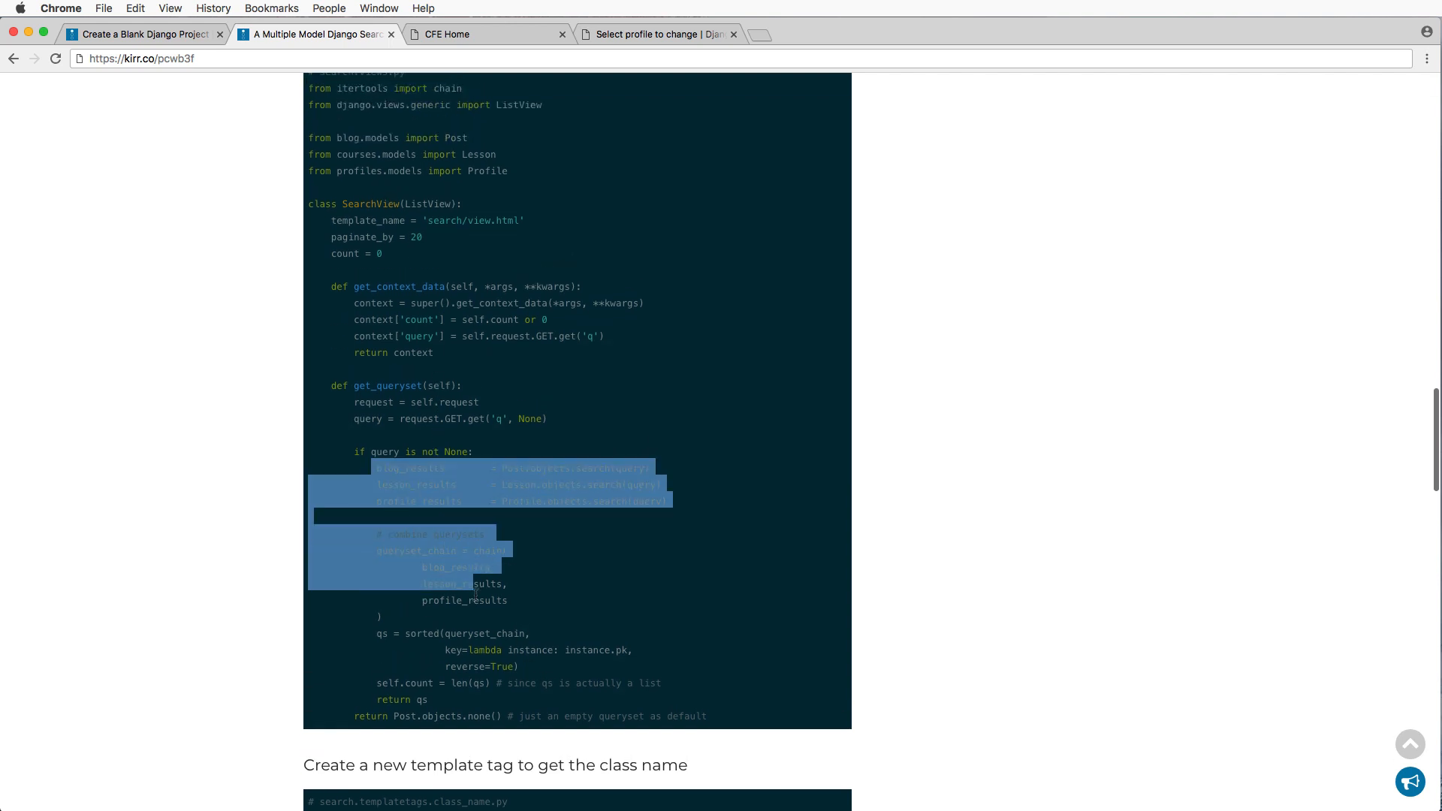
click(486, 683)
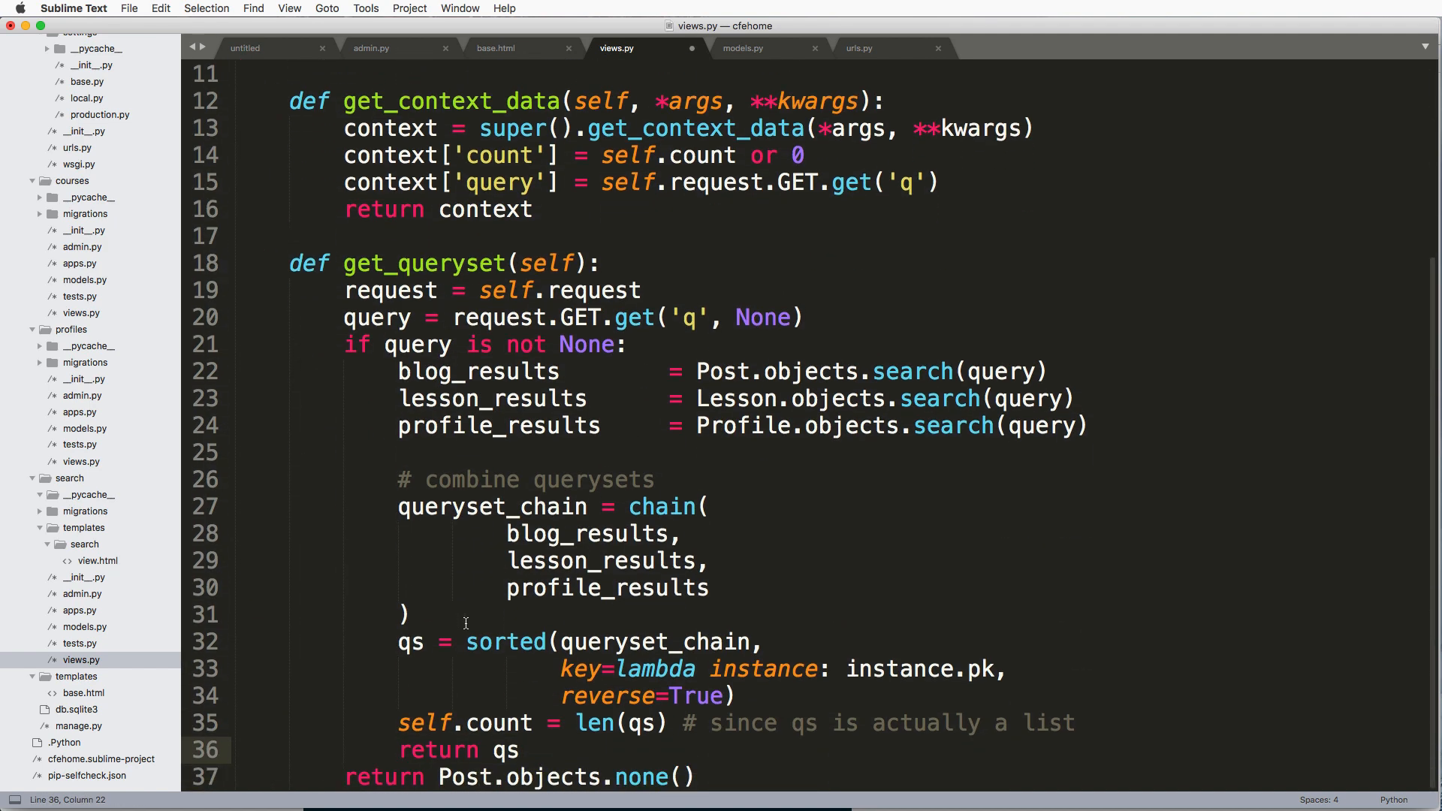
Add 'from intertools import chain' atop views.py and review the chained queryset code
scroll(up, 3)
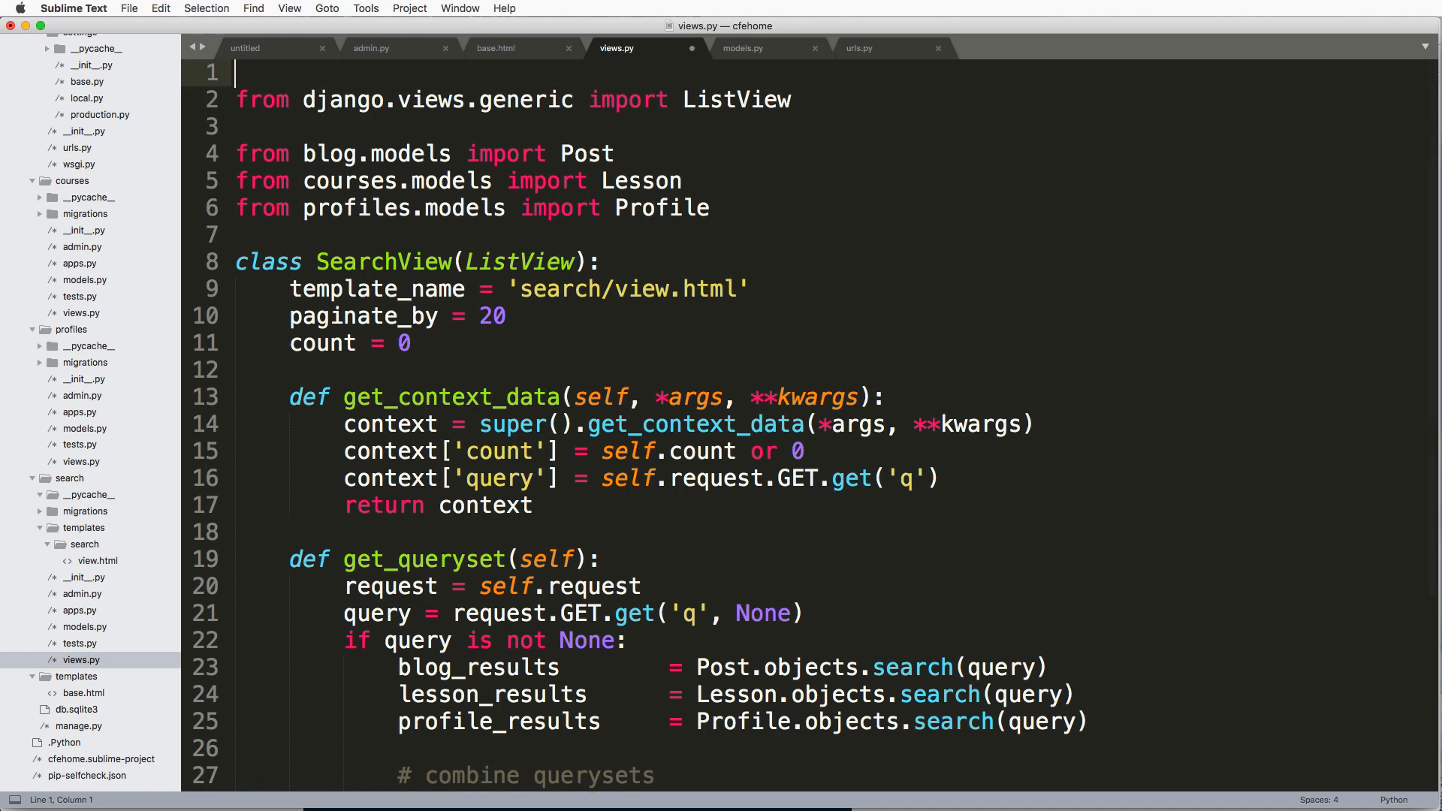
text(from interto)
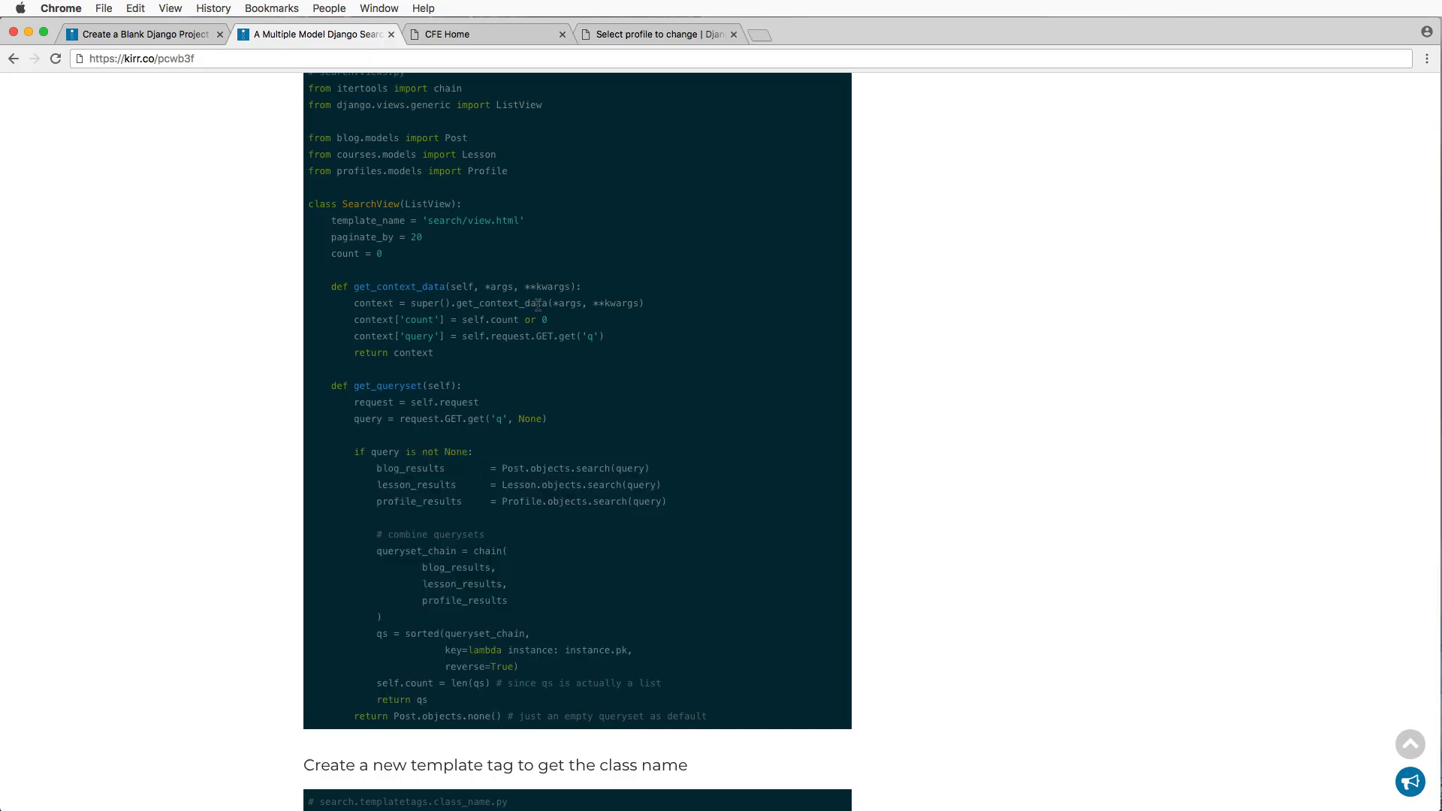
scroll(down, 3)
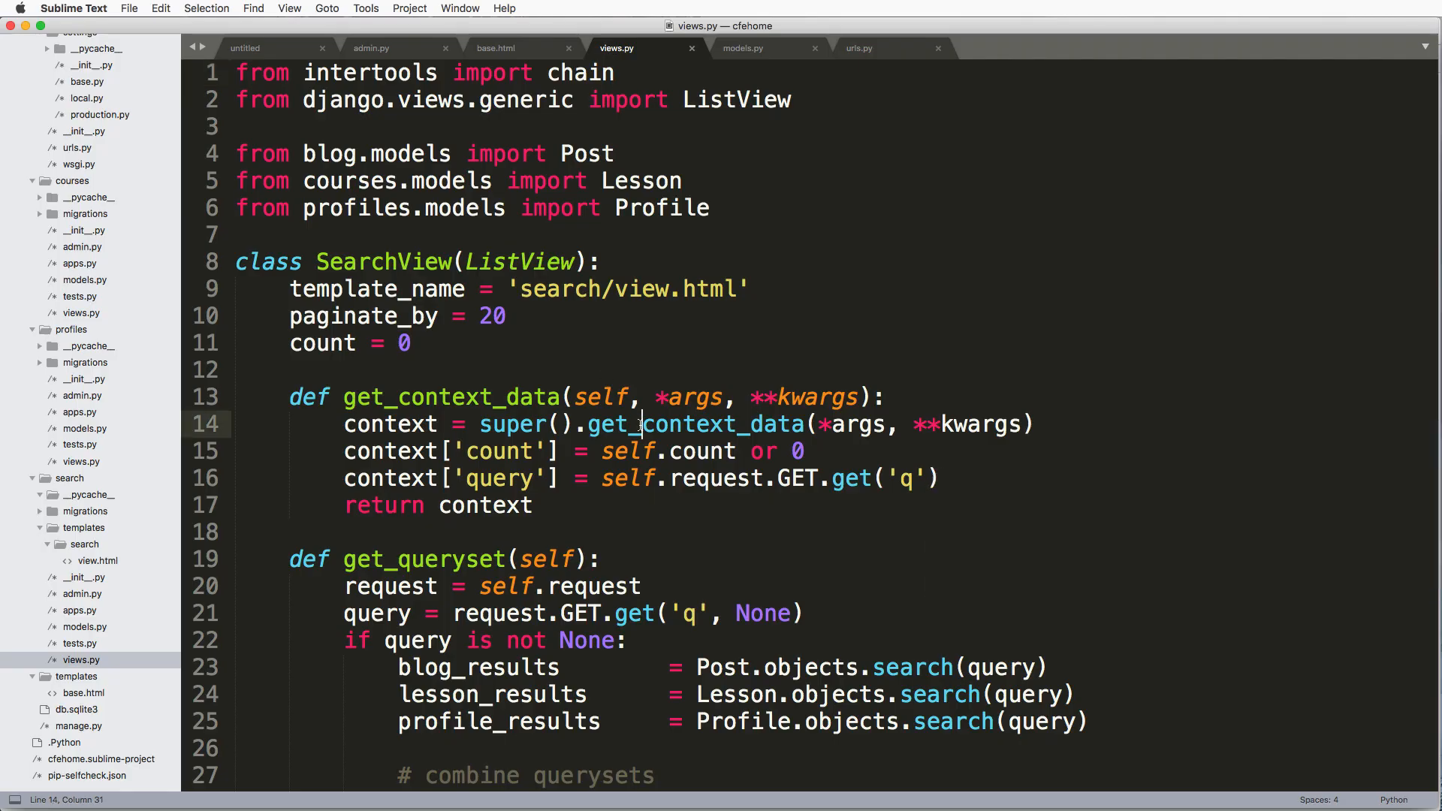
scroll(down, 3)
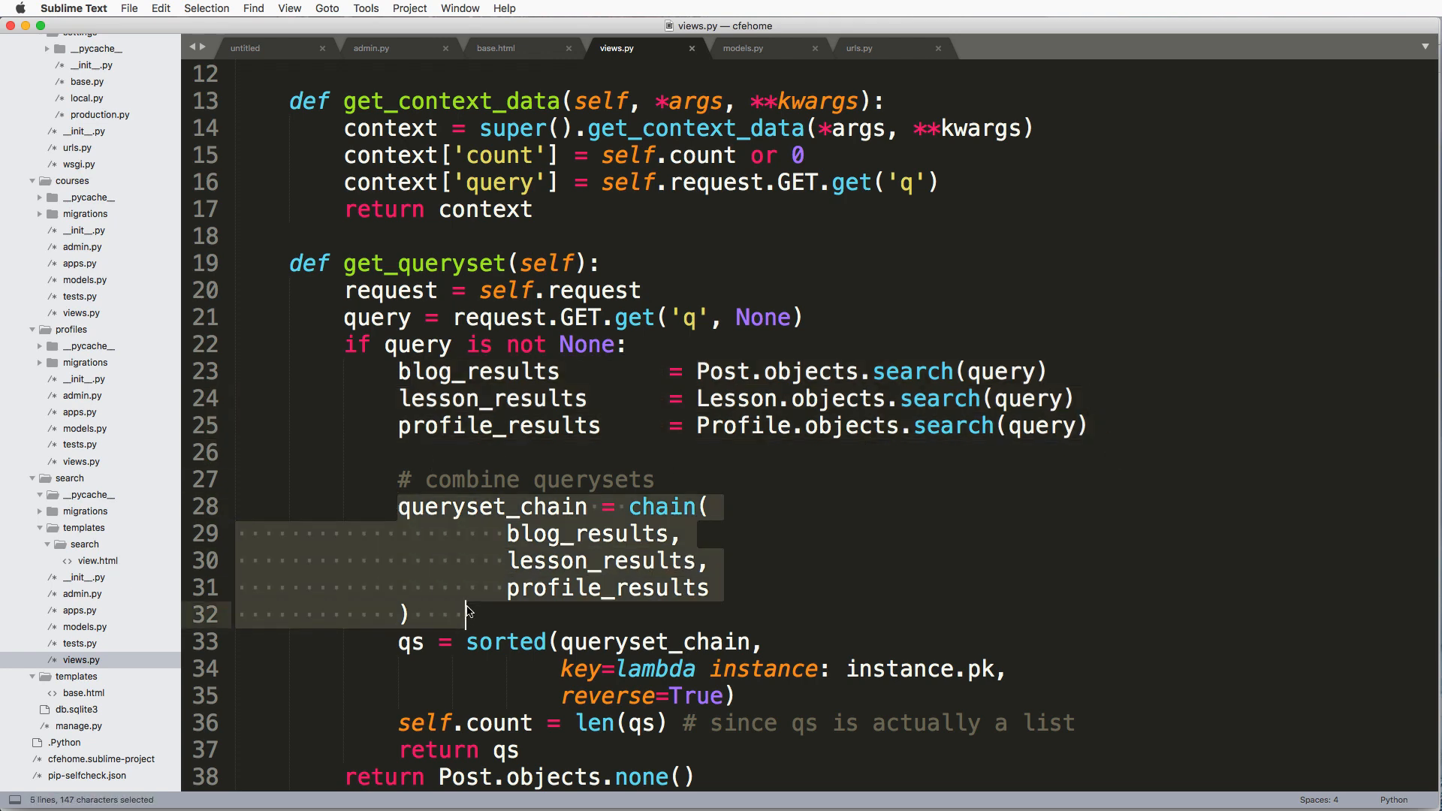
click(638, 587)
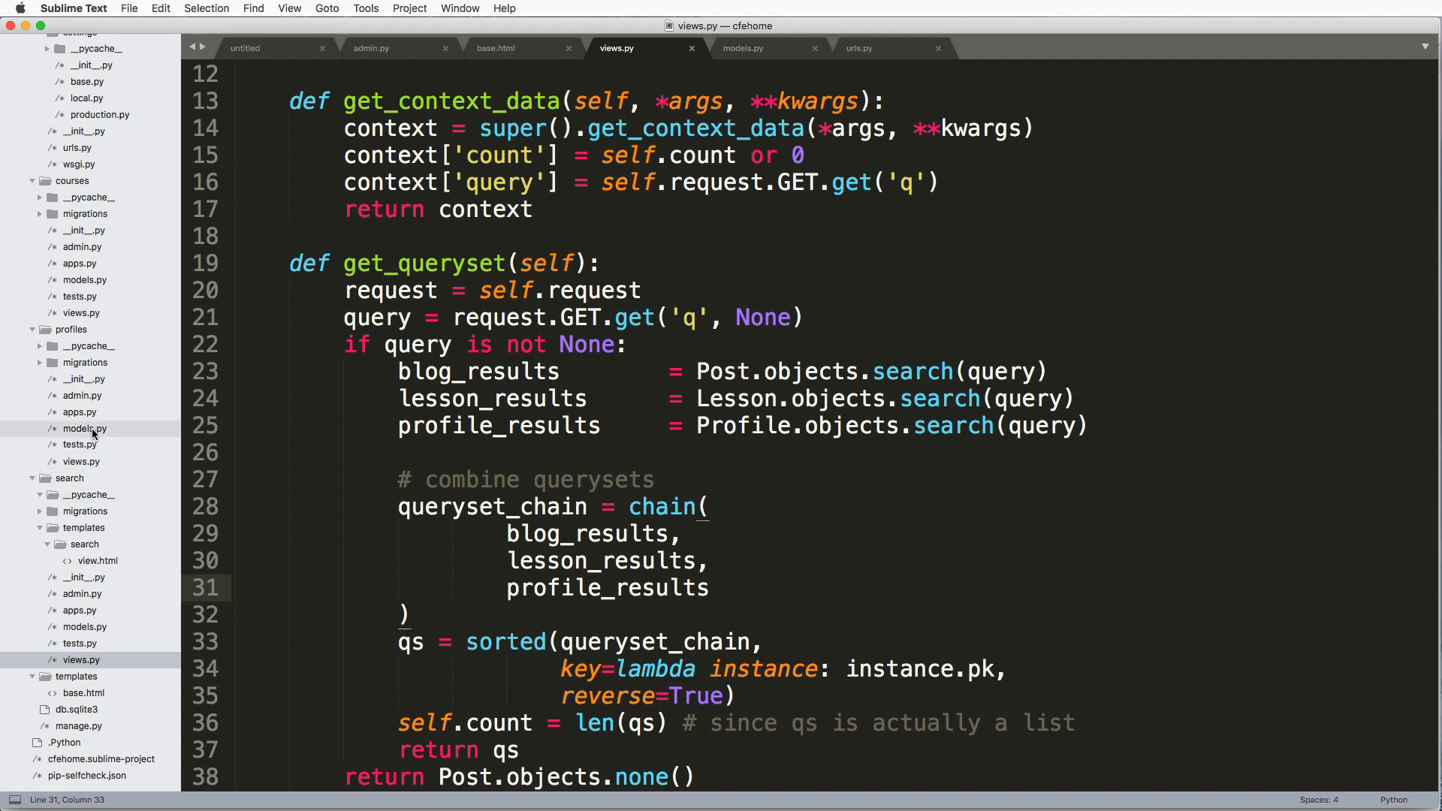
Review the profiles and courses models, then open search/views.py to inspect get_queryset chaining
click(742, 48)
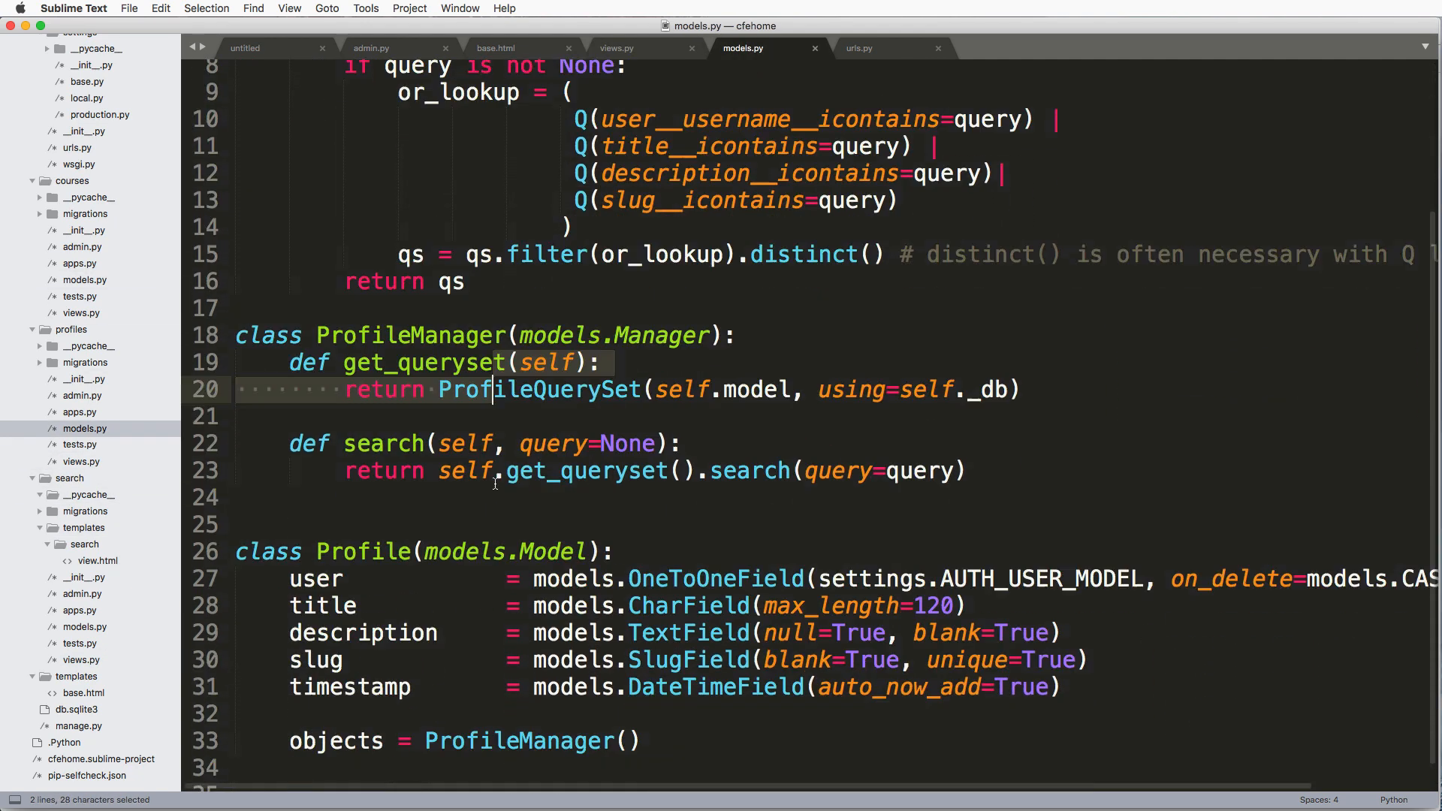
click(887, 49)
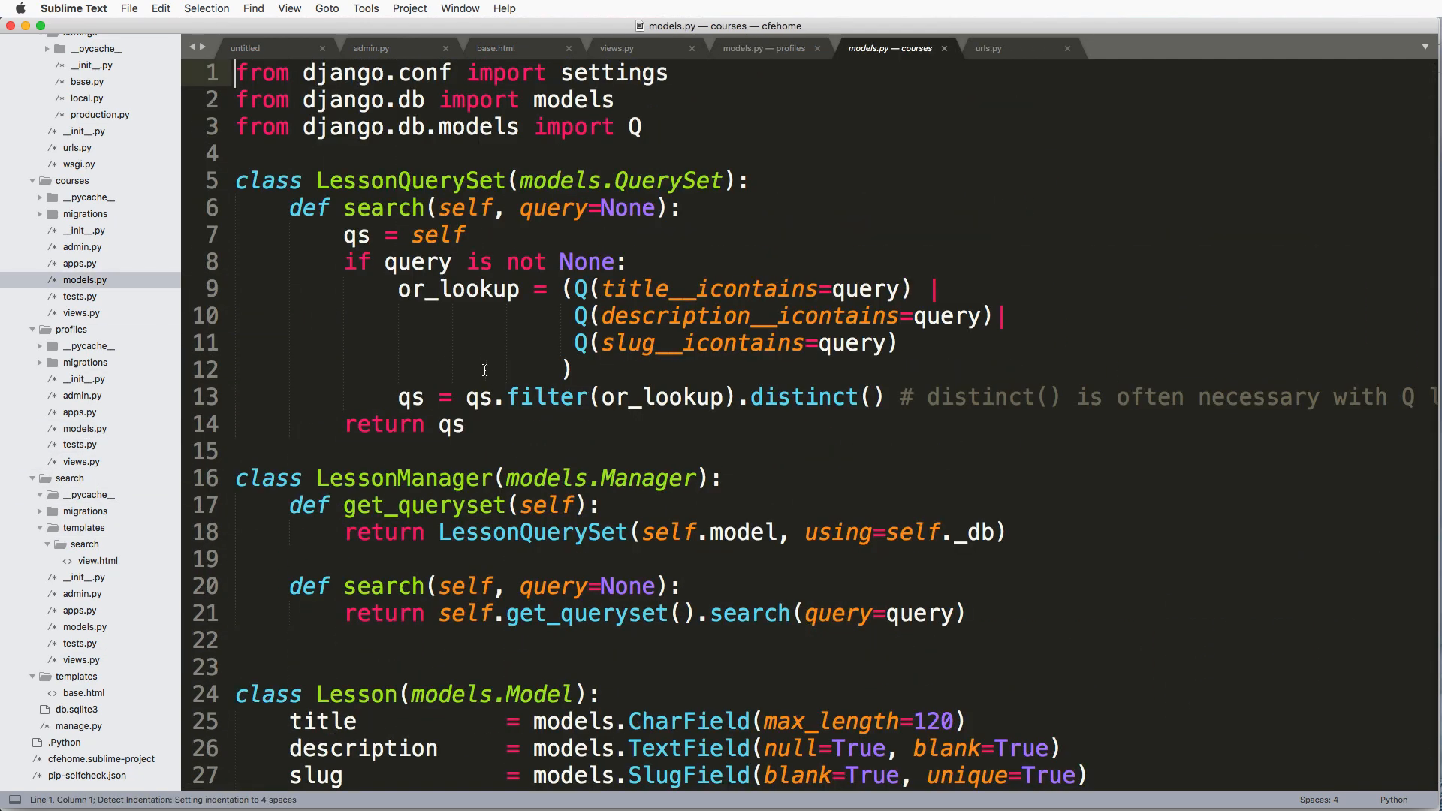
scroll(down, 3)
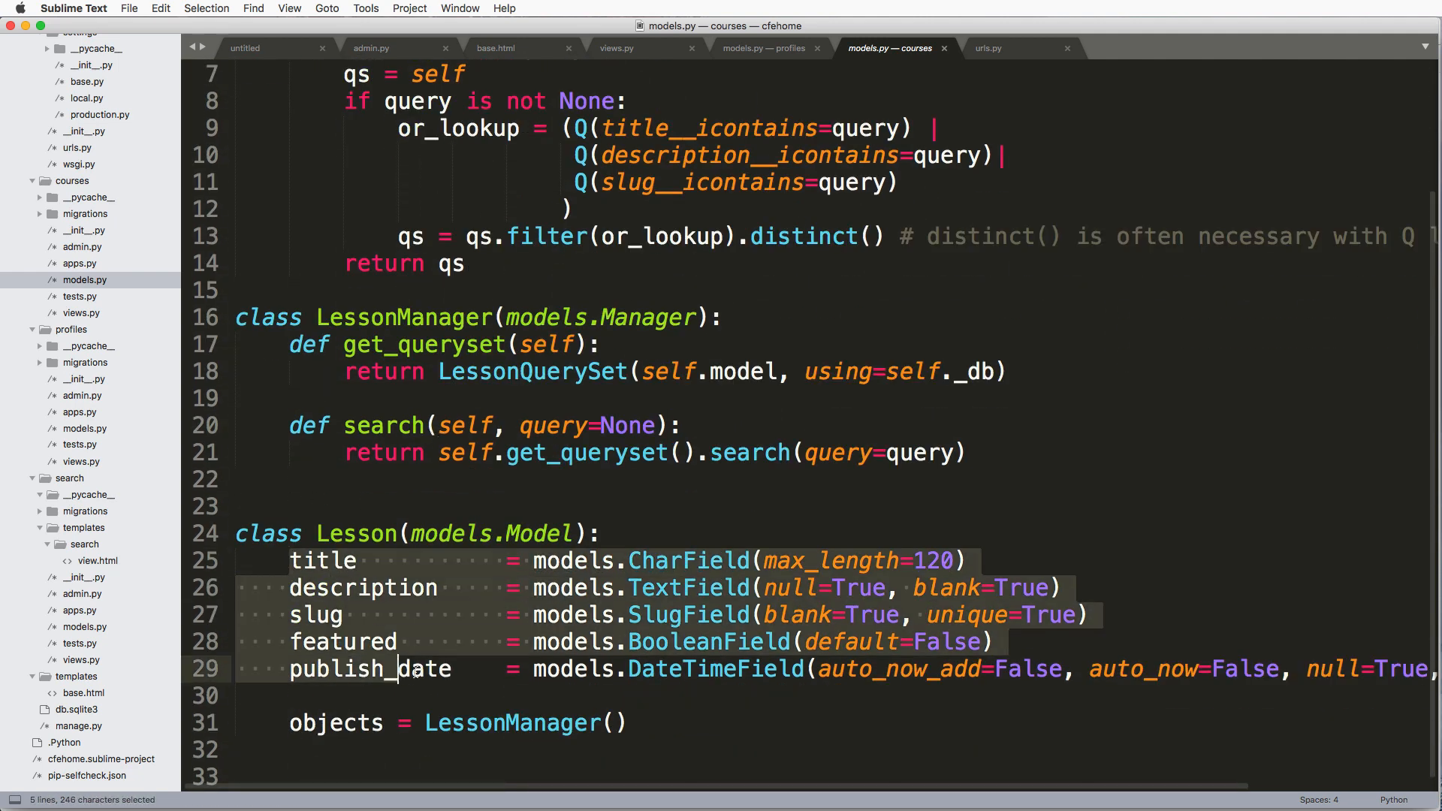
click(450, 669)
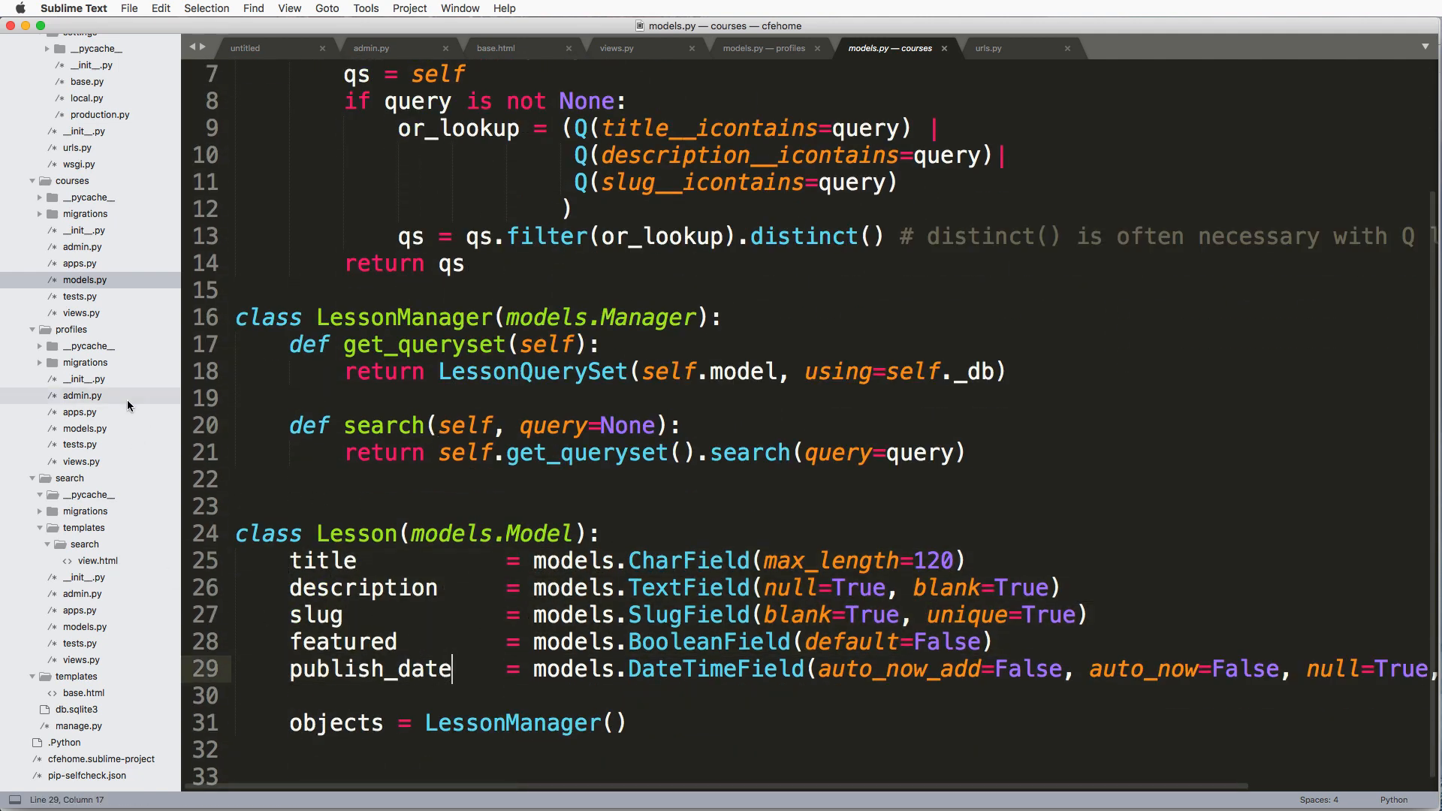
click(766, 48)
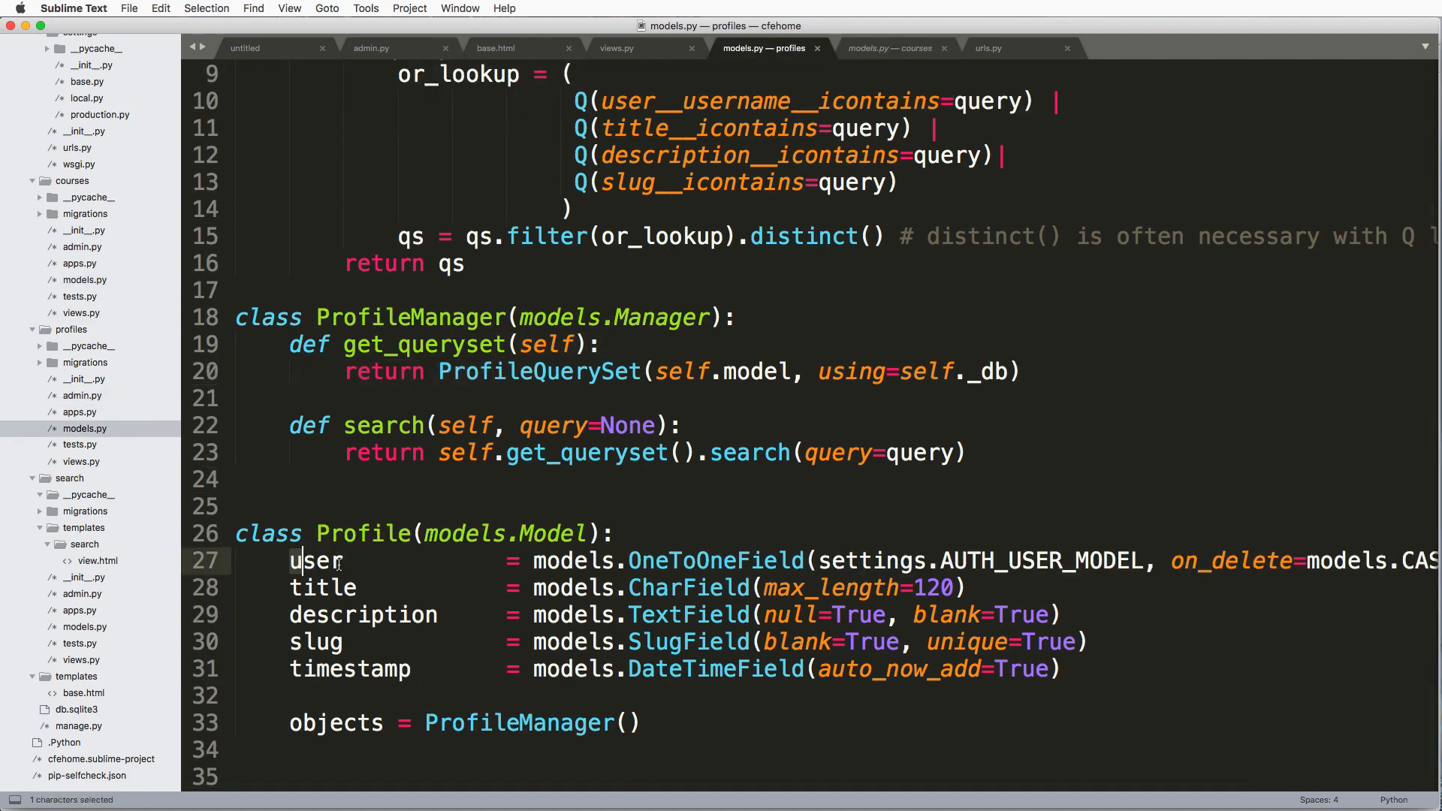
click(83, 627)
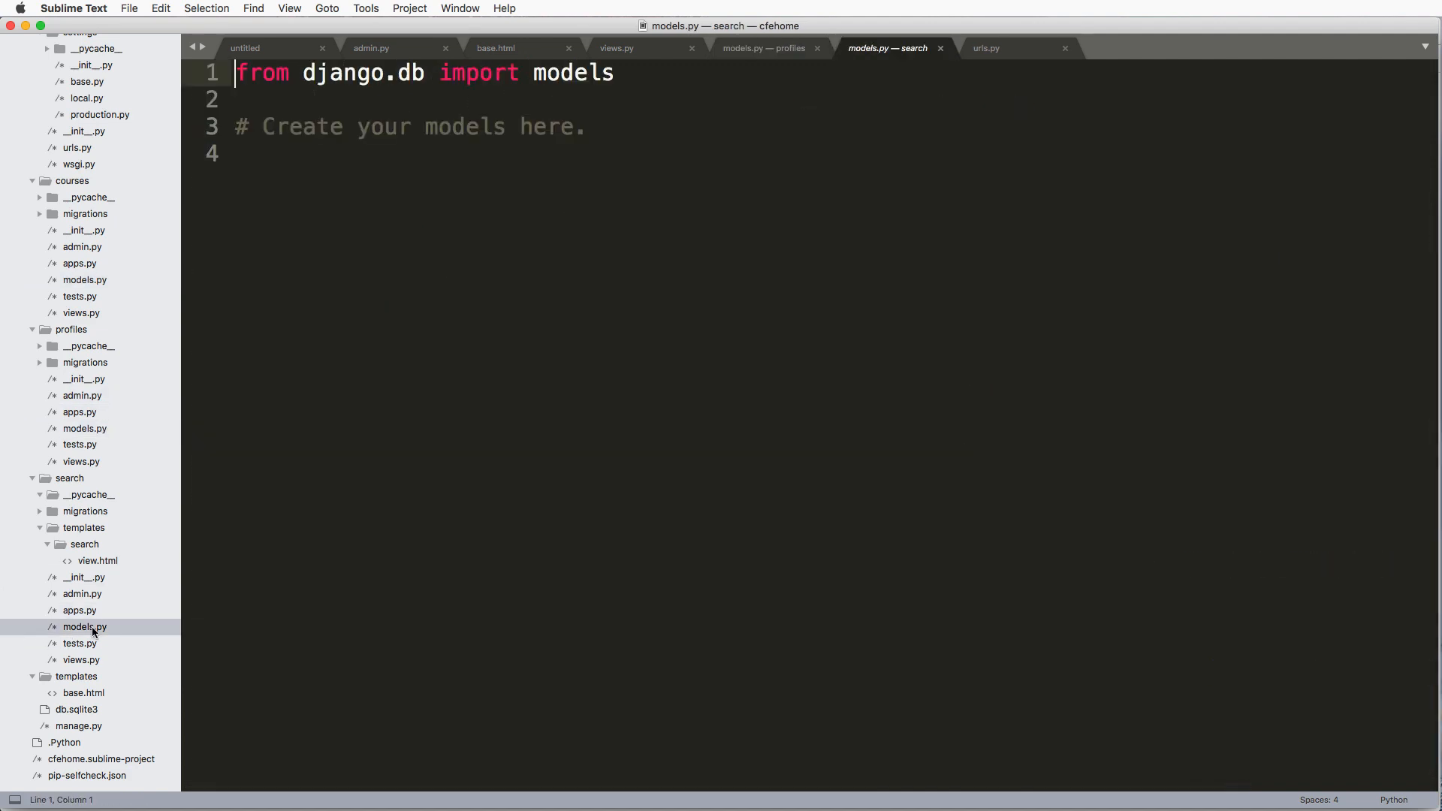
click(616, 48)
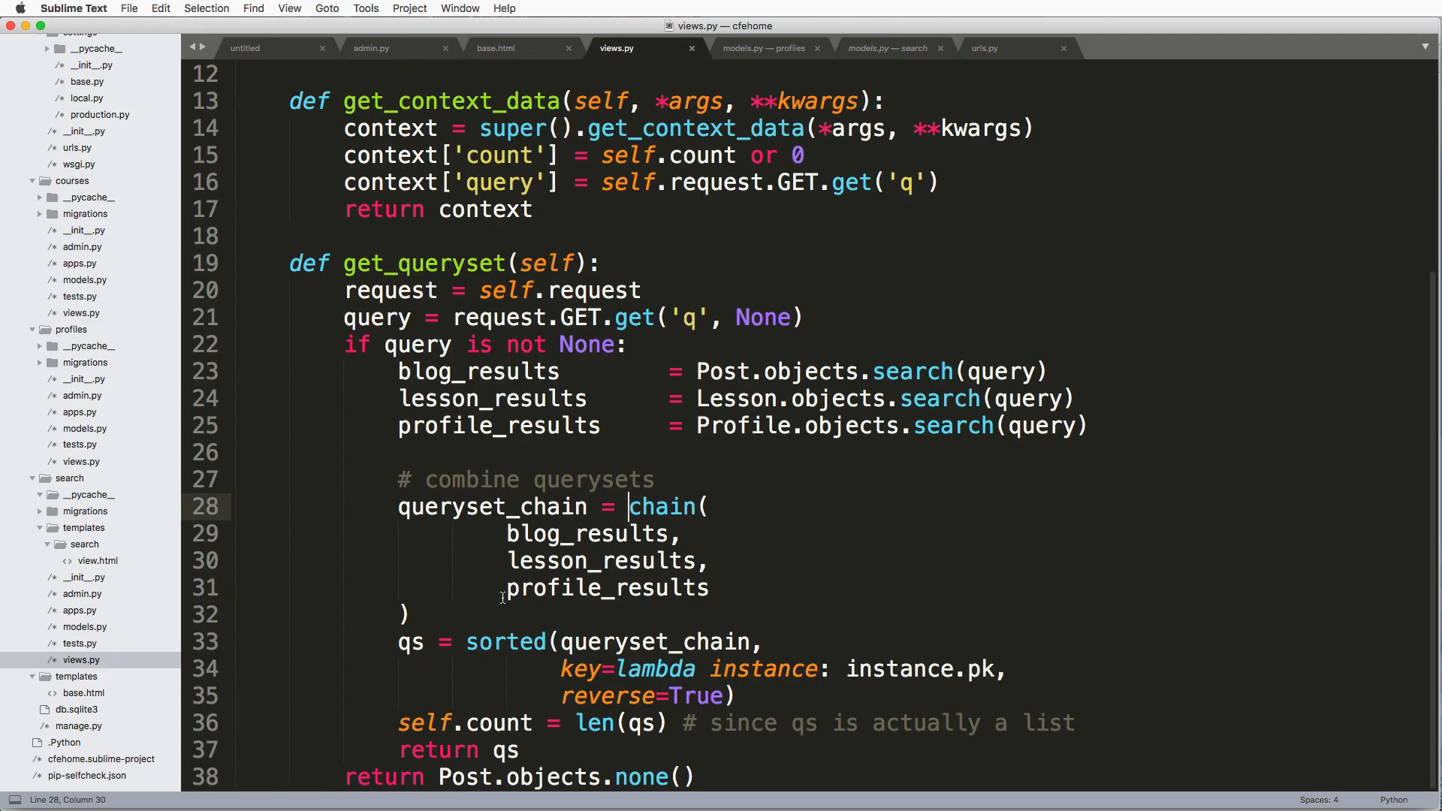
click(582, 425)
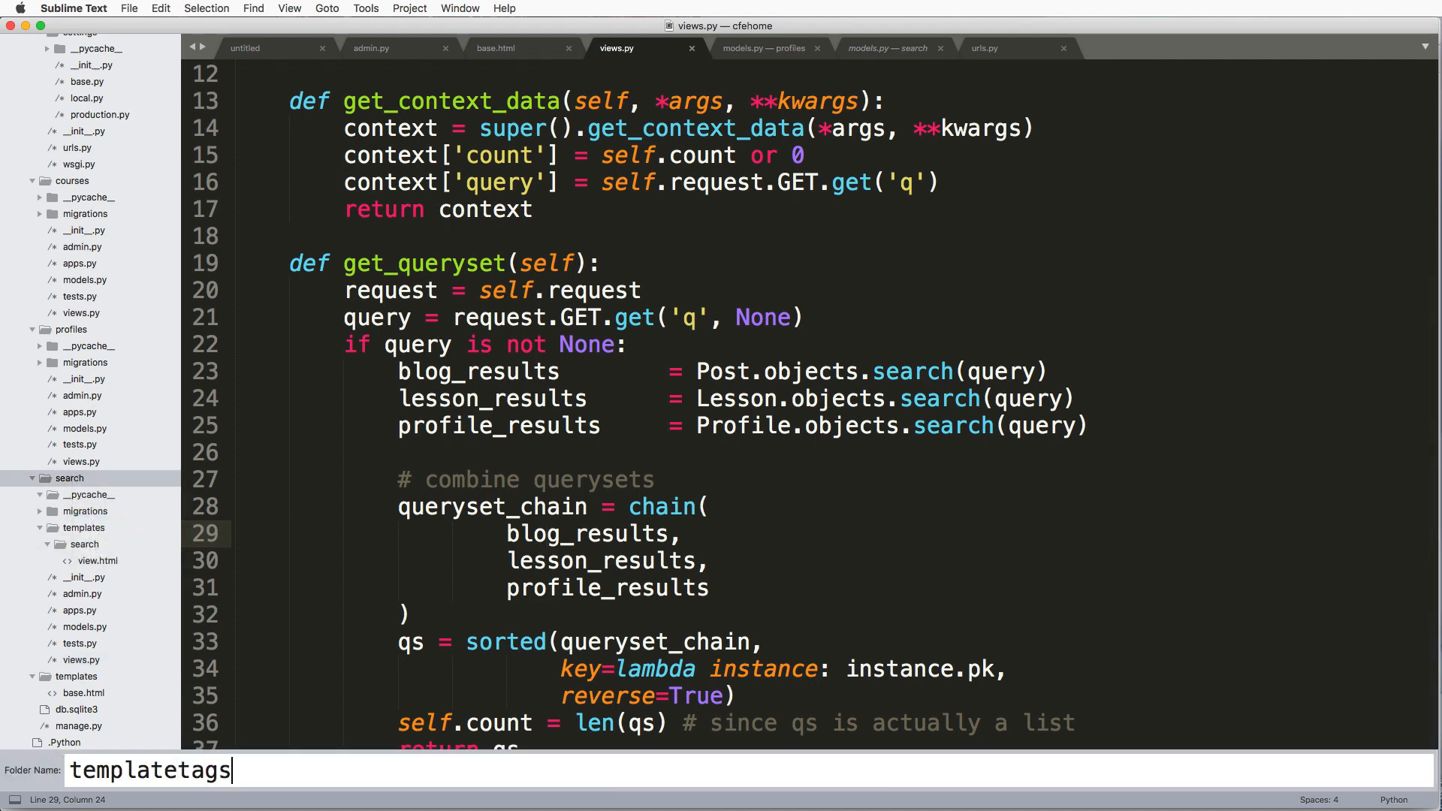
Create a new file inside the templatetags folder via its context menu
right_click(74, 578)
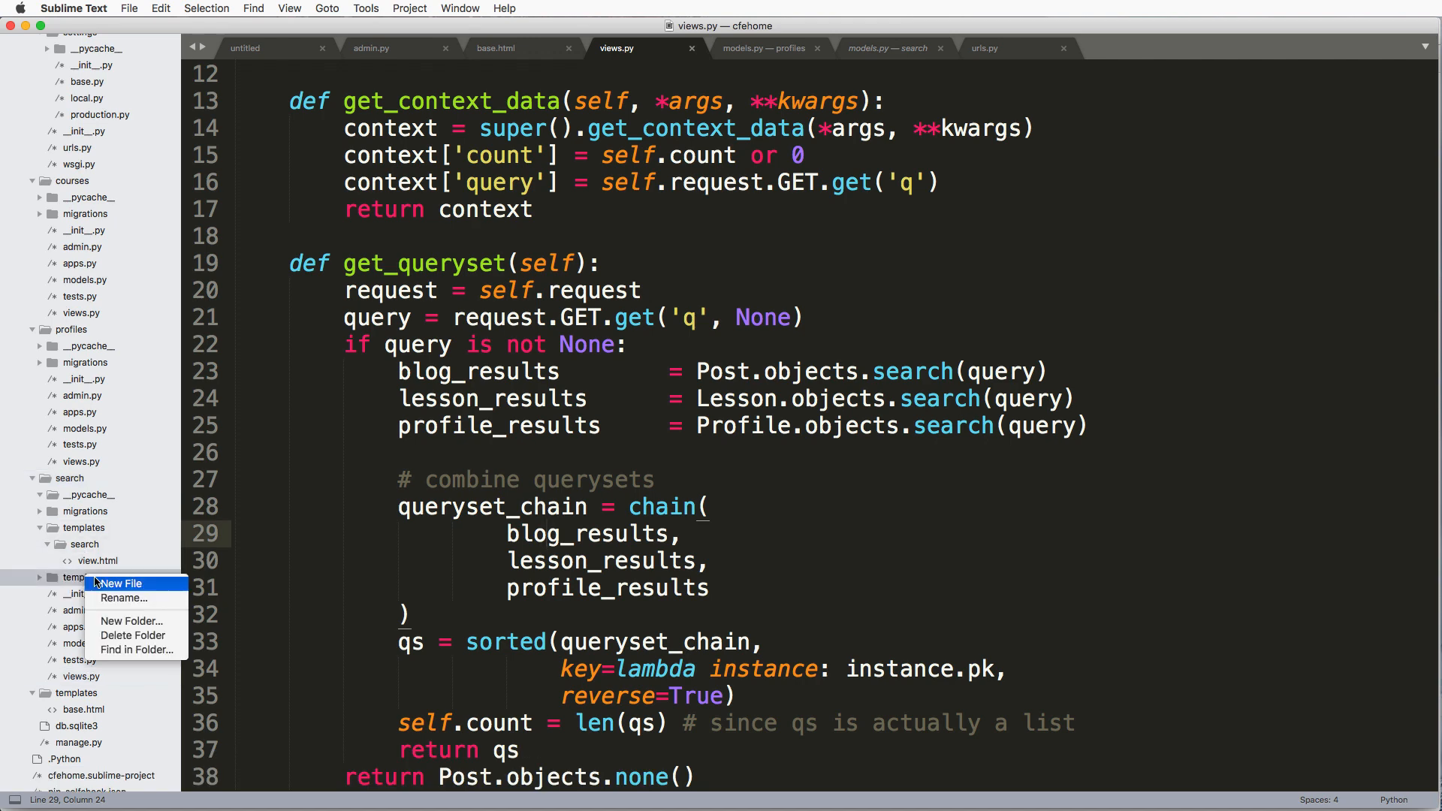
click(120, 583)
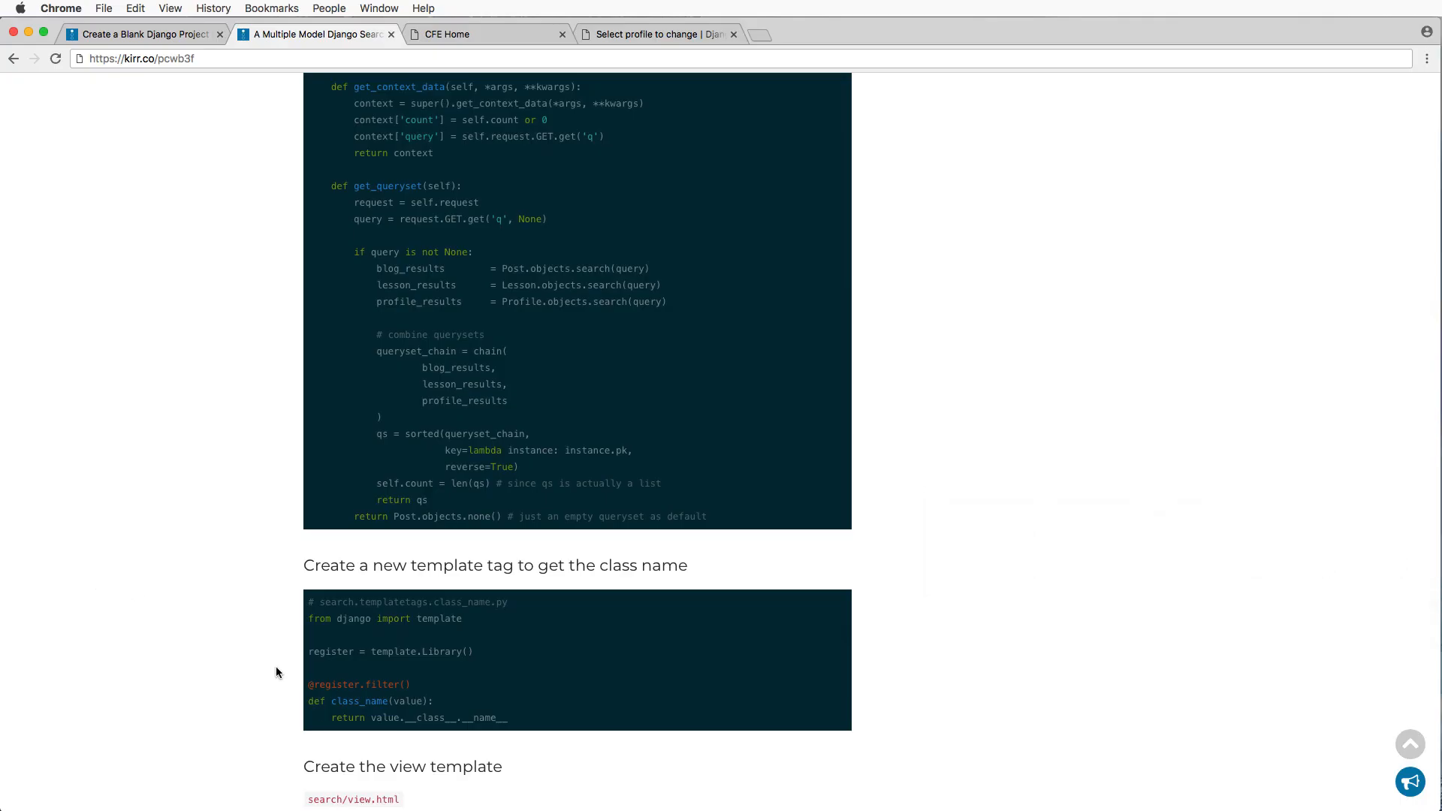
Rename get_class.py to class_name.py and add the class_name filter code
scroll(down, 3)
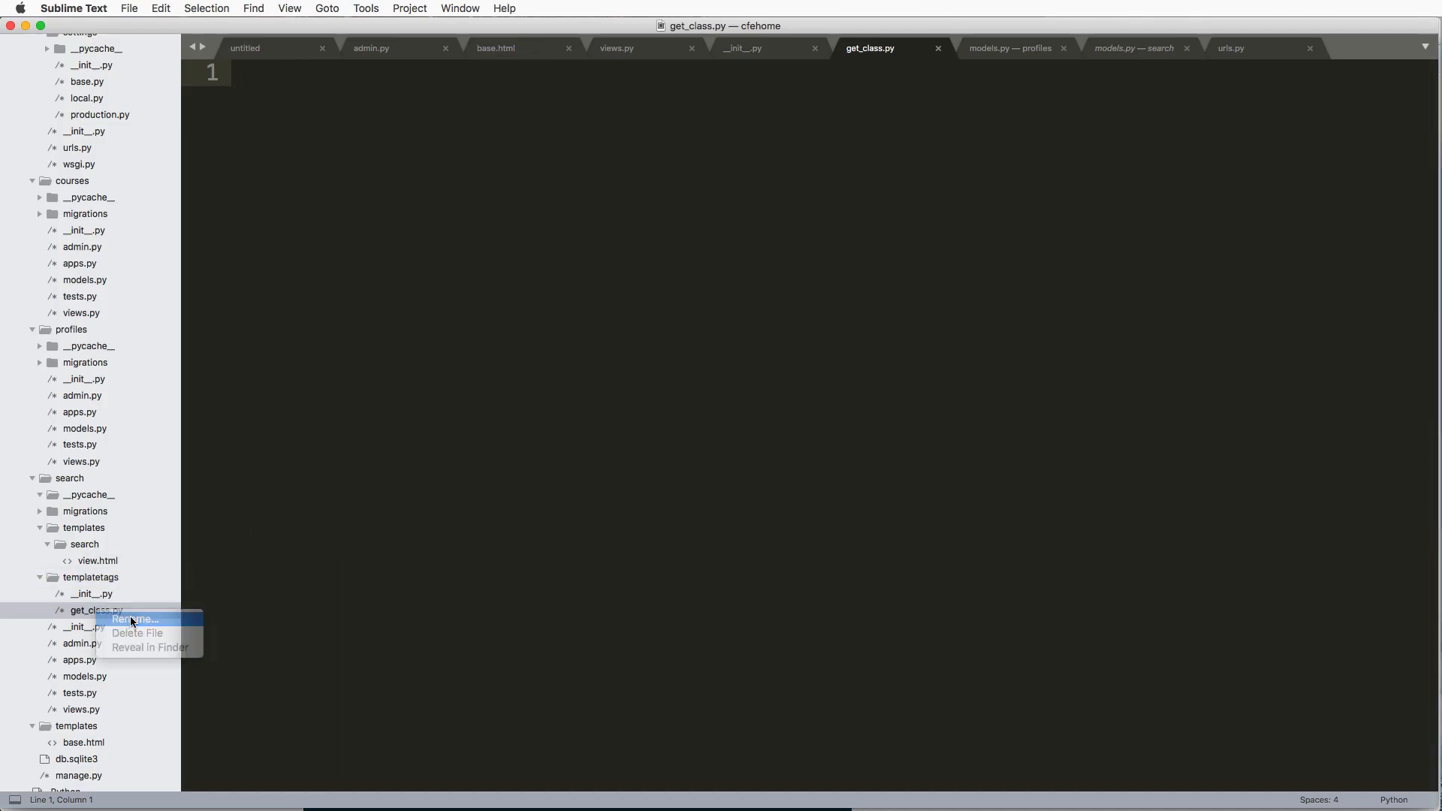
click(134, 619)
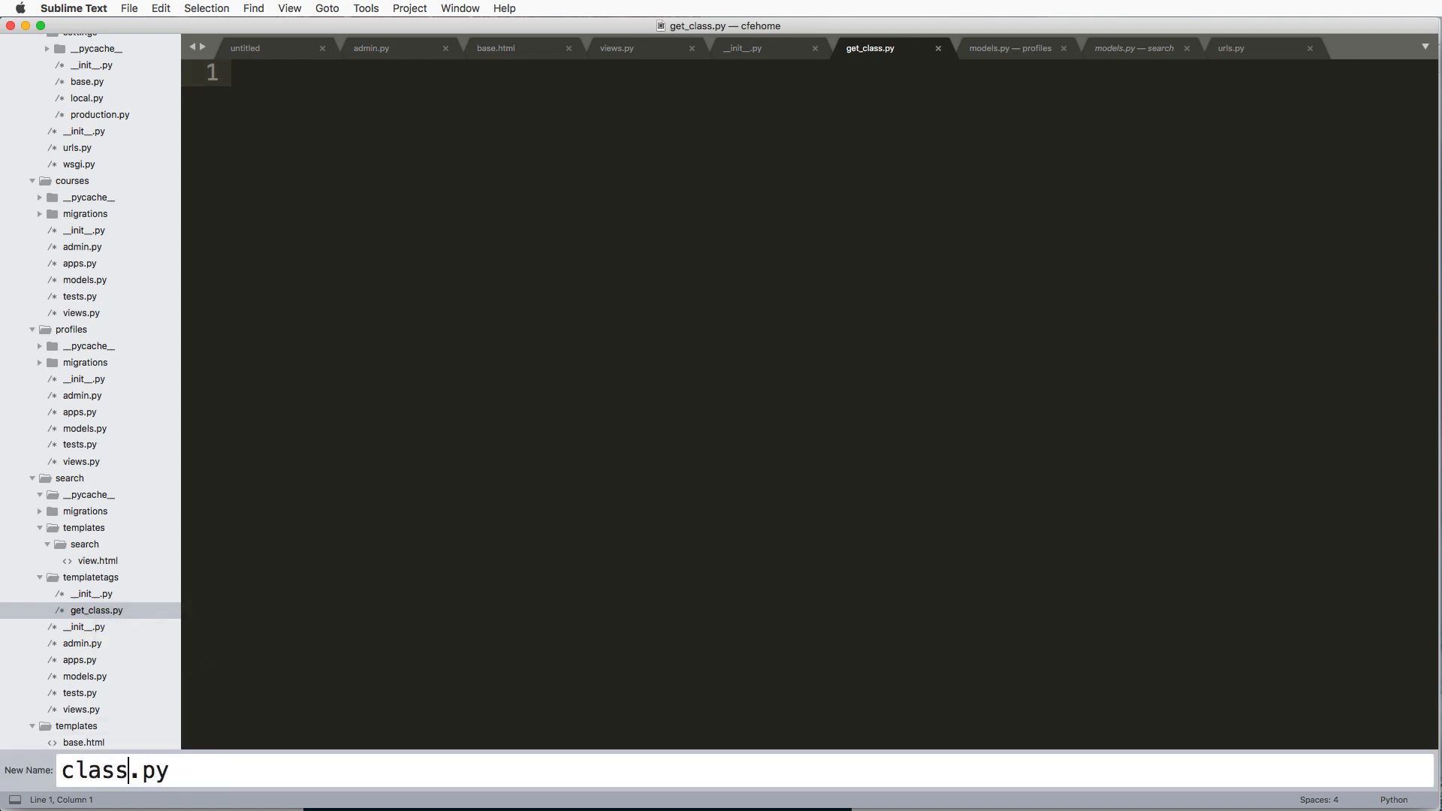
key(Return)
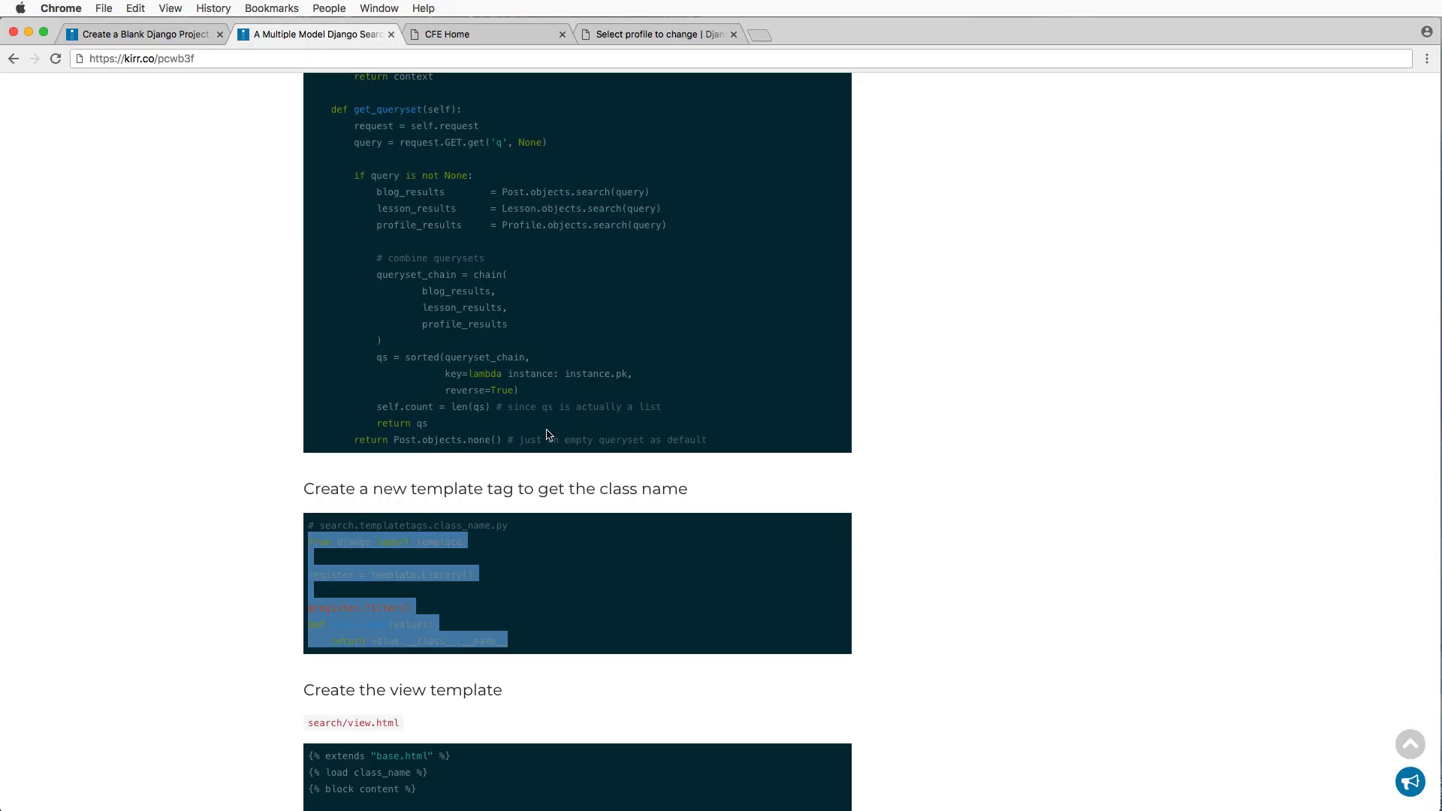
scroll(down, 3)
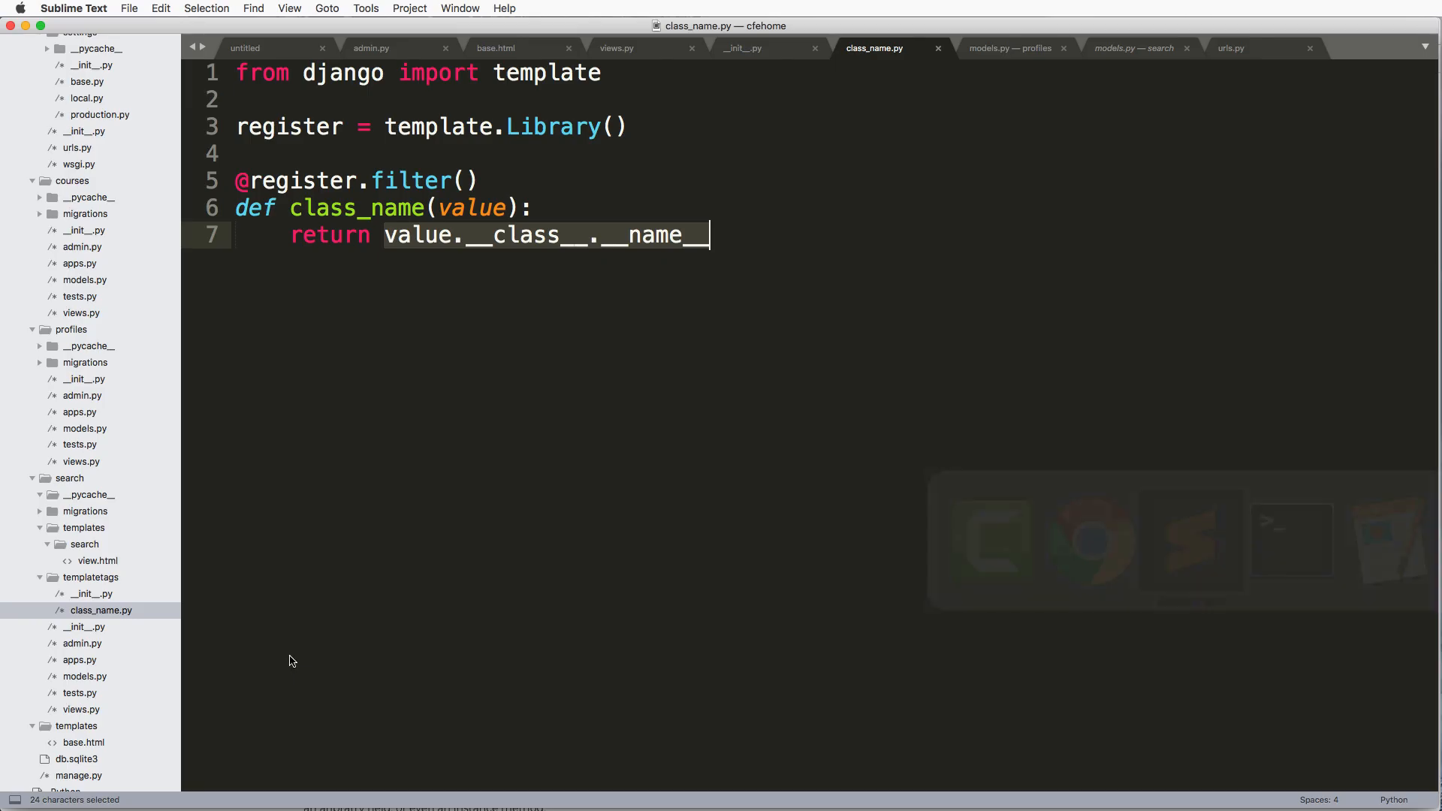
scroll(down, 3)
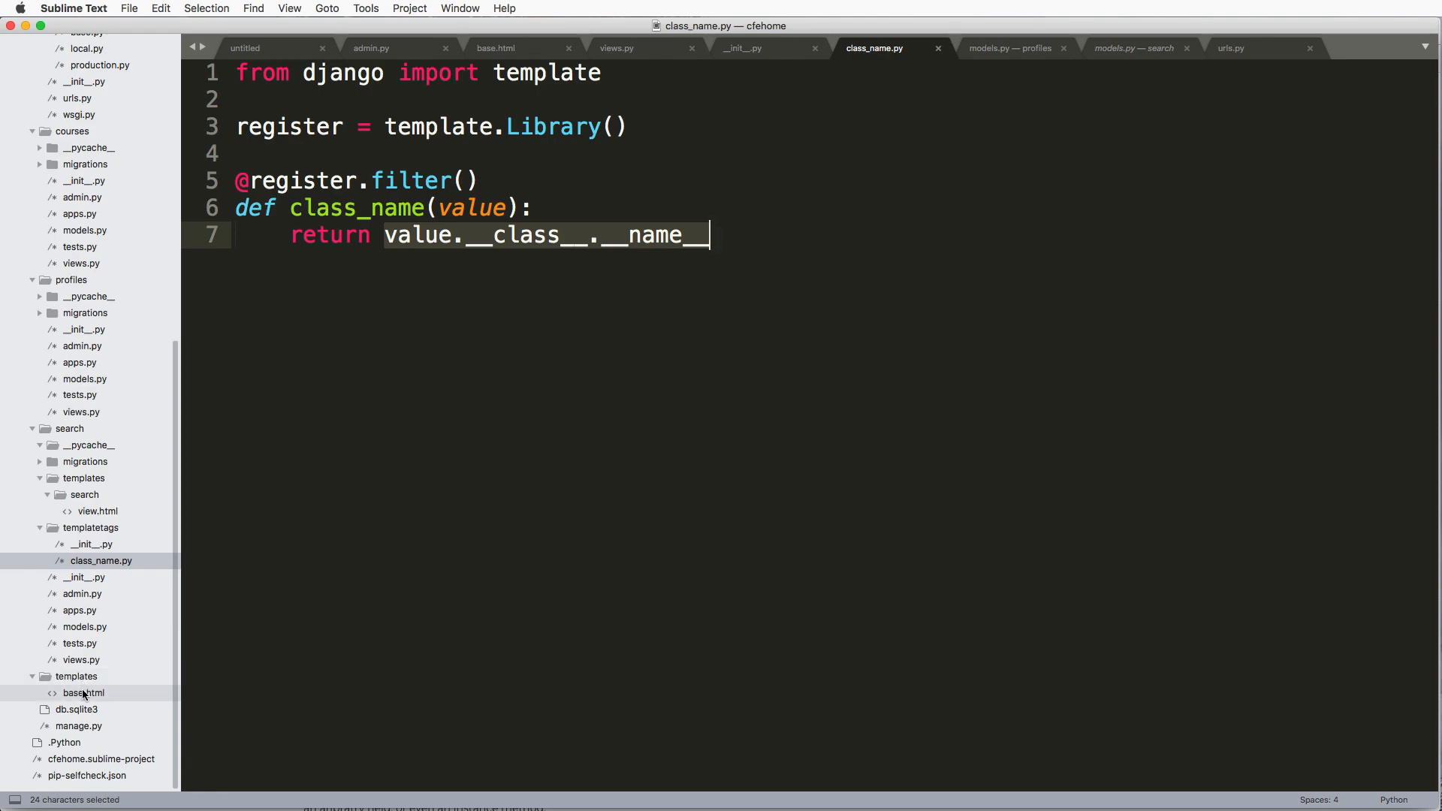
click(98, 512)
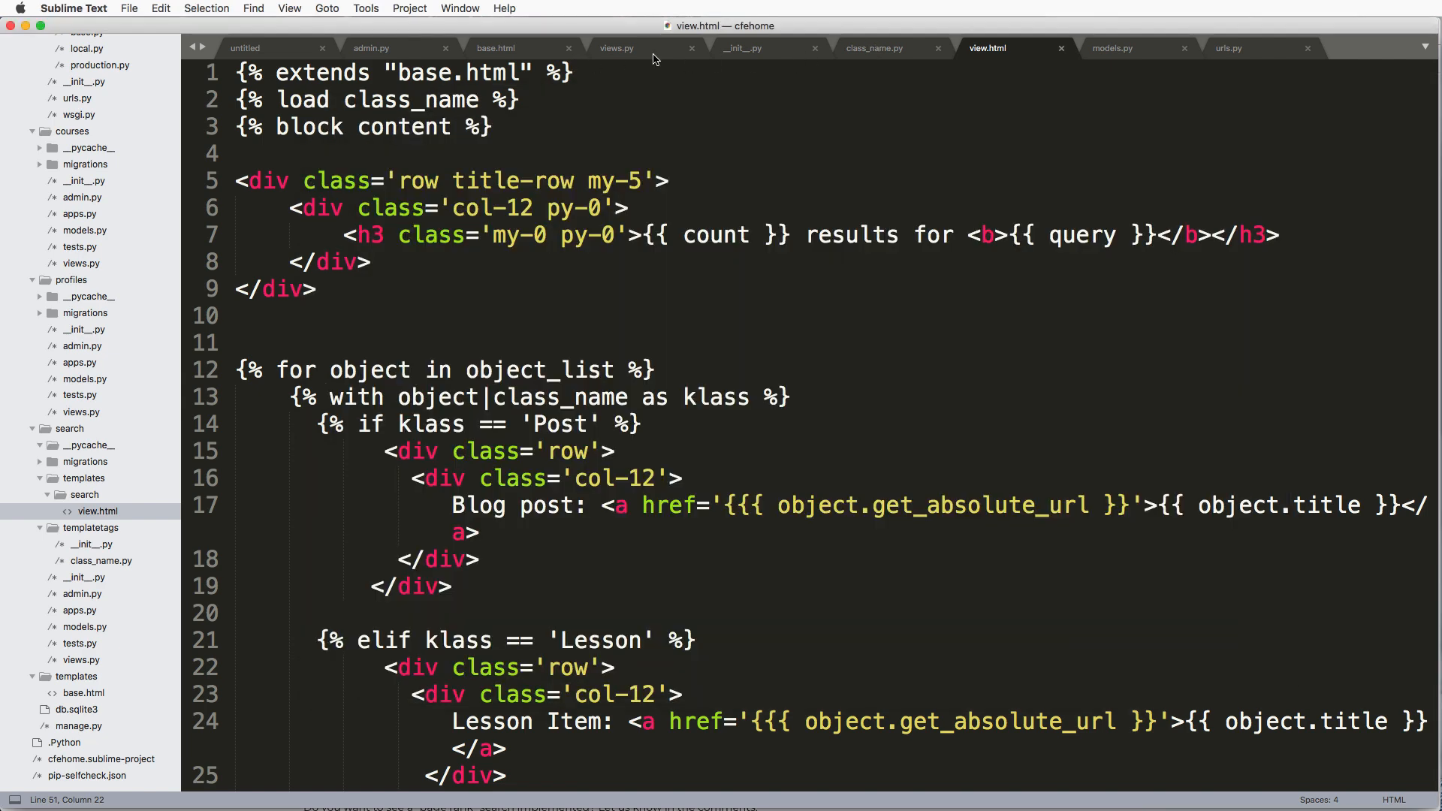
Switch back to the search app's views.py tab
click(616, 48)
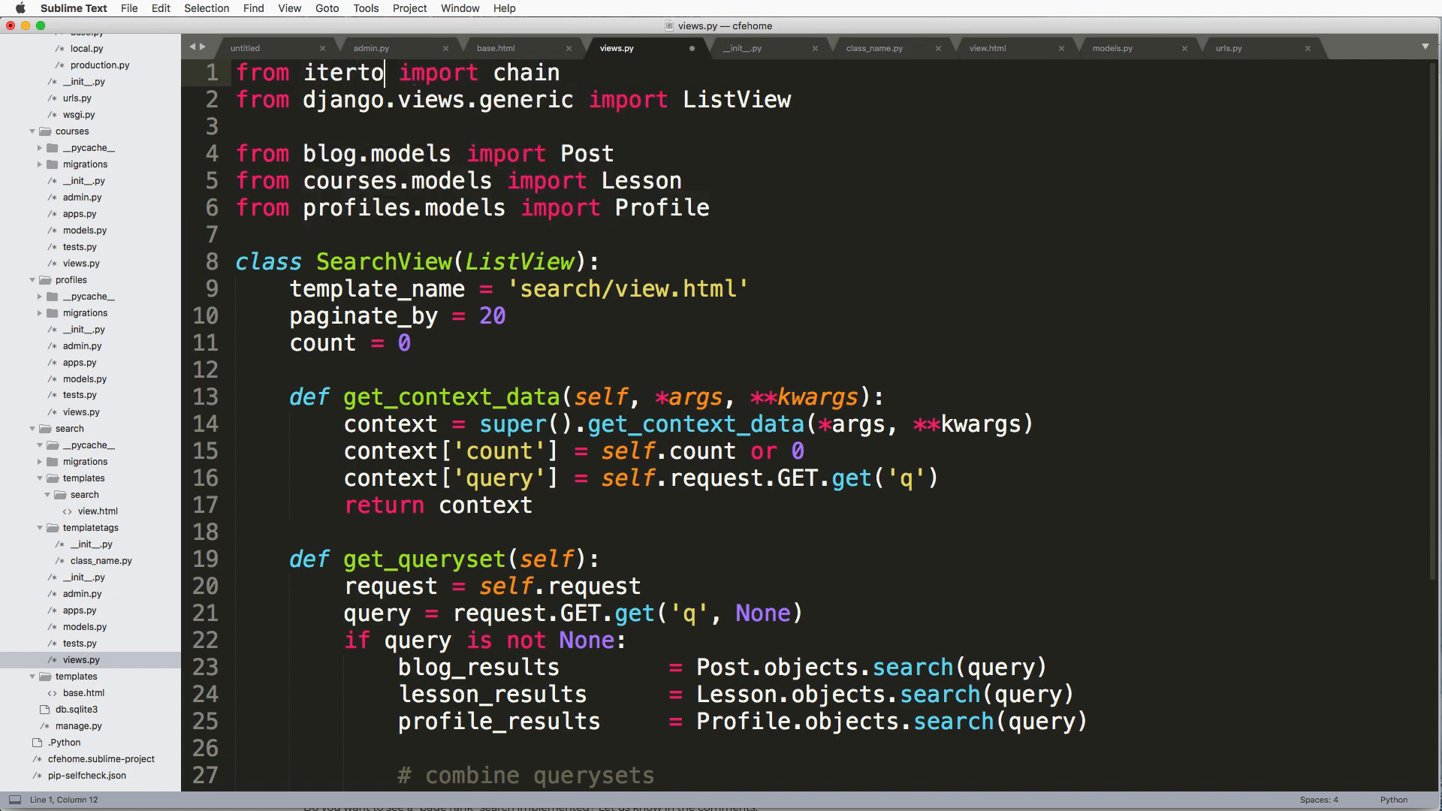
Complete the import line to read 'from itertools import chain'
text(ols)
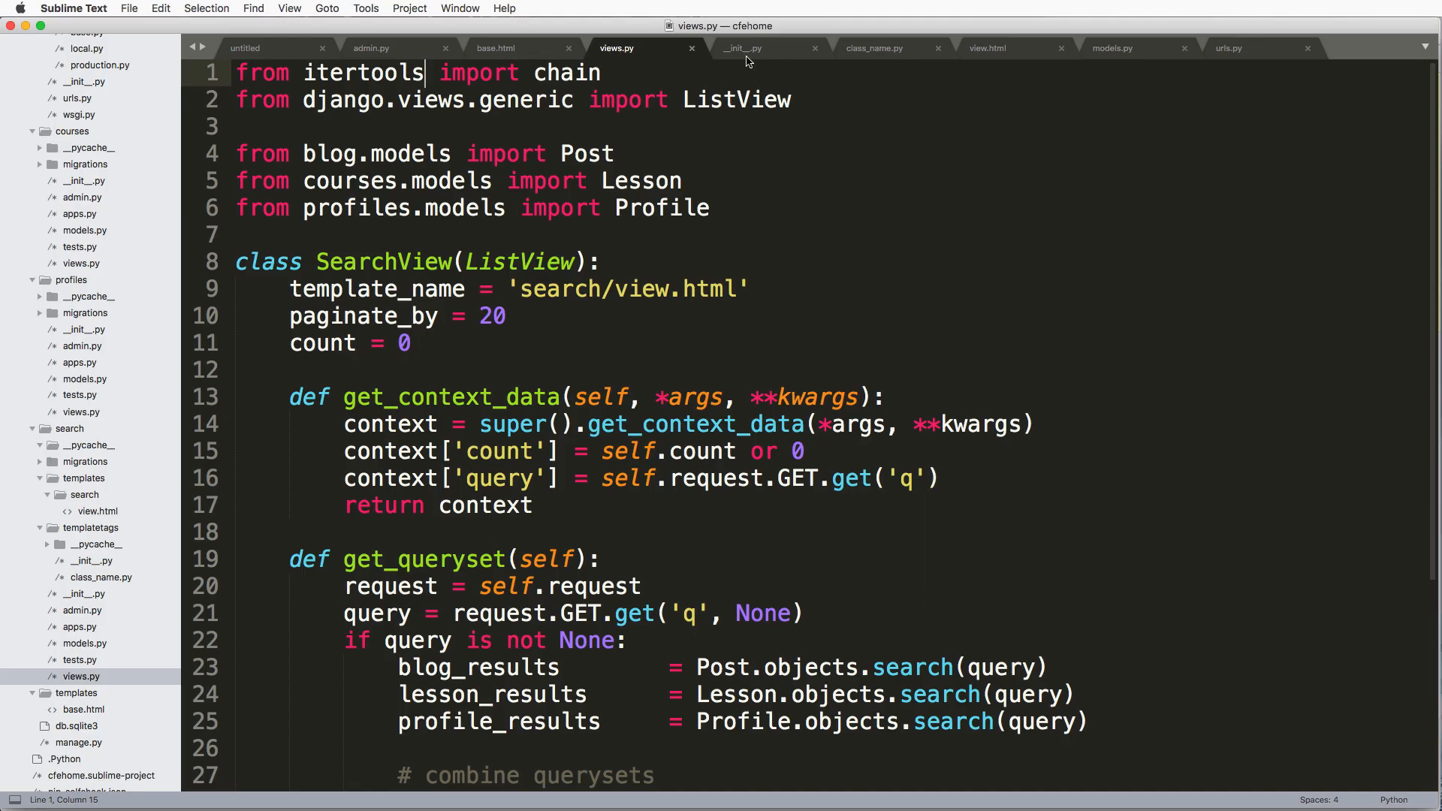
Replace '{{{' with '{{' in the Post and Lesson href URLs in view.html
click(987, 48)
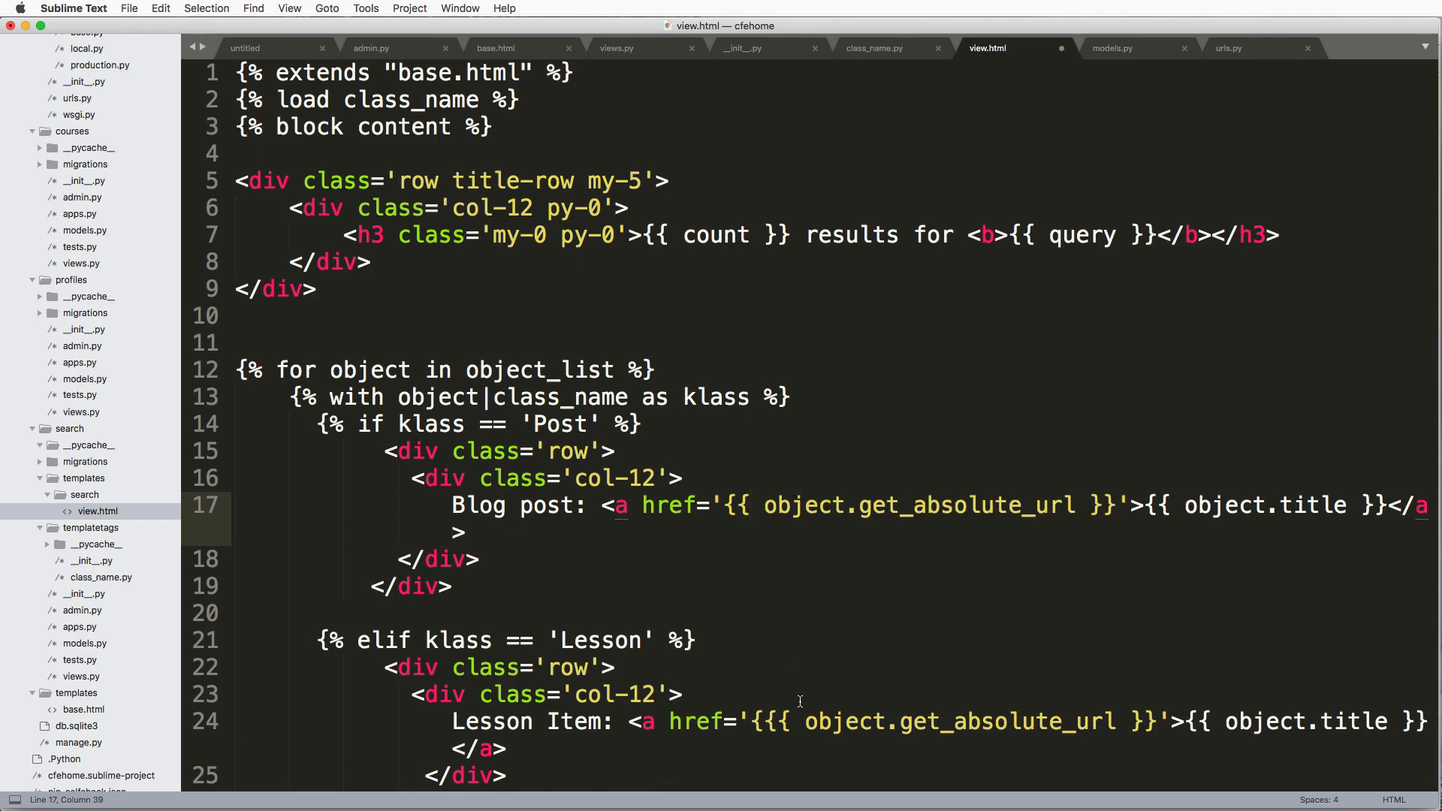
scroll(down, 3)
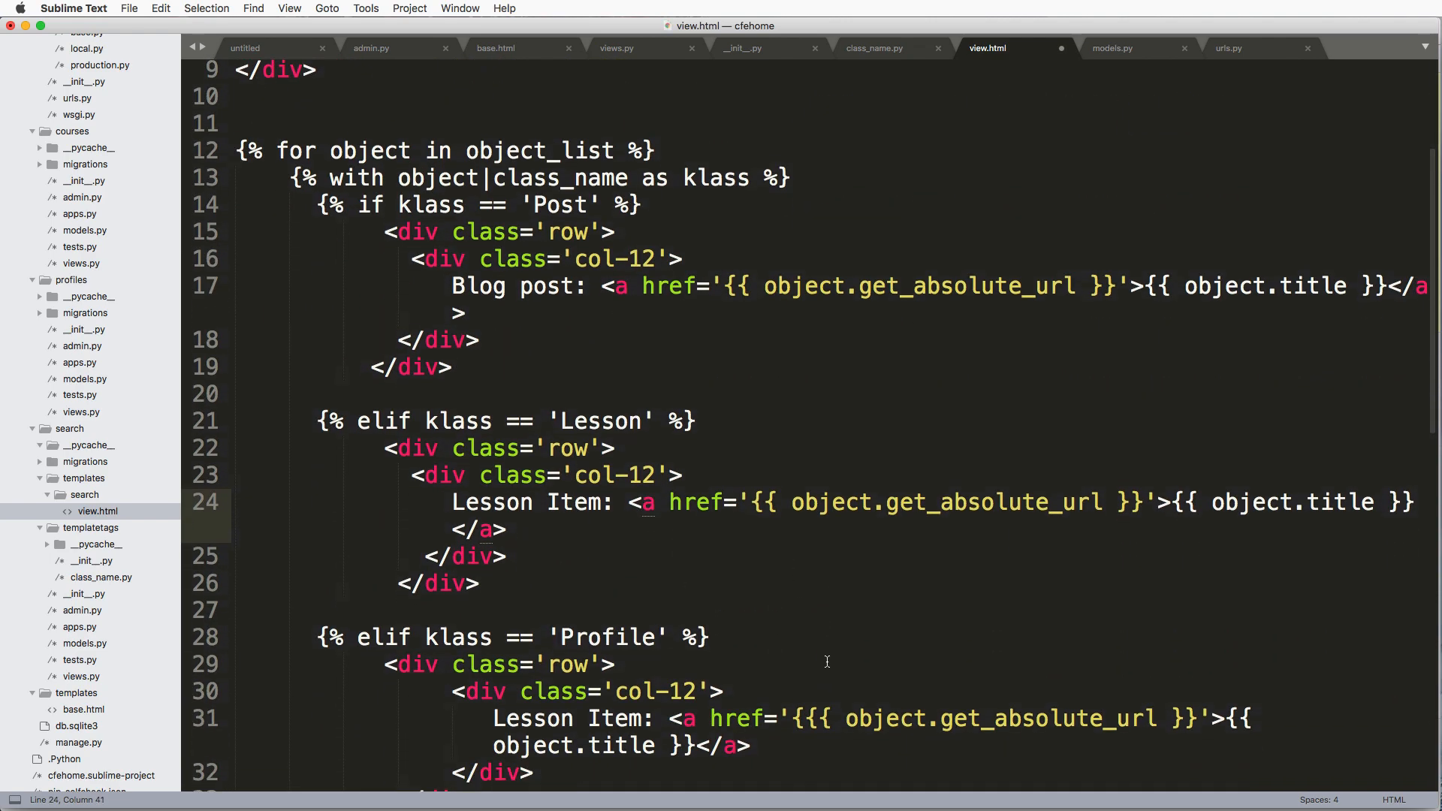
scroll(down, 3)
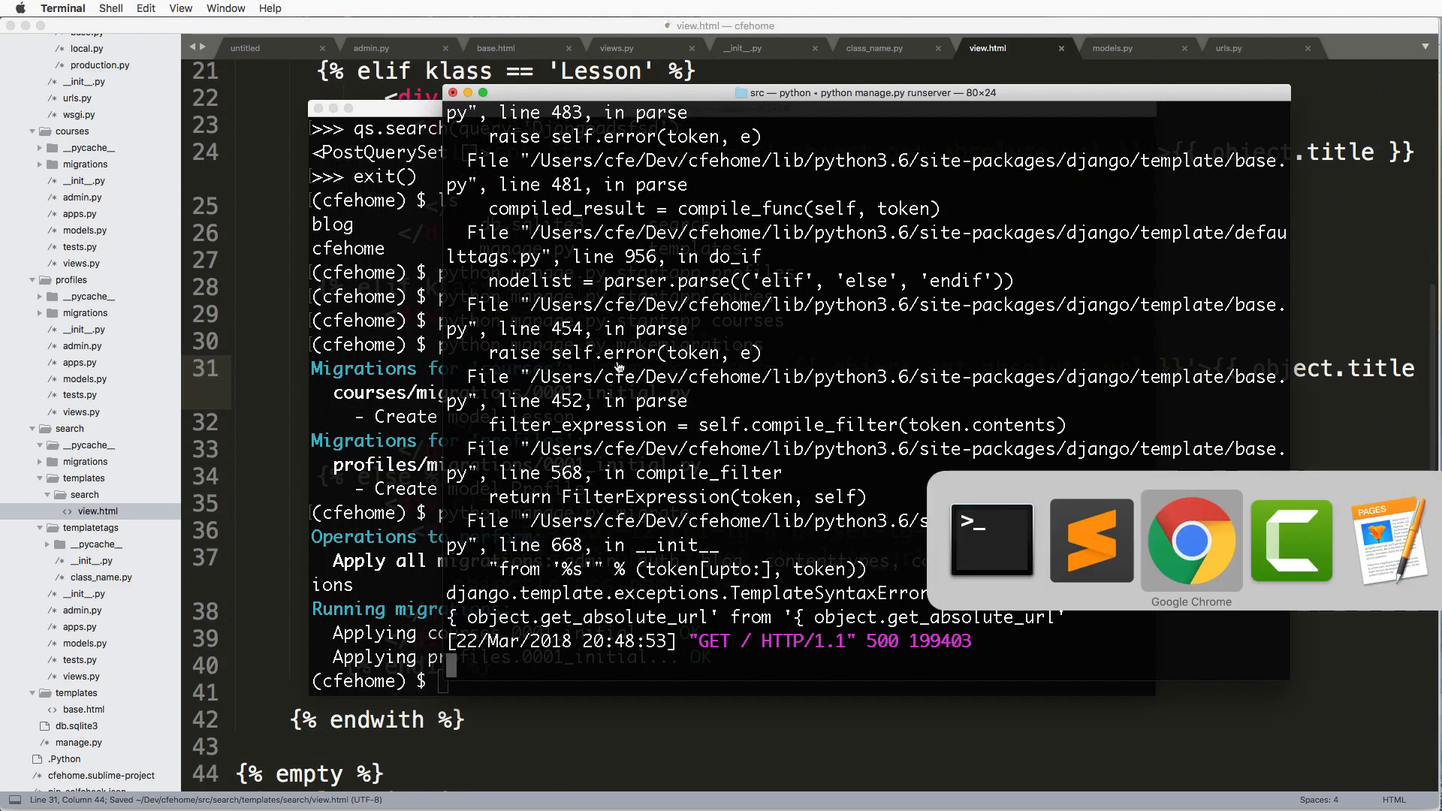
click(1191, 540)
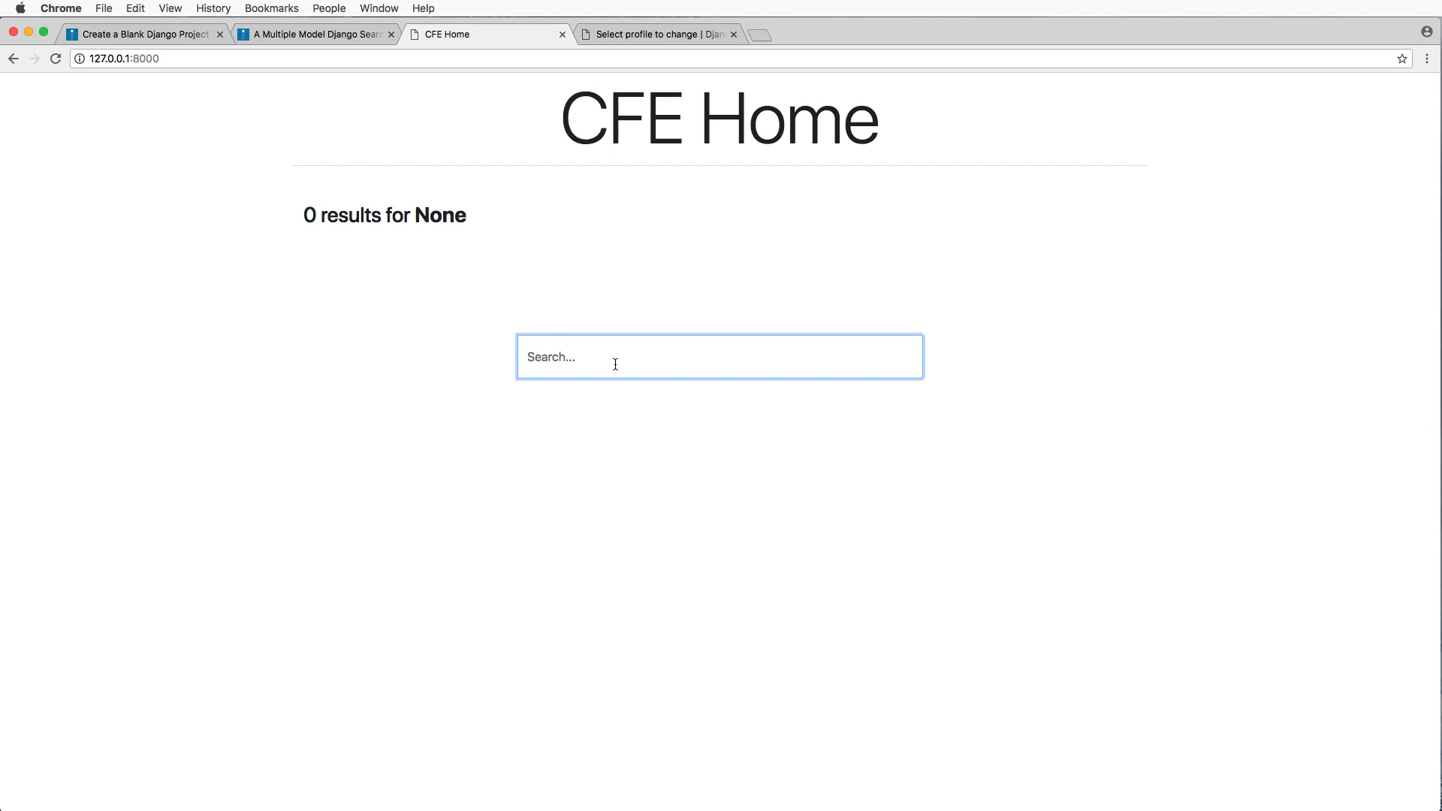
Search the local site for 'Django' and 'cfe', picking the cfe suggestion
key(Return)
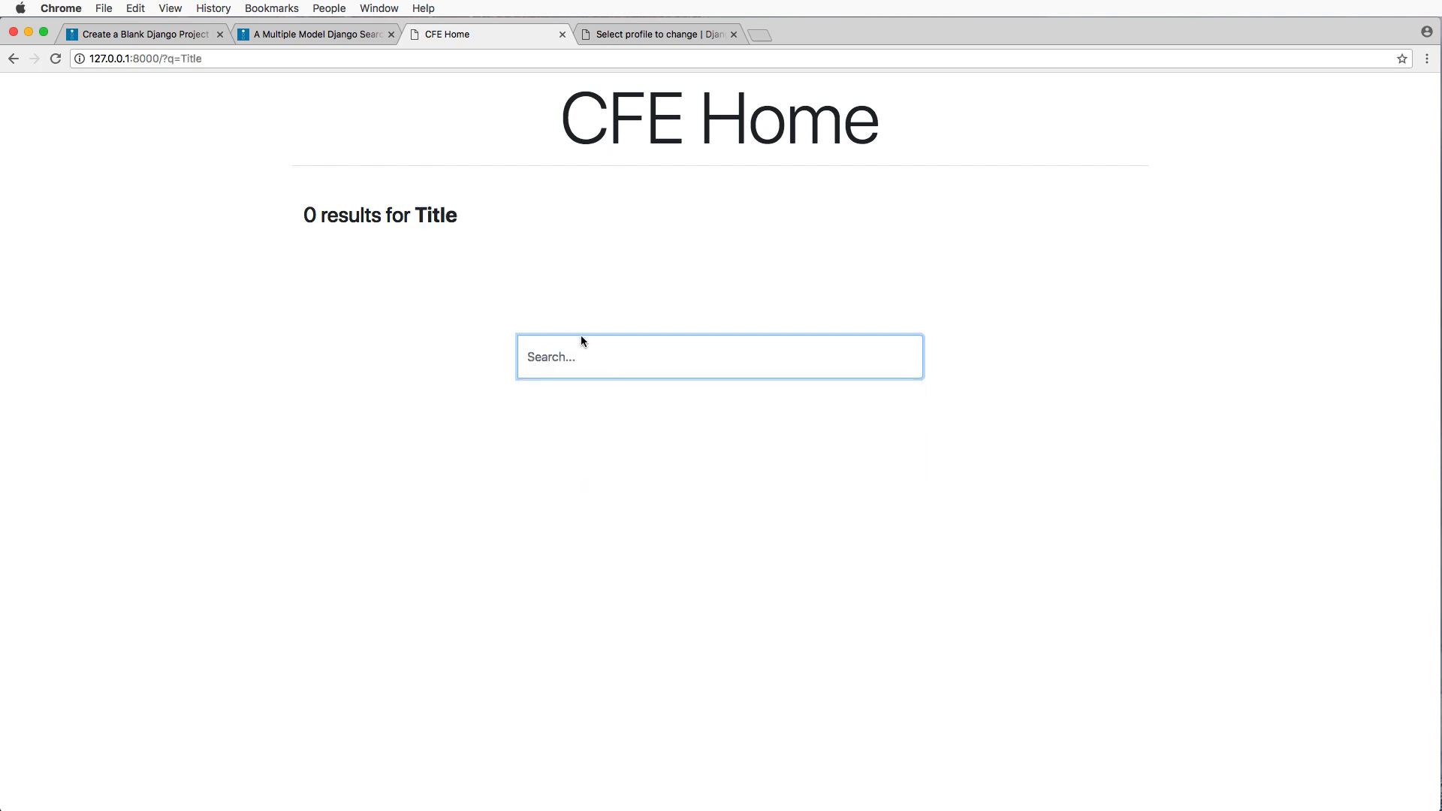
text(jan)
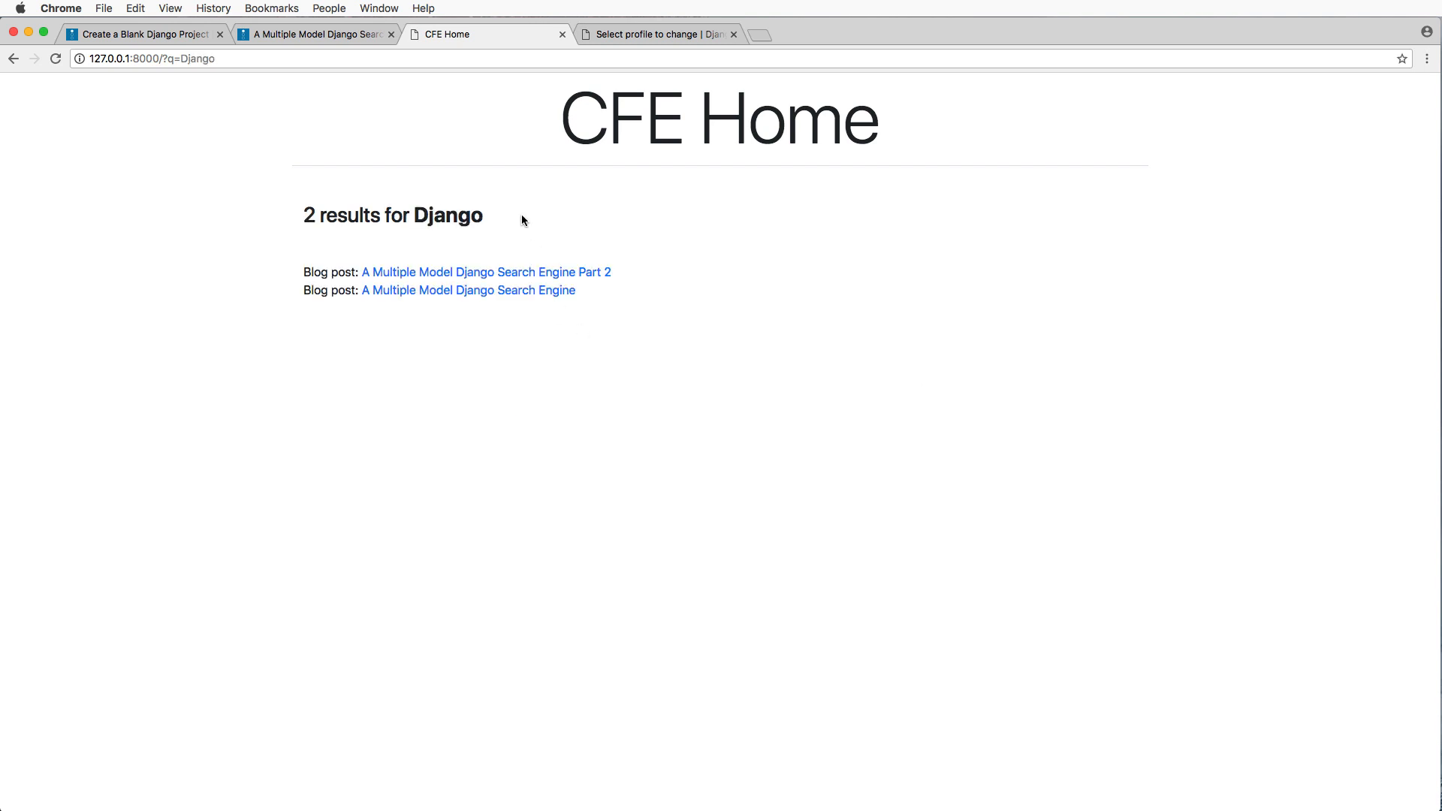
mouse_move(528, 283)
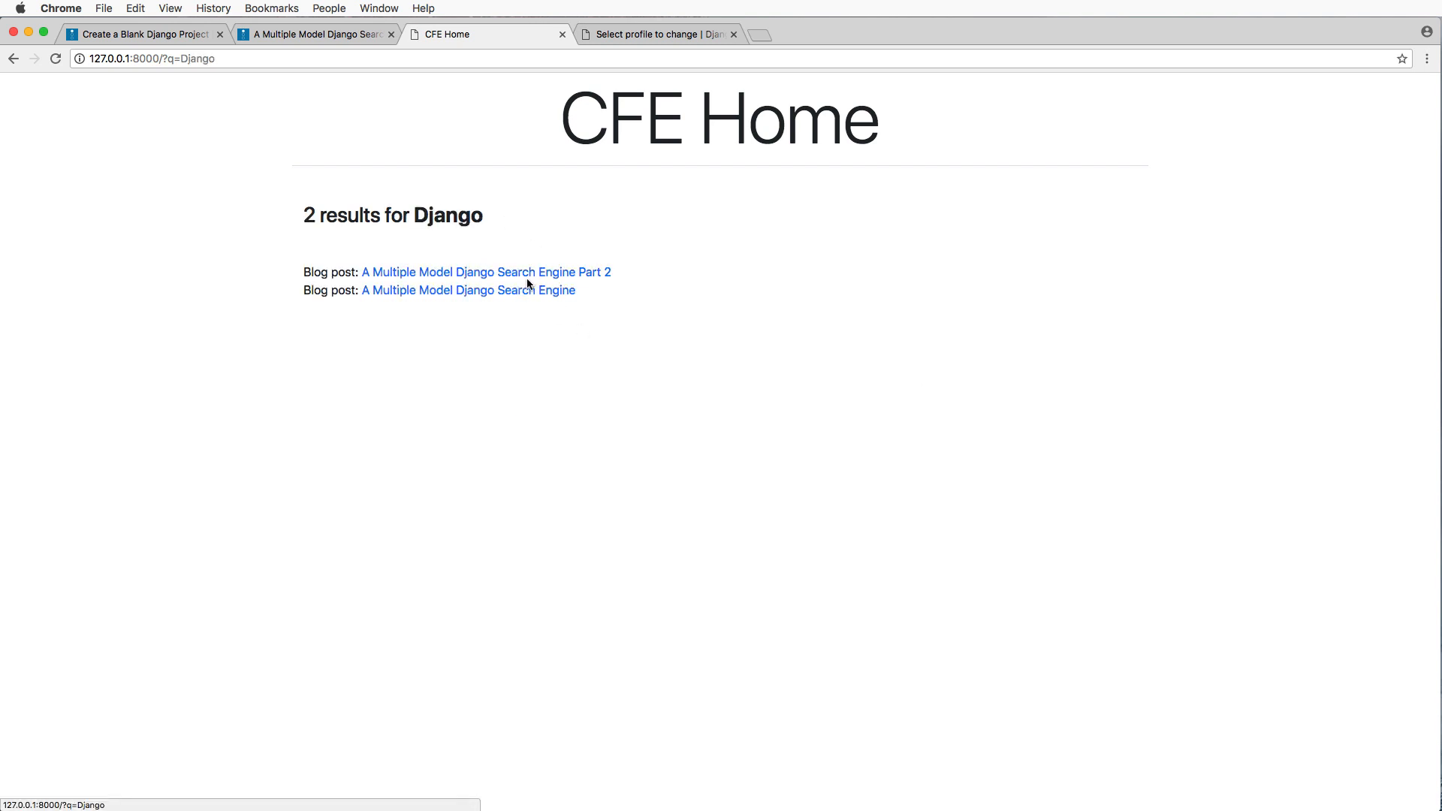
text(c)
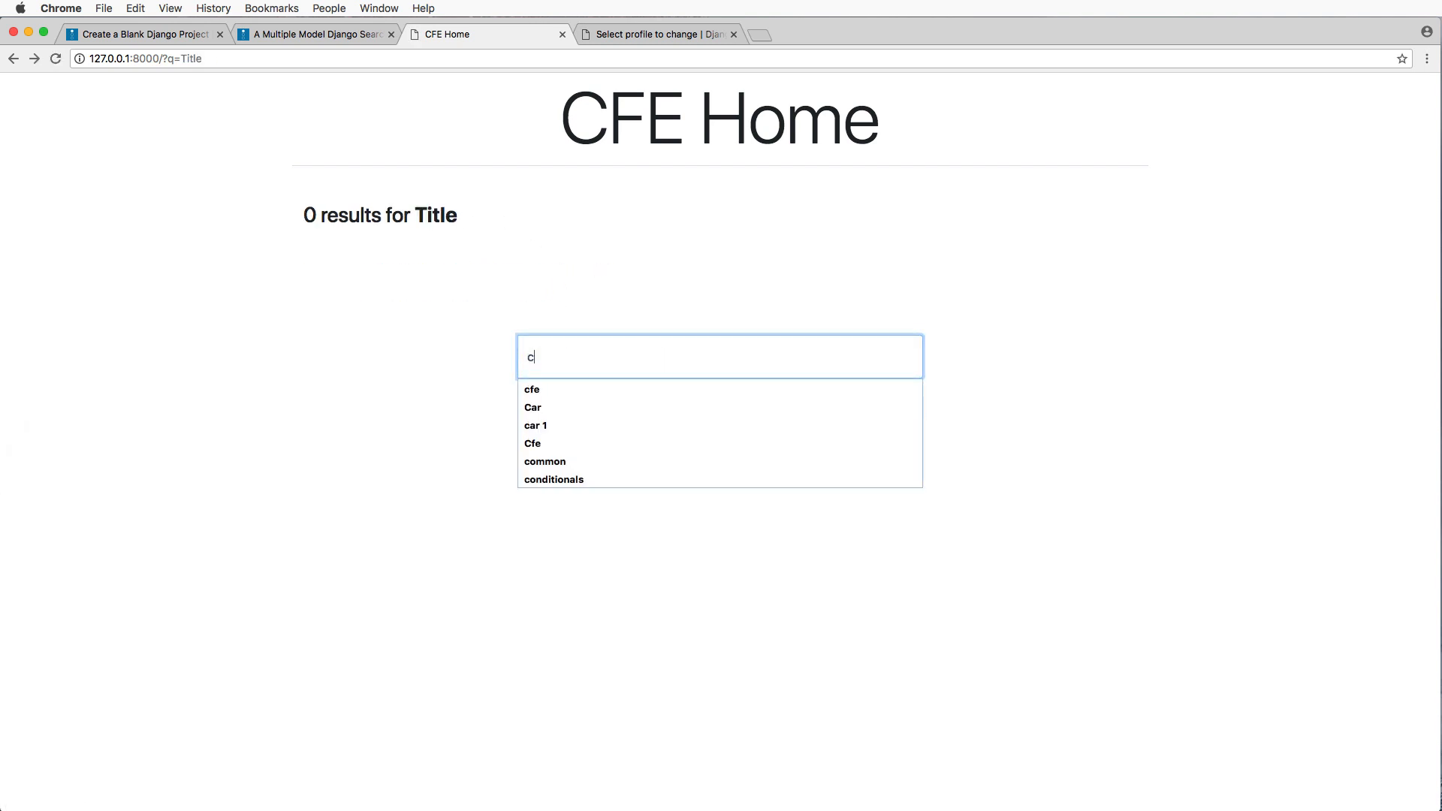
click(532, 390)
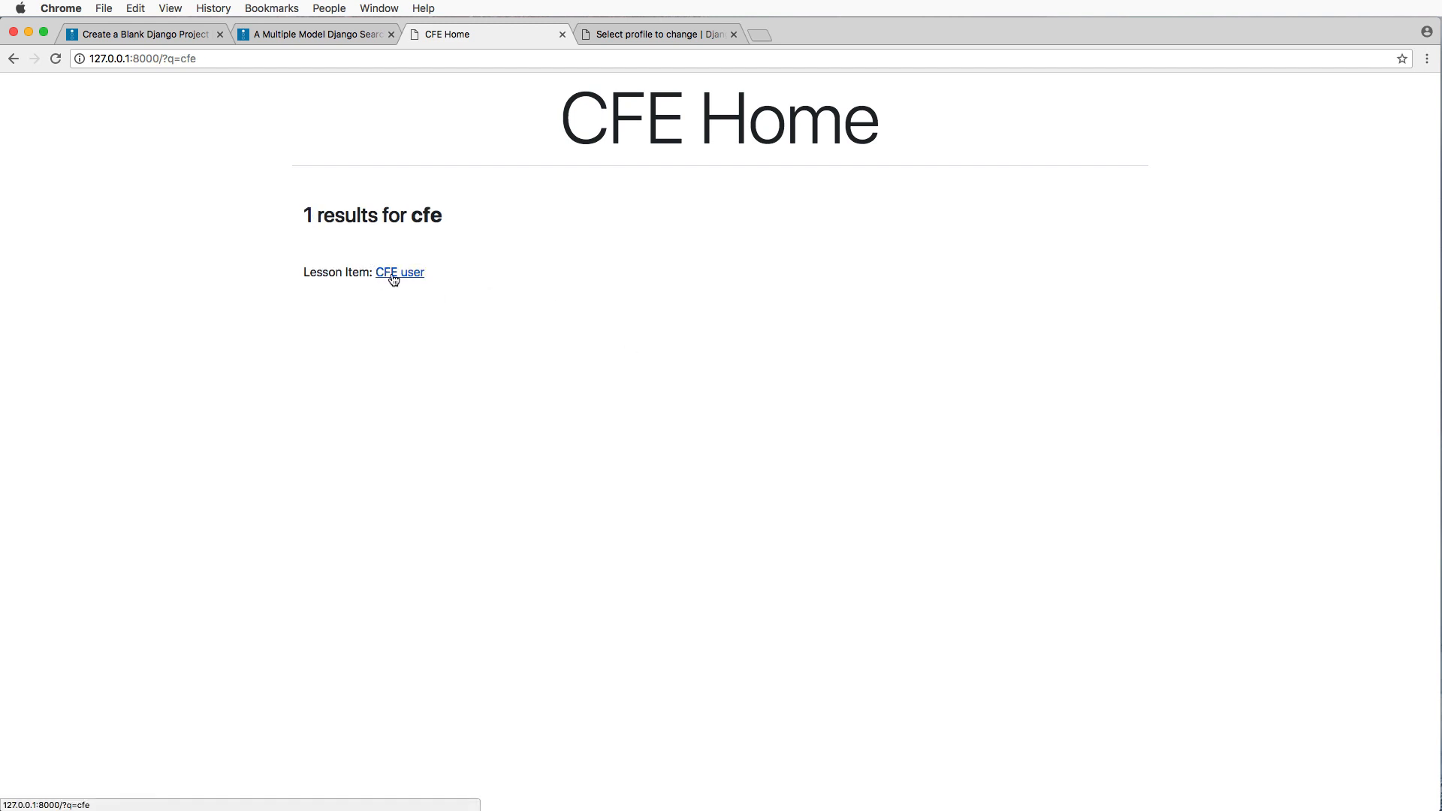
mouse_move(495, 324)
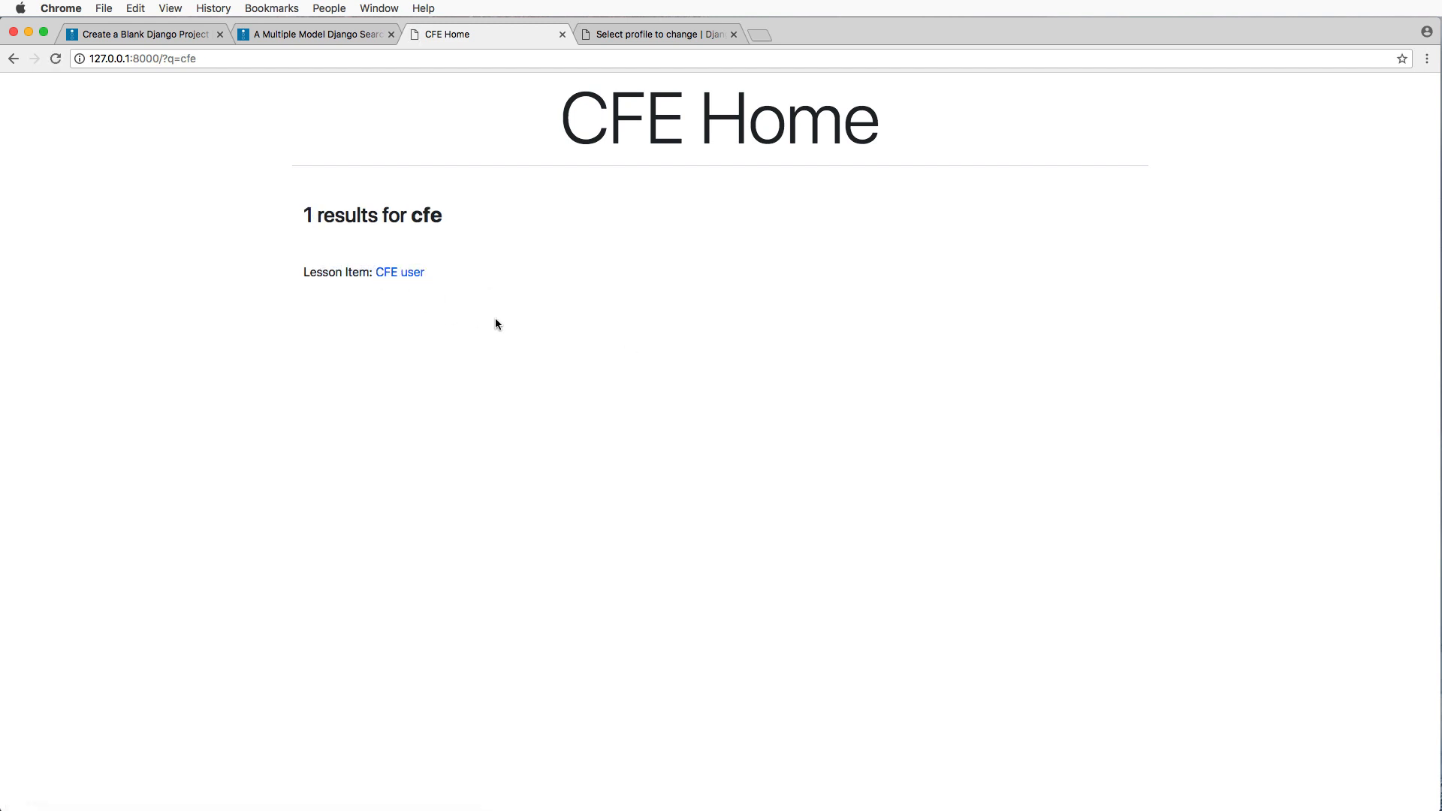
mouse_move(476, 307)
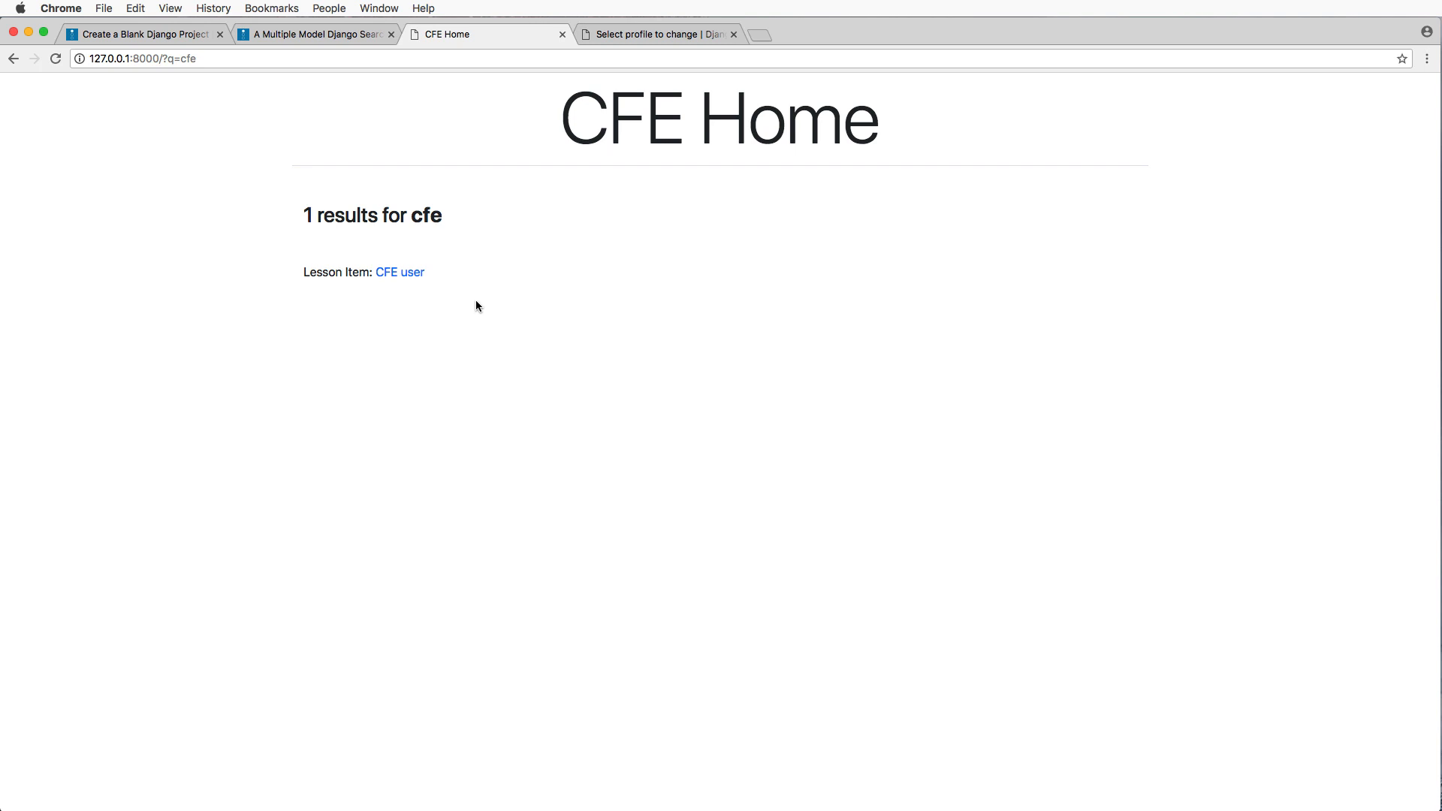
mouse_move(487, 328)
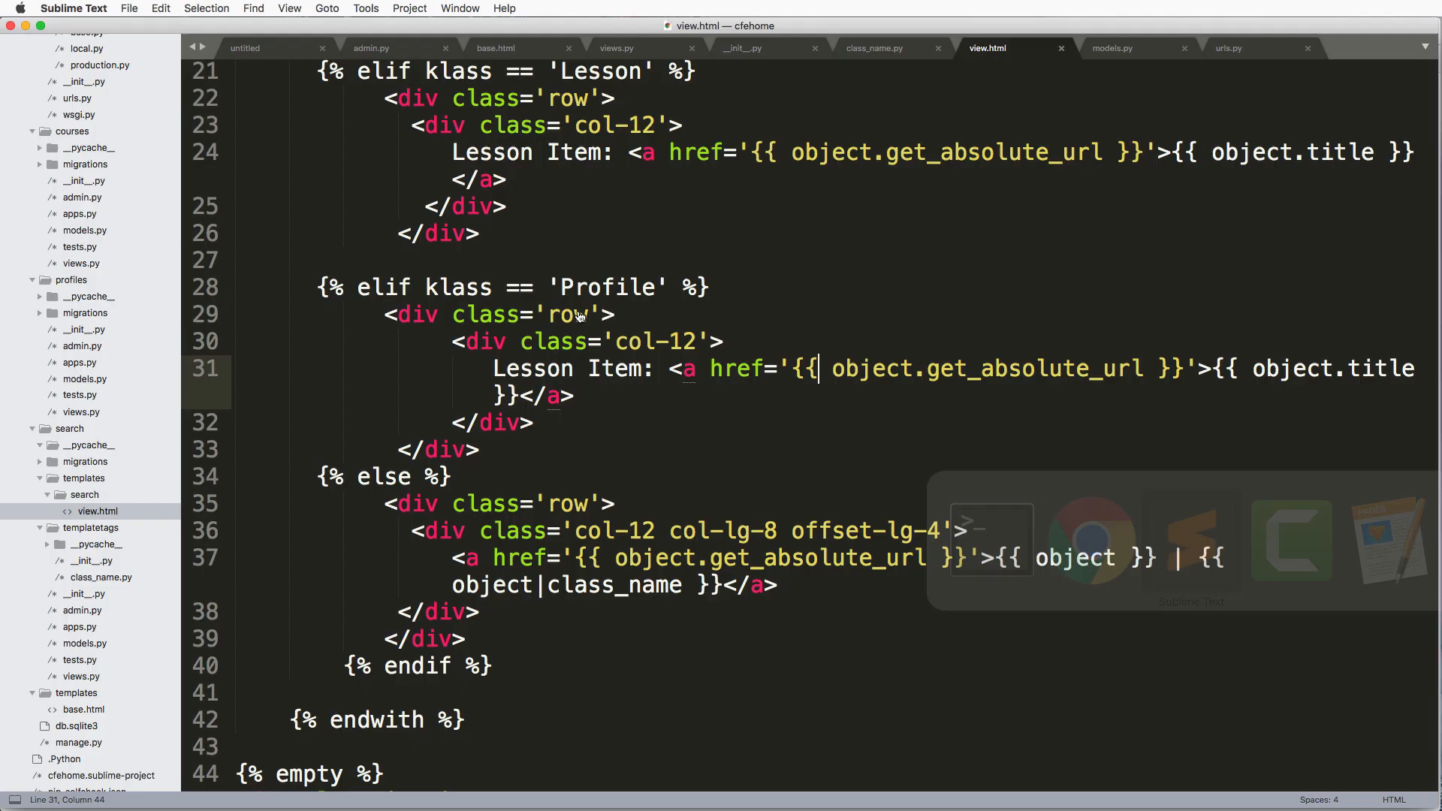
click(689, 509)
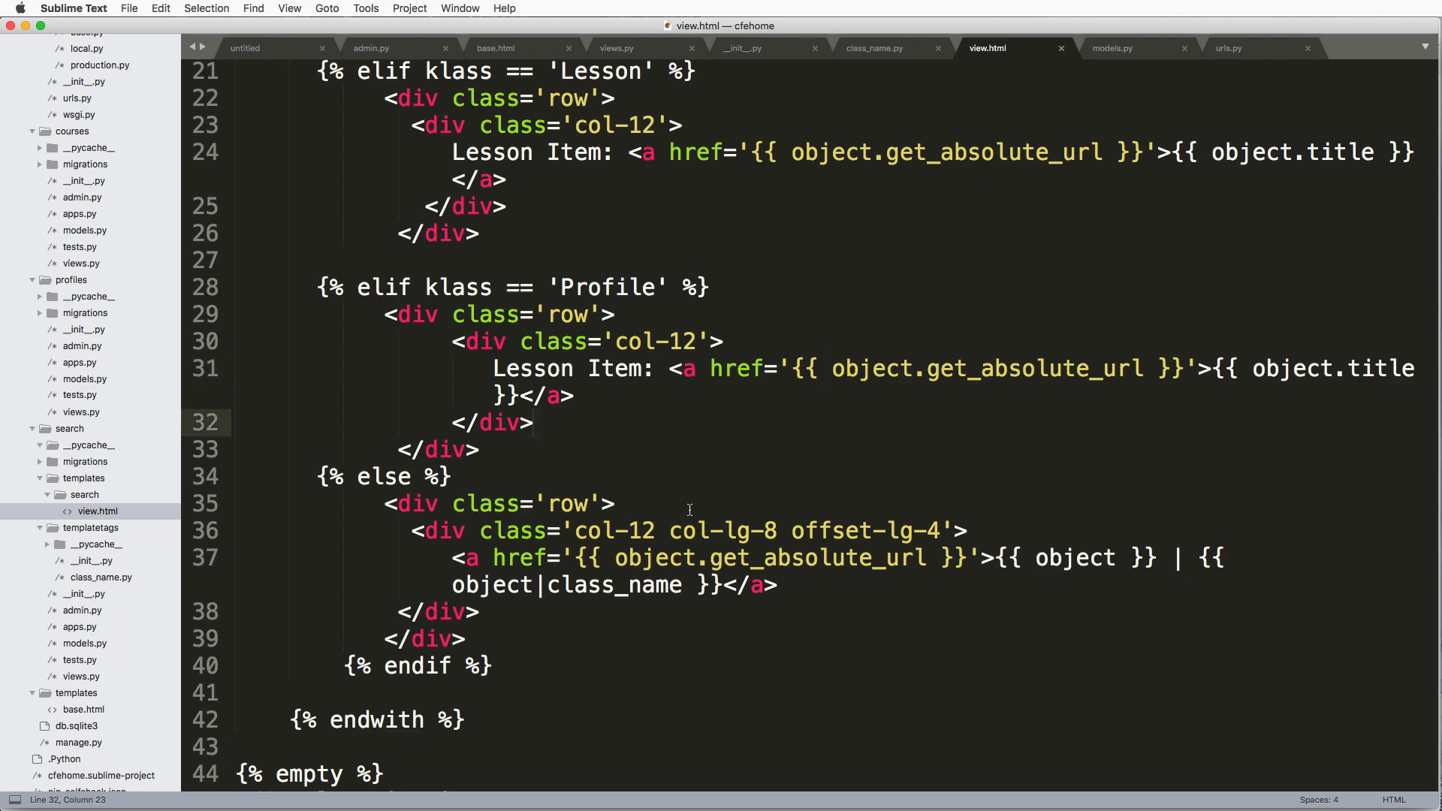
scroll(up, 3)
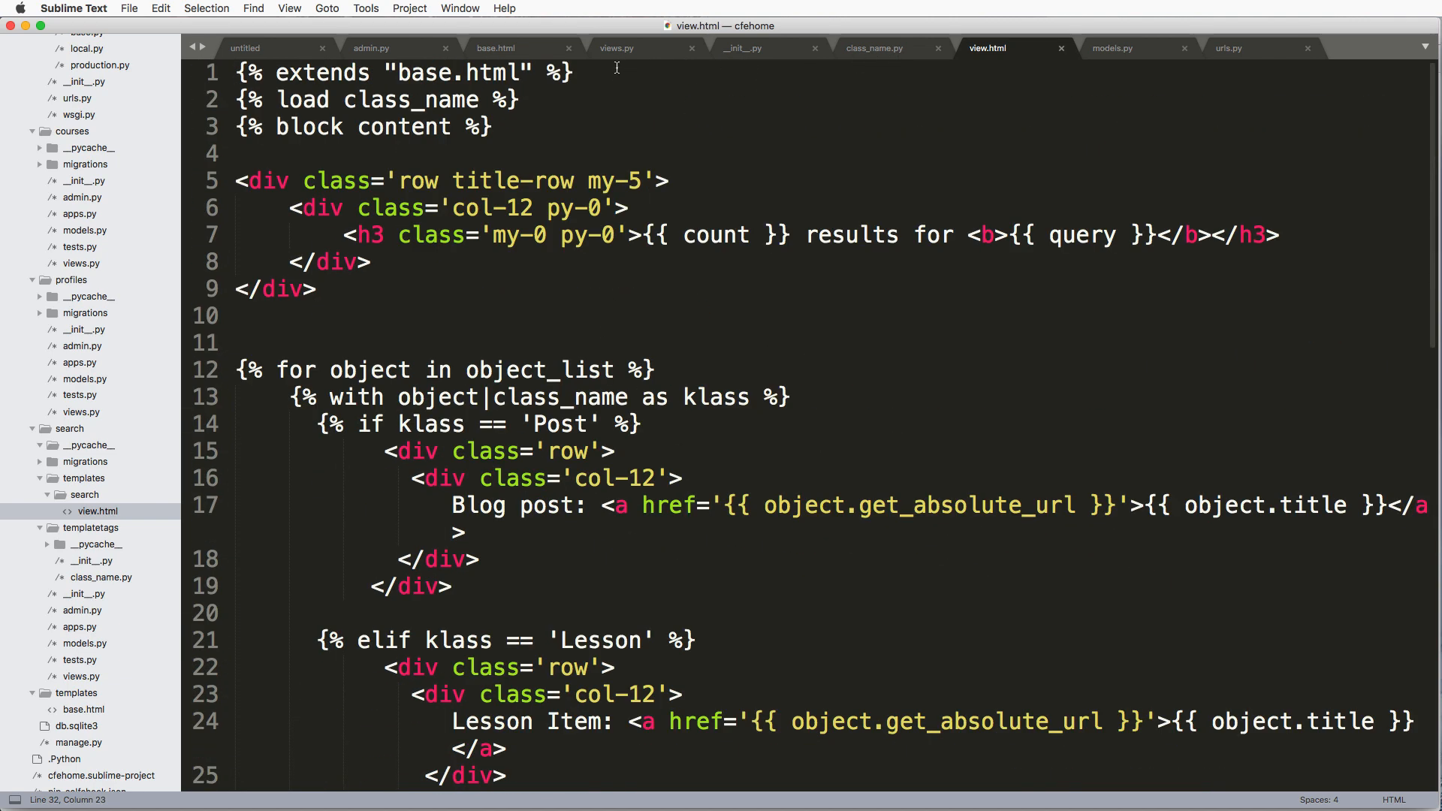
click(614, 48)
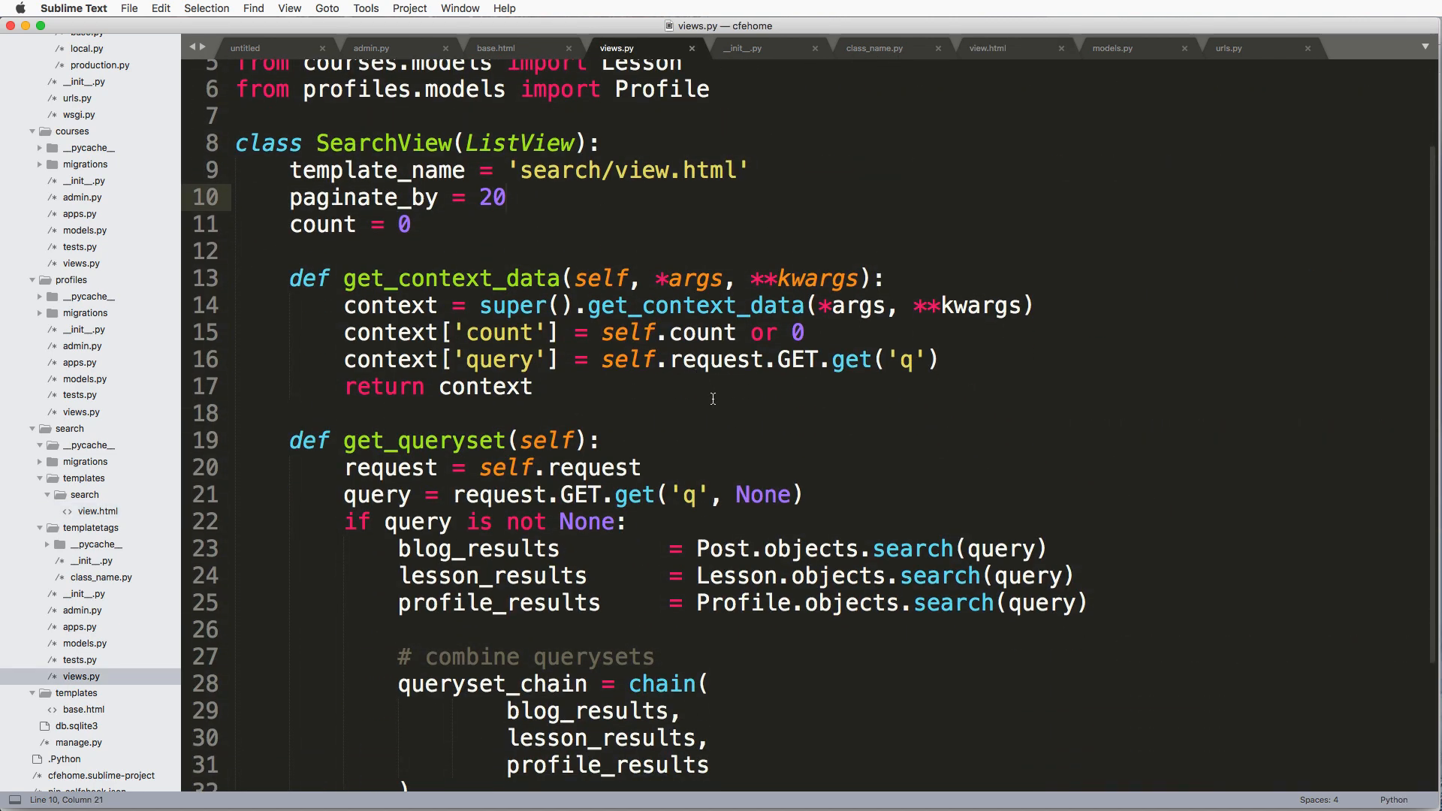
scroll(down, 3)
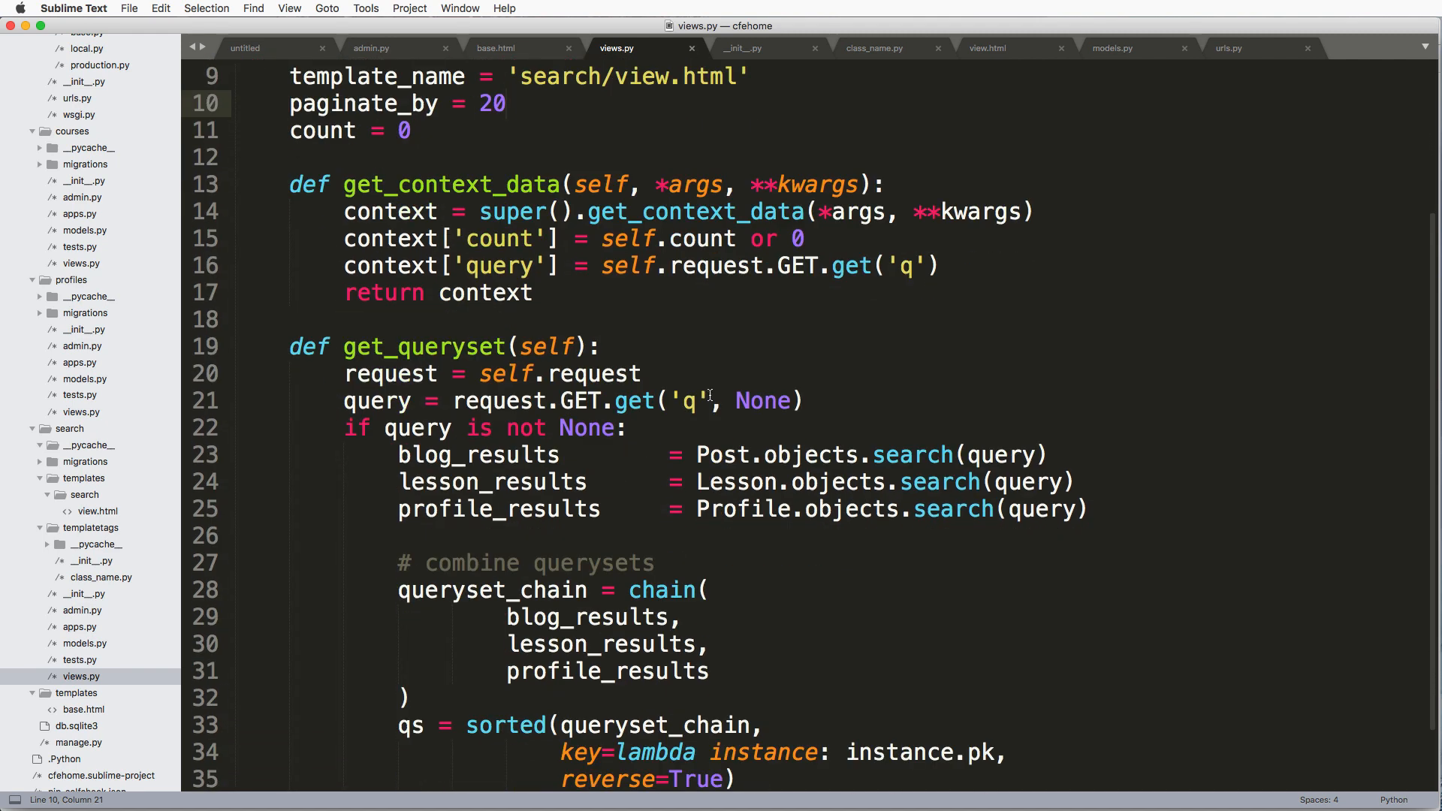
scroll(down, 3)
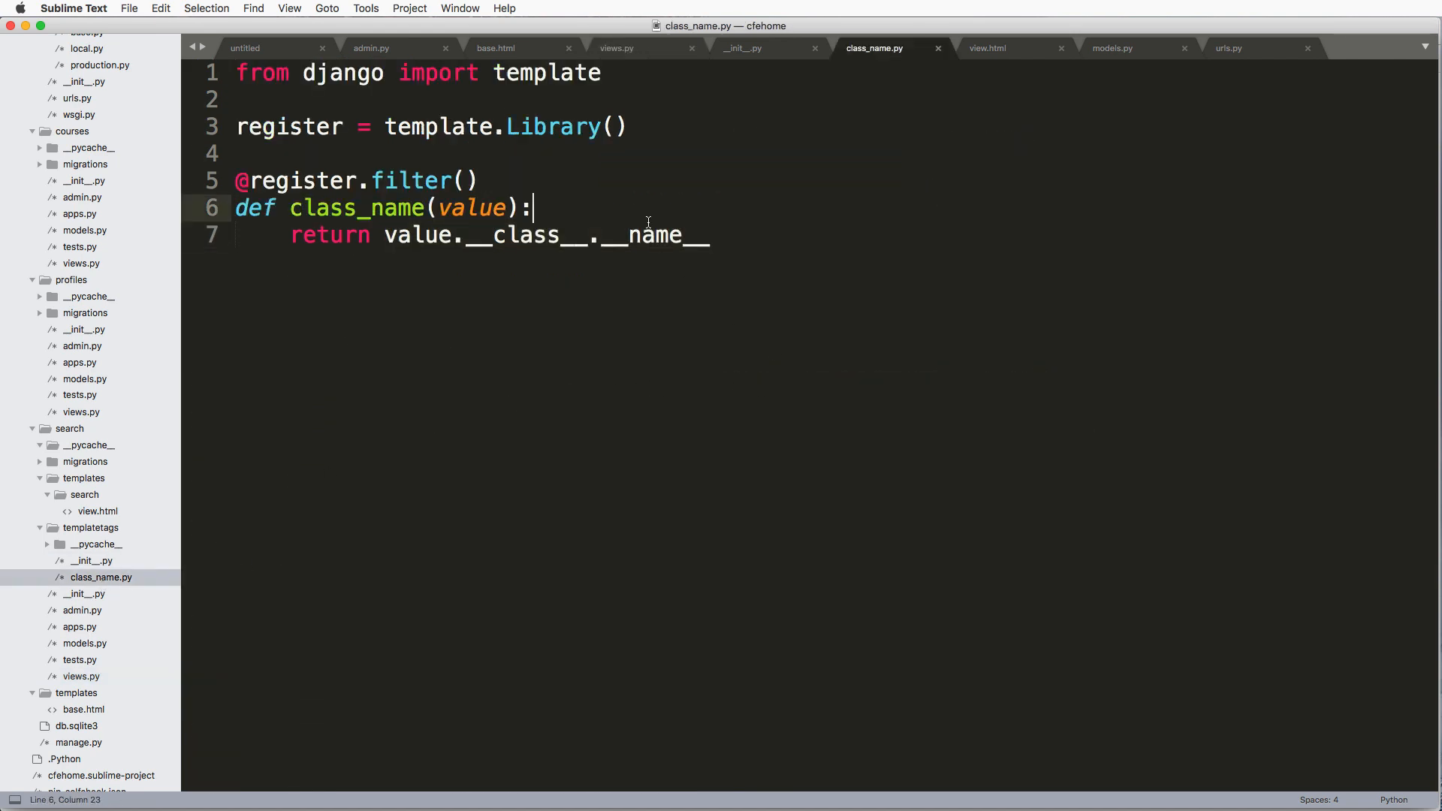
mouse_move(229, 562)
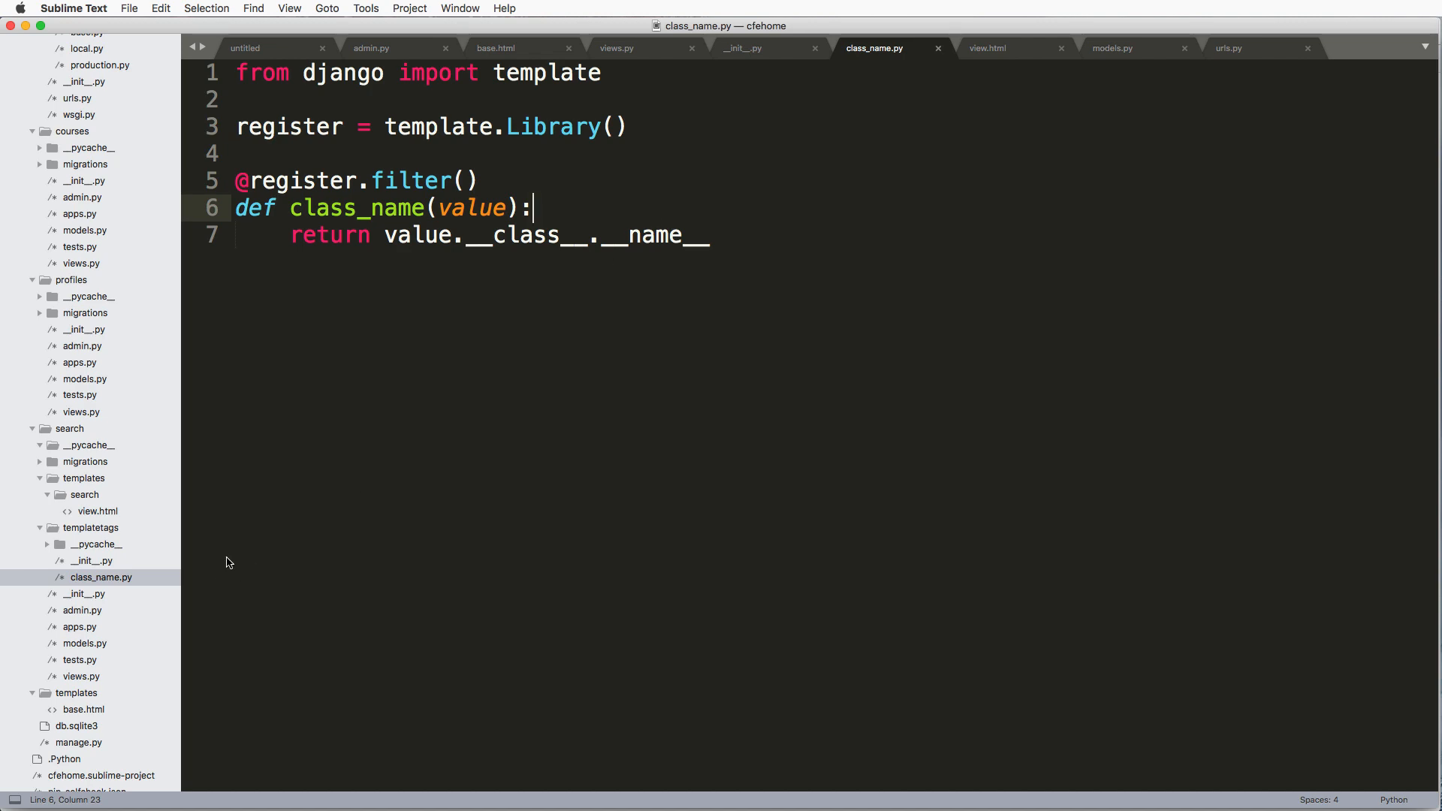
click(1111, 48)
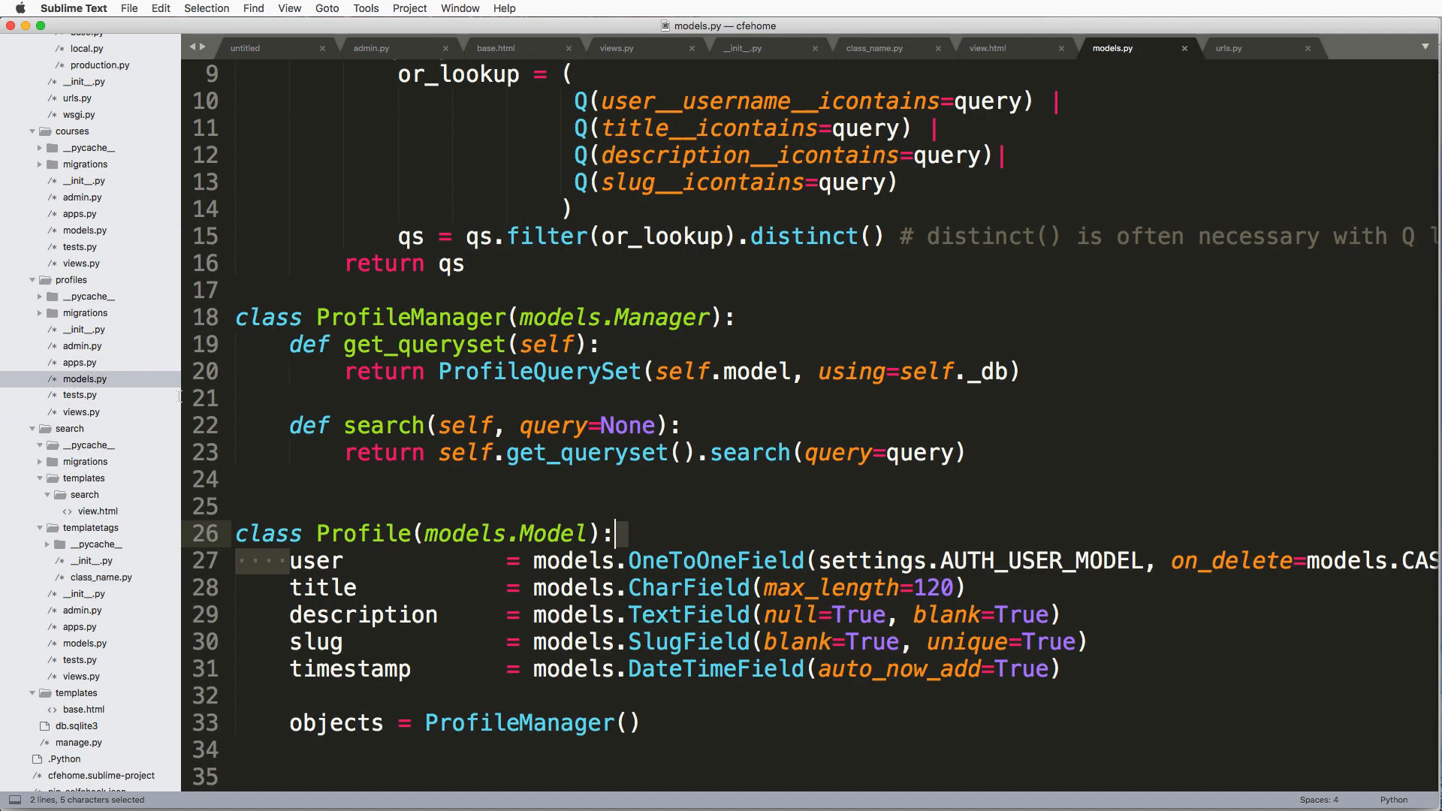
scroll(up, 3)
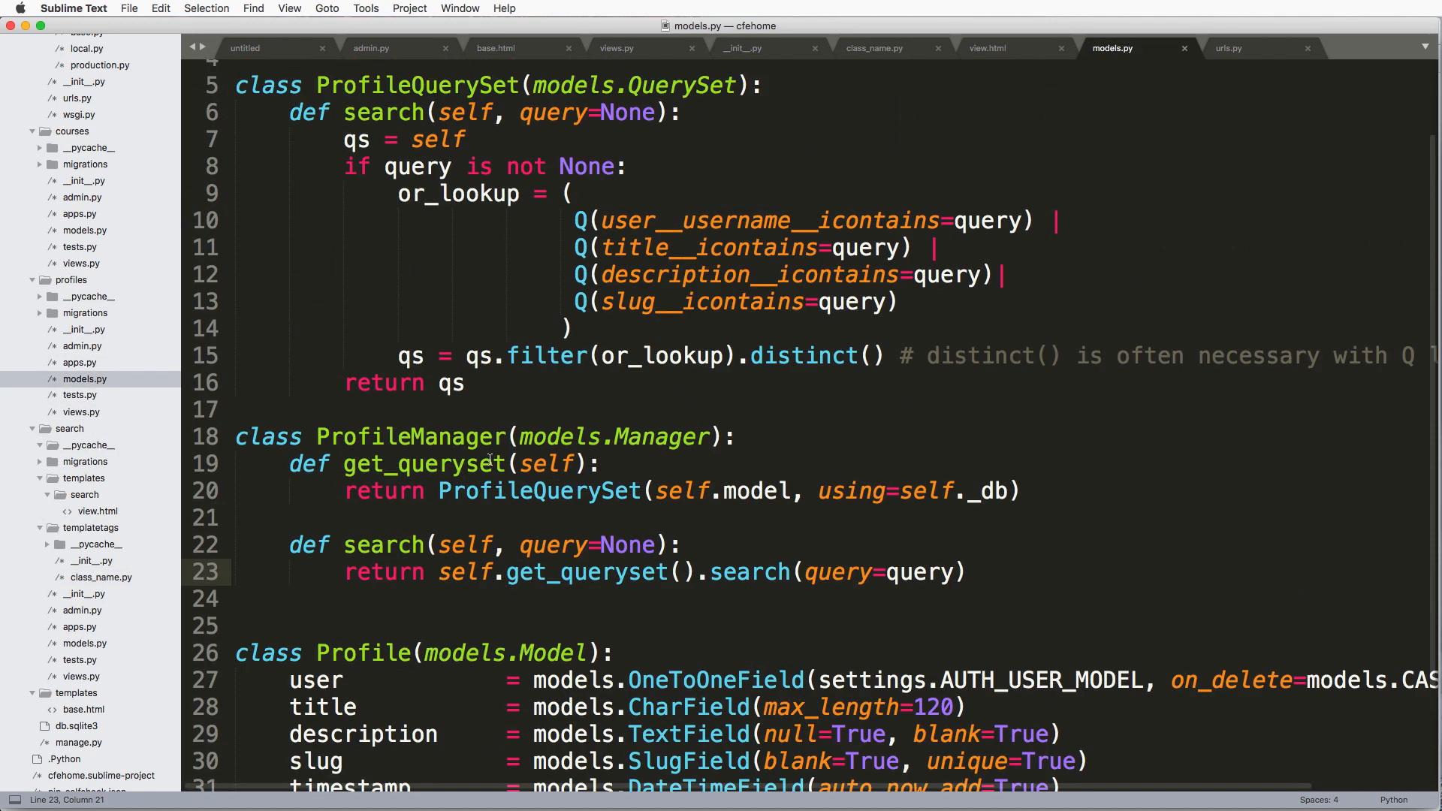
mouse_move(531, 321)
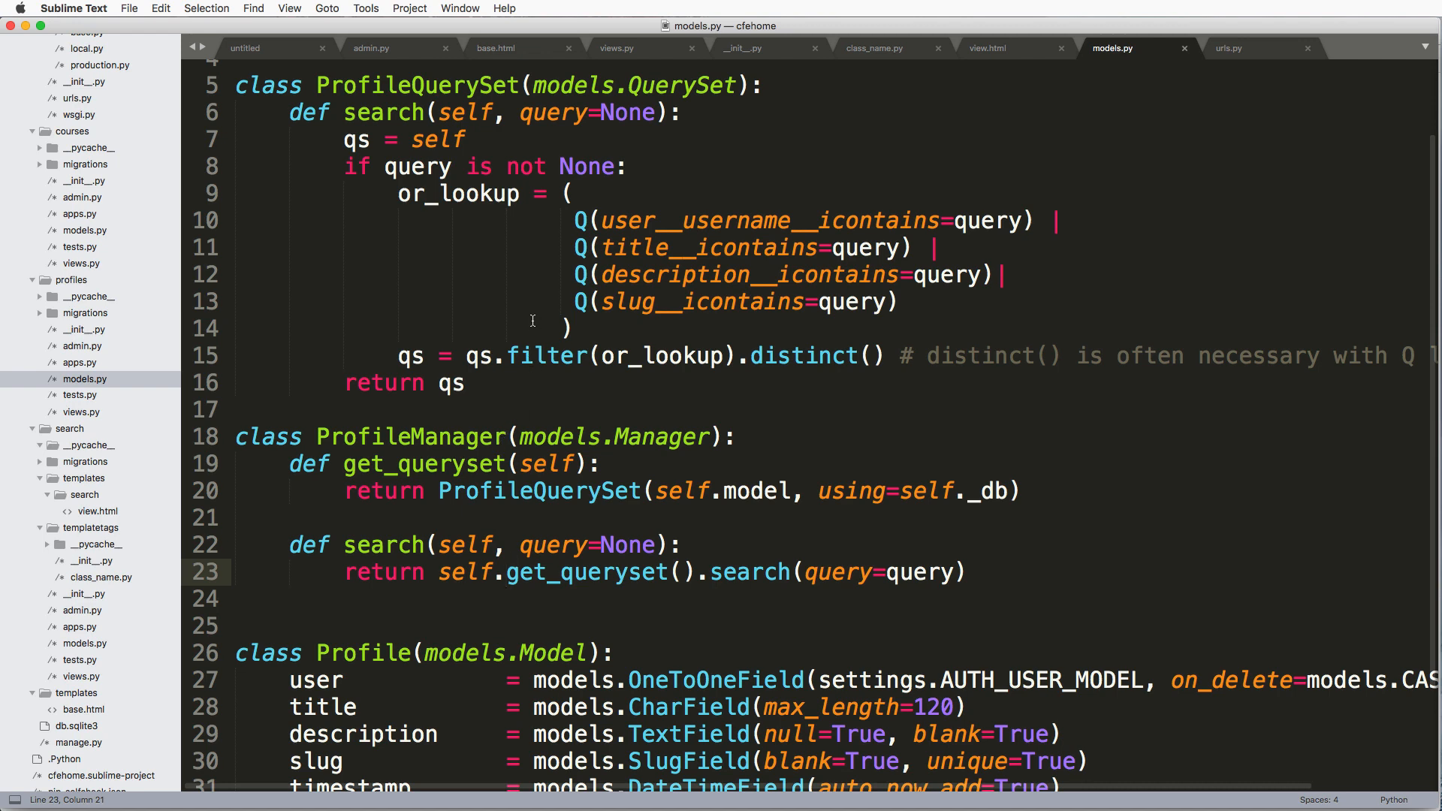
mouse_move(803, 328)
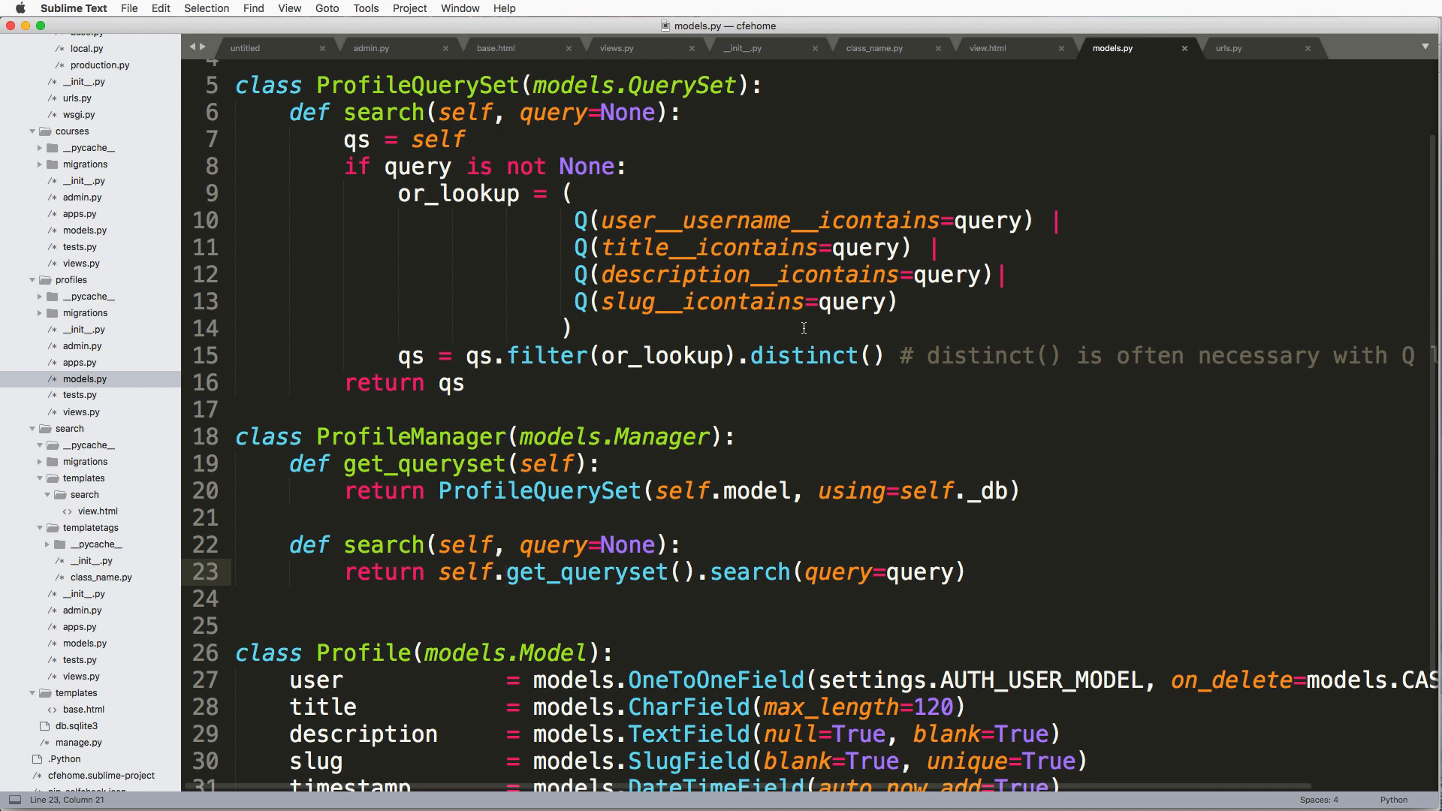
mouse_move(782, 344)
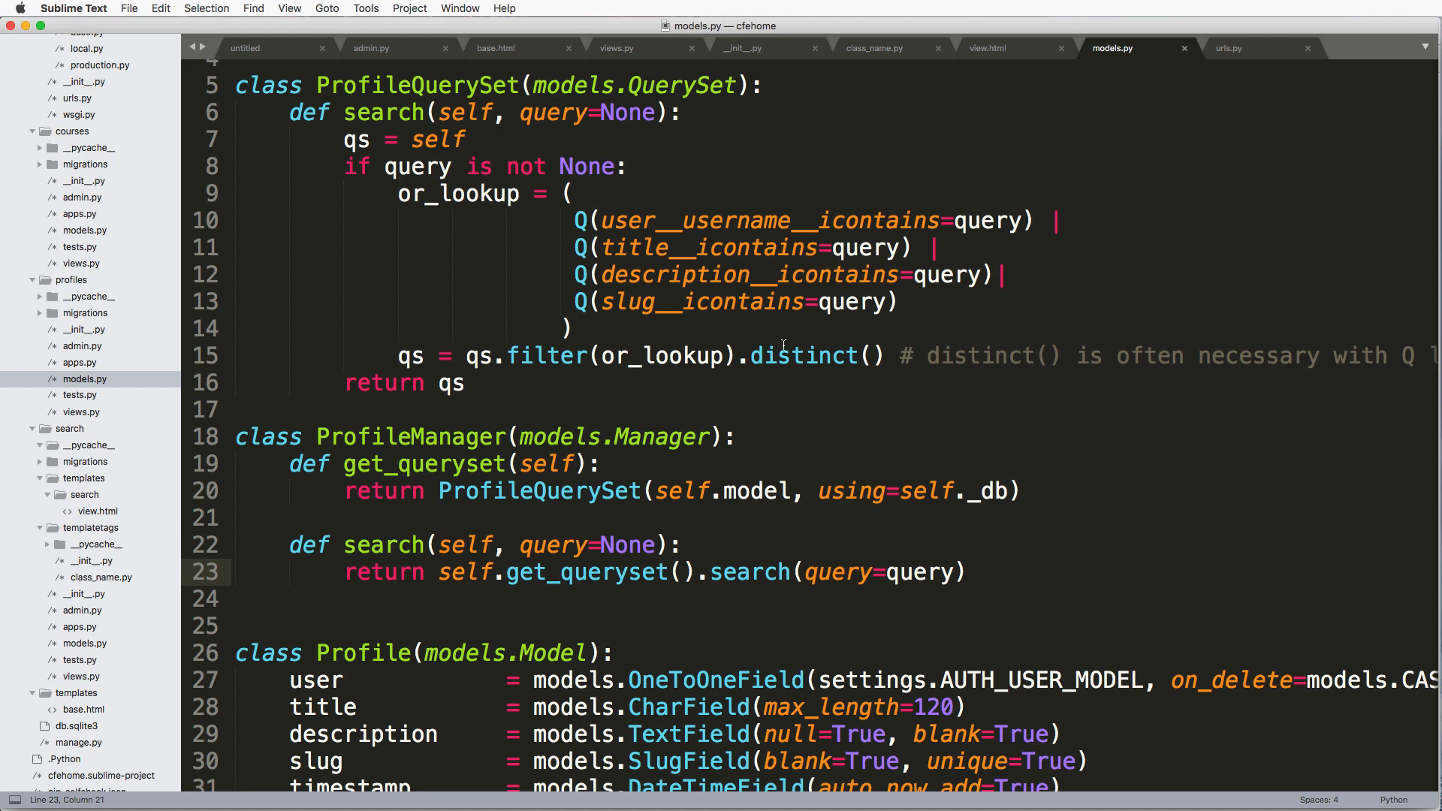
scroll(down, 3)
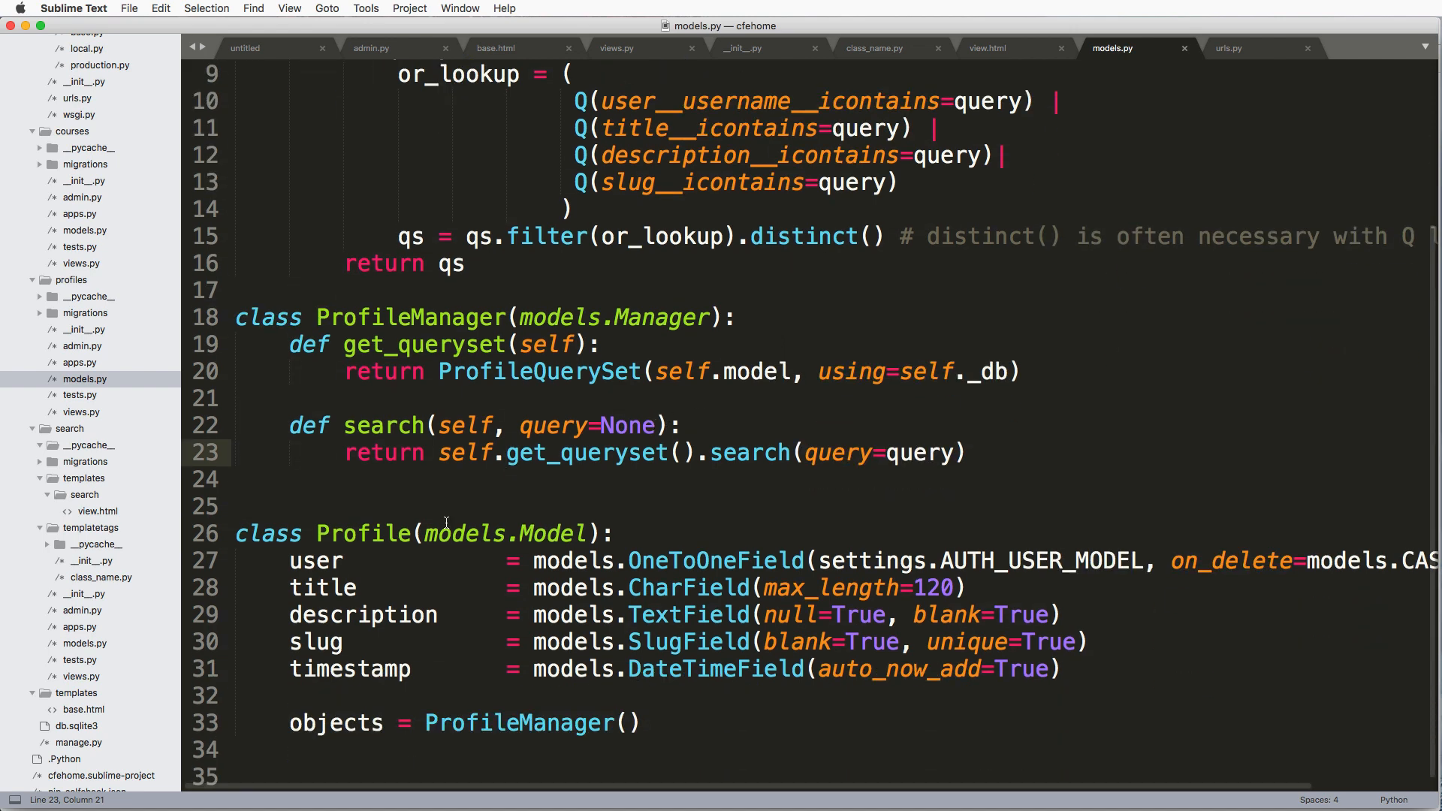
click(616, 48)
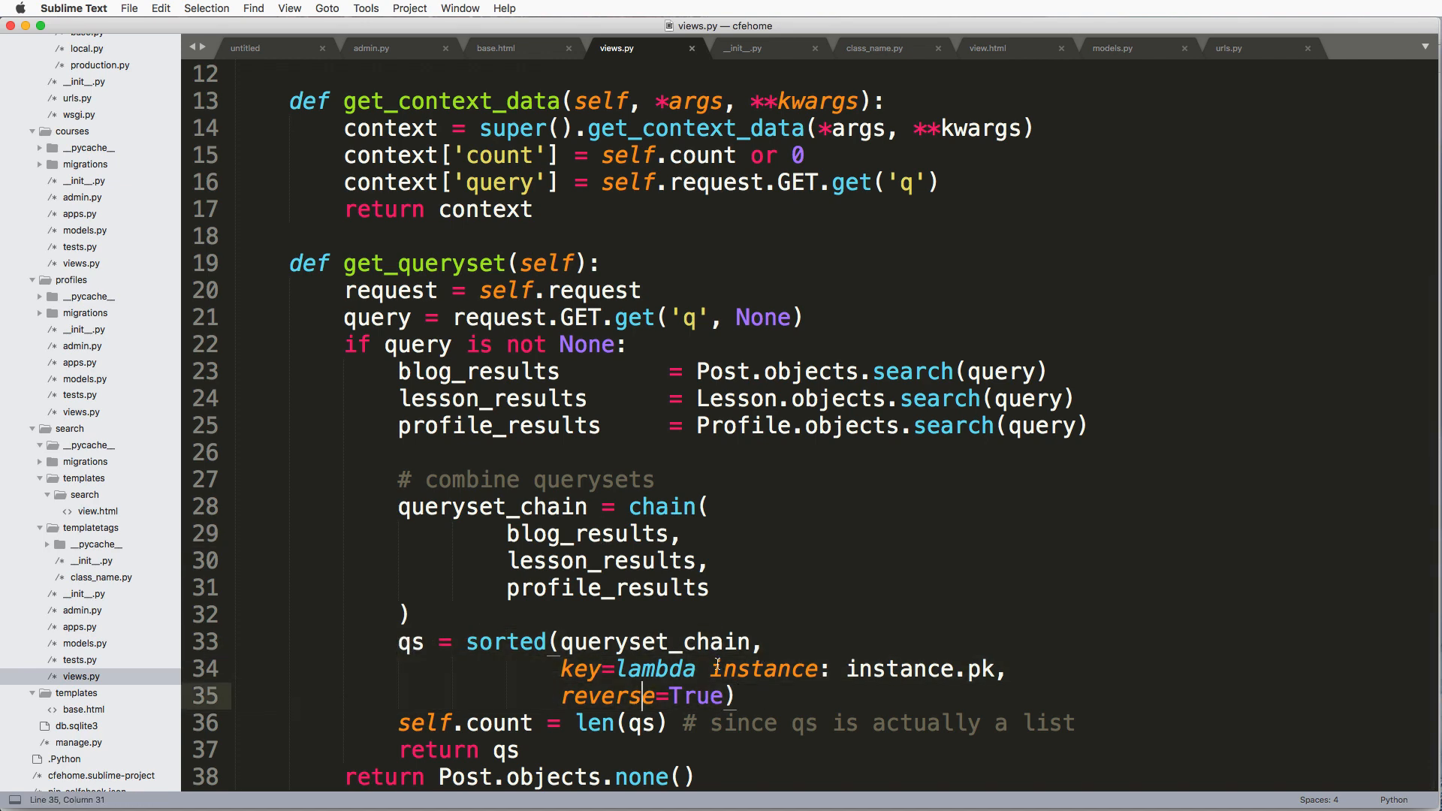
Highlight the sorted() key on instance and the reverse lines in views.py
click(940, 668)
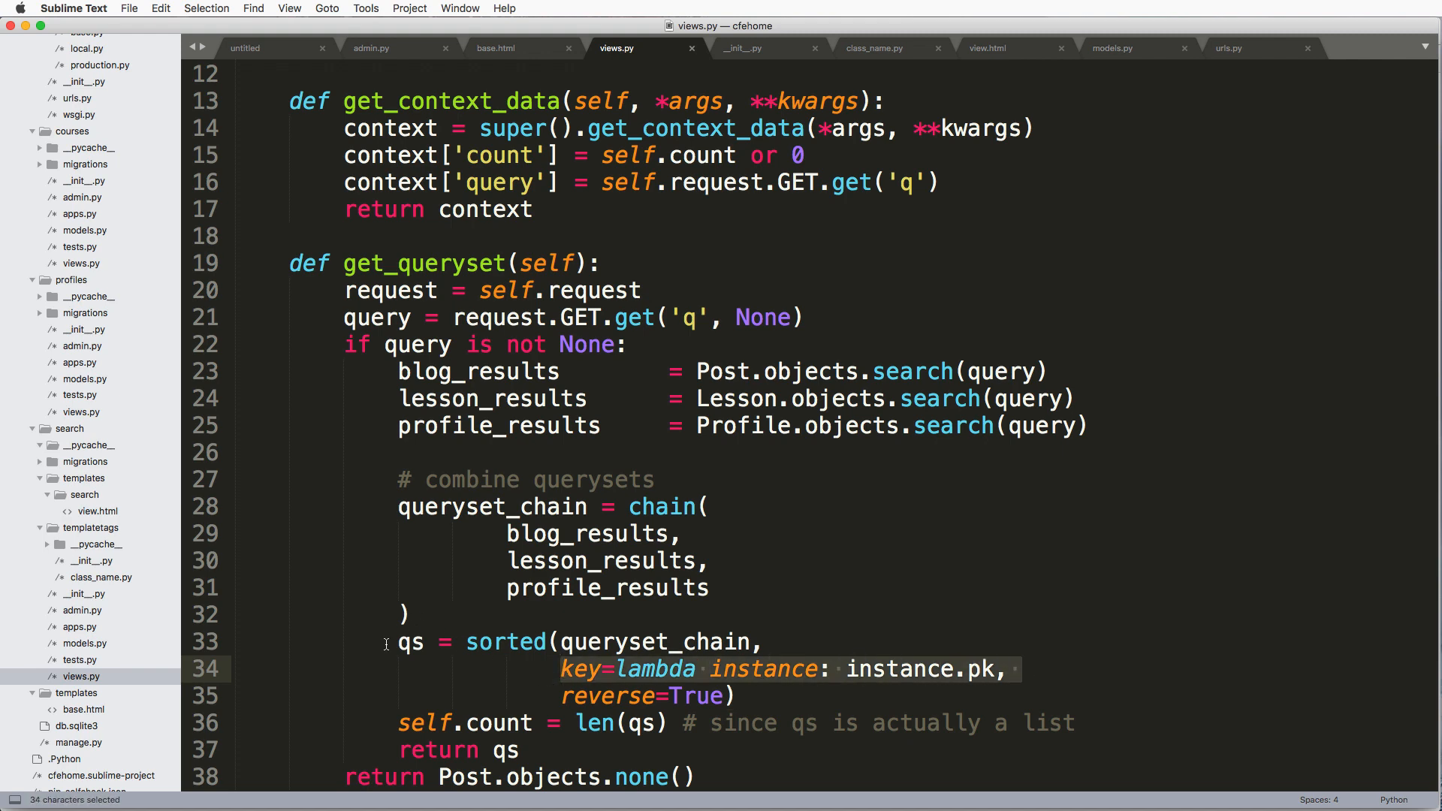
double_click(763, 668)
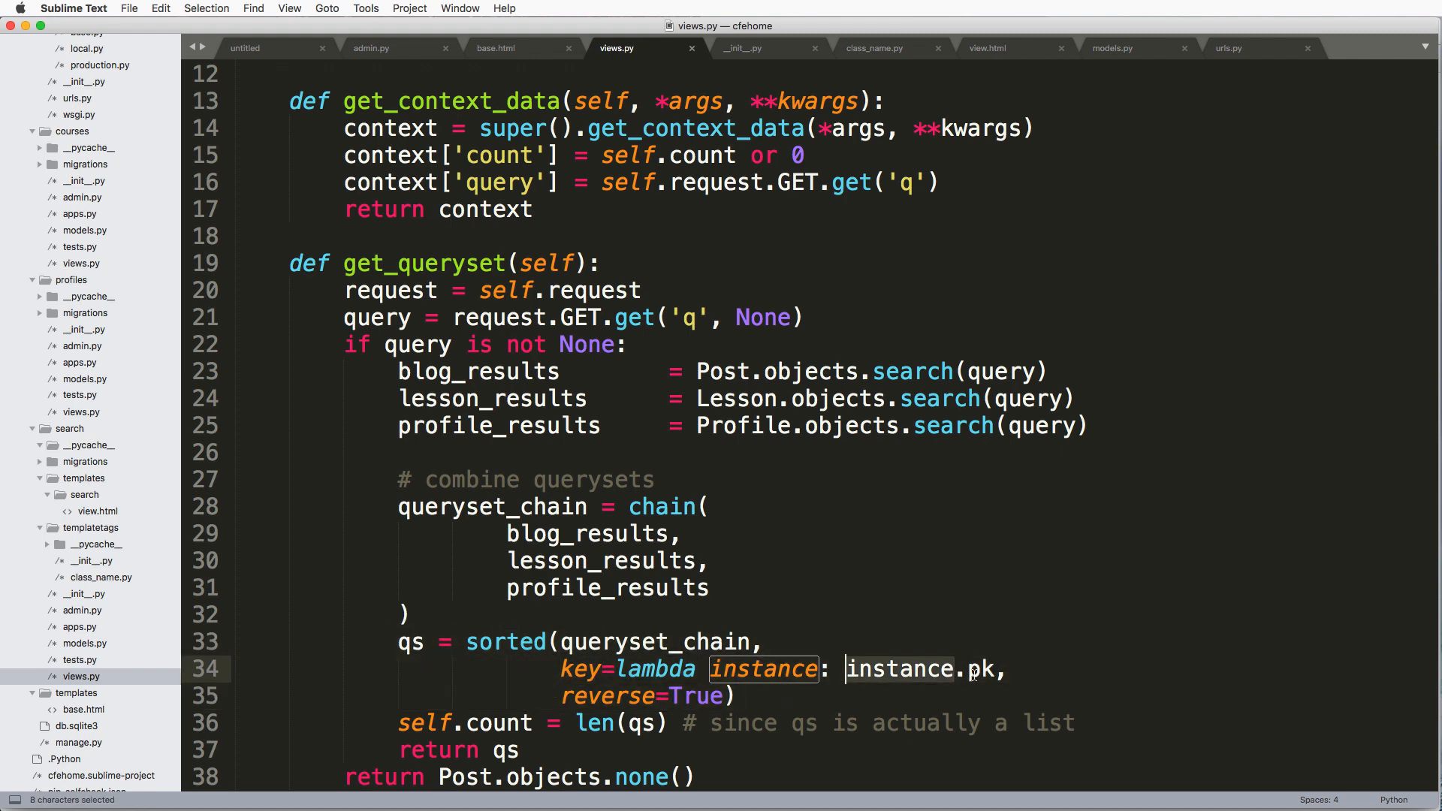
click(701, 695)
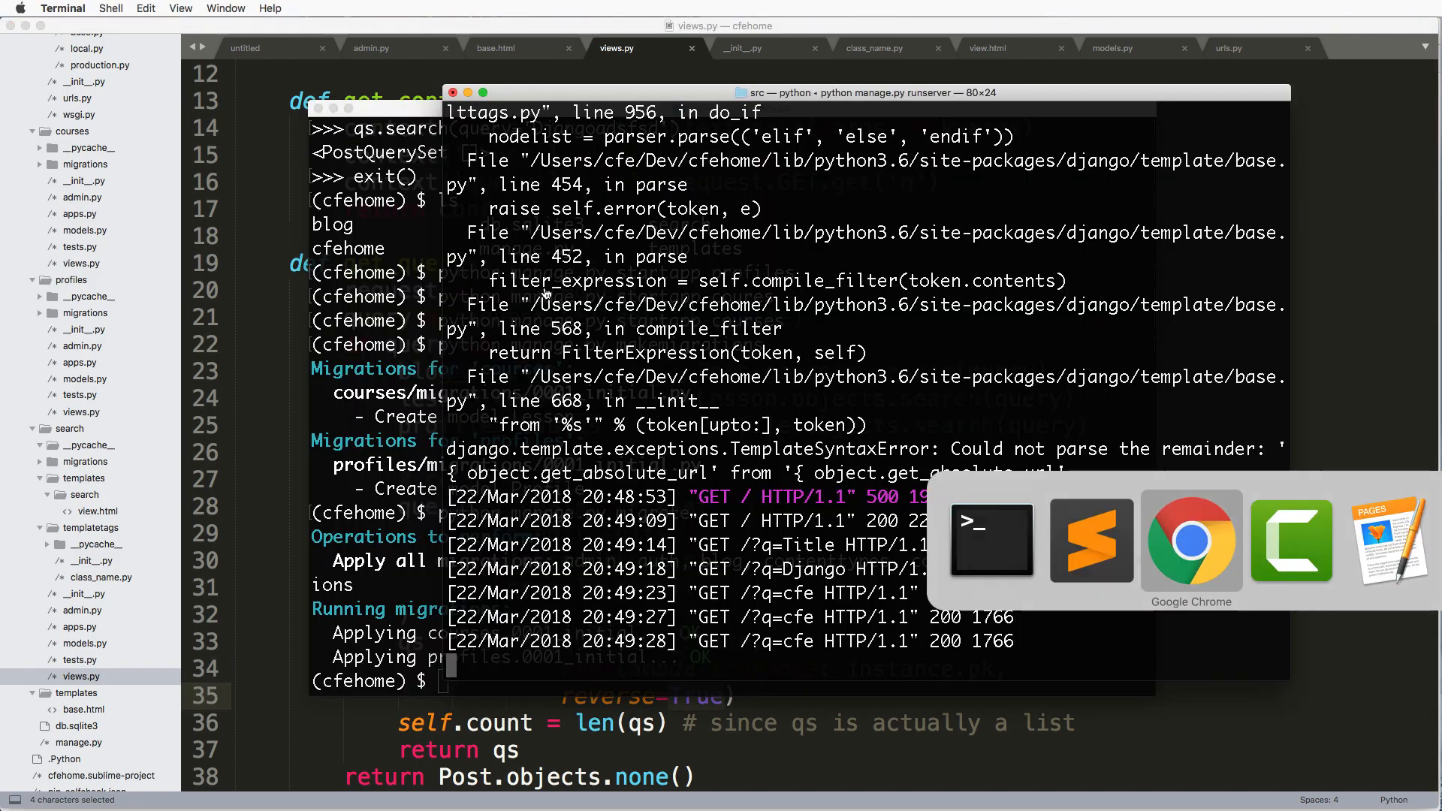
Confirm in Chrome's admin Posts list that Post 2 precedes Post 1, then return to views.py
click(1190, 540)
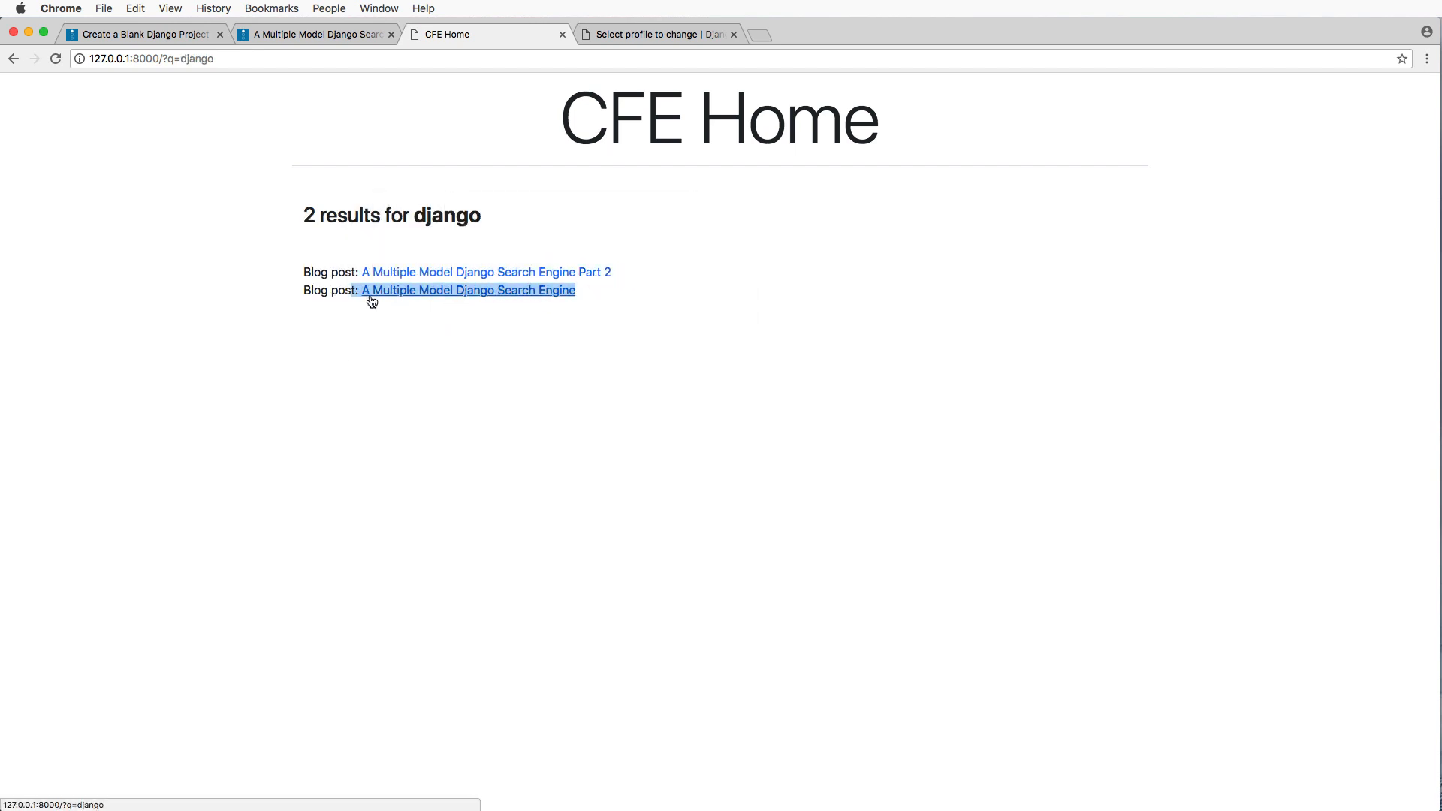
click(658, 34)
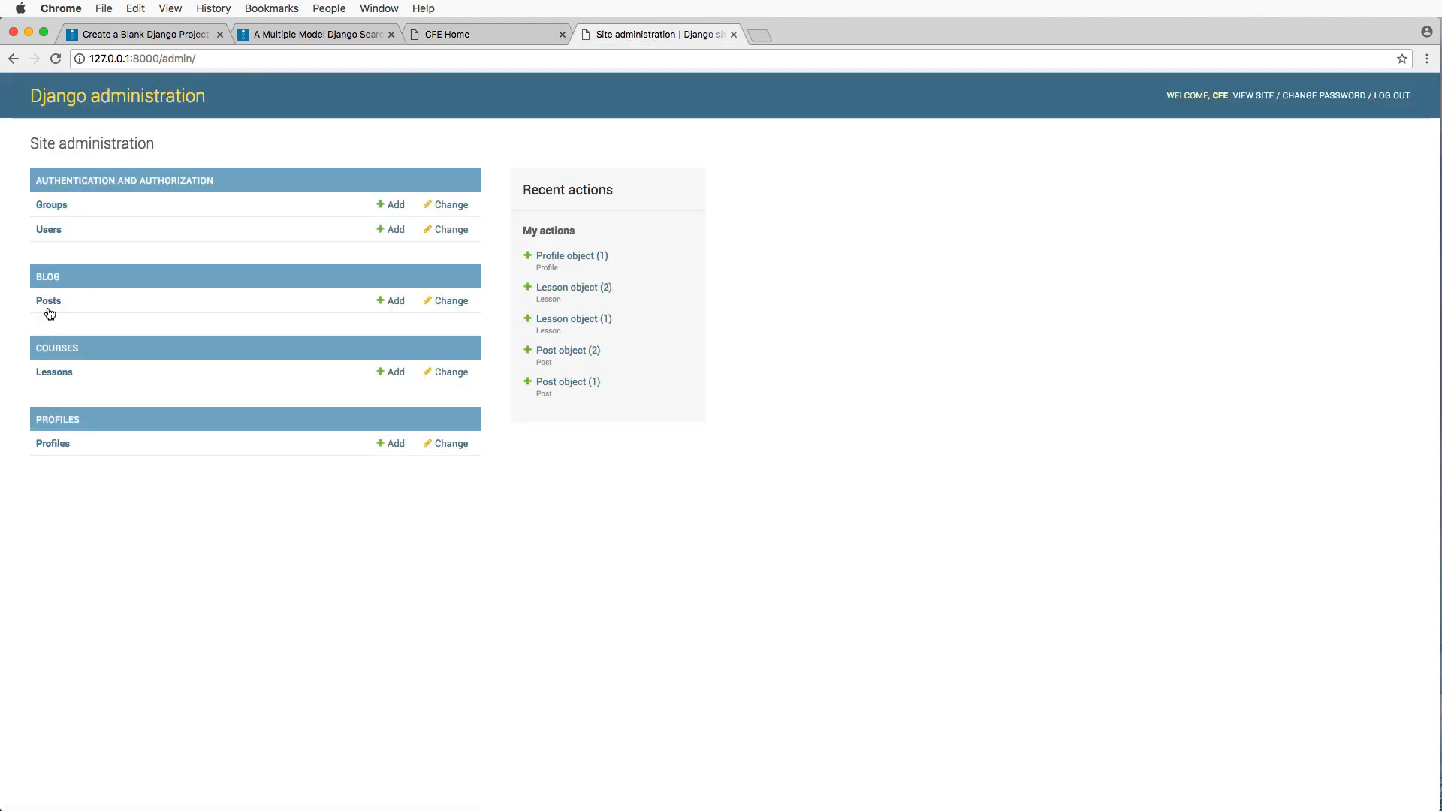
click(48, 301)
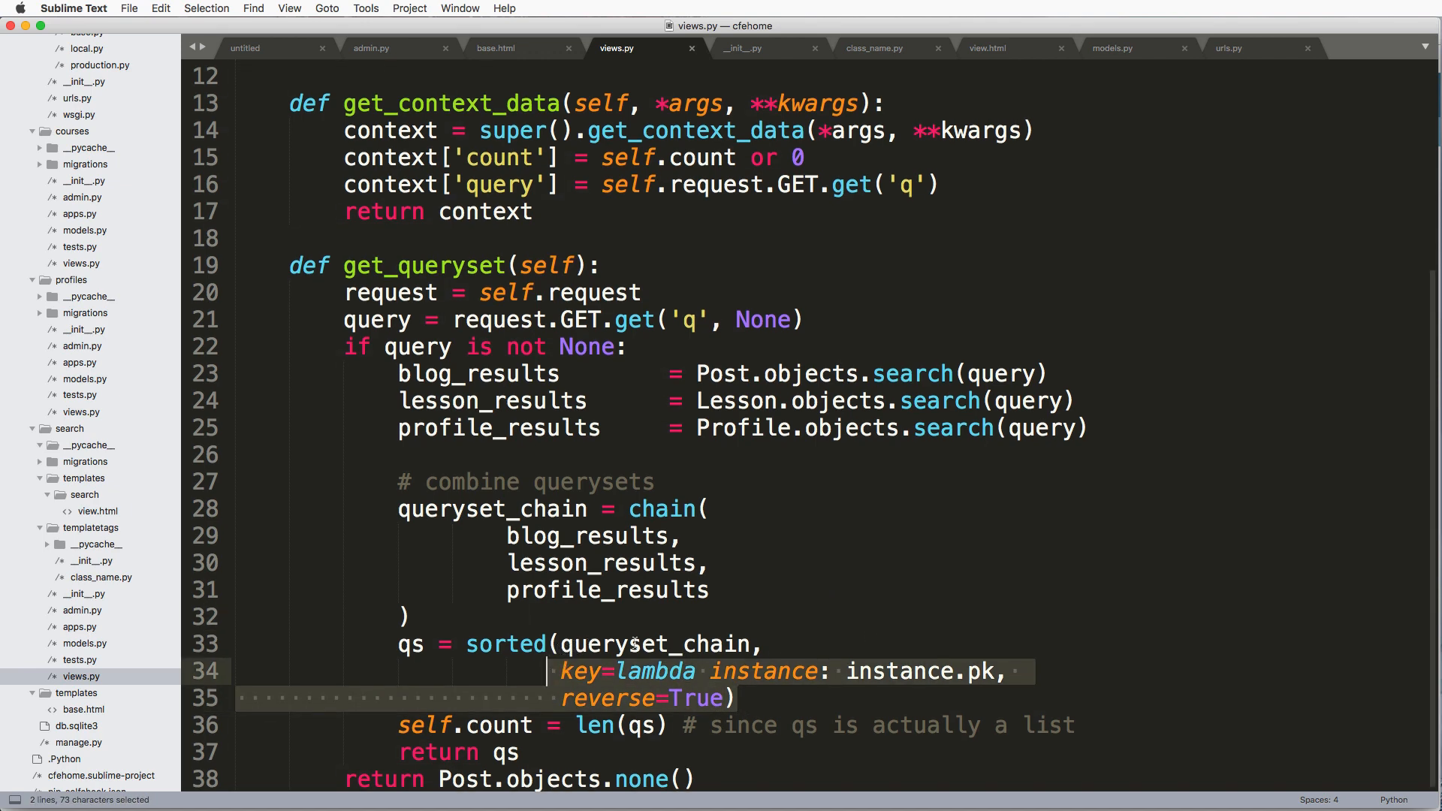
text(Fals)
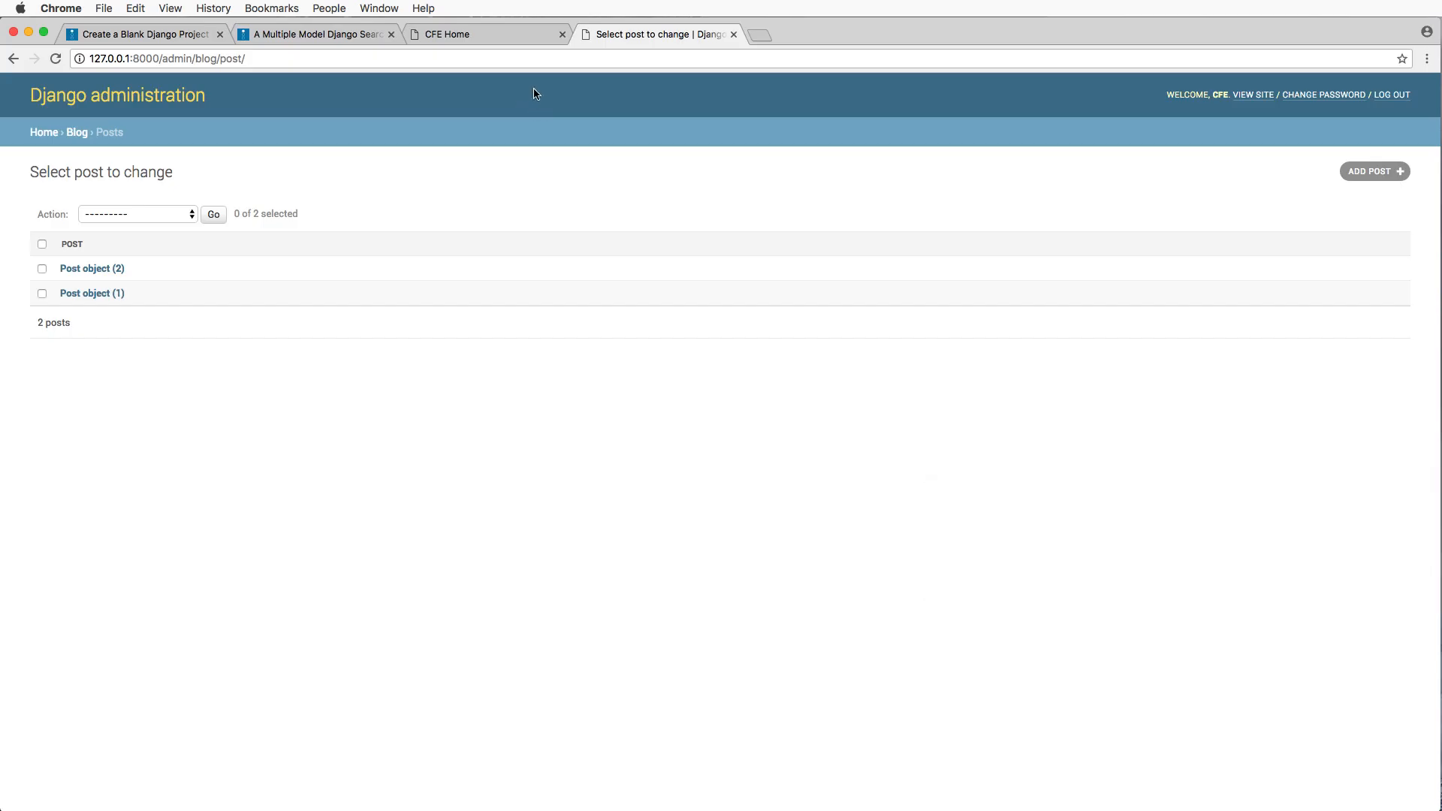
click(485, 34)
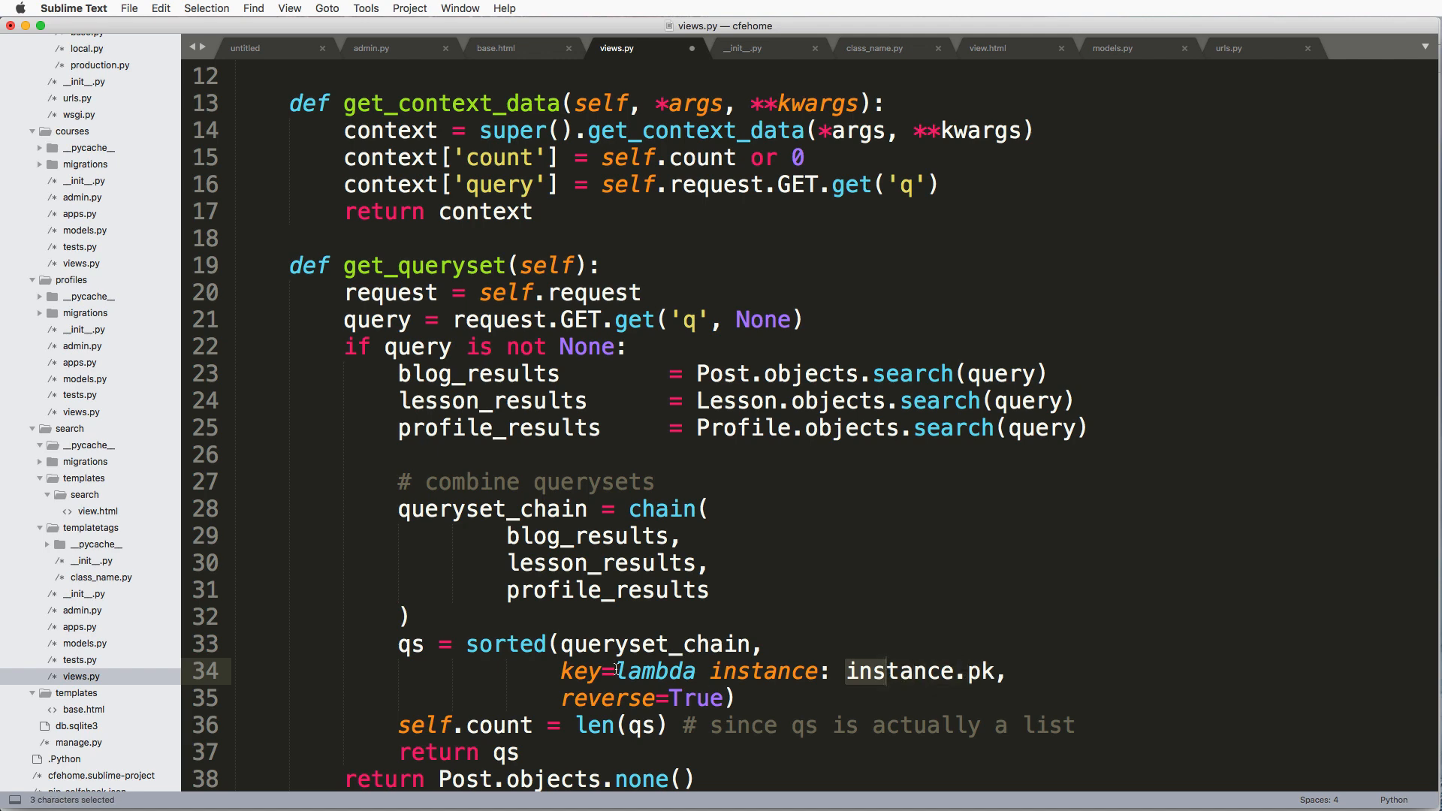
Open the blog app's models.py file
click(794, 677)
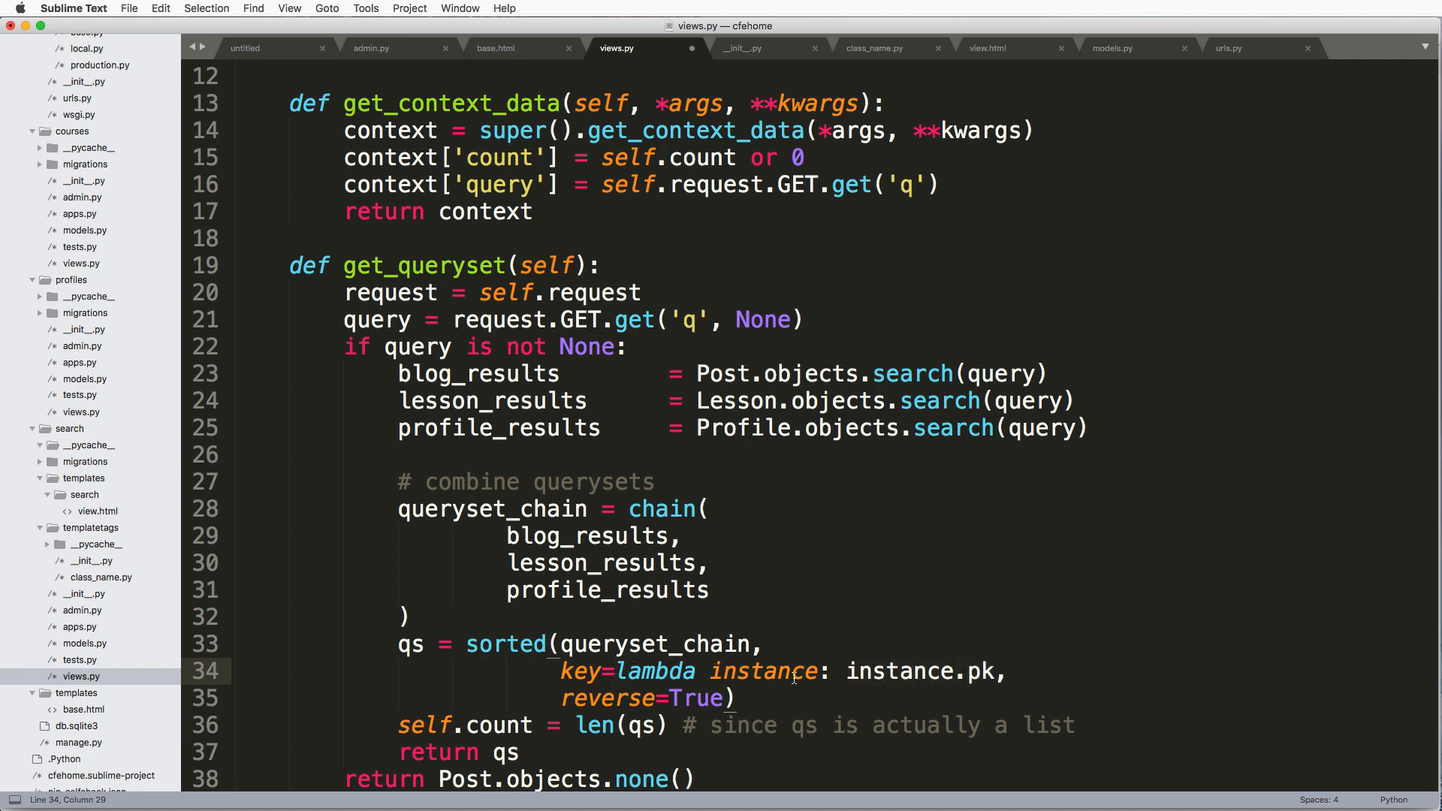
mouse_move(90, 335)
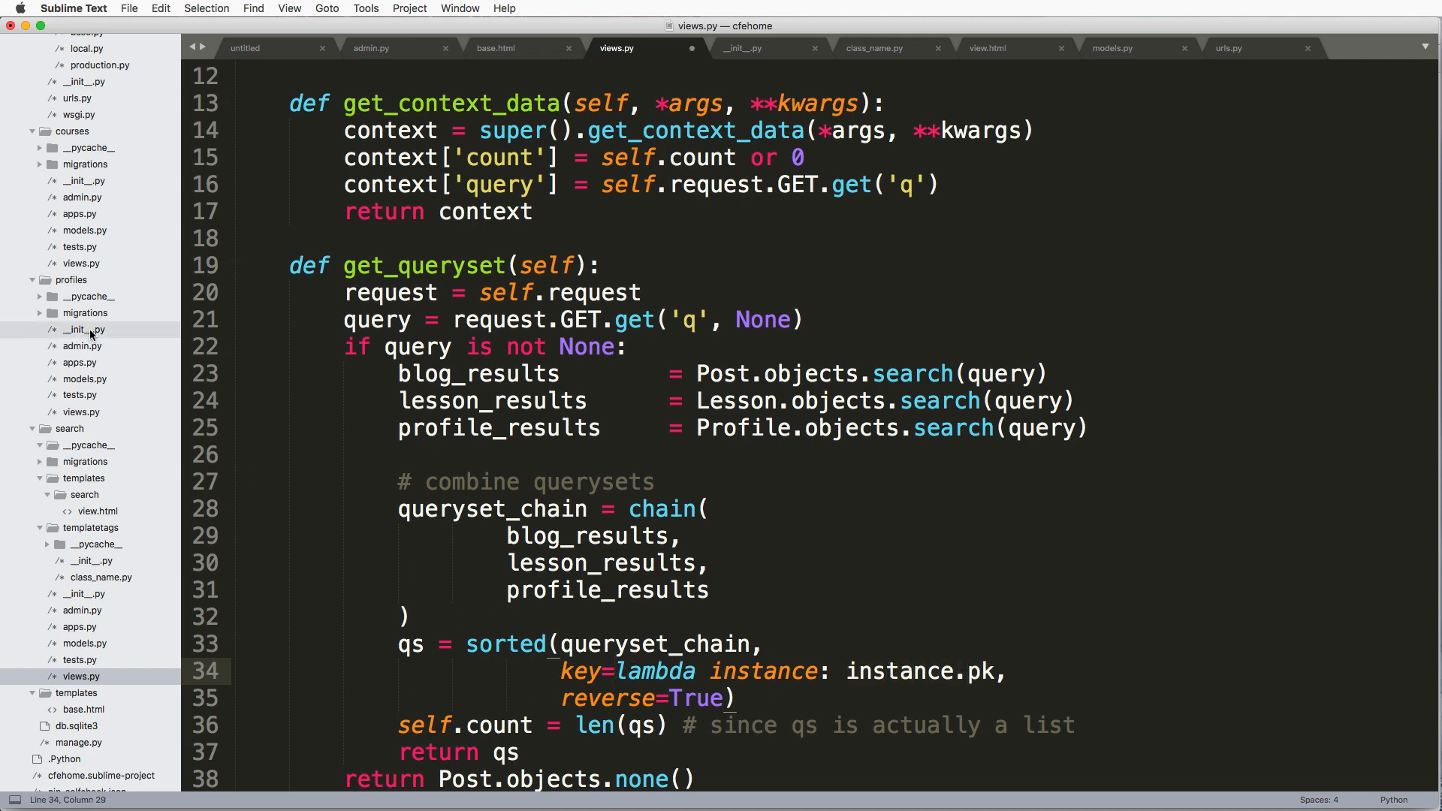
scroll(up, 3)
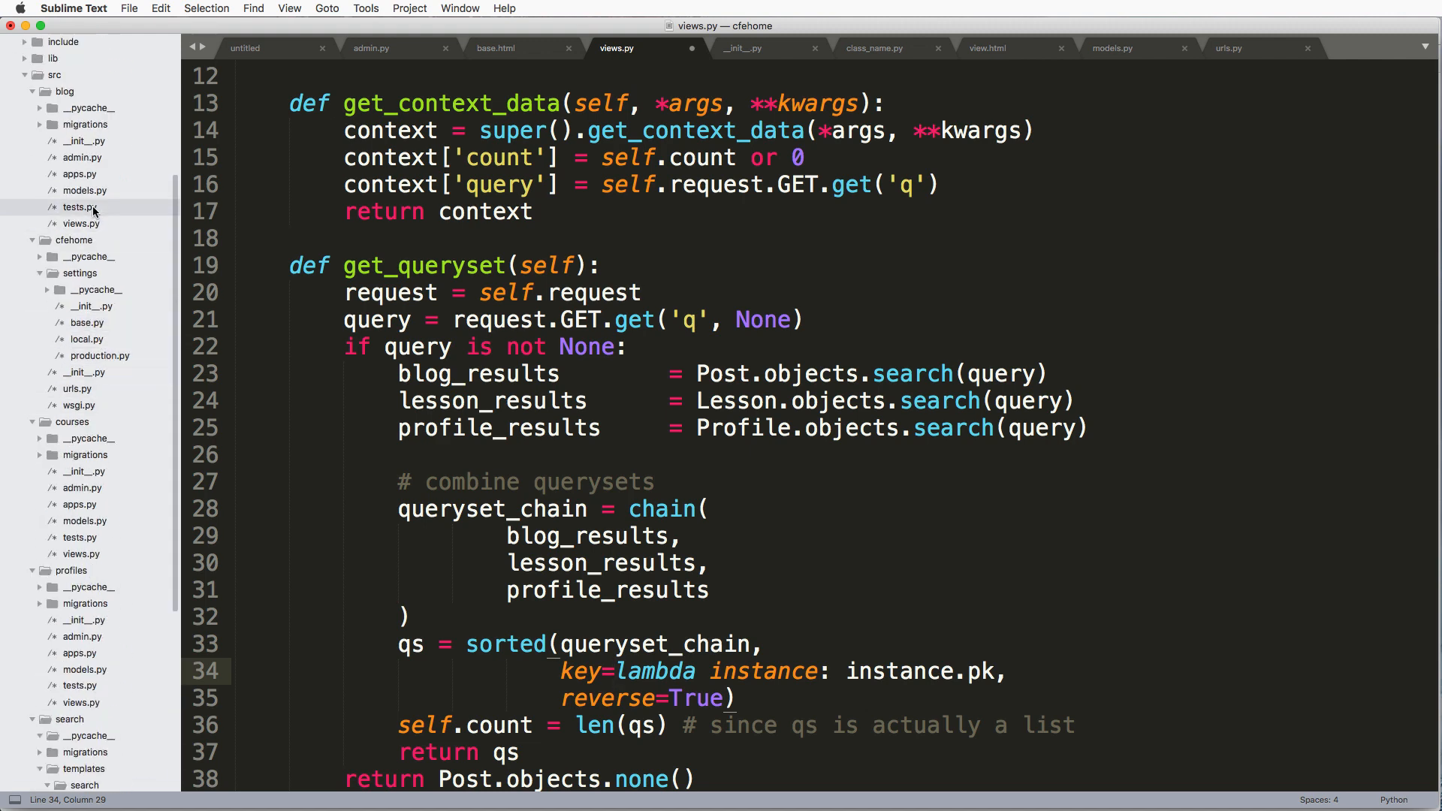
click(85, 190)
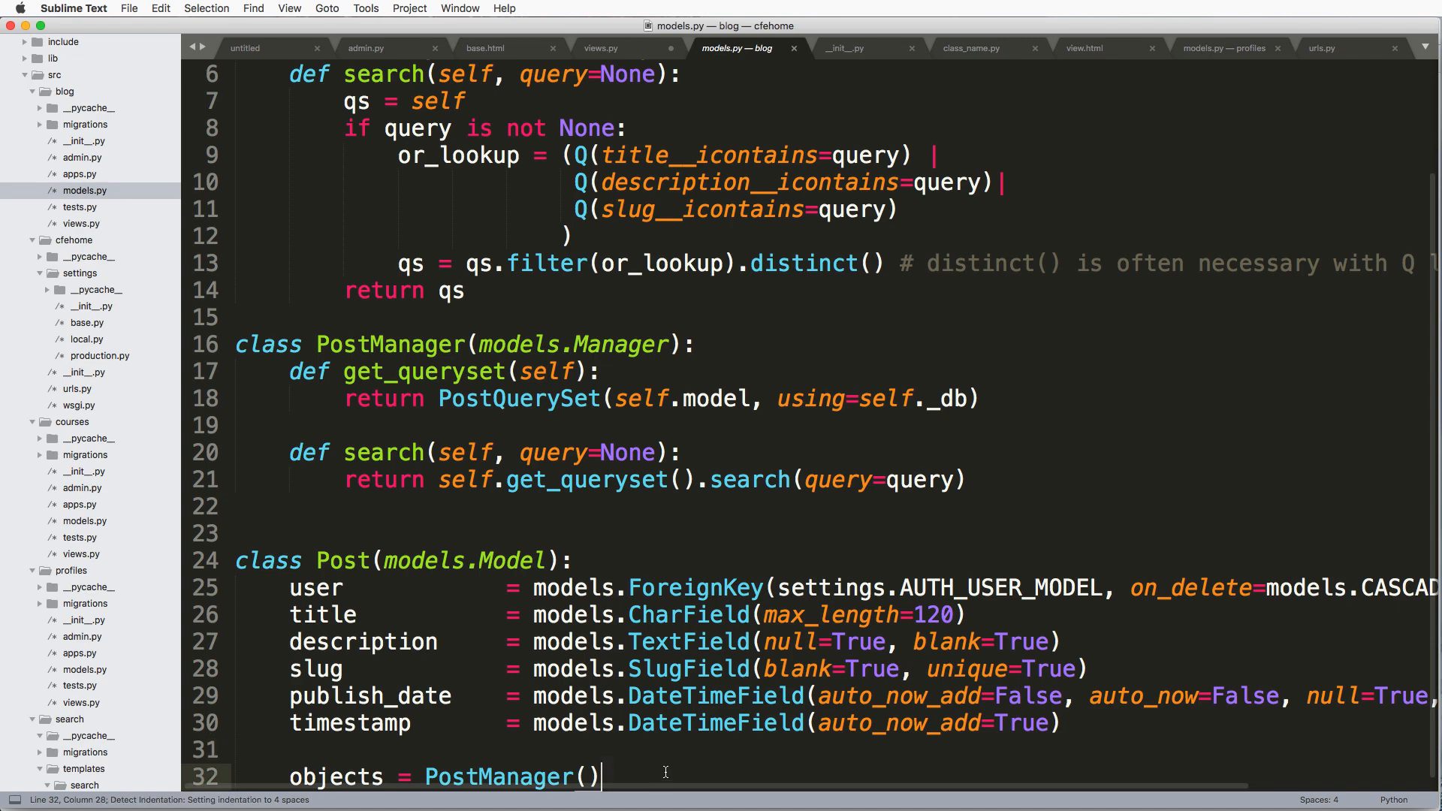
text(@p)
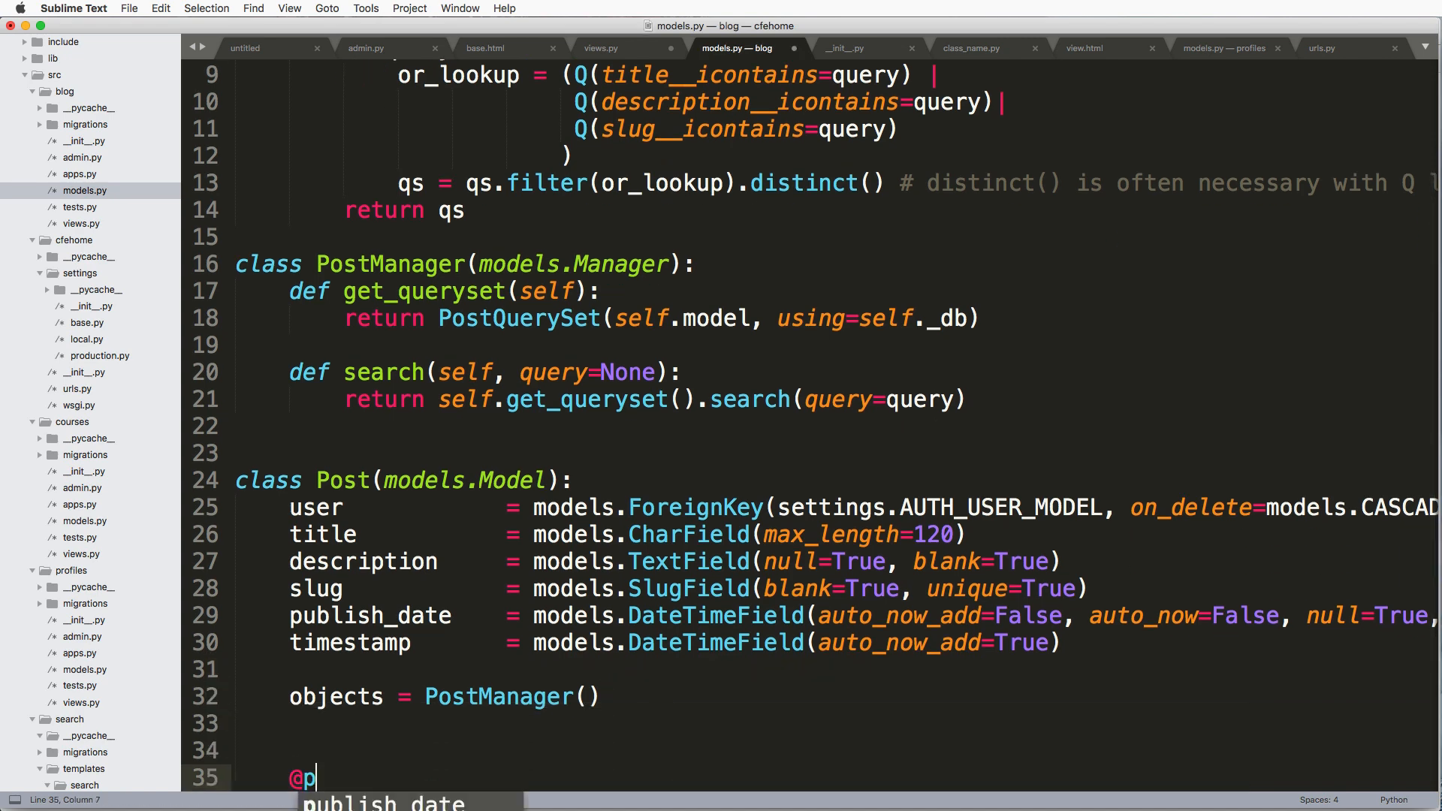
text(ropert)
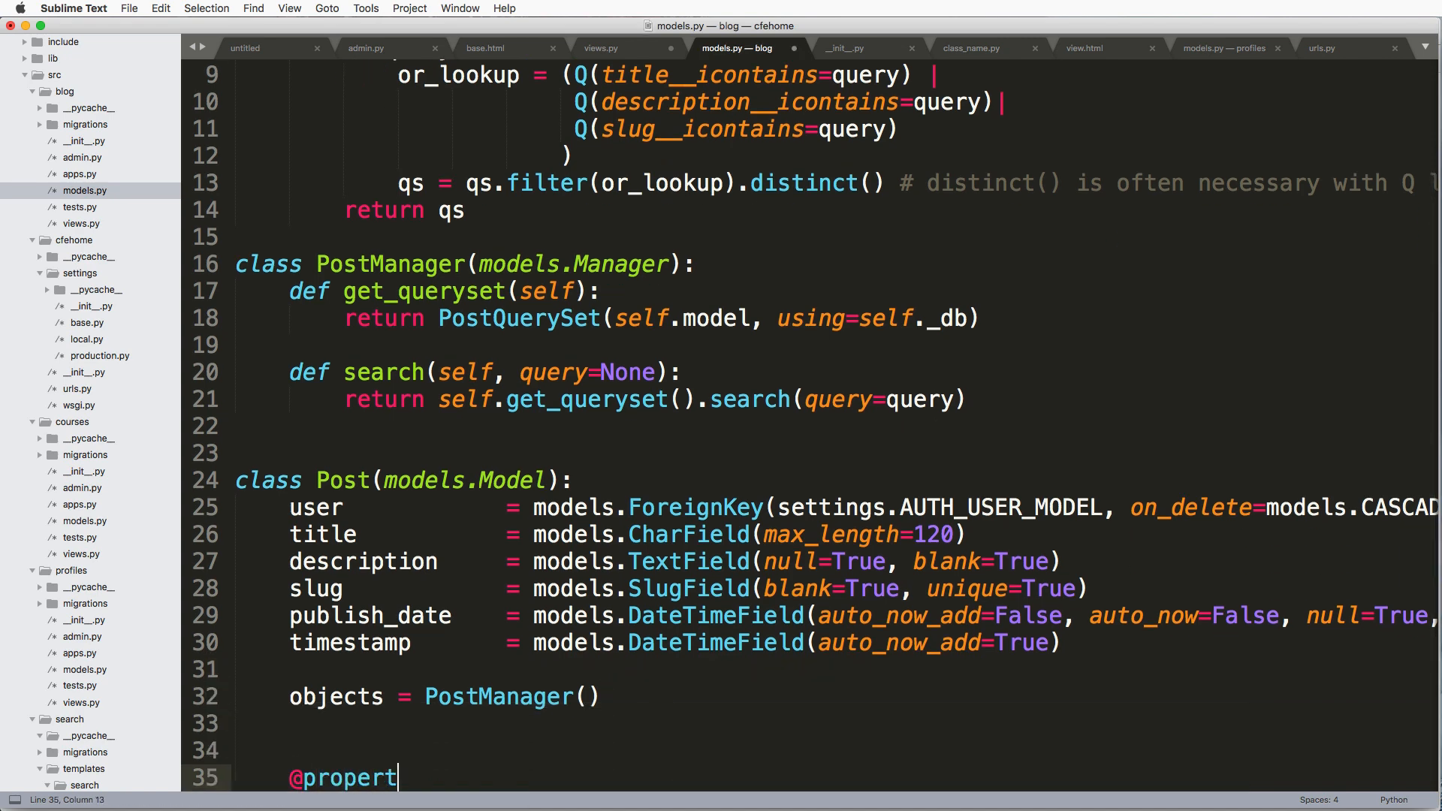
text(y)
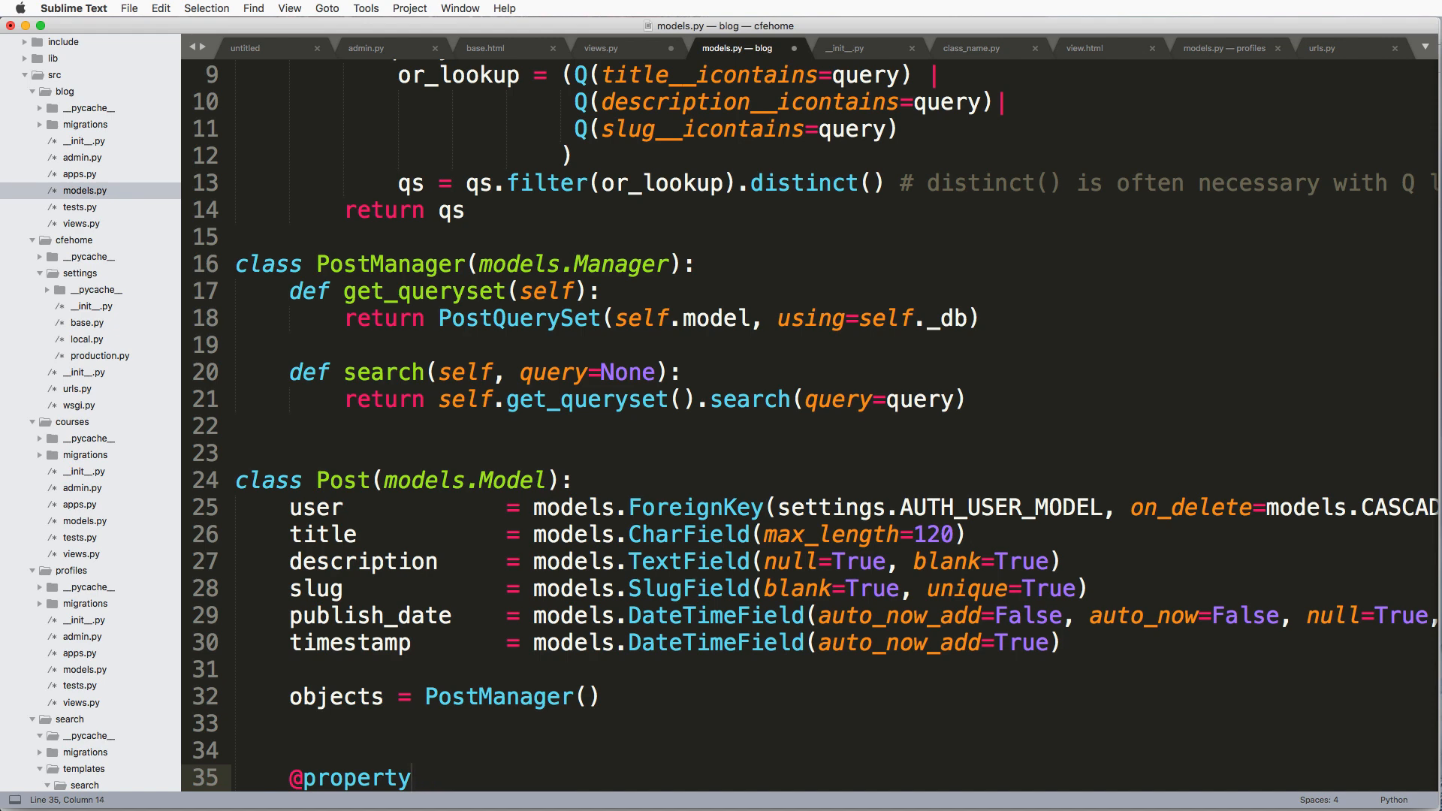
text(def)
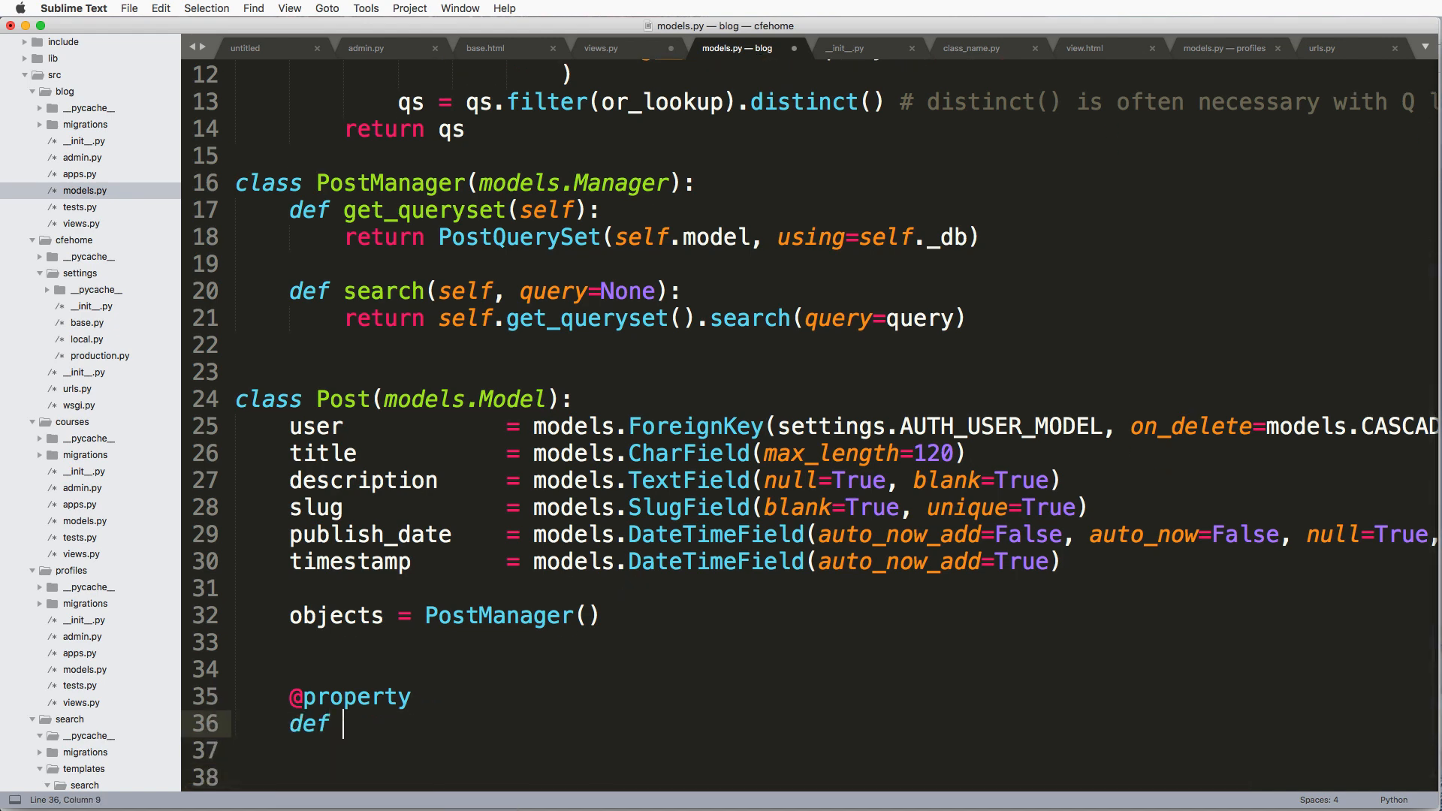
text(rank(self):)
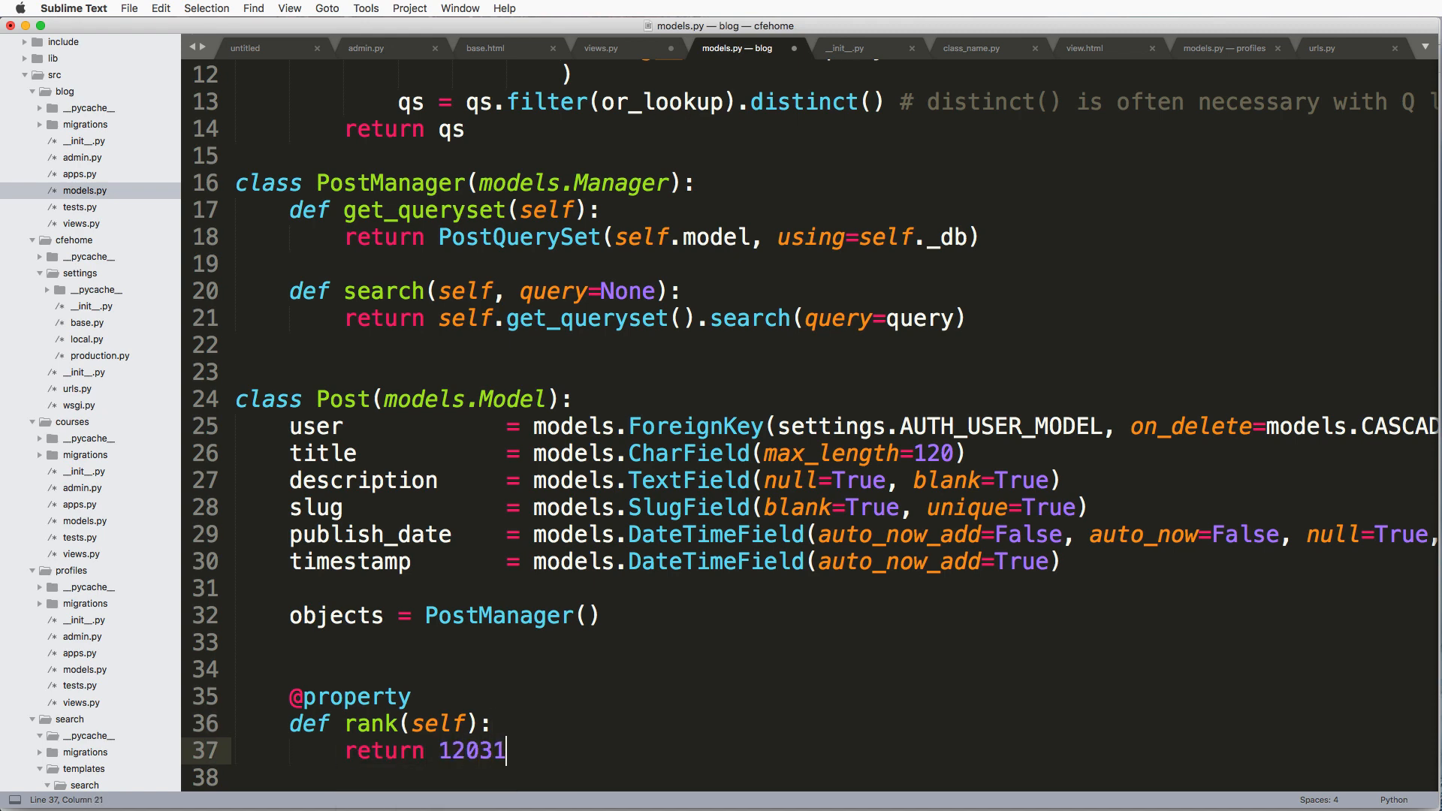
scroll(down, 3)
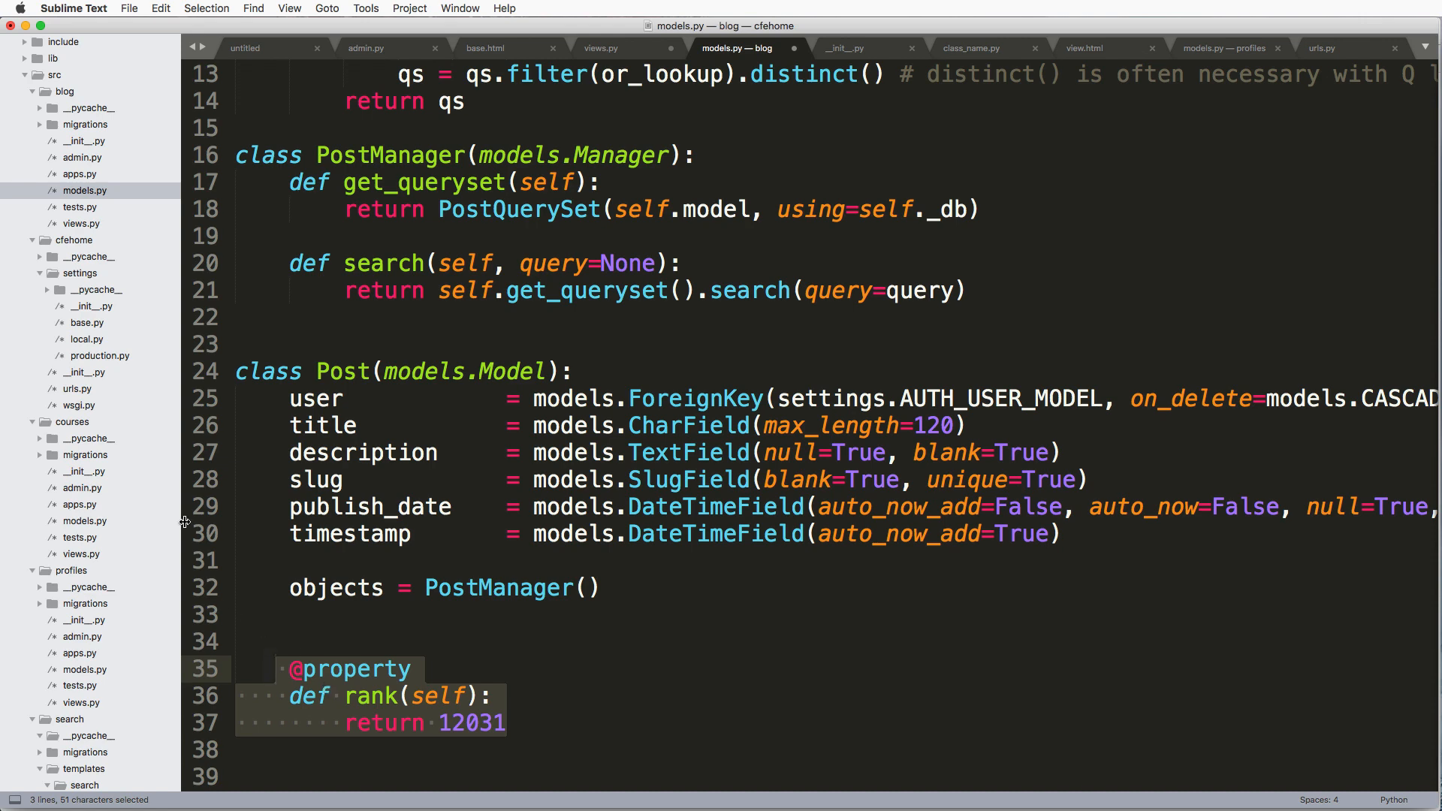
scroll(down, 3)
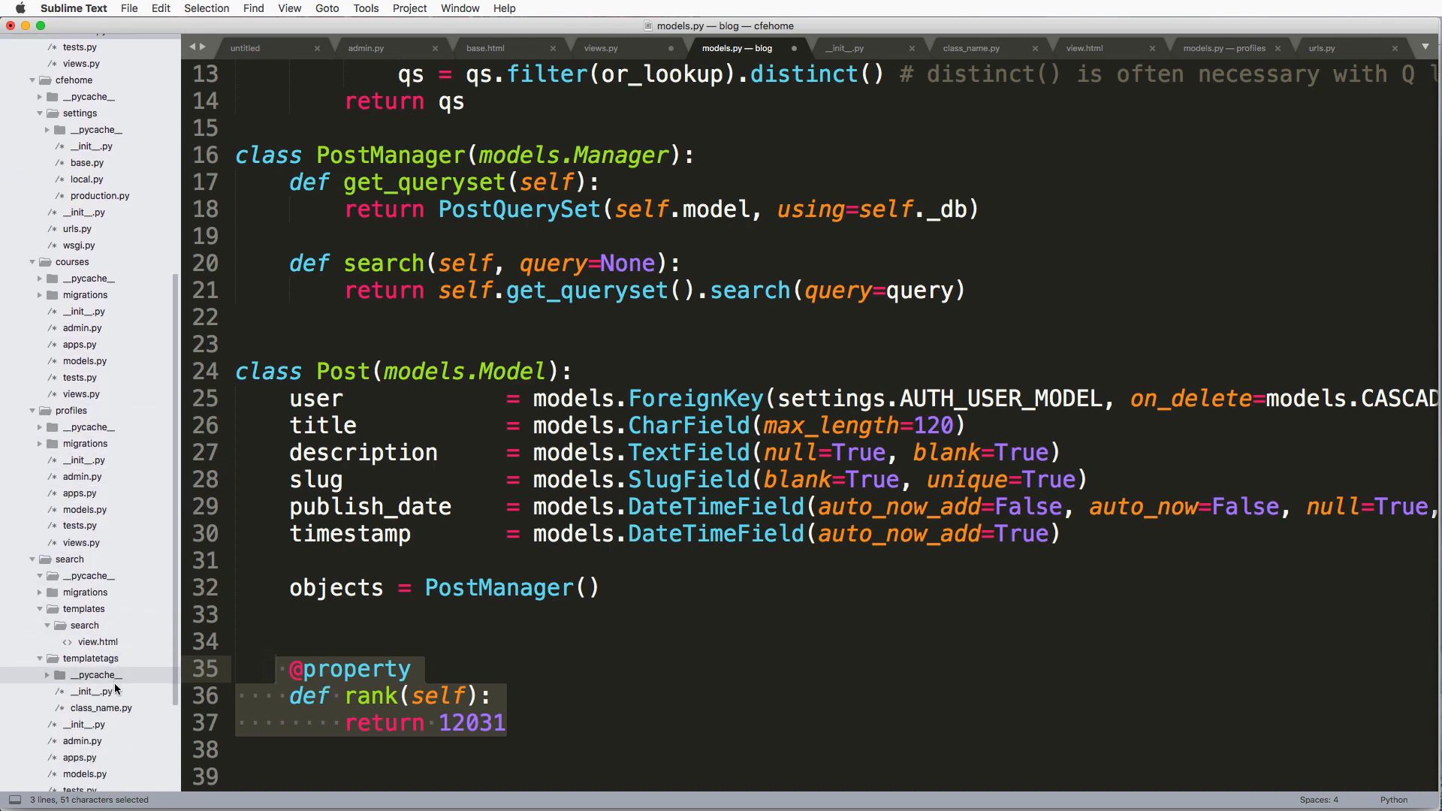
click(495, 723)
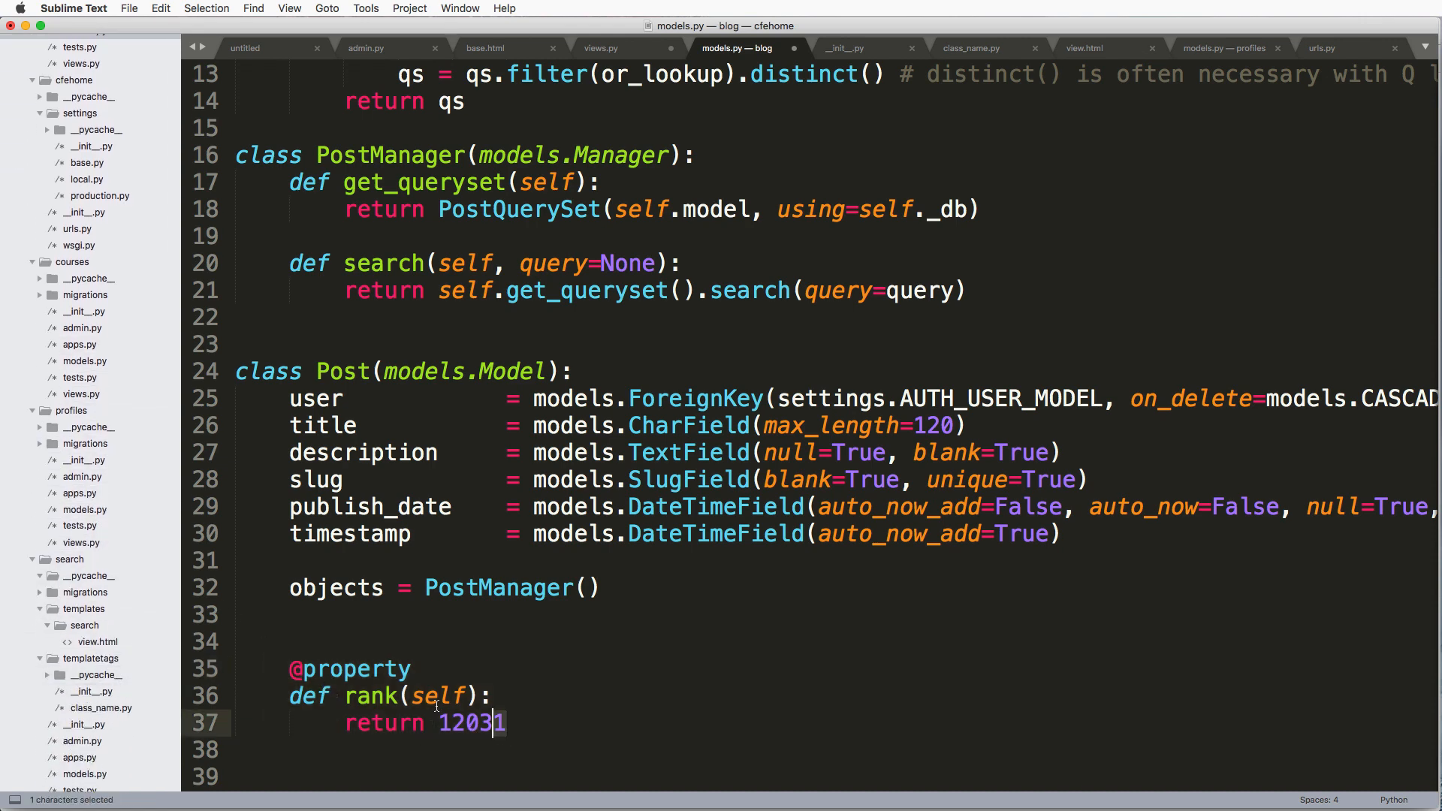